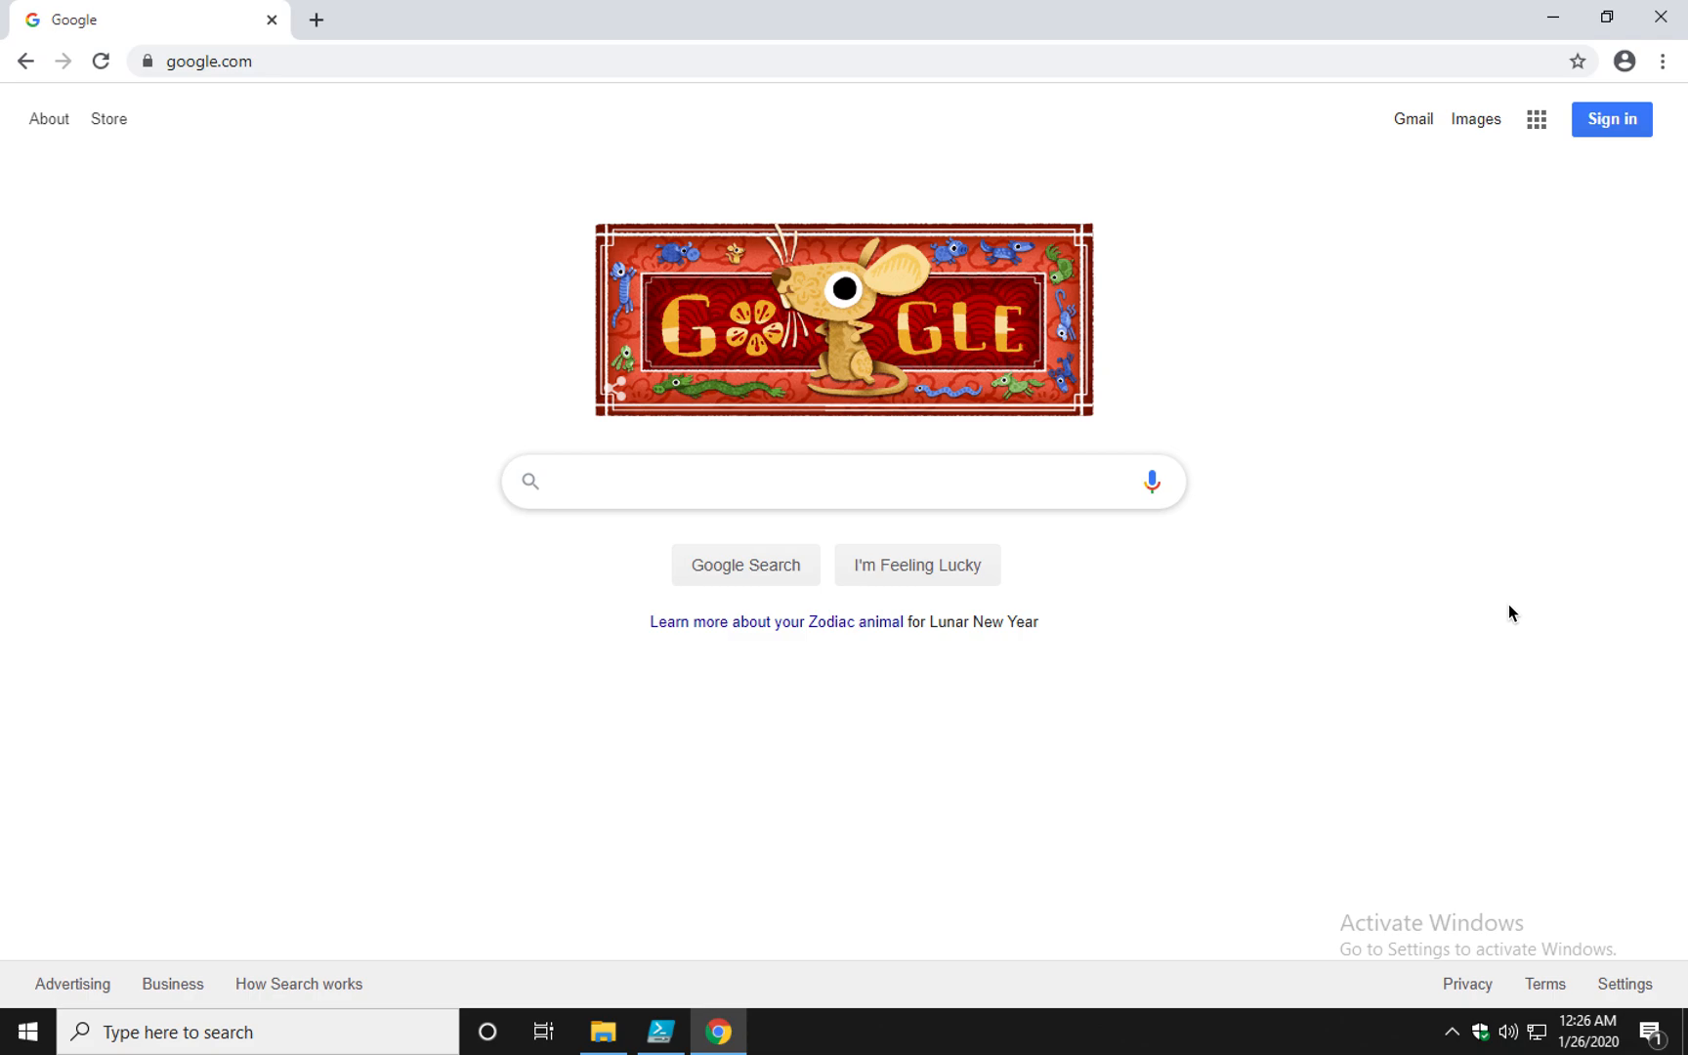
Create a folder called myCode at the root of the C: drive in File Explorer
{"action": "left_click", "coordinate": [839, 482]}
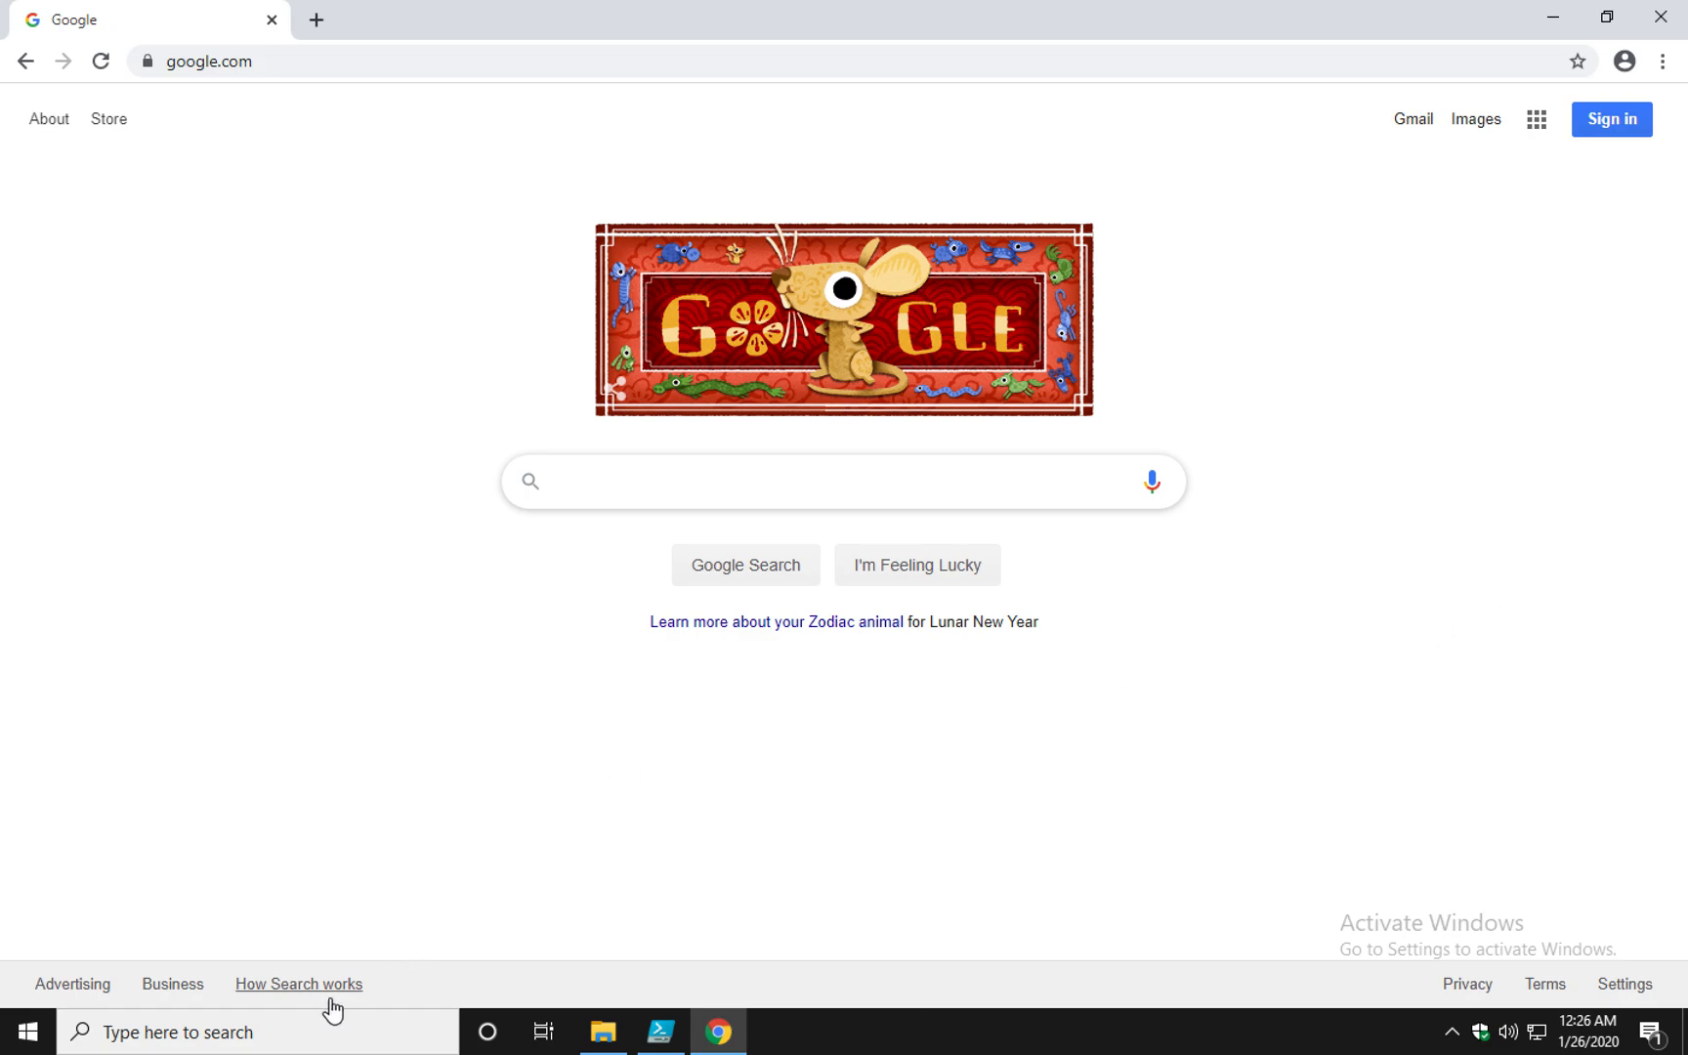
{"action": "left_click", "coordinate": [604, 1031]}
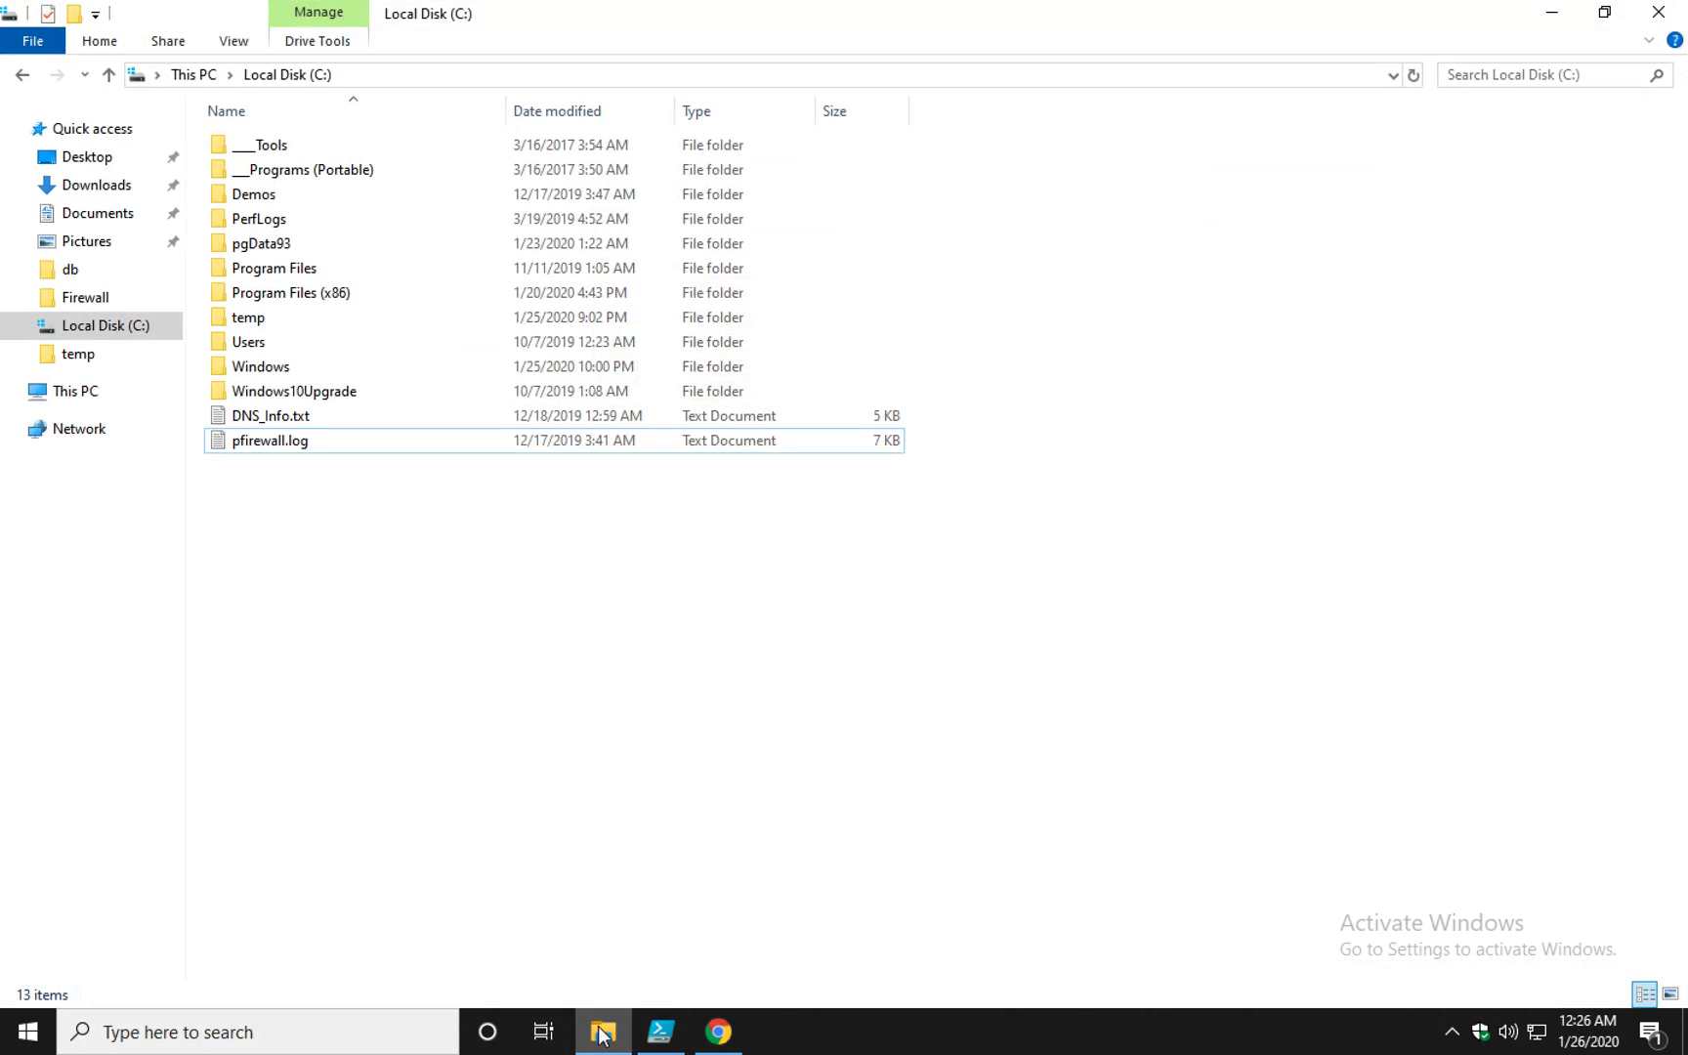
{"action": "right_click", "coordinate": [341, 532]}
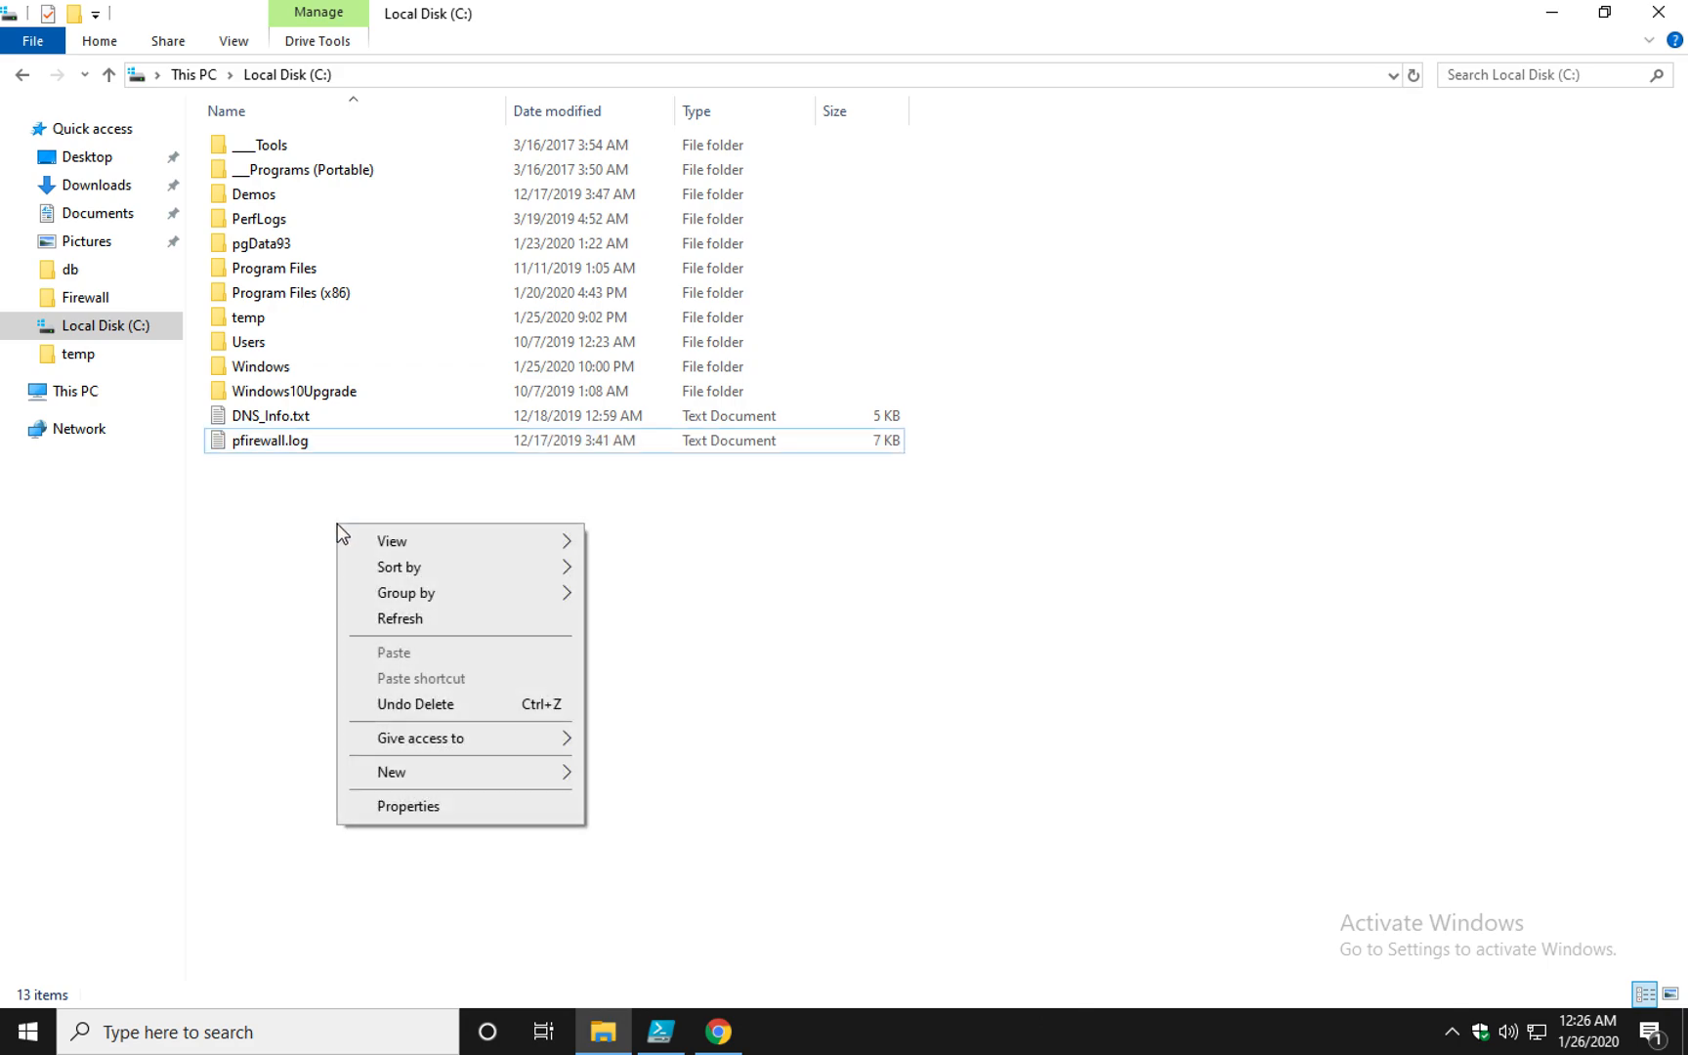
{"action": "left_click", "coordinate": [392, 772]}
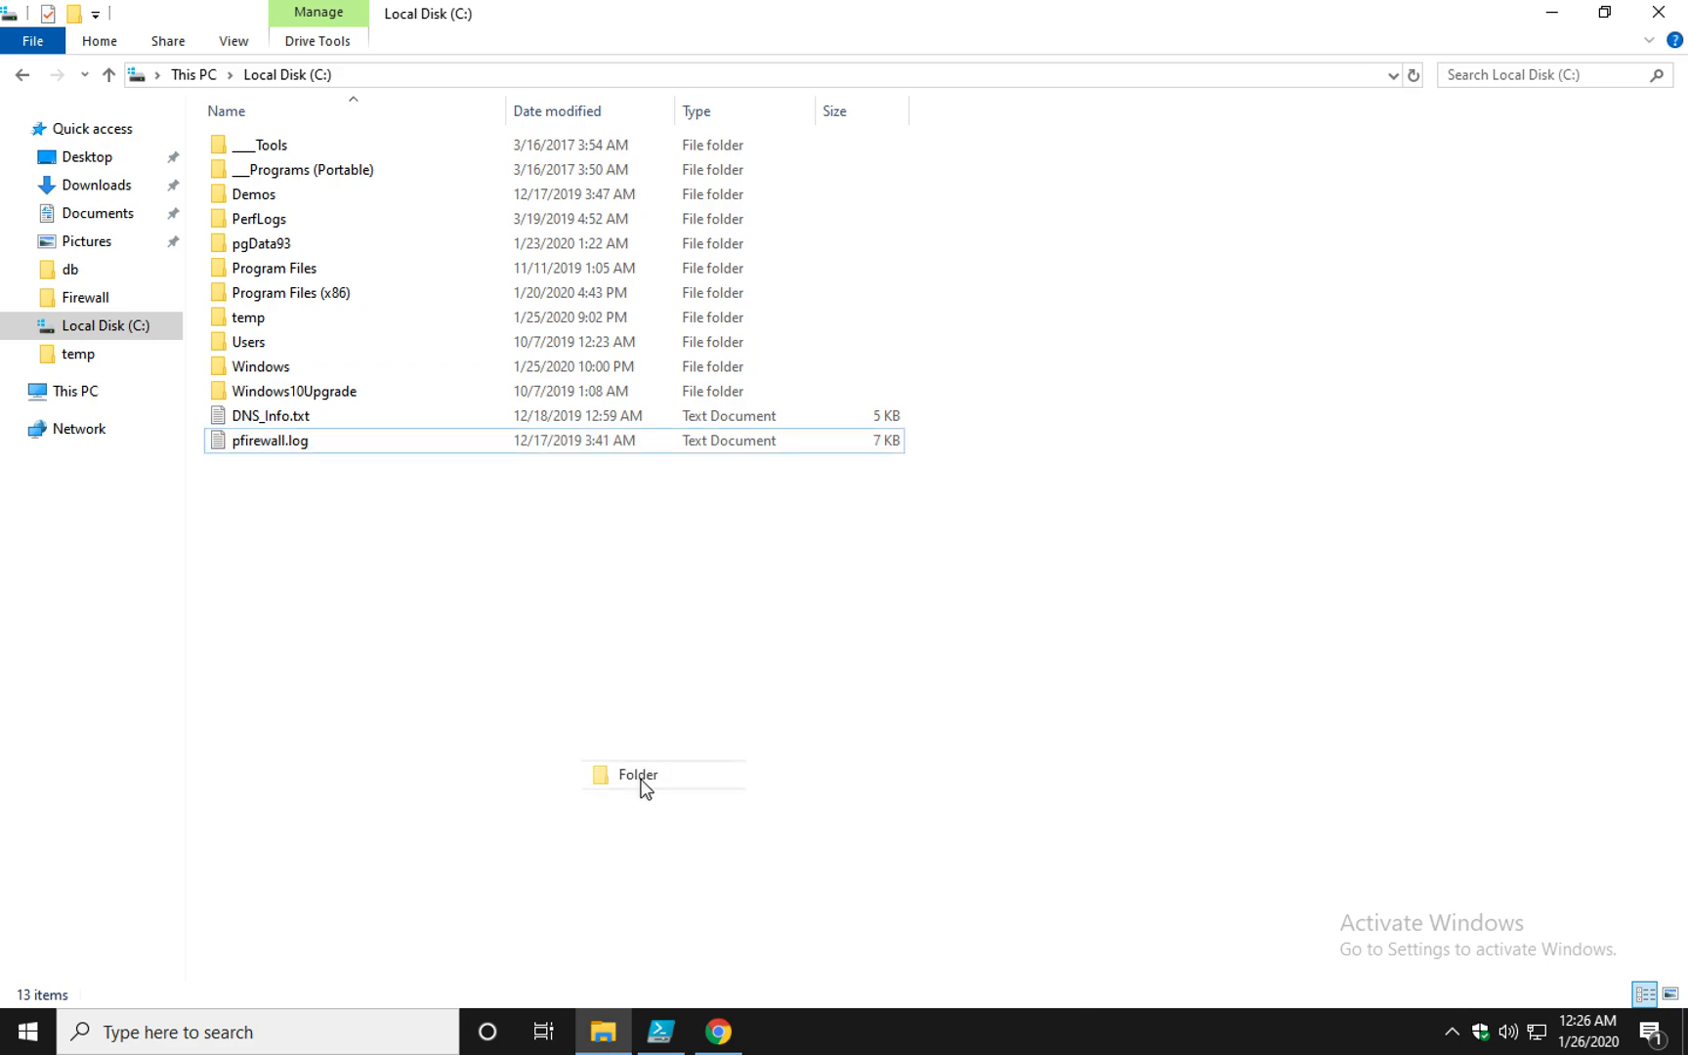
{"action": "type", "text": "myCo"}
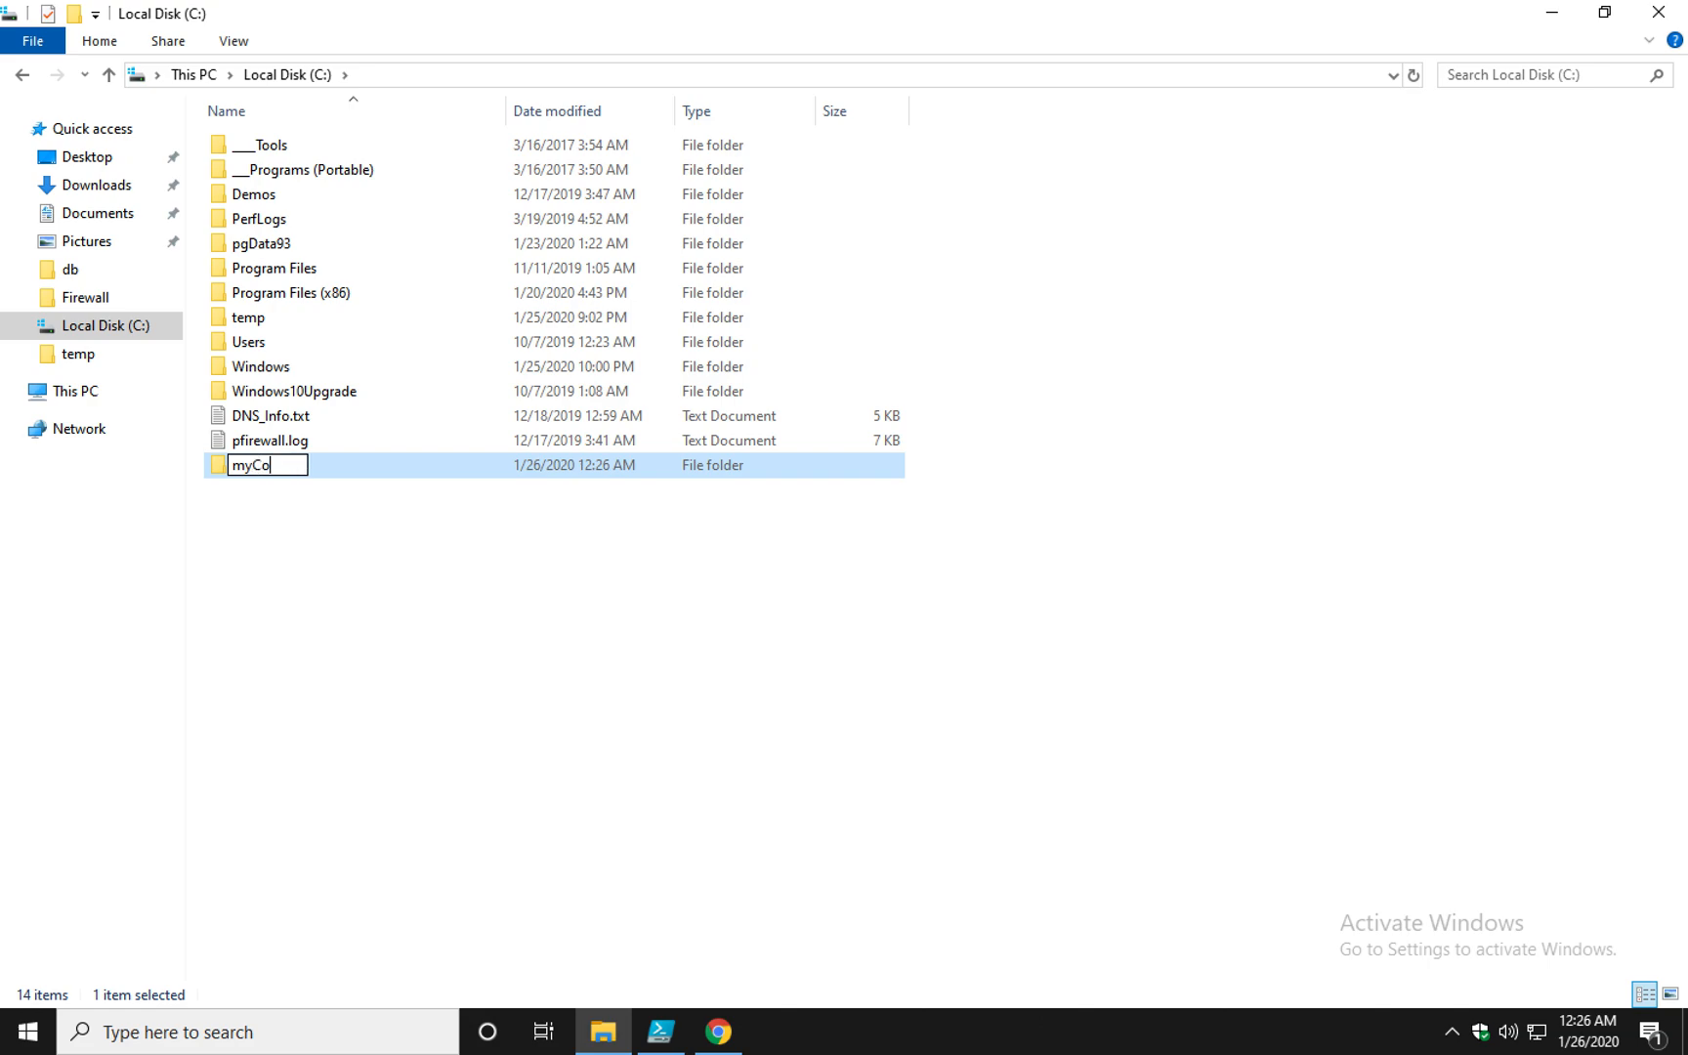
{"action": "type", "text": "de"}
{"action": "left_click", "coordinate": [257, 1032]}
{"action": "type", "text": "p"}
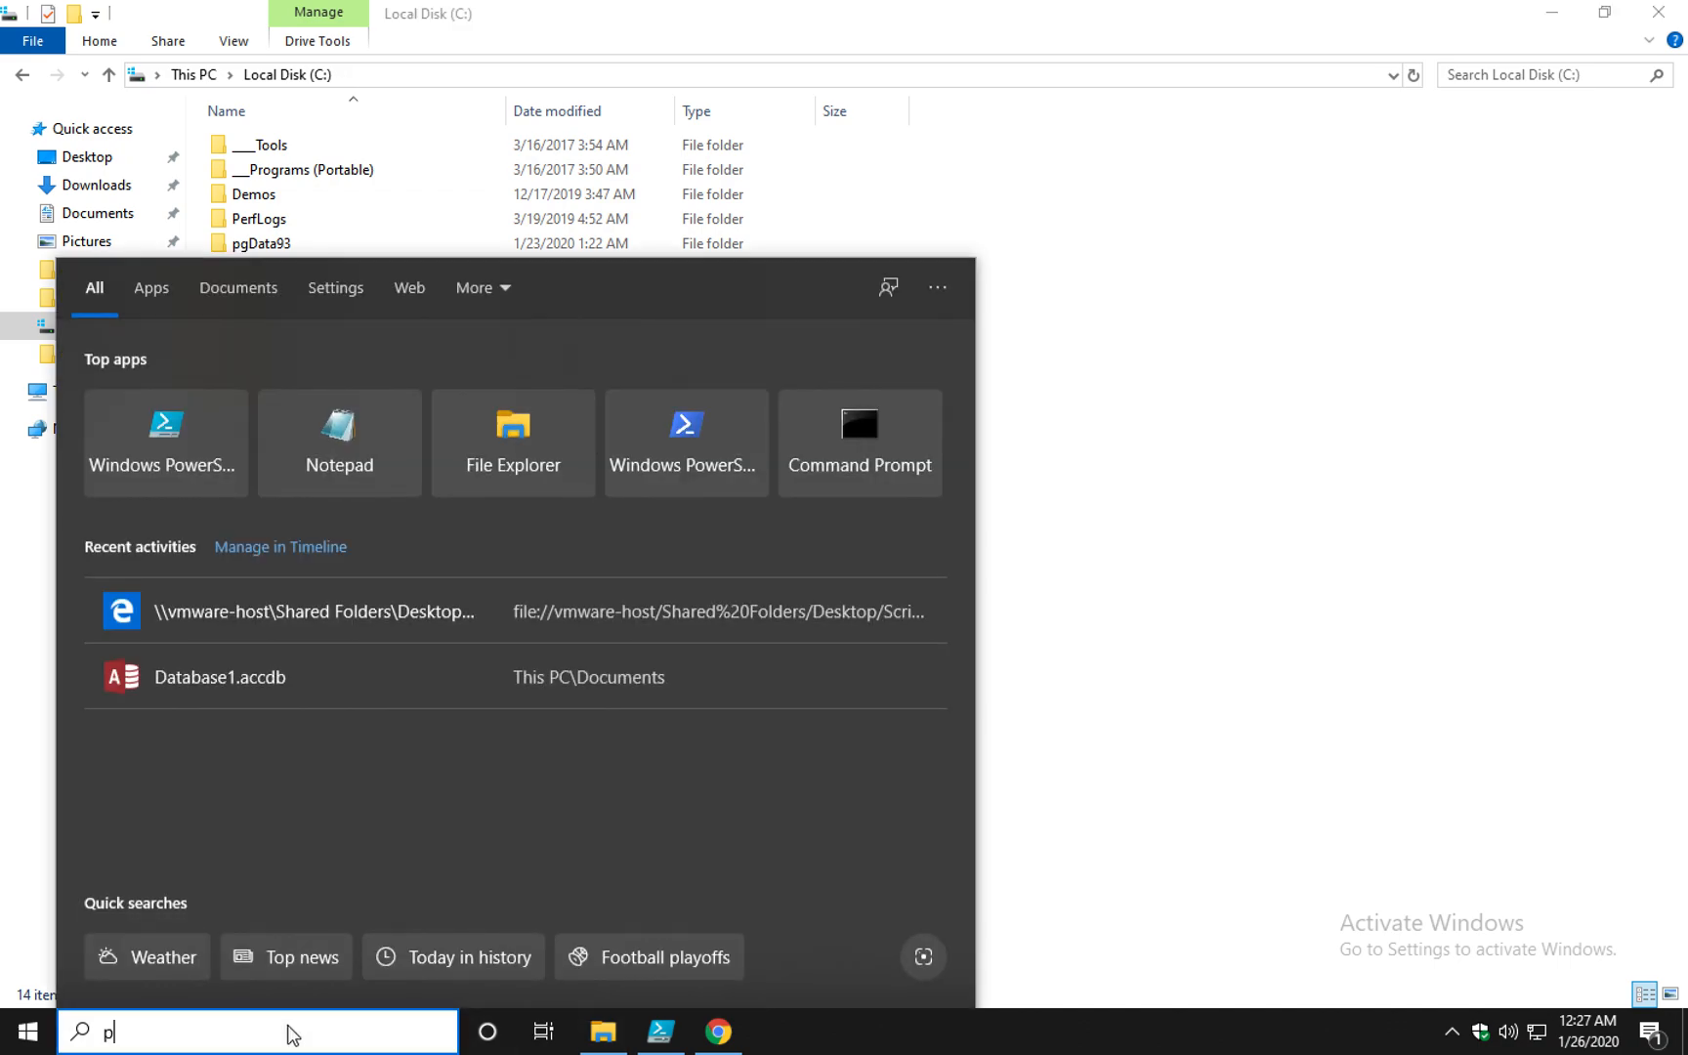
Launch Python 3.8 (64-bit) from search and print 1234 and 54321 interactively
{"action": "type", "text": "ython"}
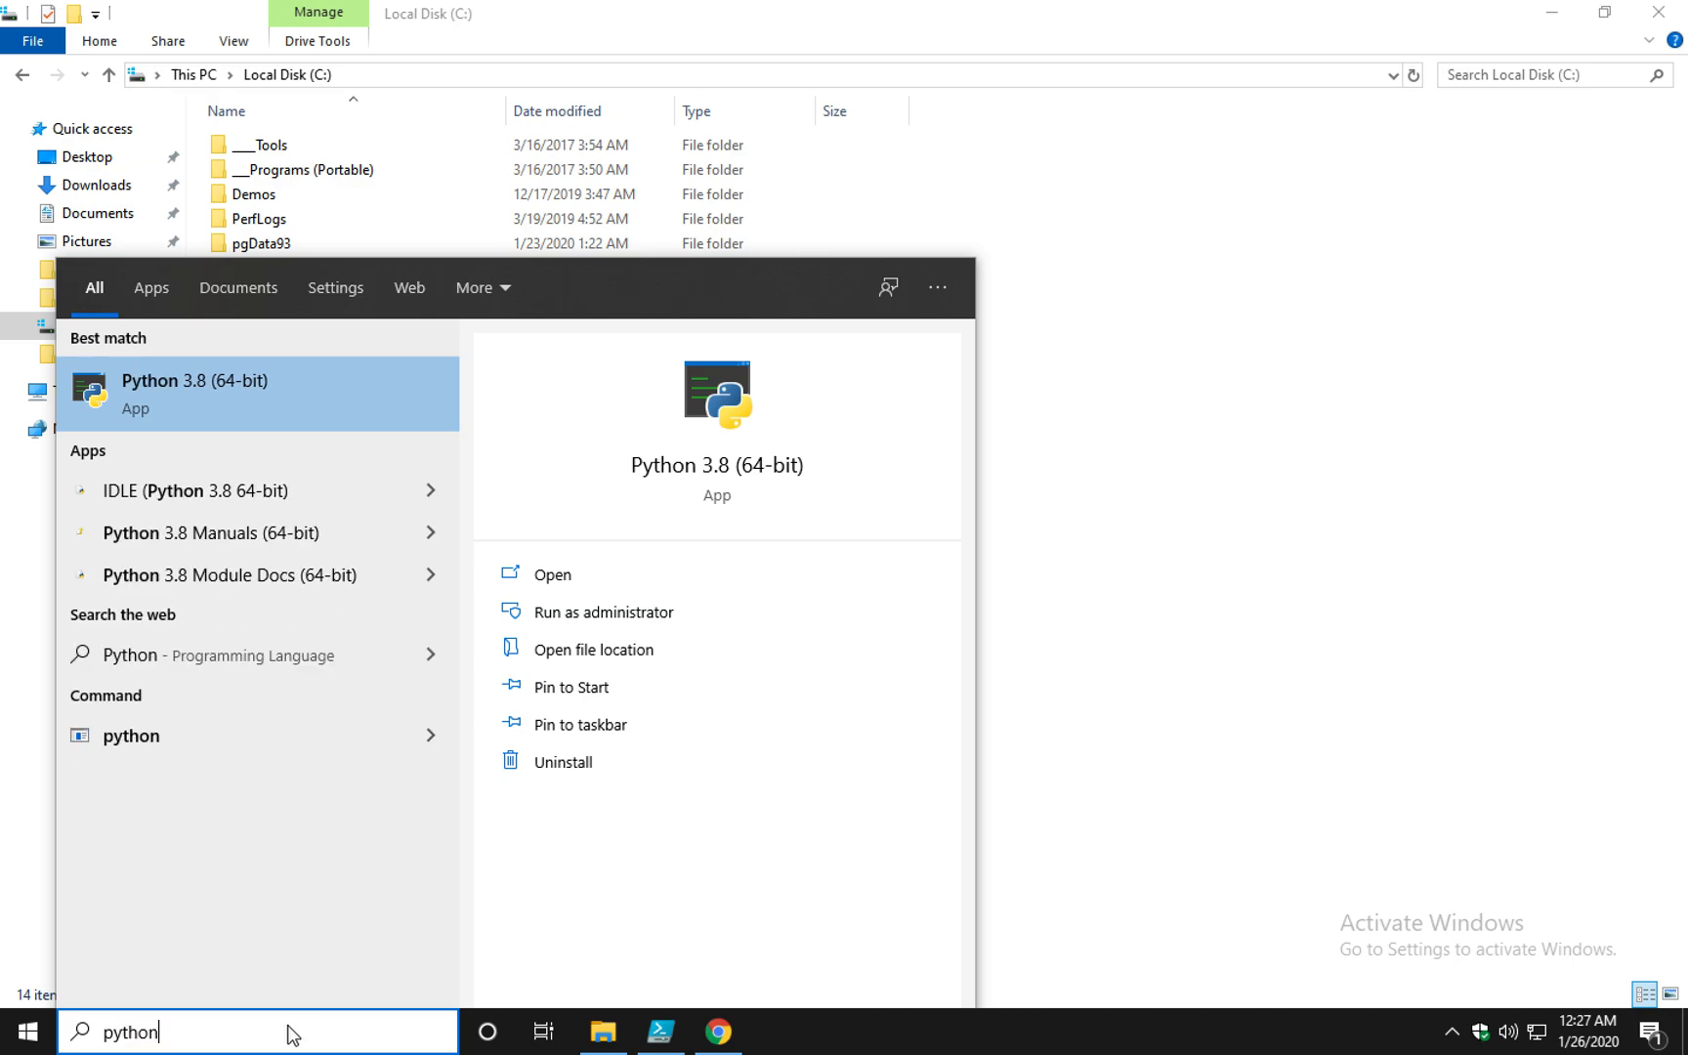
{"action": "mouse_move", "coordinate": [264, 394]}
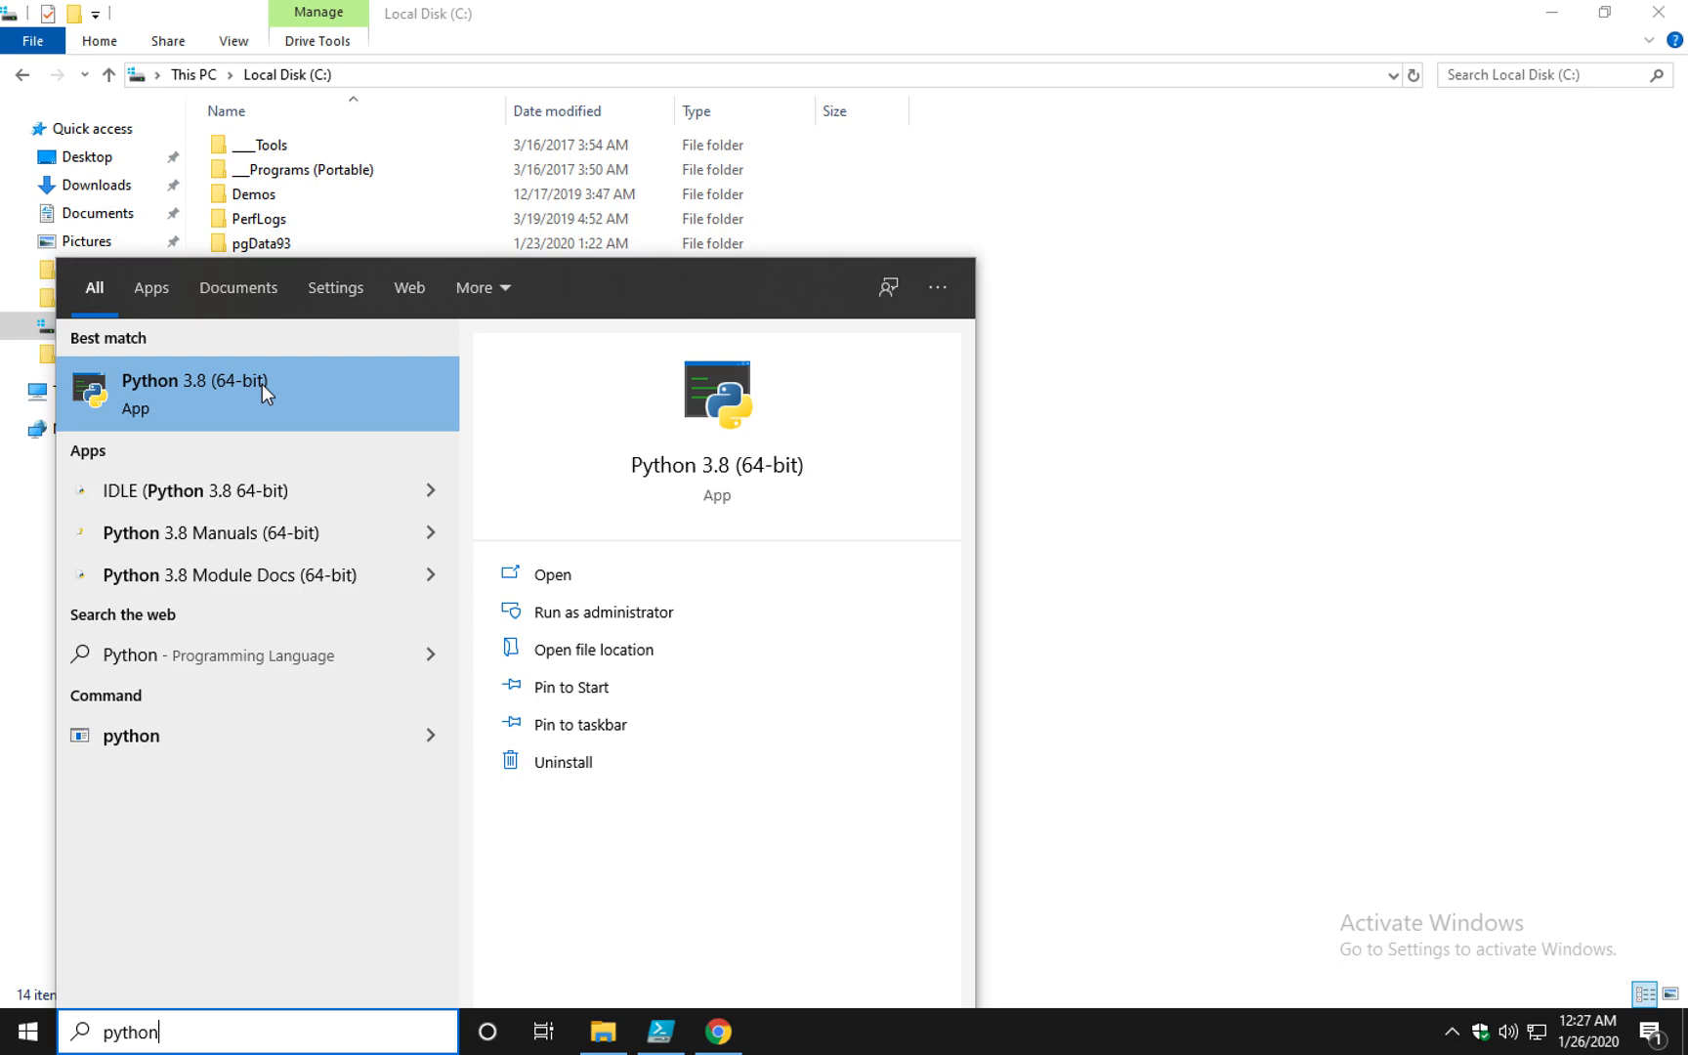
{"action": "left_click", "coordinate": [195, 408]}
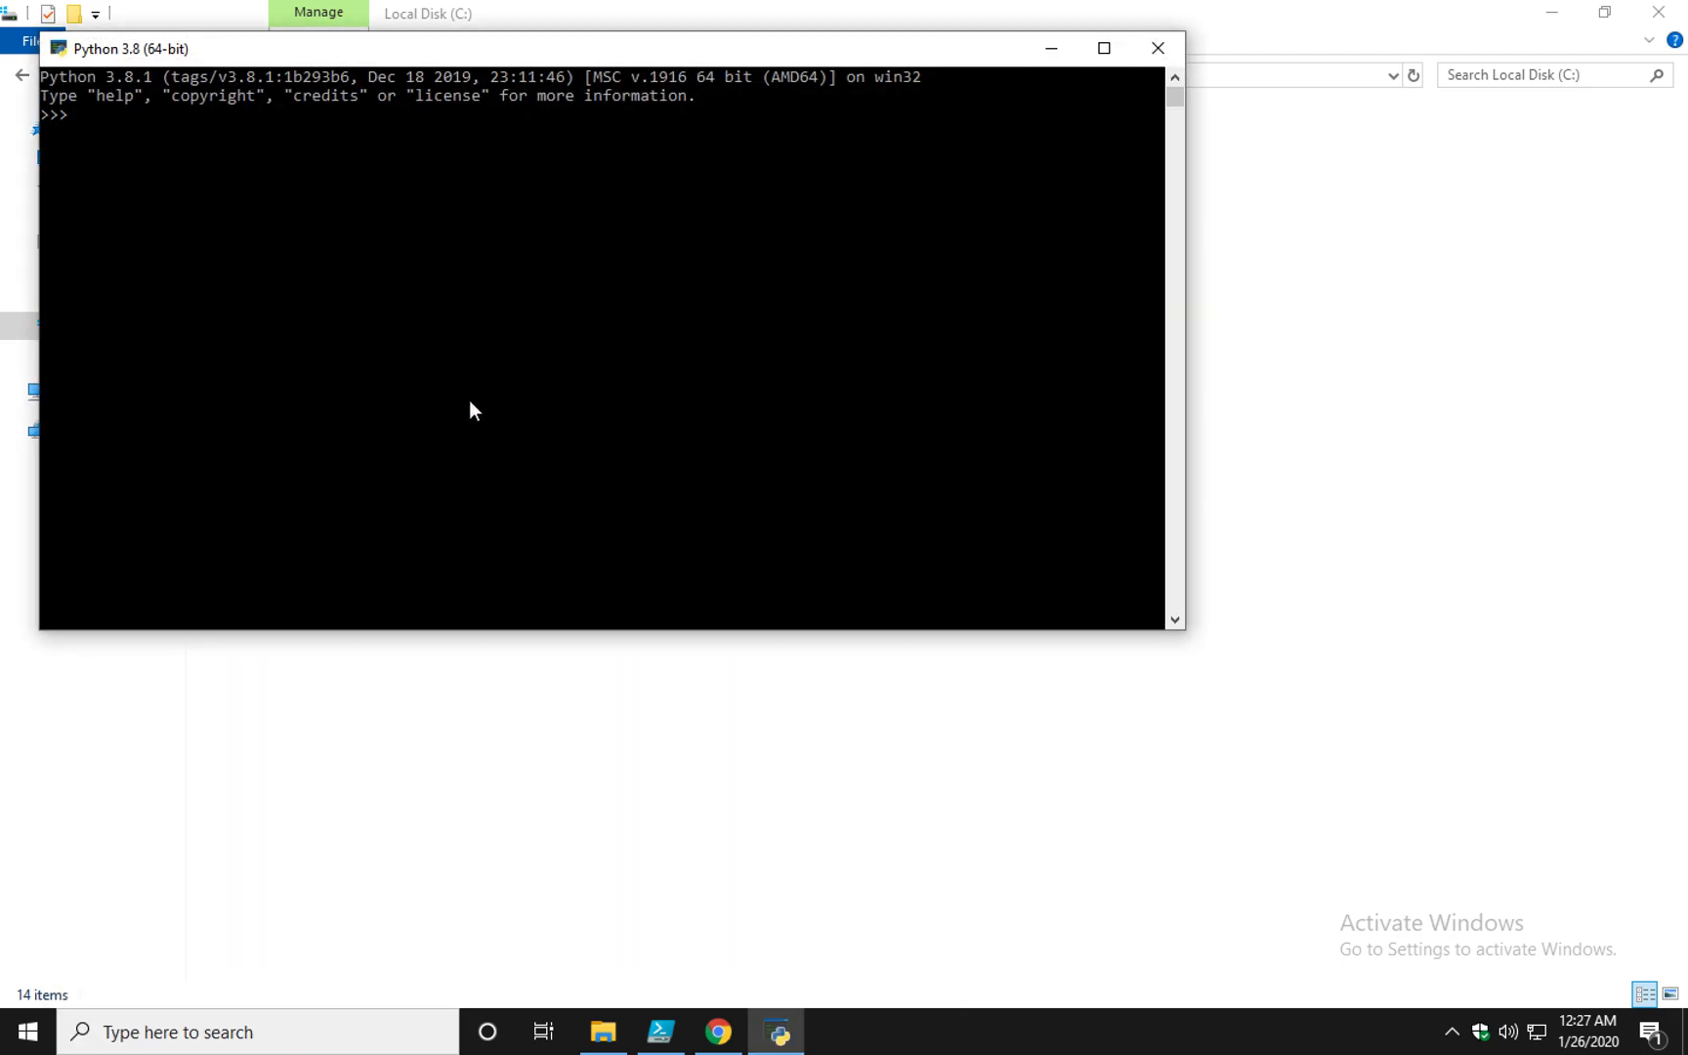
{"action": "type", "text": "print(1234"}
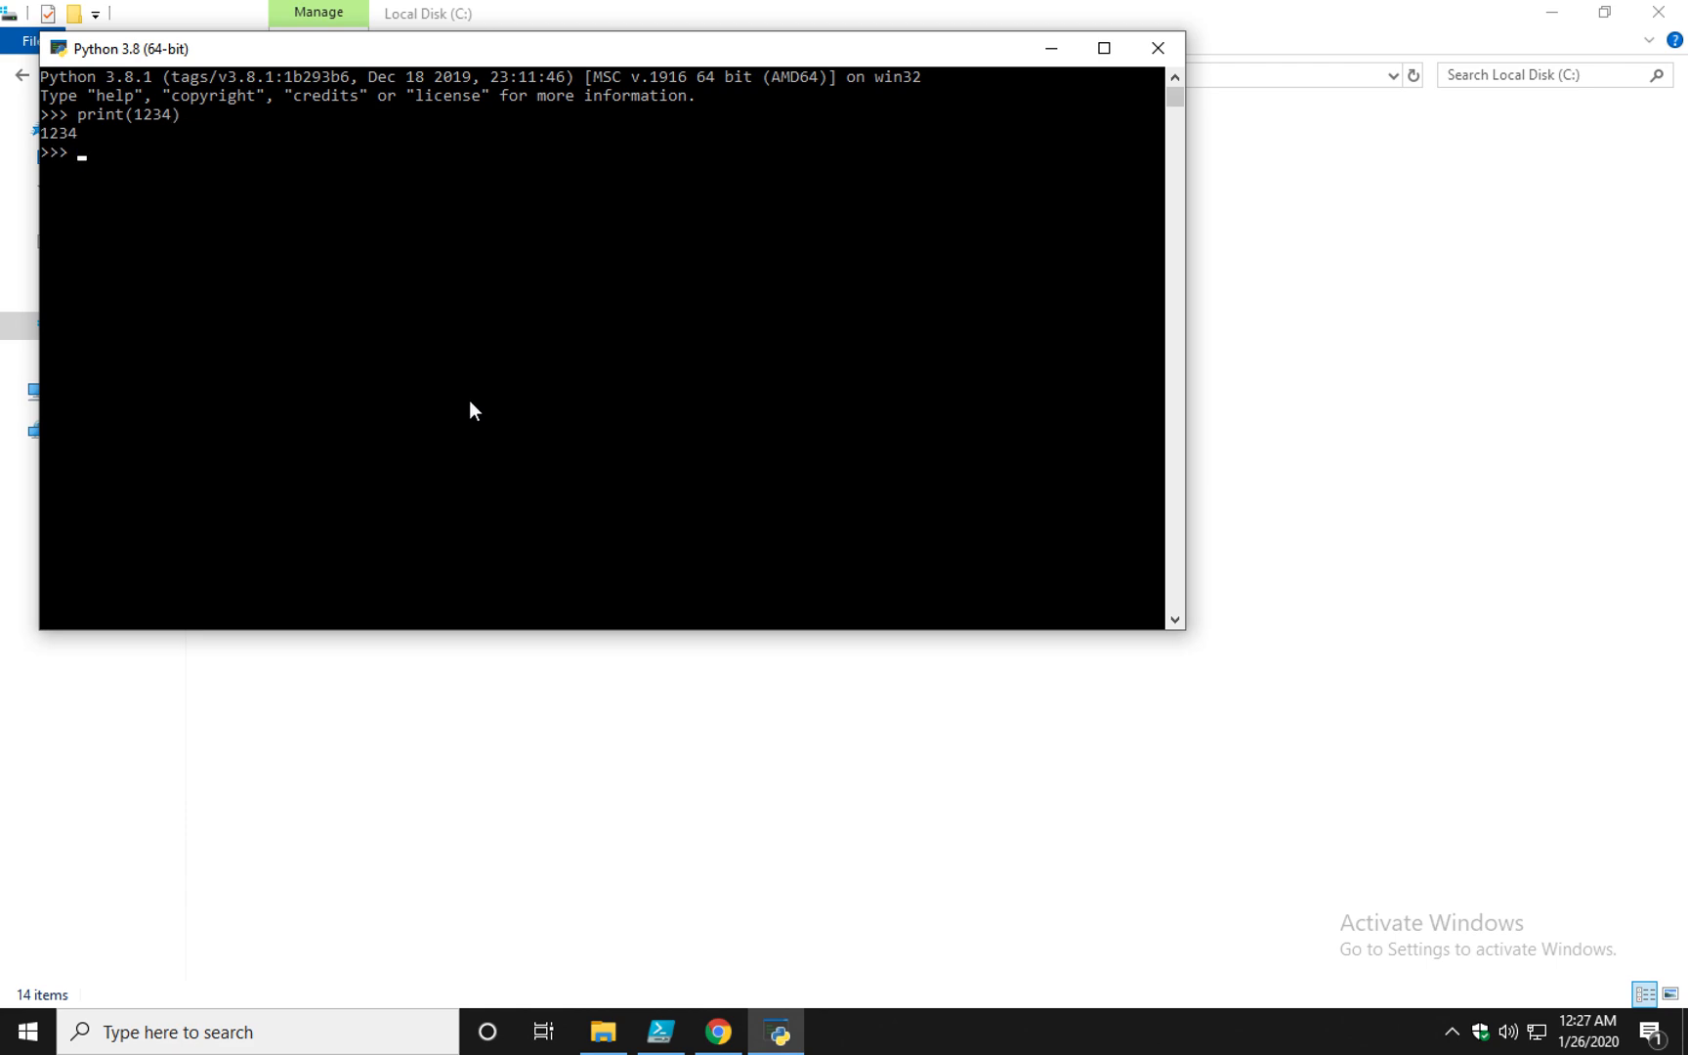
{"action": "type", "text": "print(54"}
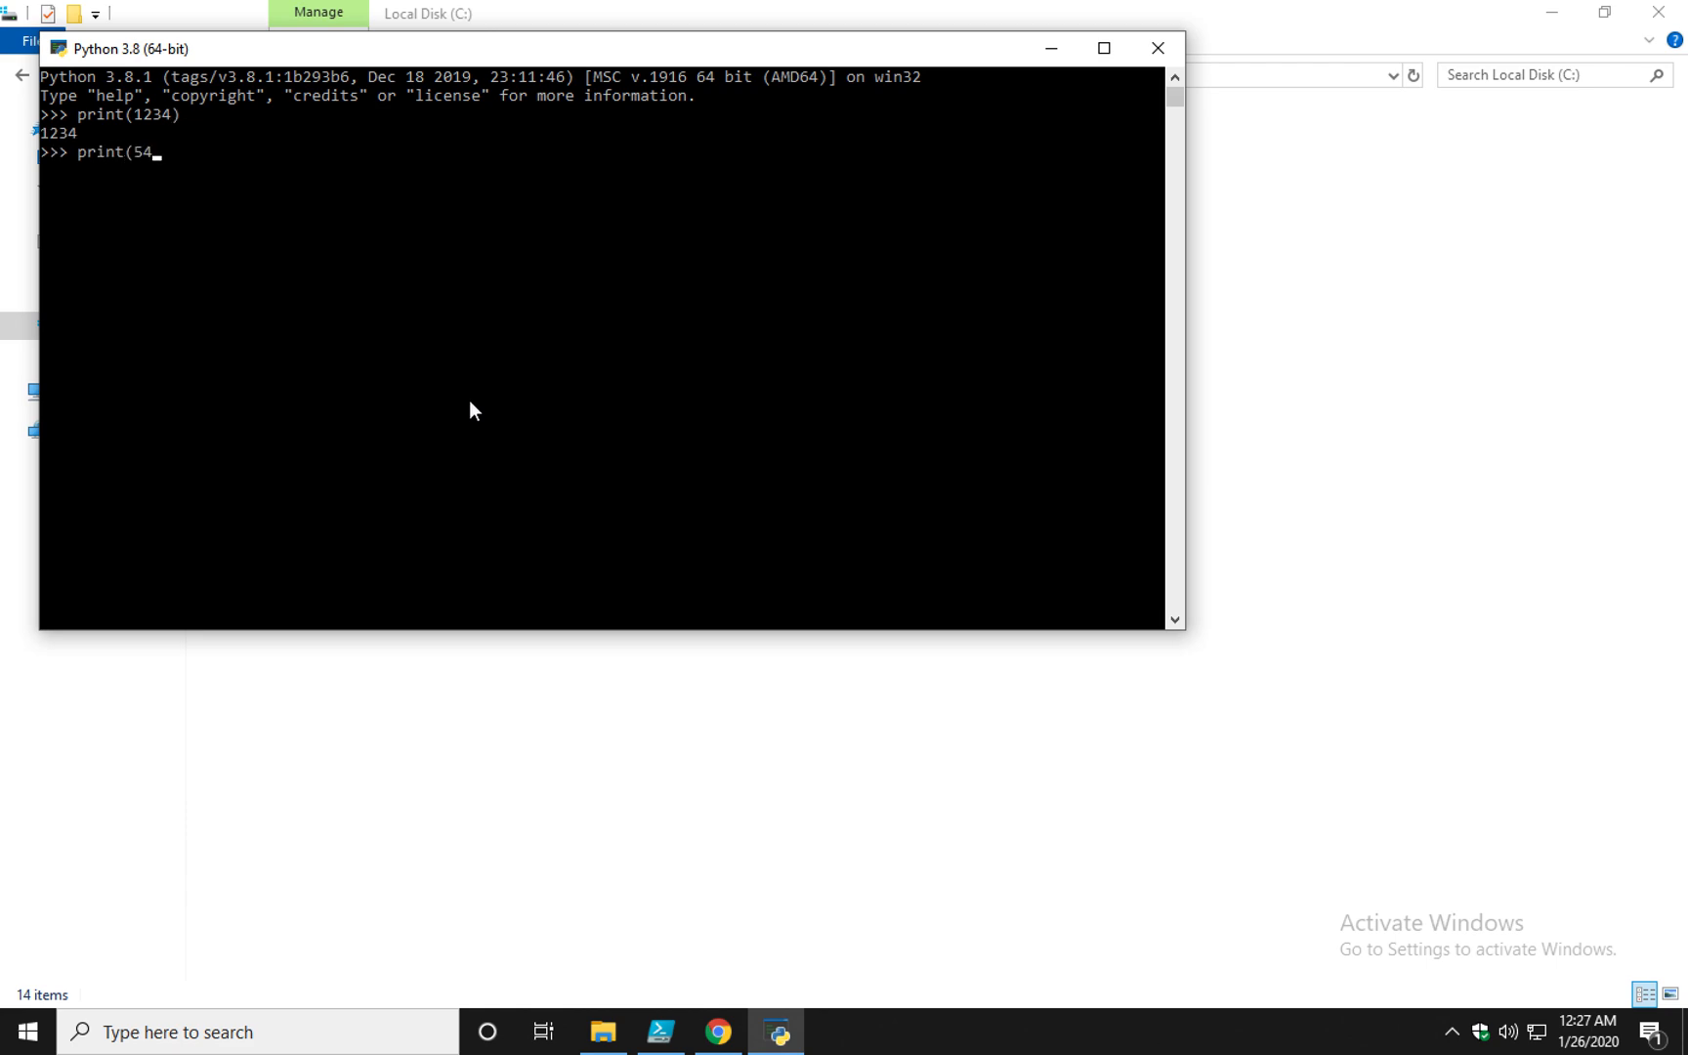
{"action": "type", "text": "321)"}
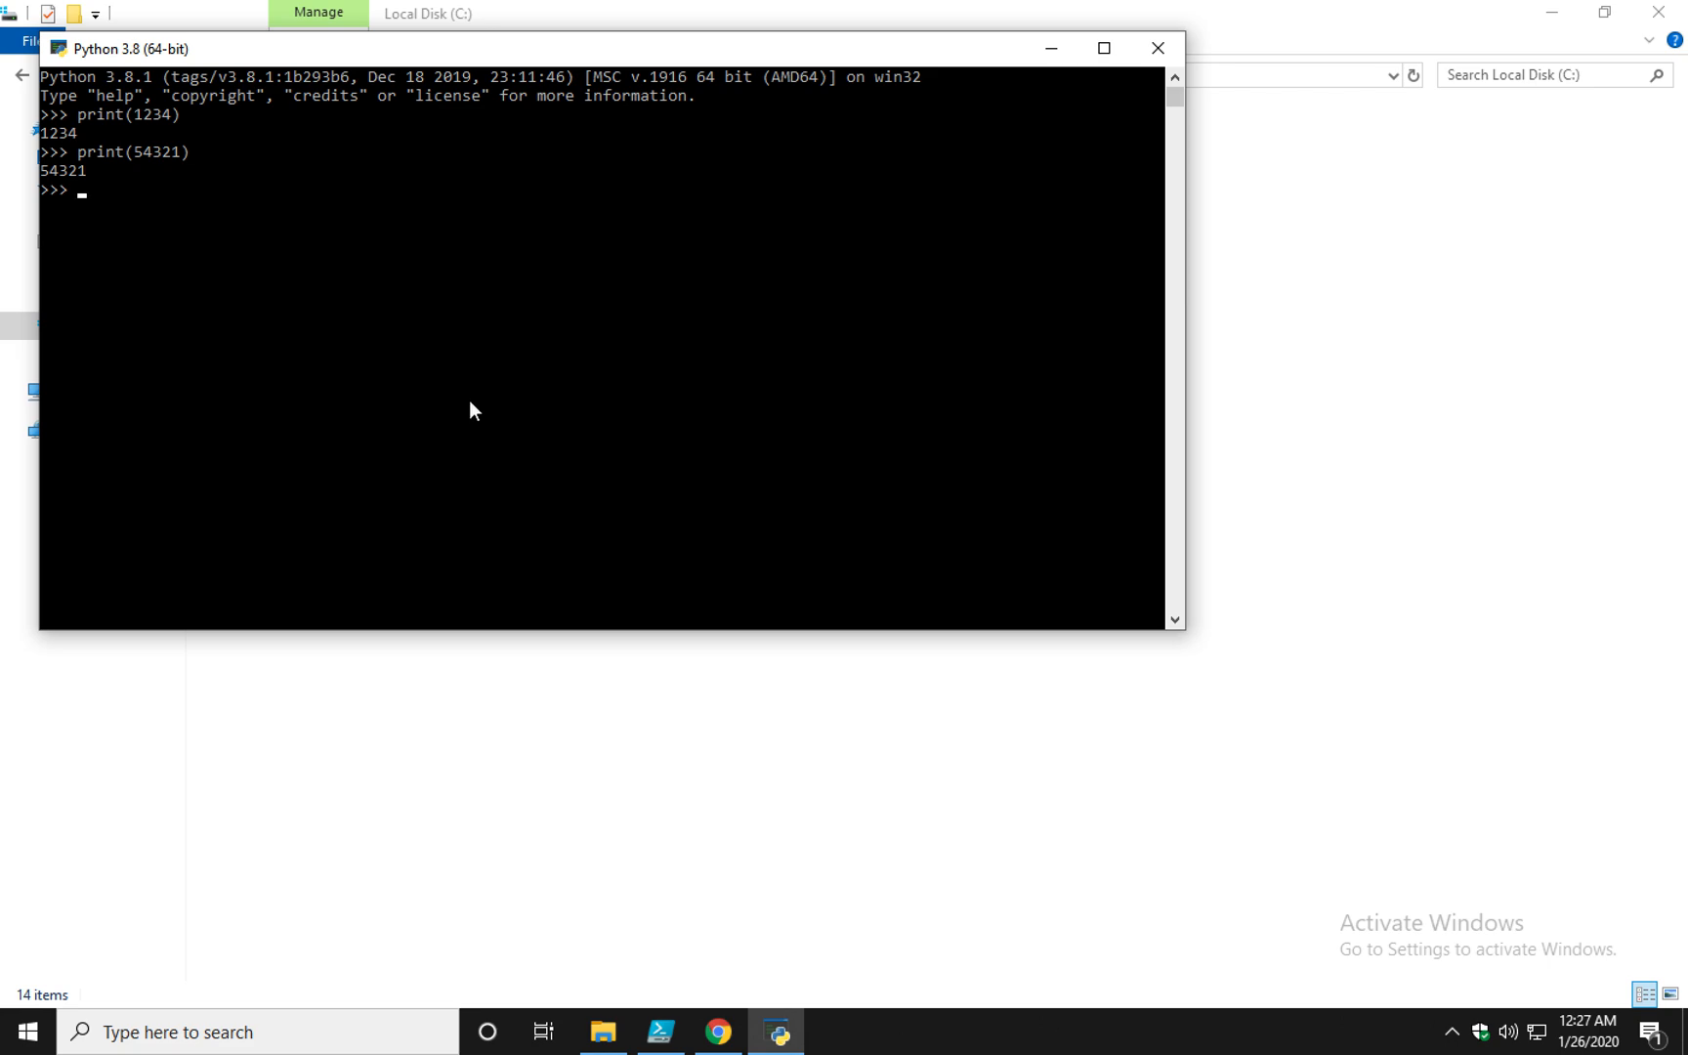
{"action": "mouse_move", "coordinate": [378, 522]}
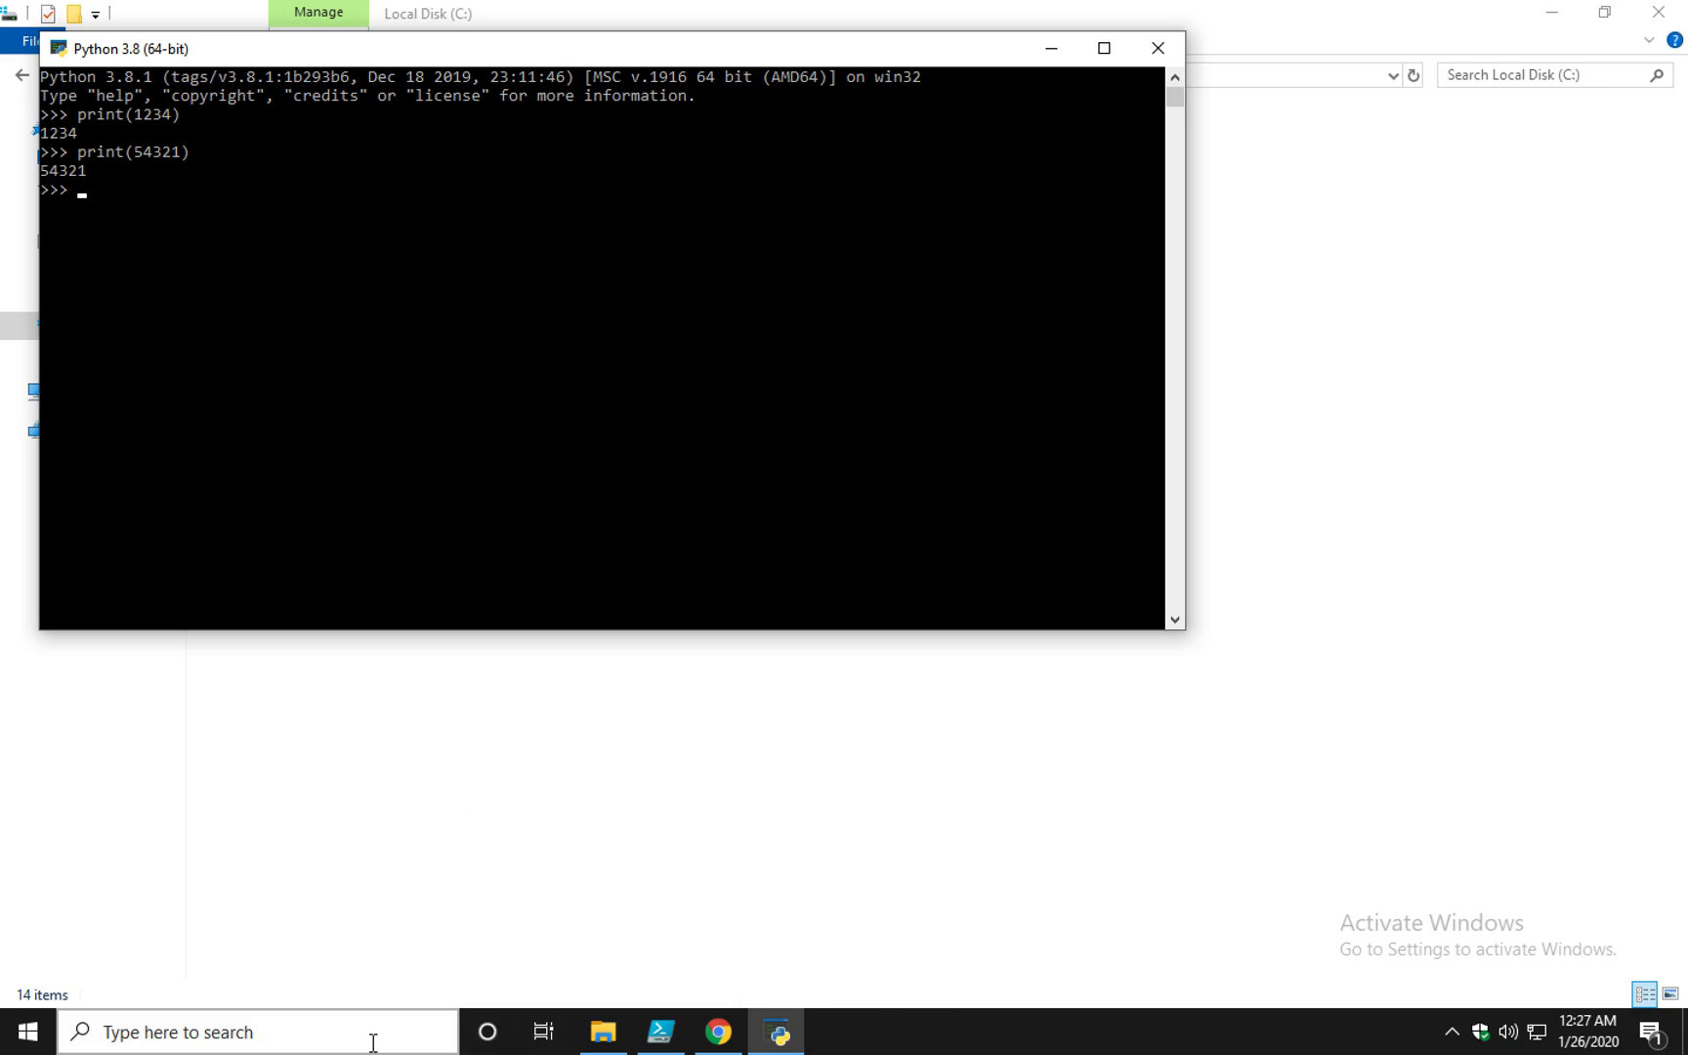
Launch IDLE (Python 3.8 64-bit) from search and move its shell window right
{"action": "left_click", "coordinate": [235, 1032]}
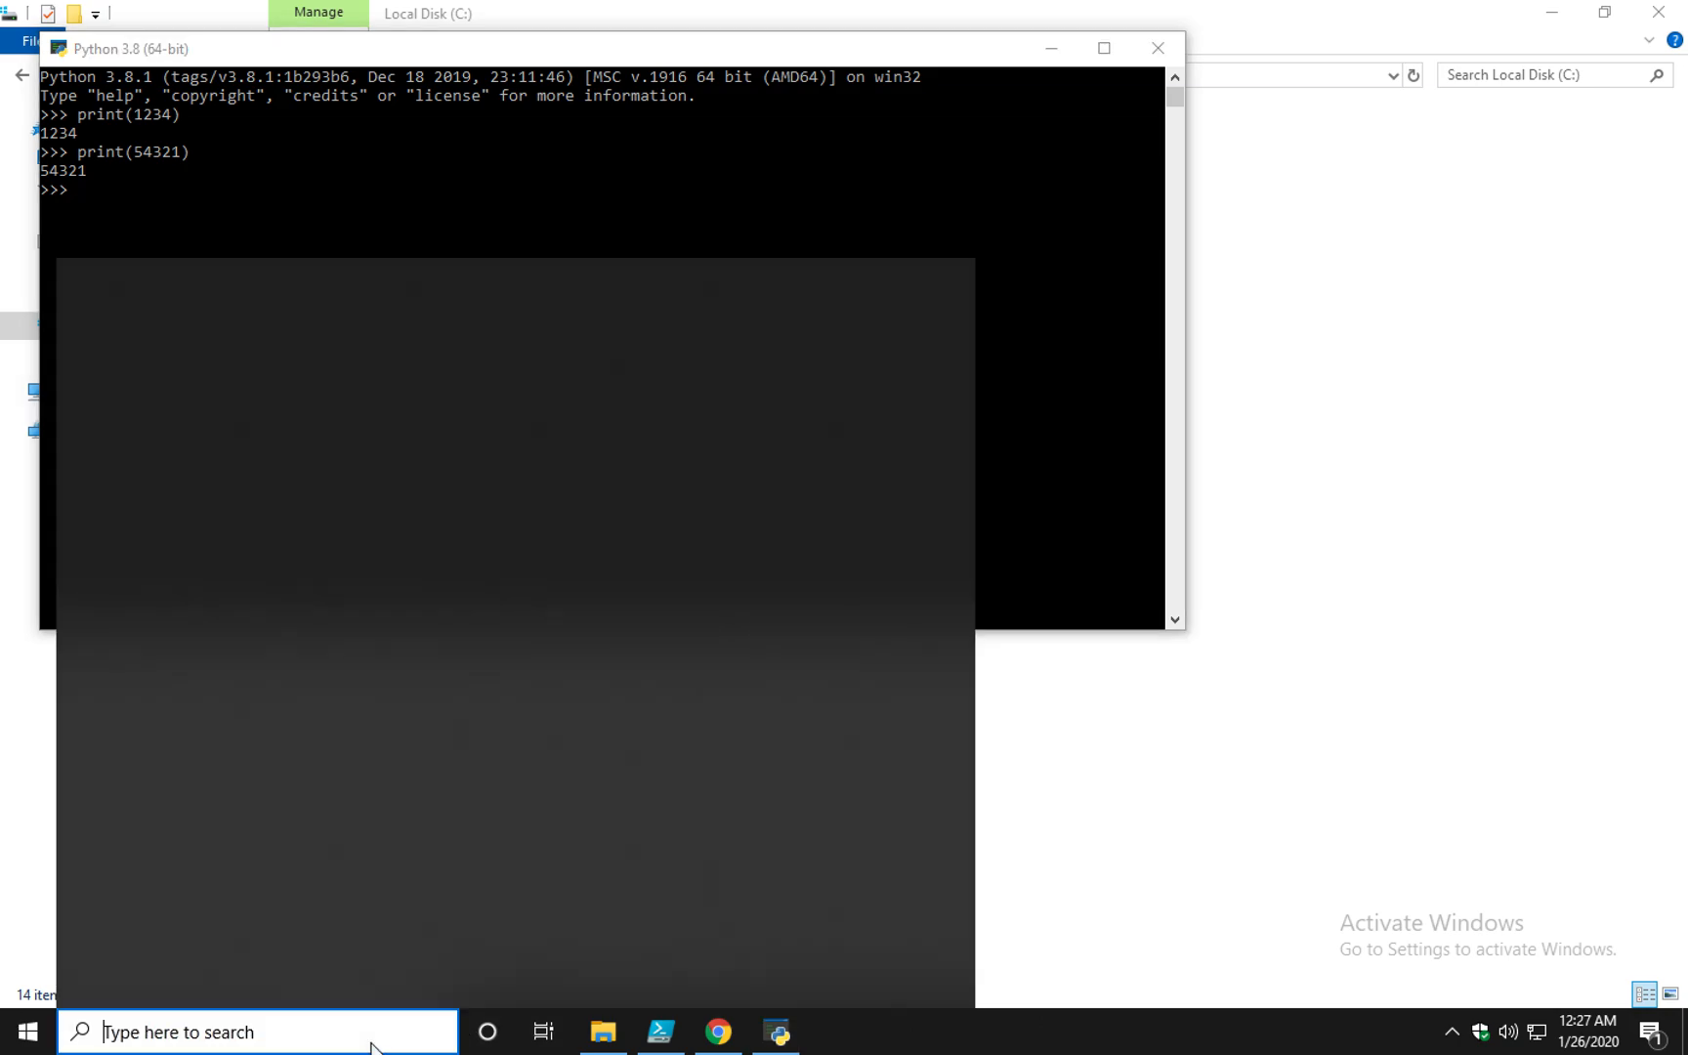
{"action": "type", "text": "idle"}
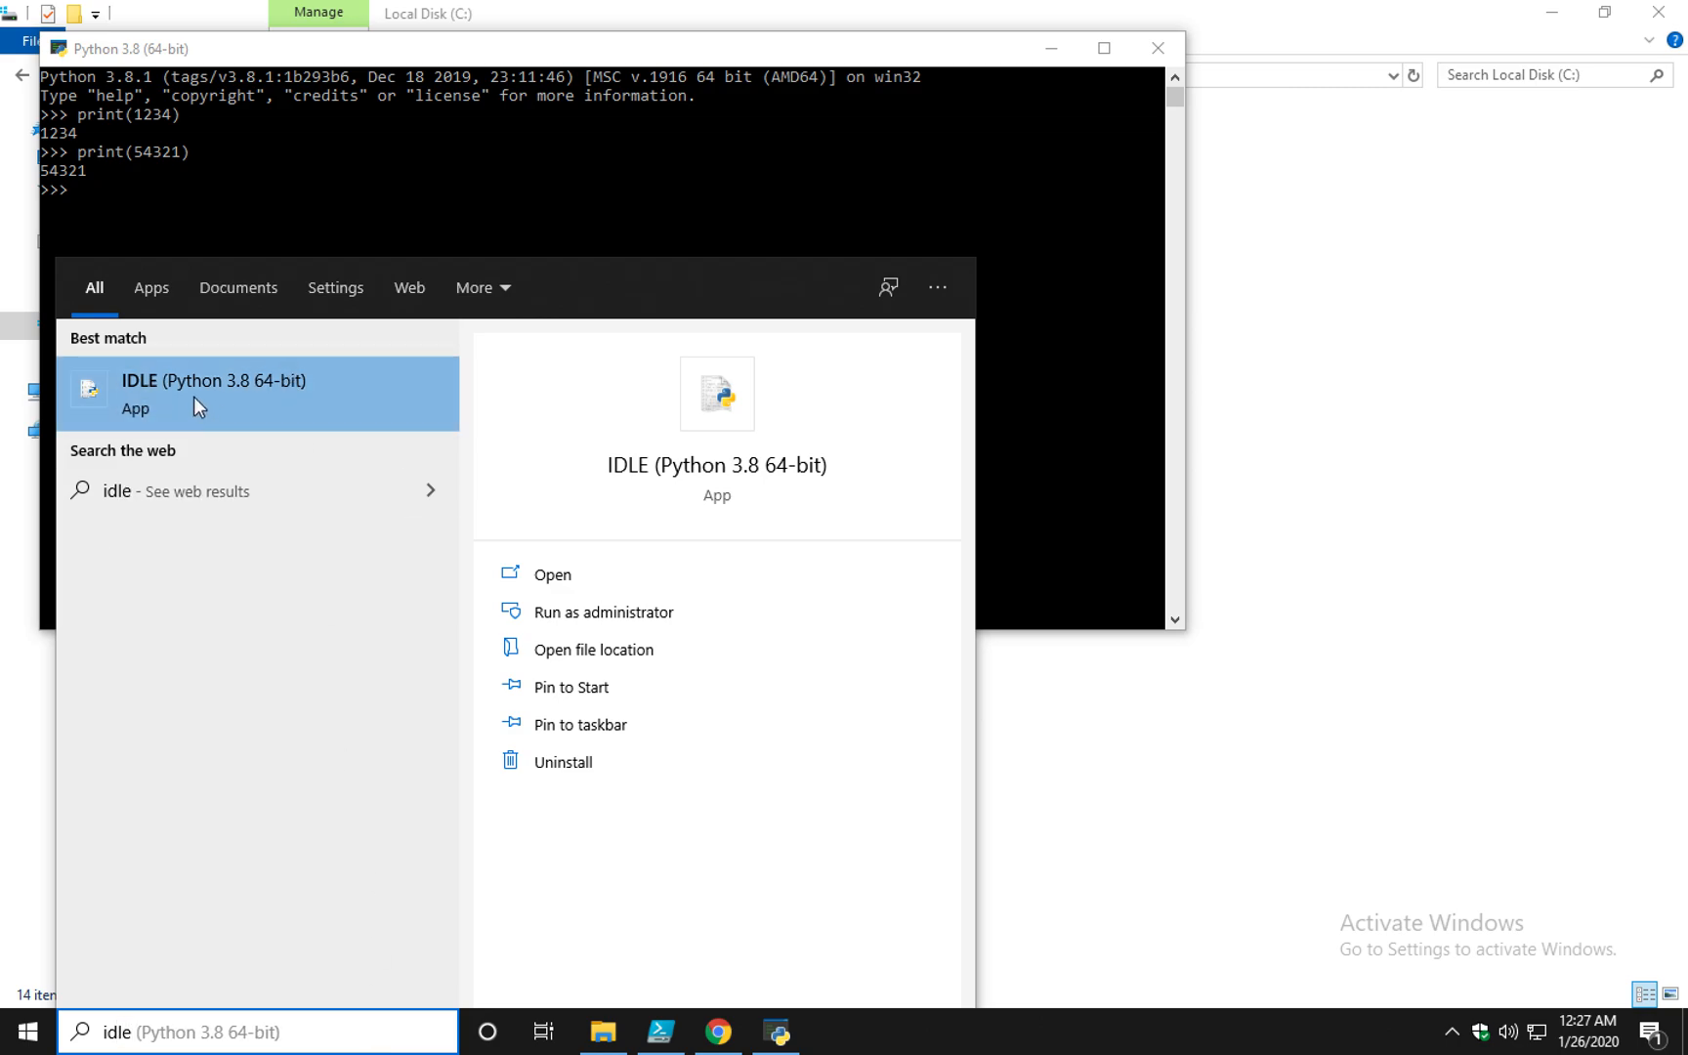
{"action": "left_click", "coordinate": [196, 393]}
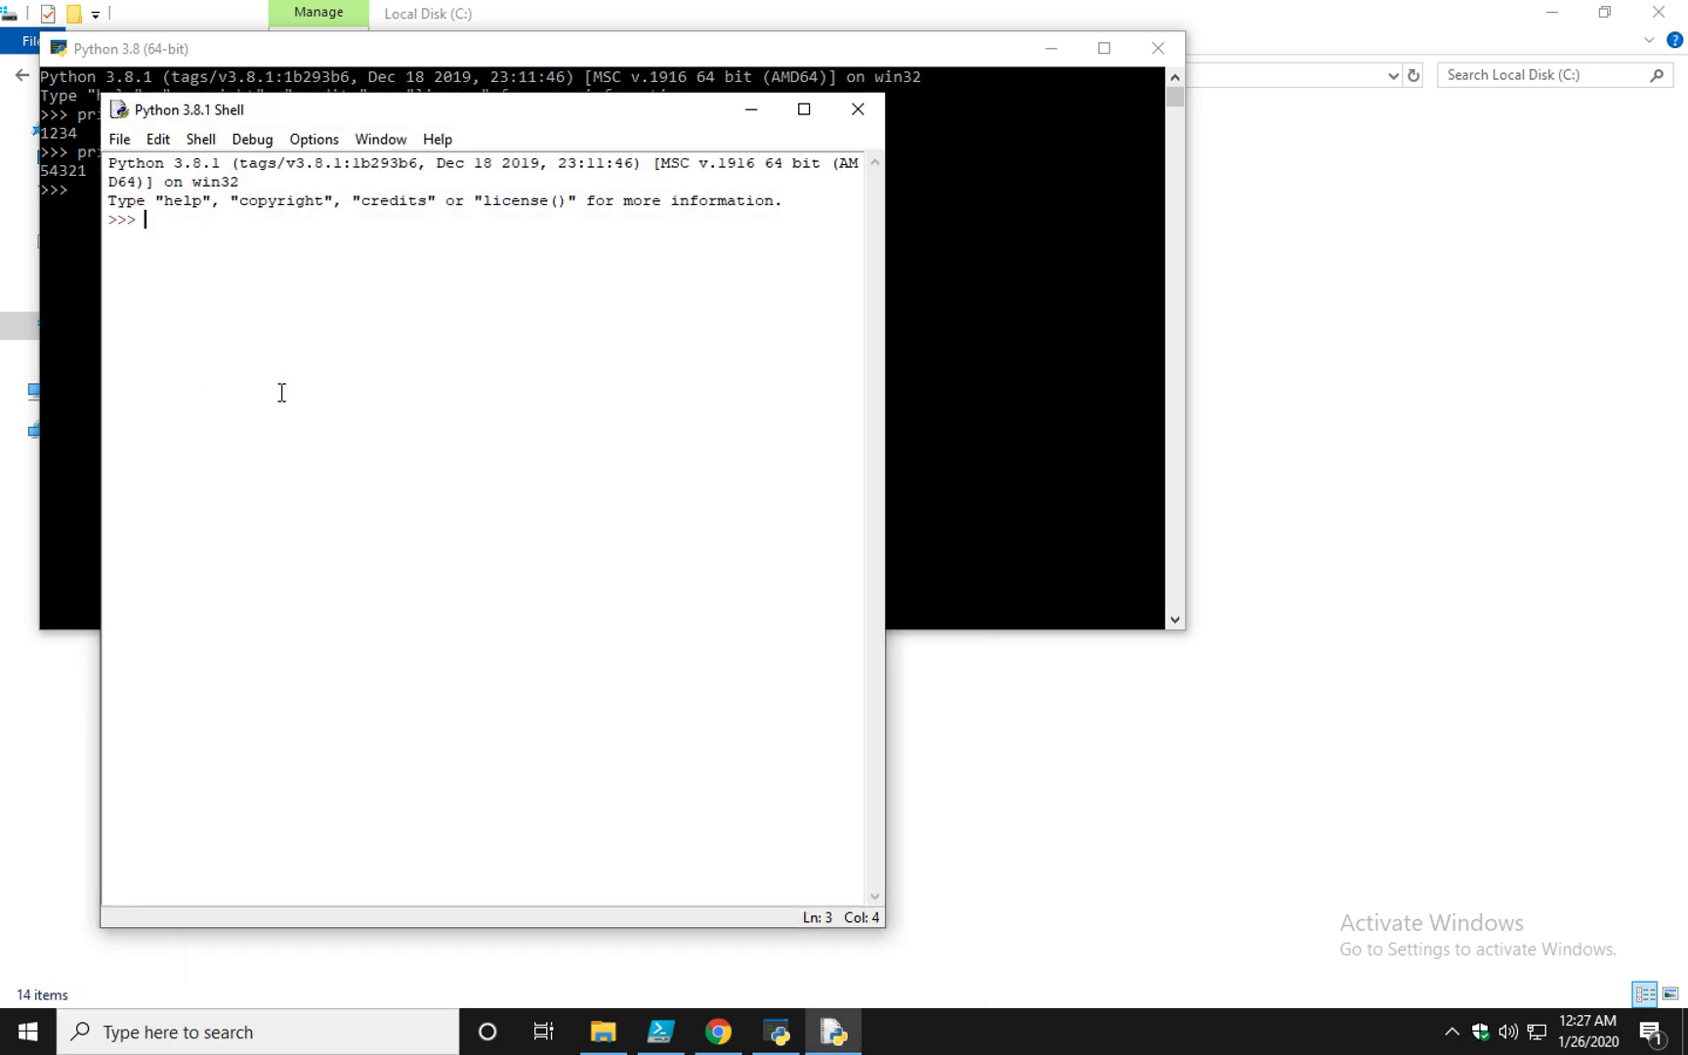
{"action": "left_click_drag", "start_coordinate": [189, 108], "coordinate": [555, 144]}
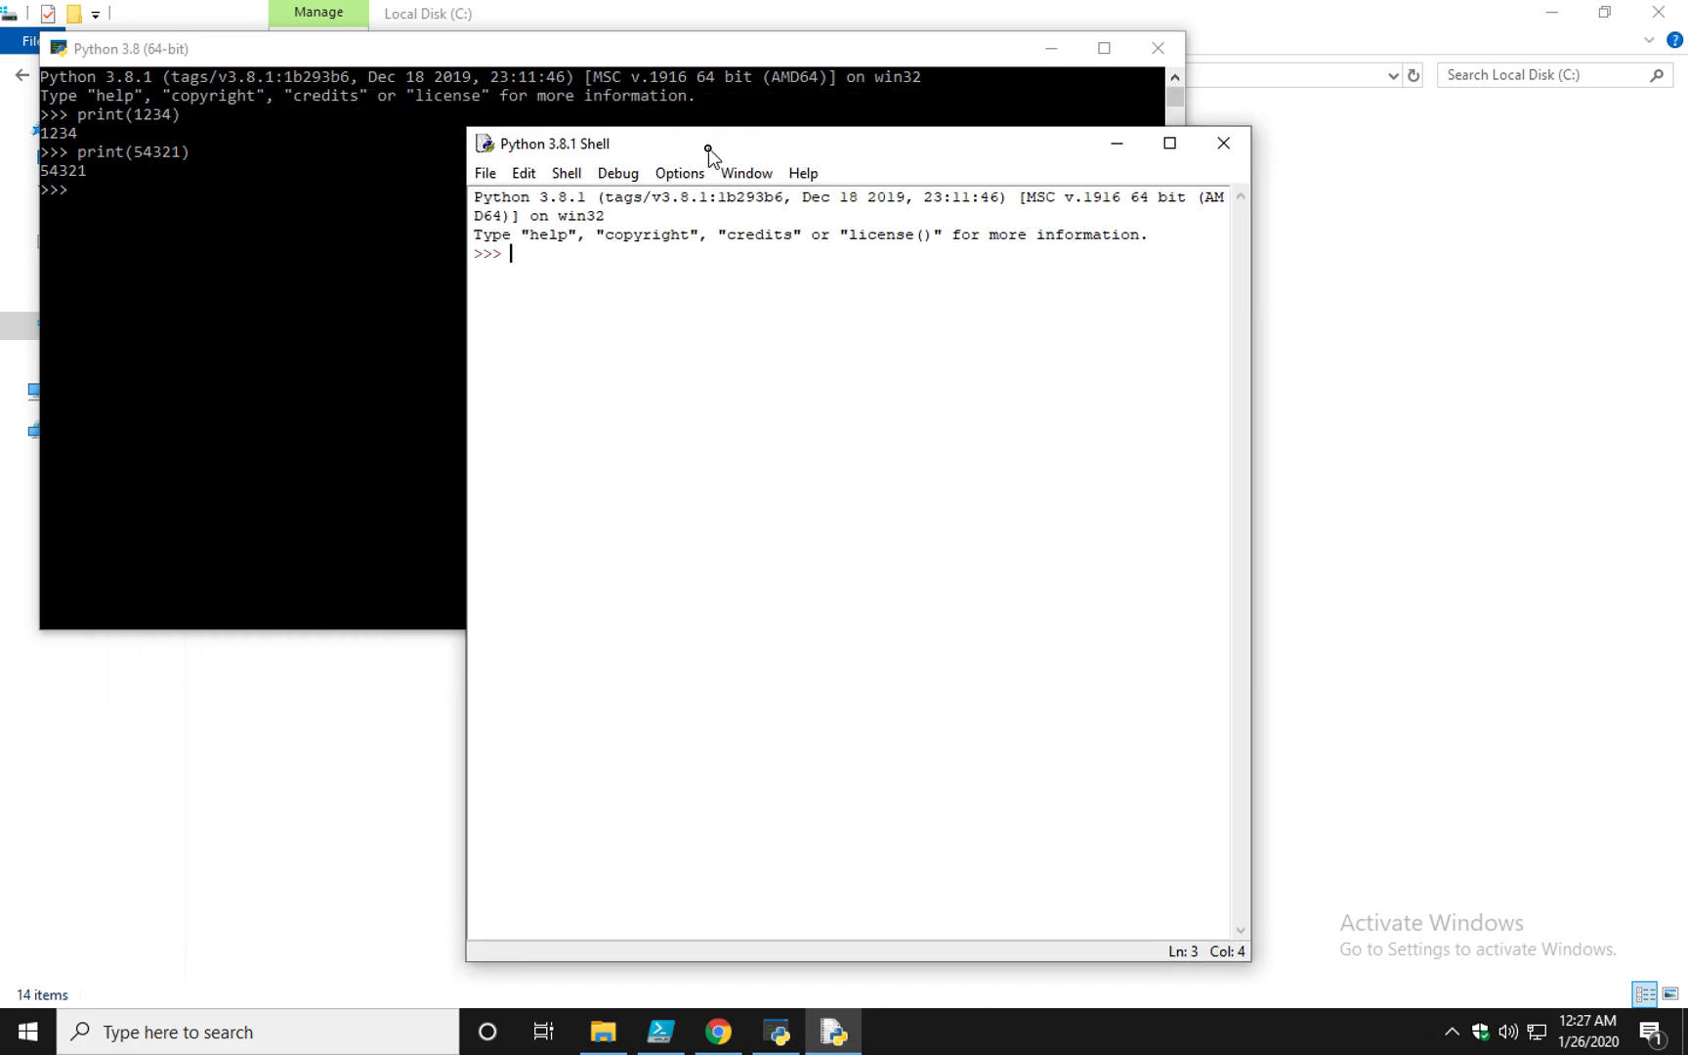
Print 1234 and 12 in the IDLE shell, then shift the window left
{"action": "type", "text": "prin"}
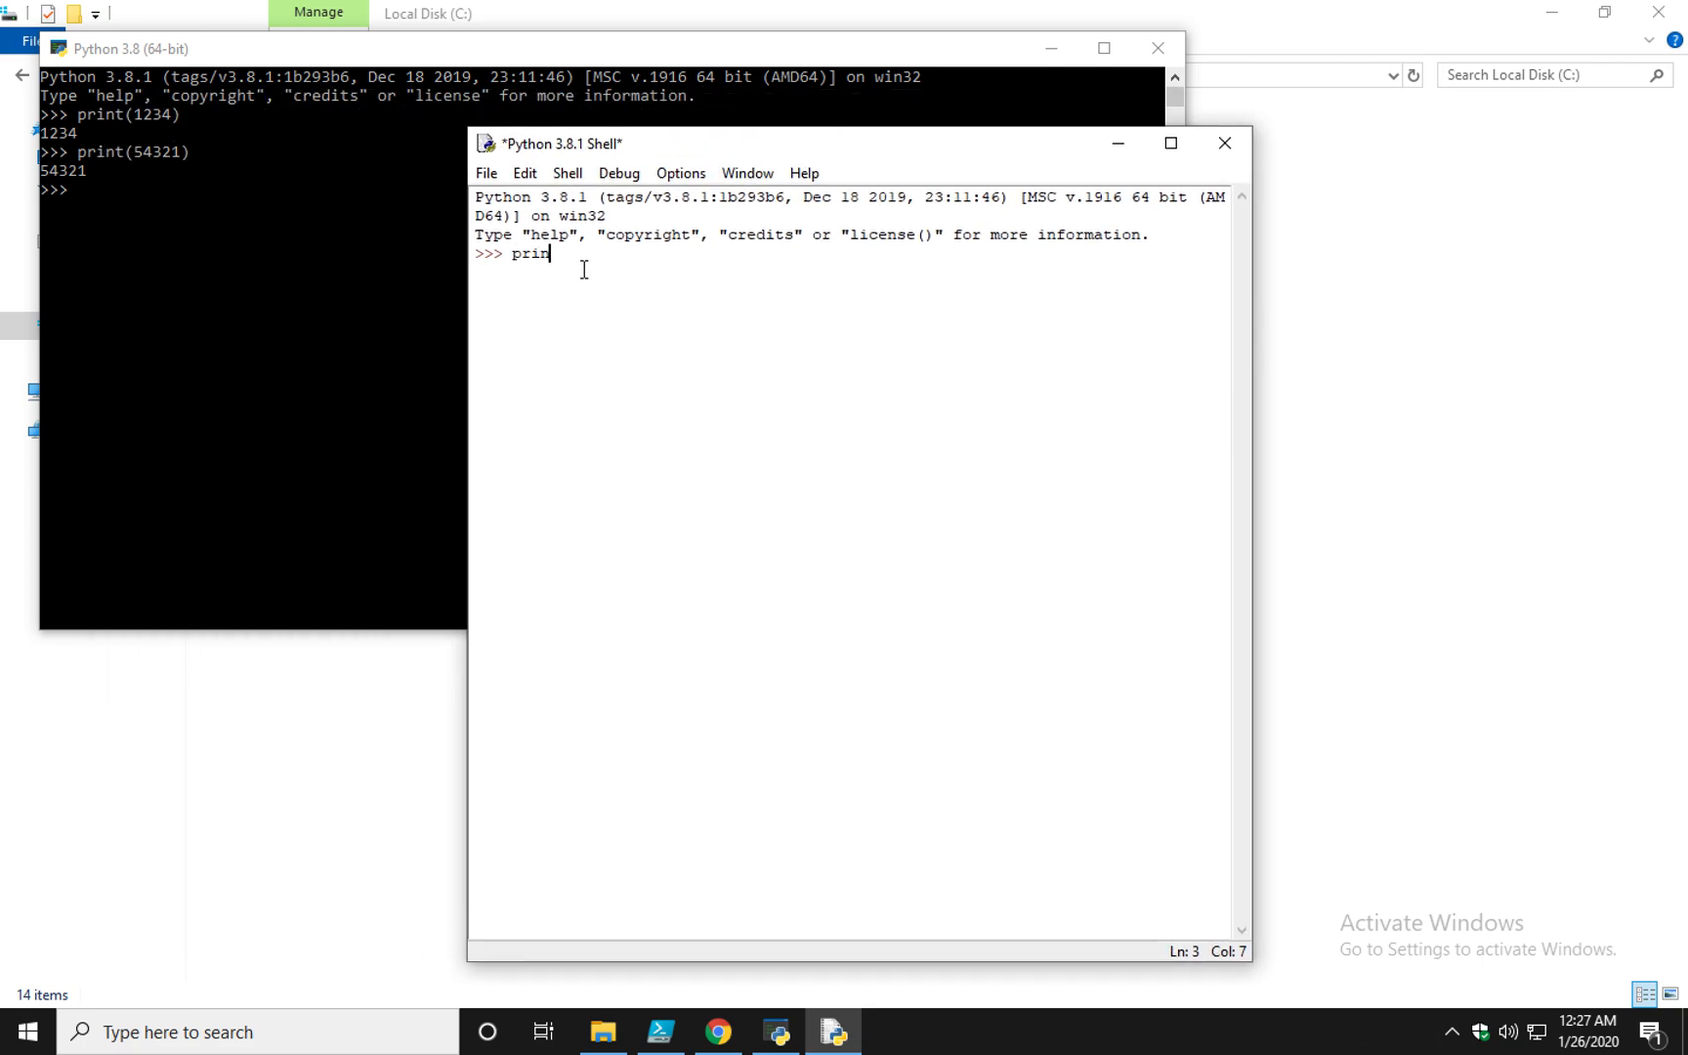
{"action": "type", "text": "t(1234)"}
{"action": "type", "text": "p"}
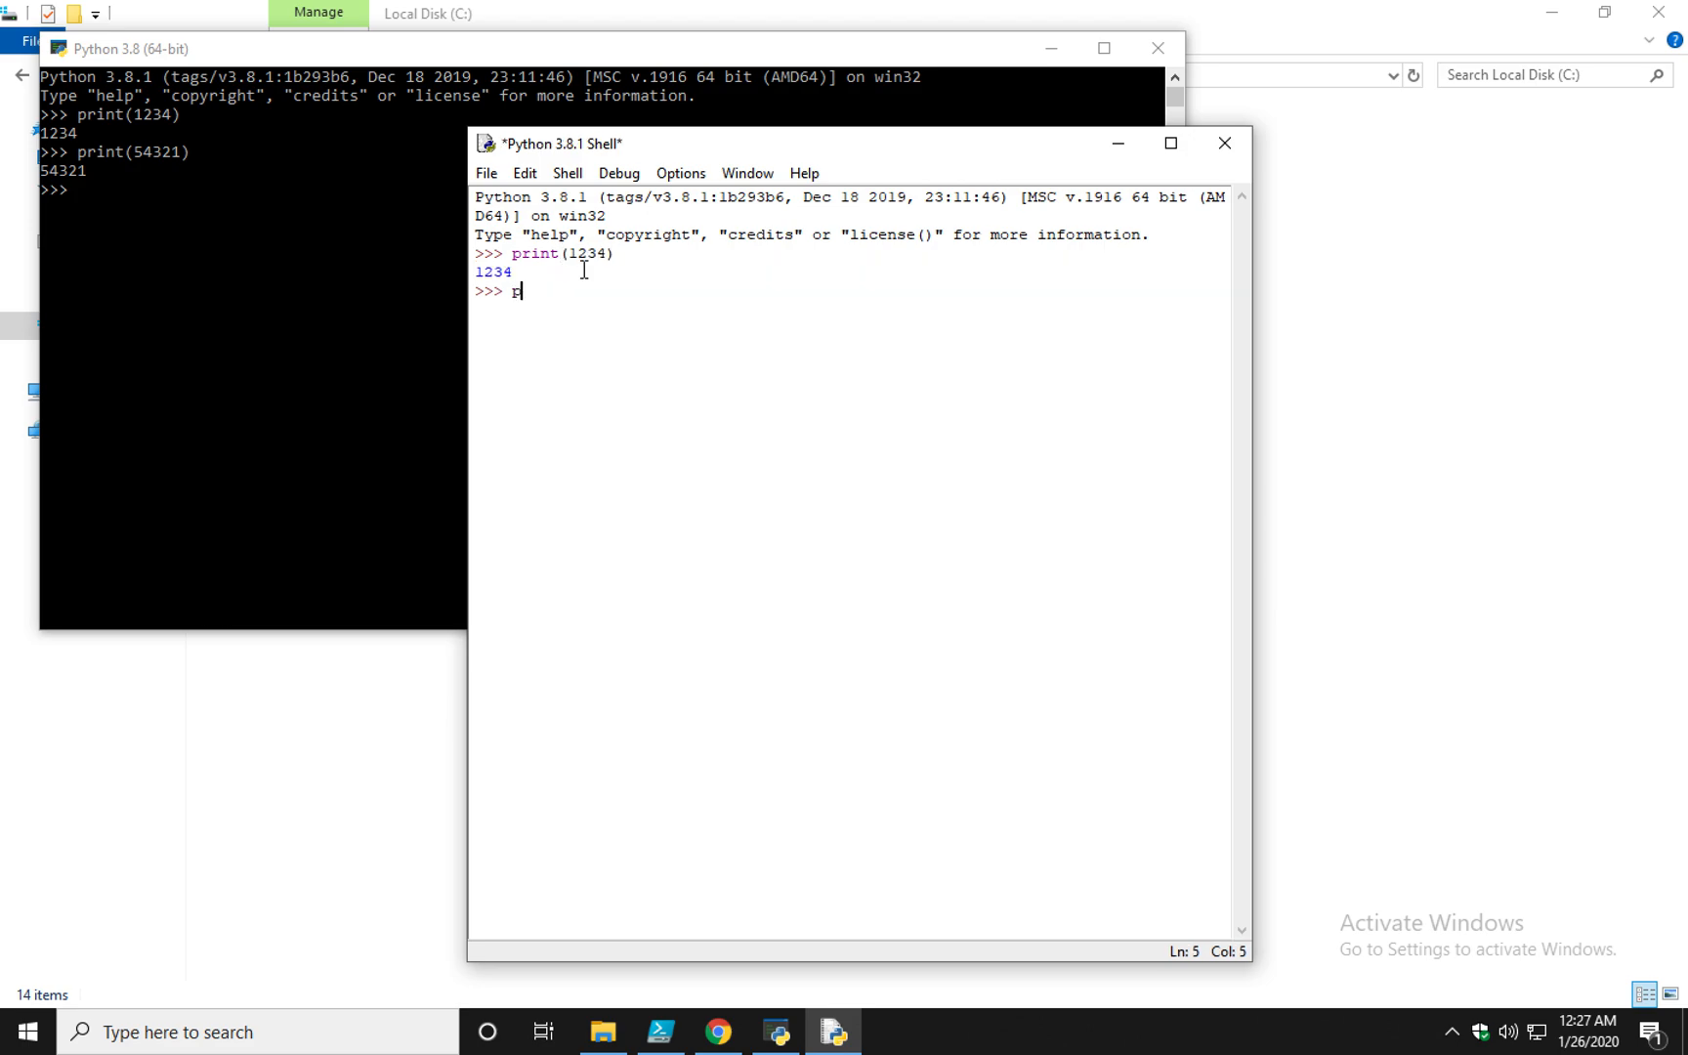
{"action": "type", "text": "rint(12)"}
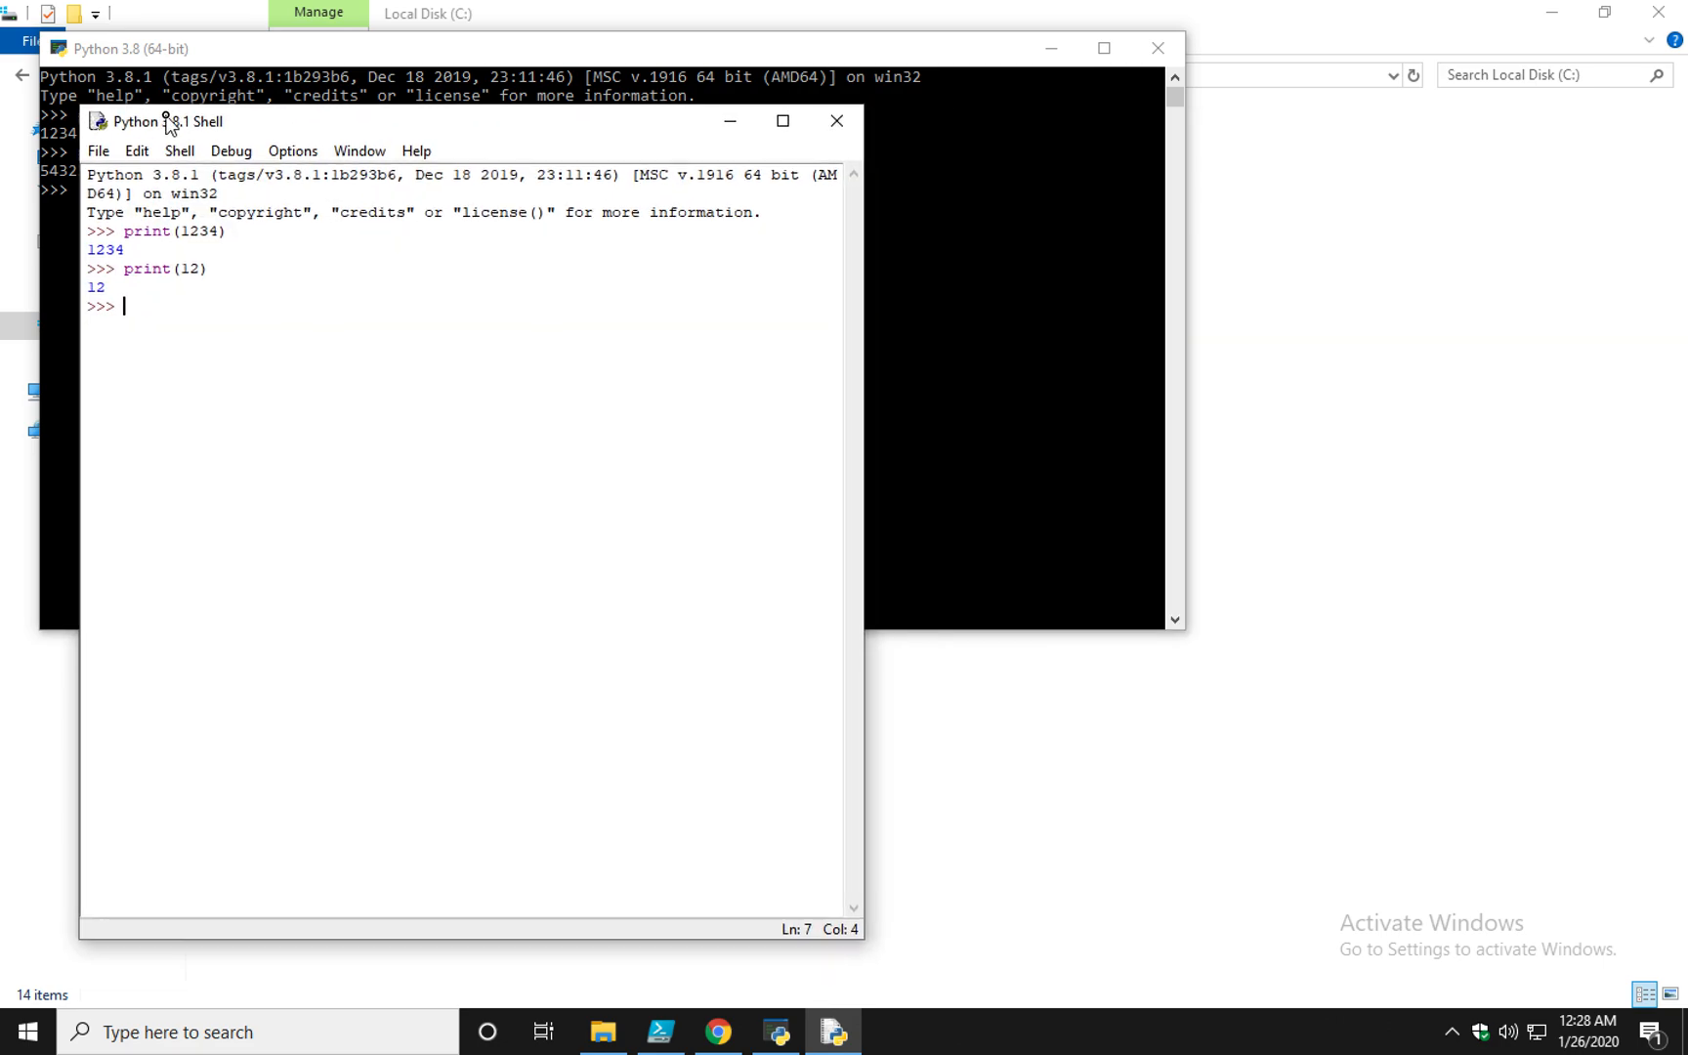
{"action": "left_click_drag", "start_coordinate": [165, 120], "coordinate": [125, 49]}
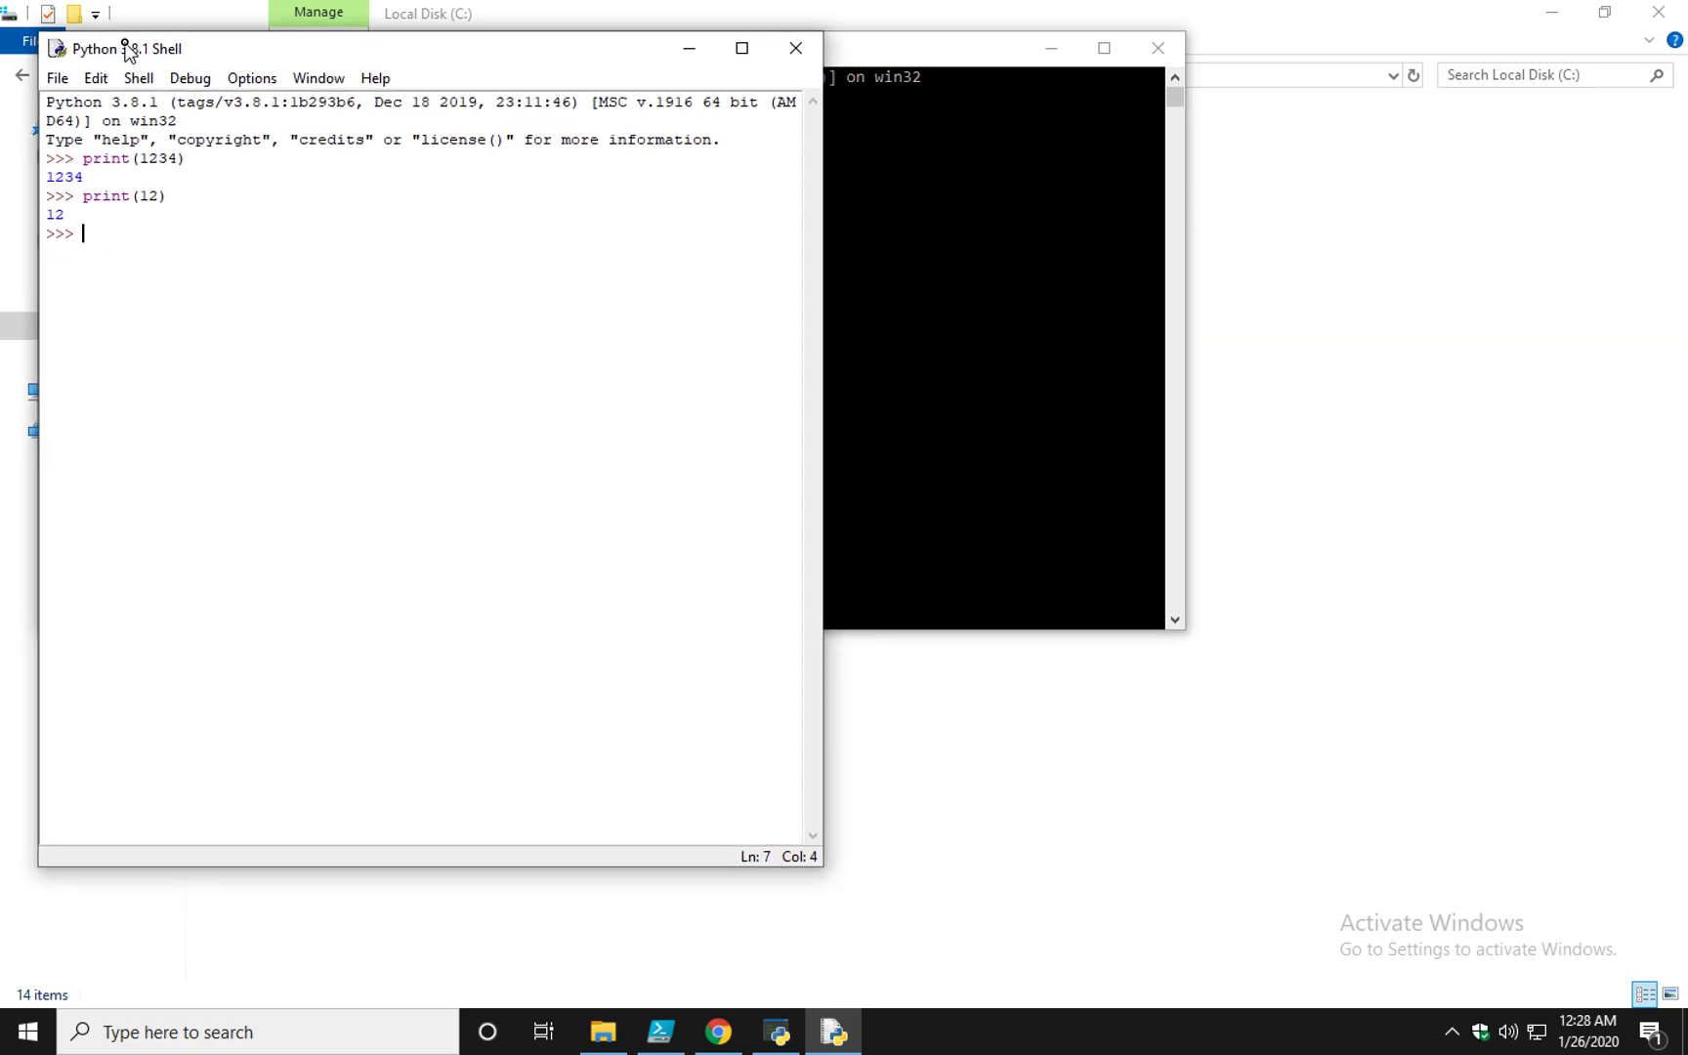
Create a new IDLE script file containing print('Hello Universe')
{"action": "left_click", "coordinate": [61, 76]}
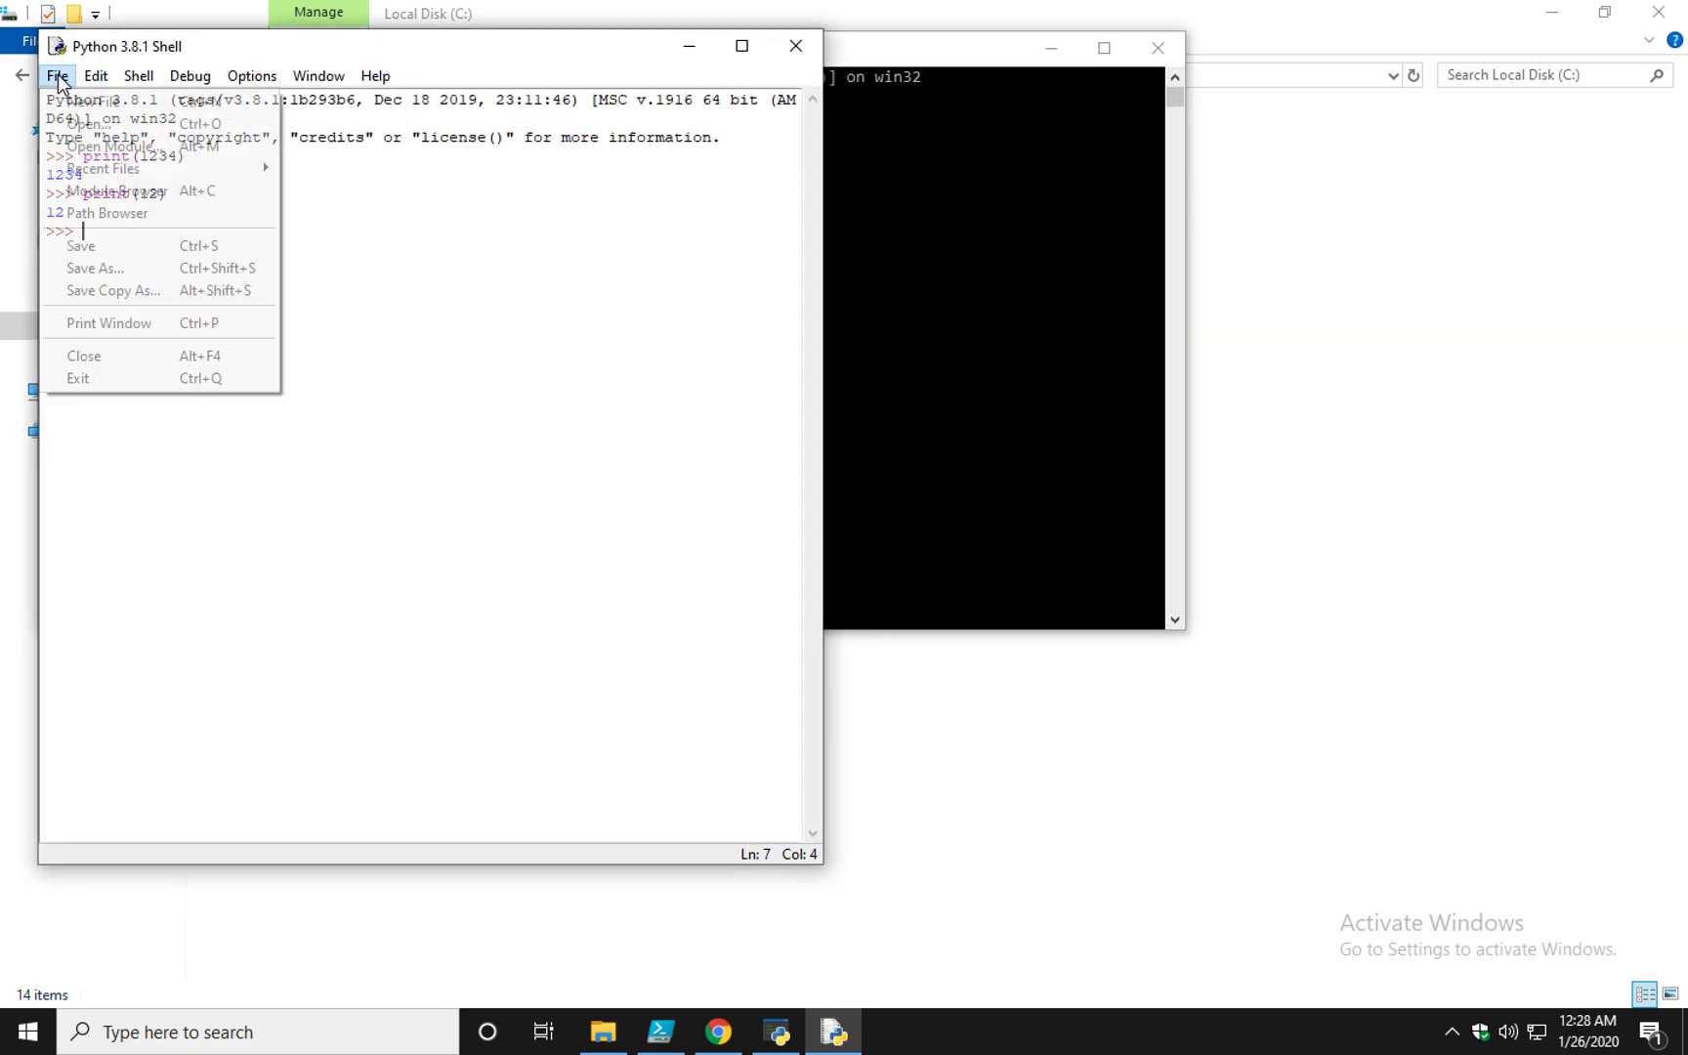
{"action": "left_click", "coordinate": [84, 120]}
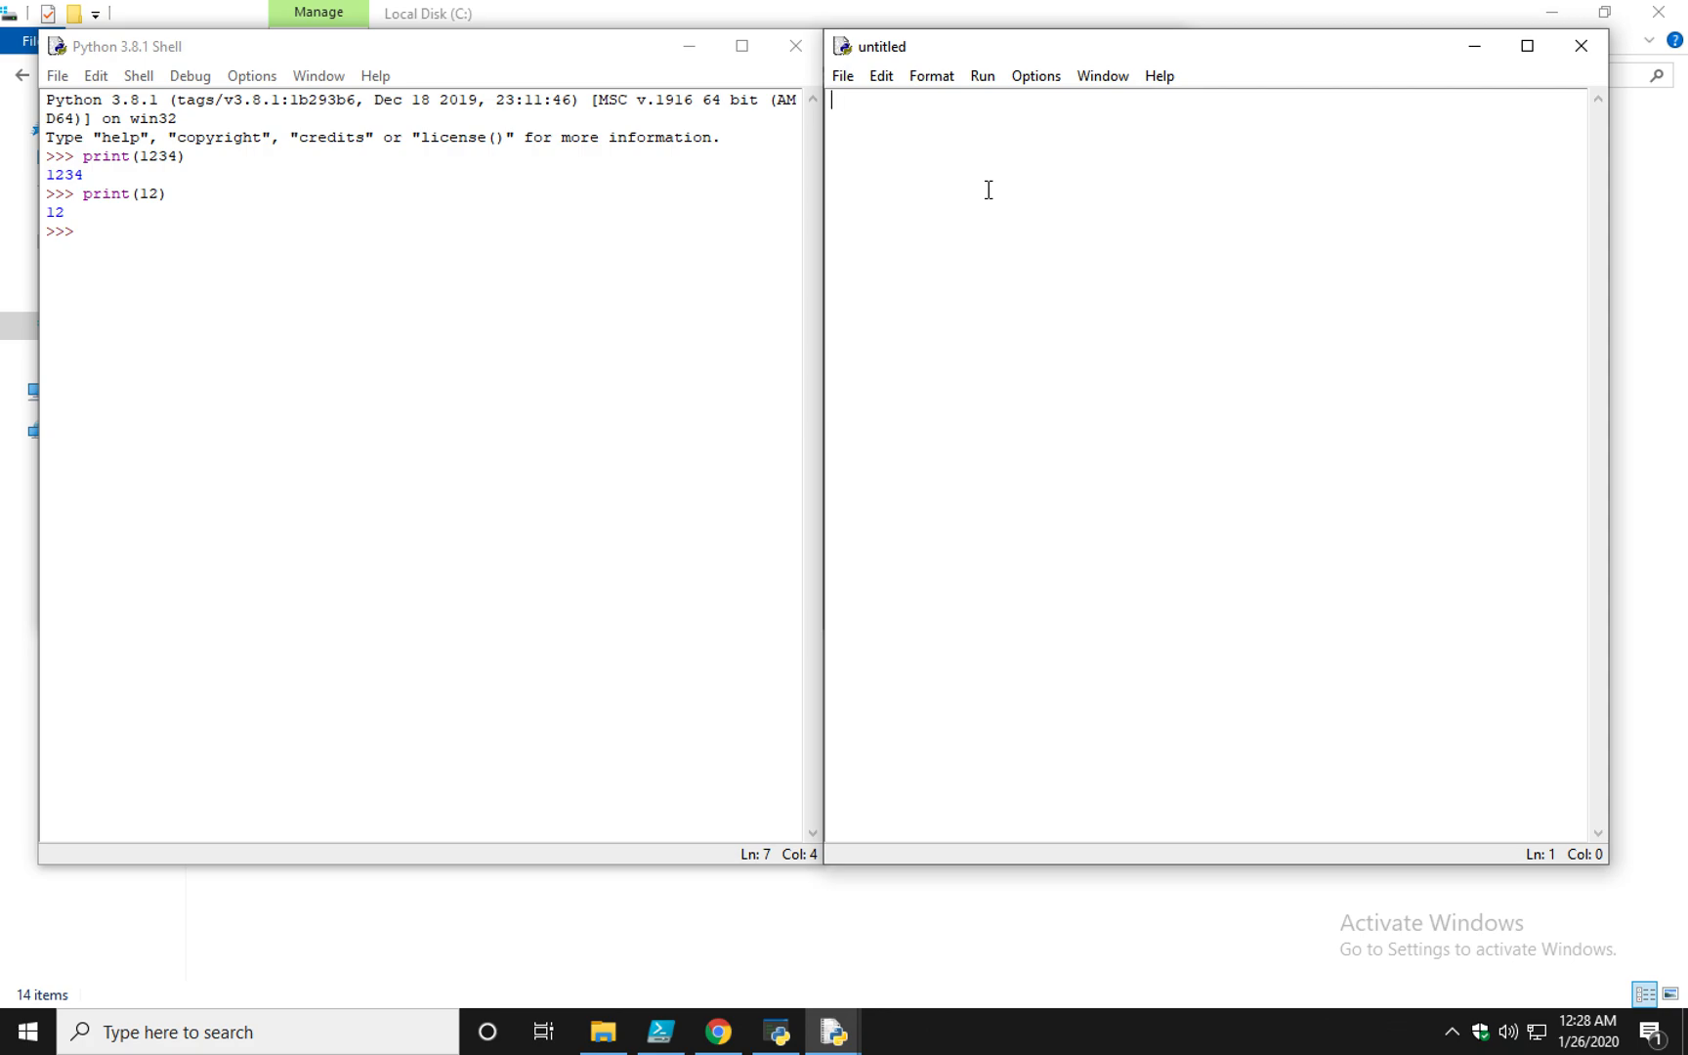
{"action": "type", "text": "pr"}
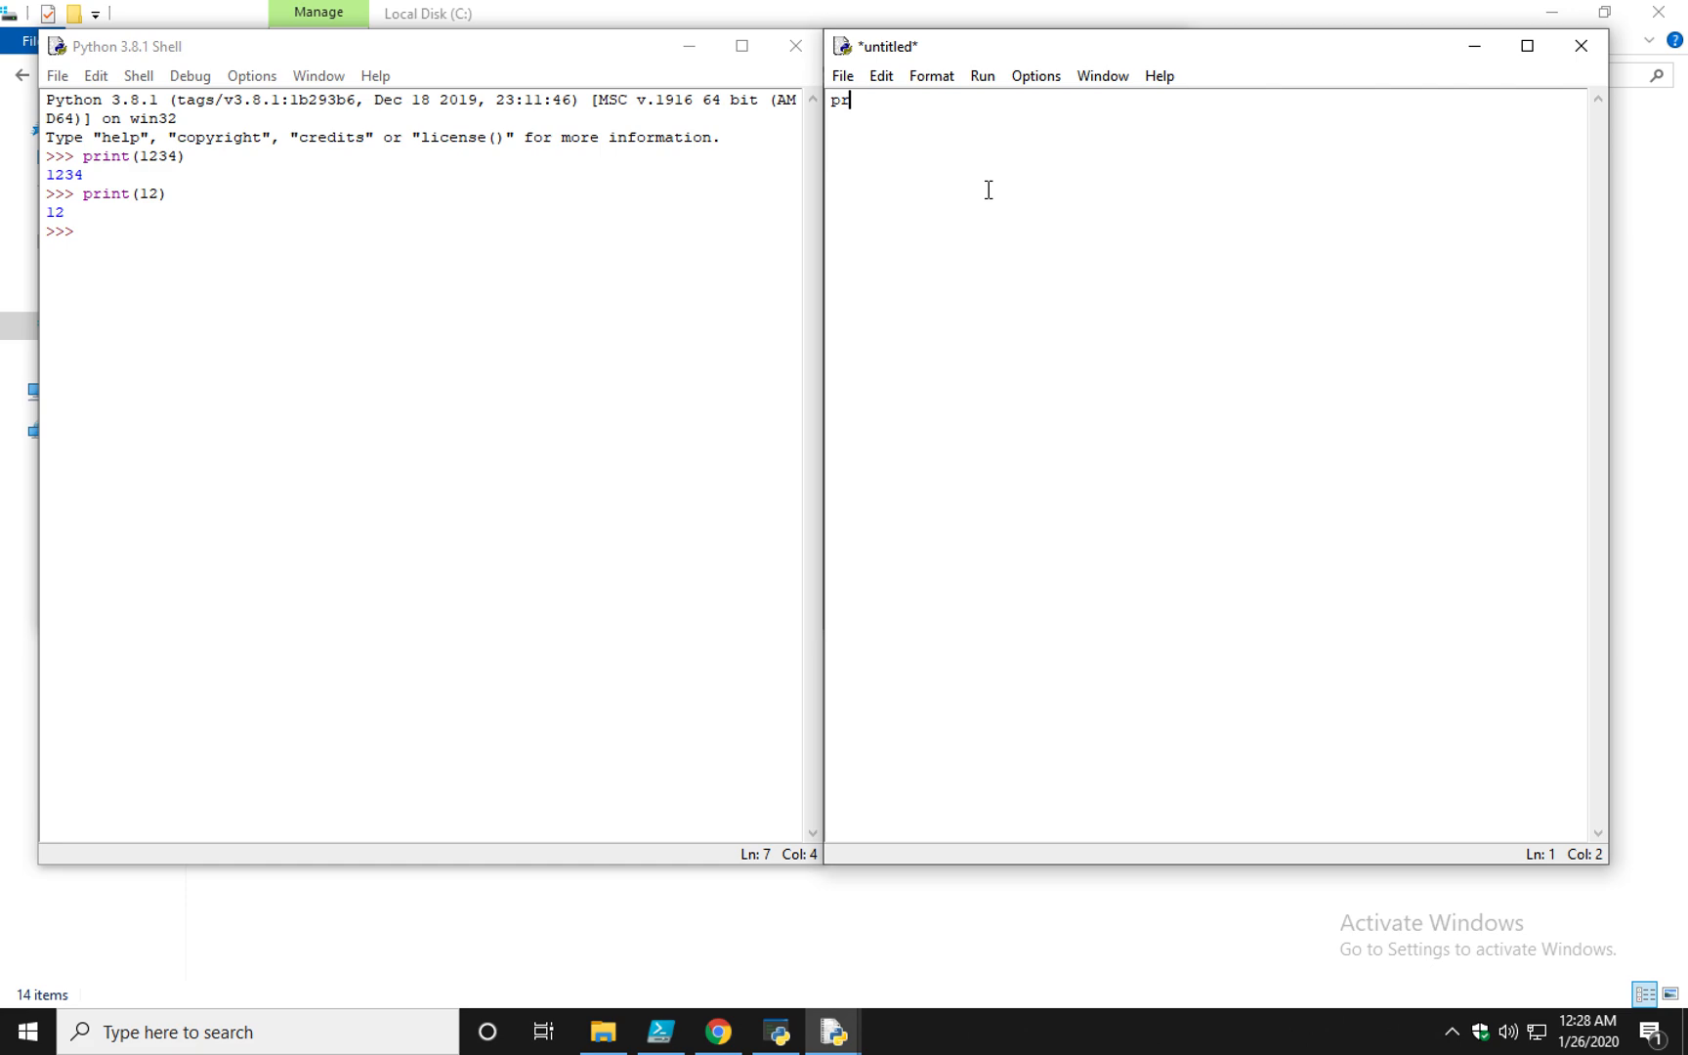
{"action": "type", "text": "r"}
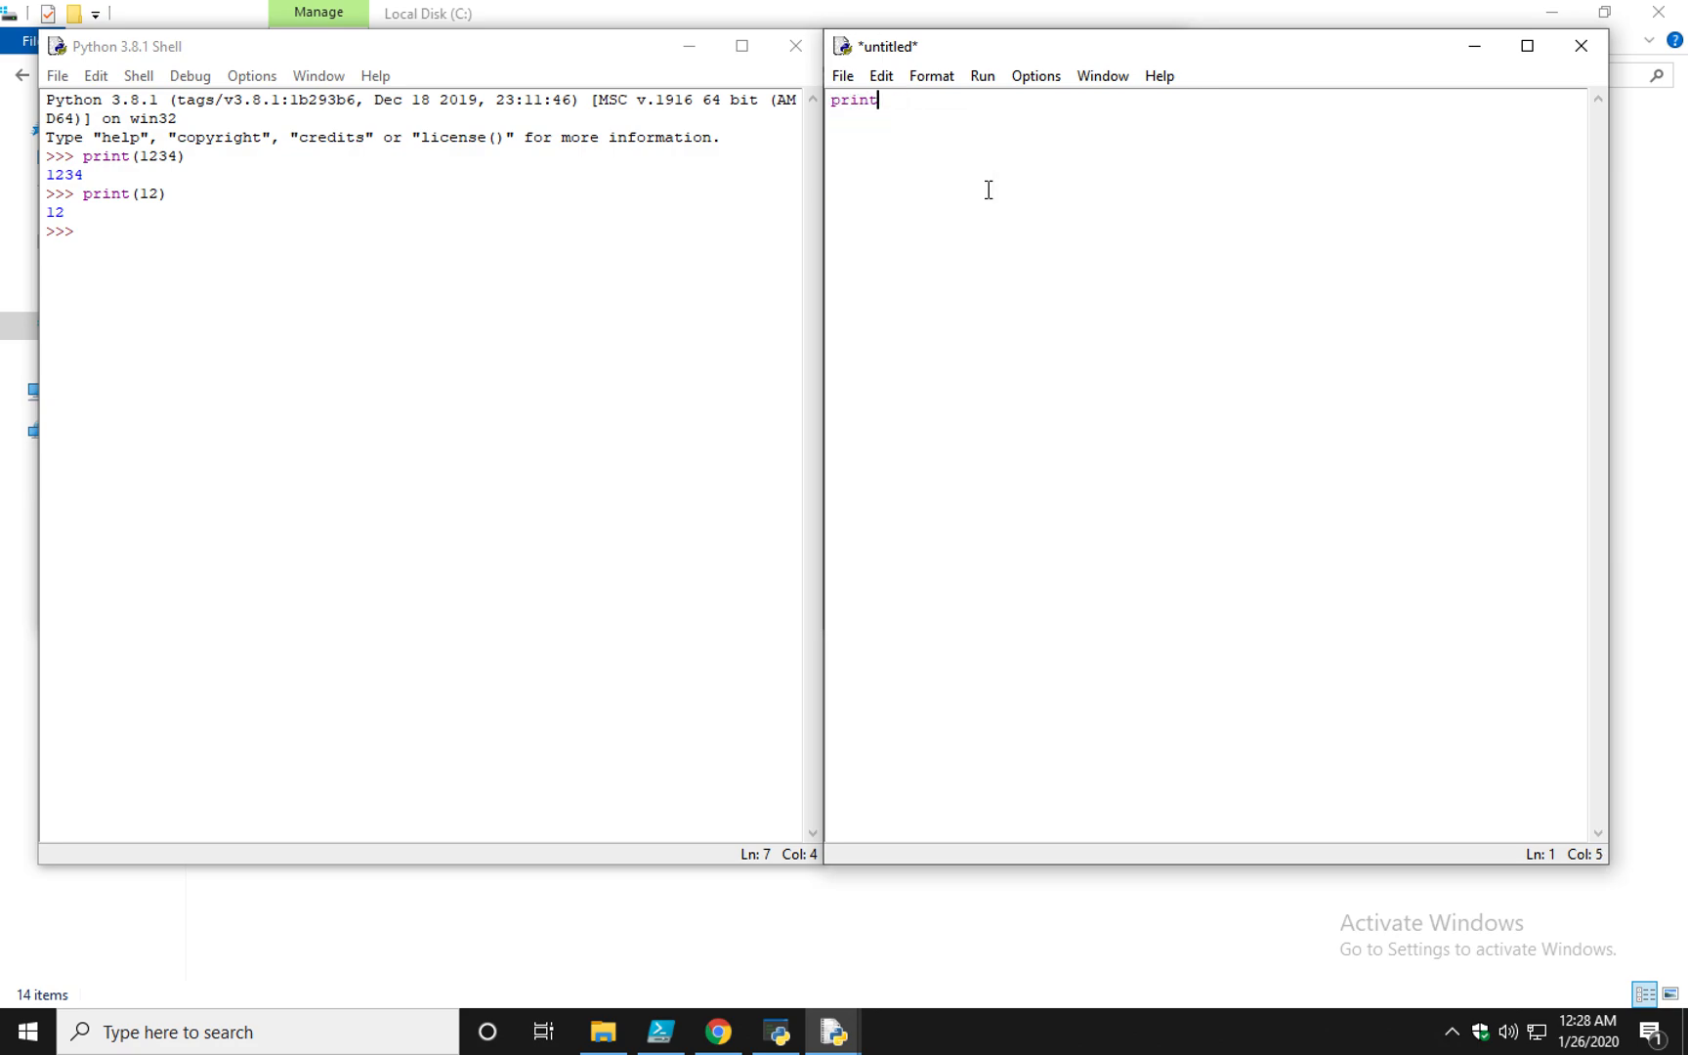
{"action": "type", "text": "("}
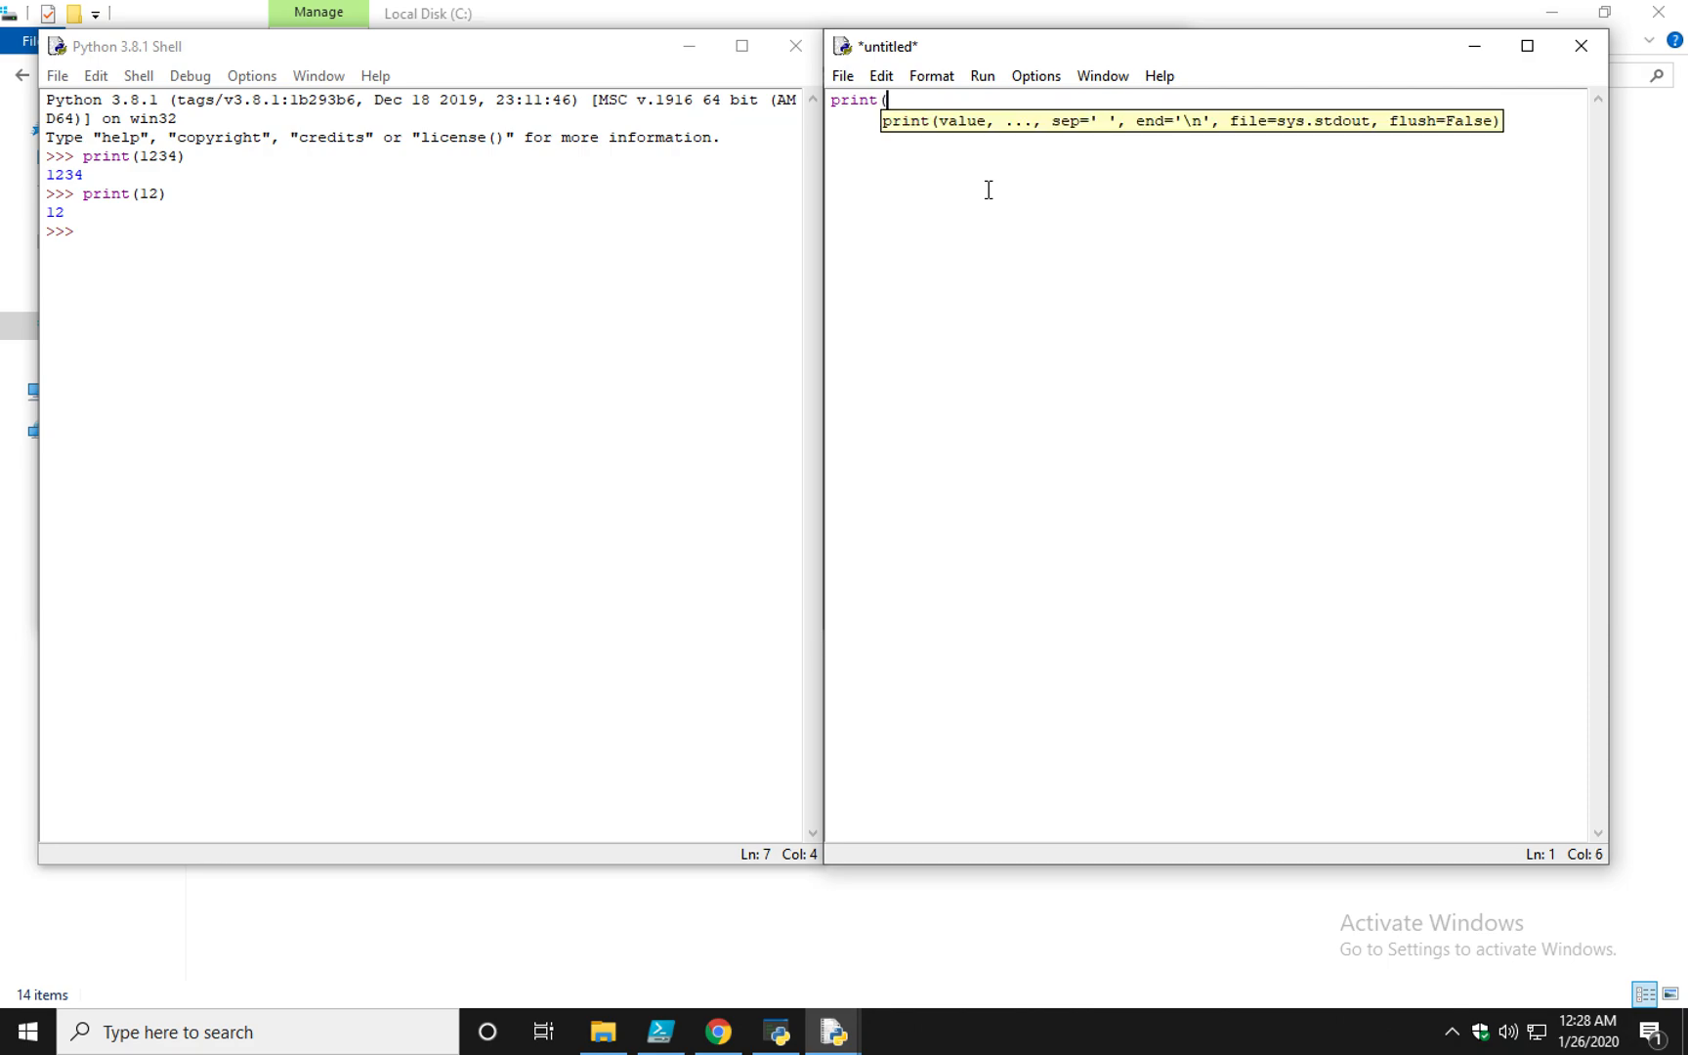
{"action": "type", "text": "'"}
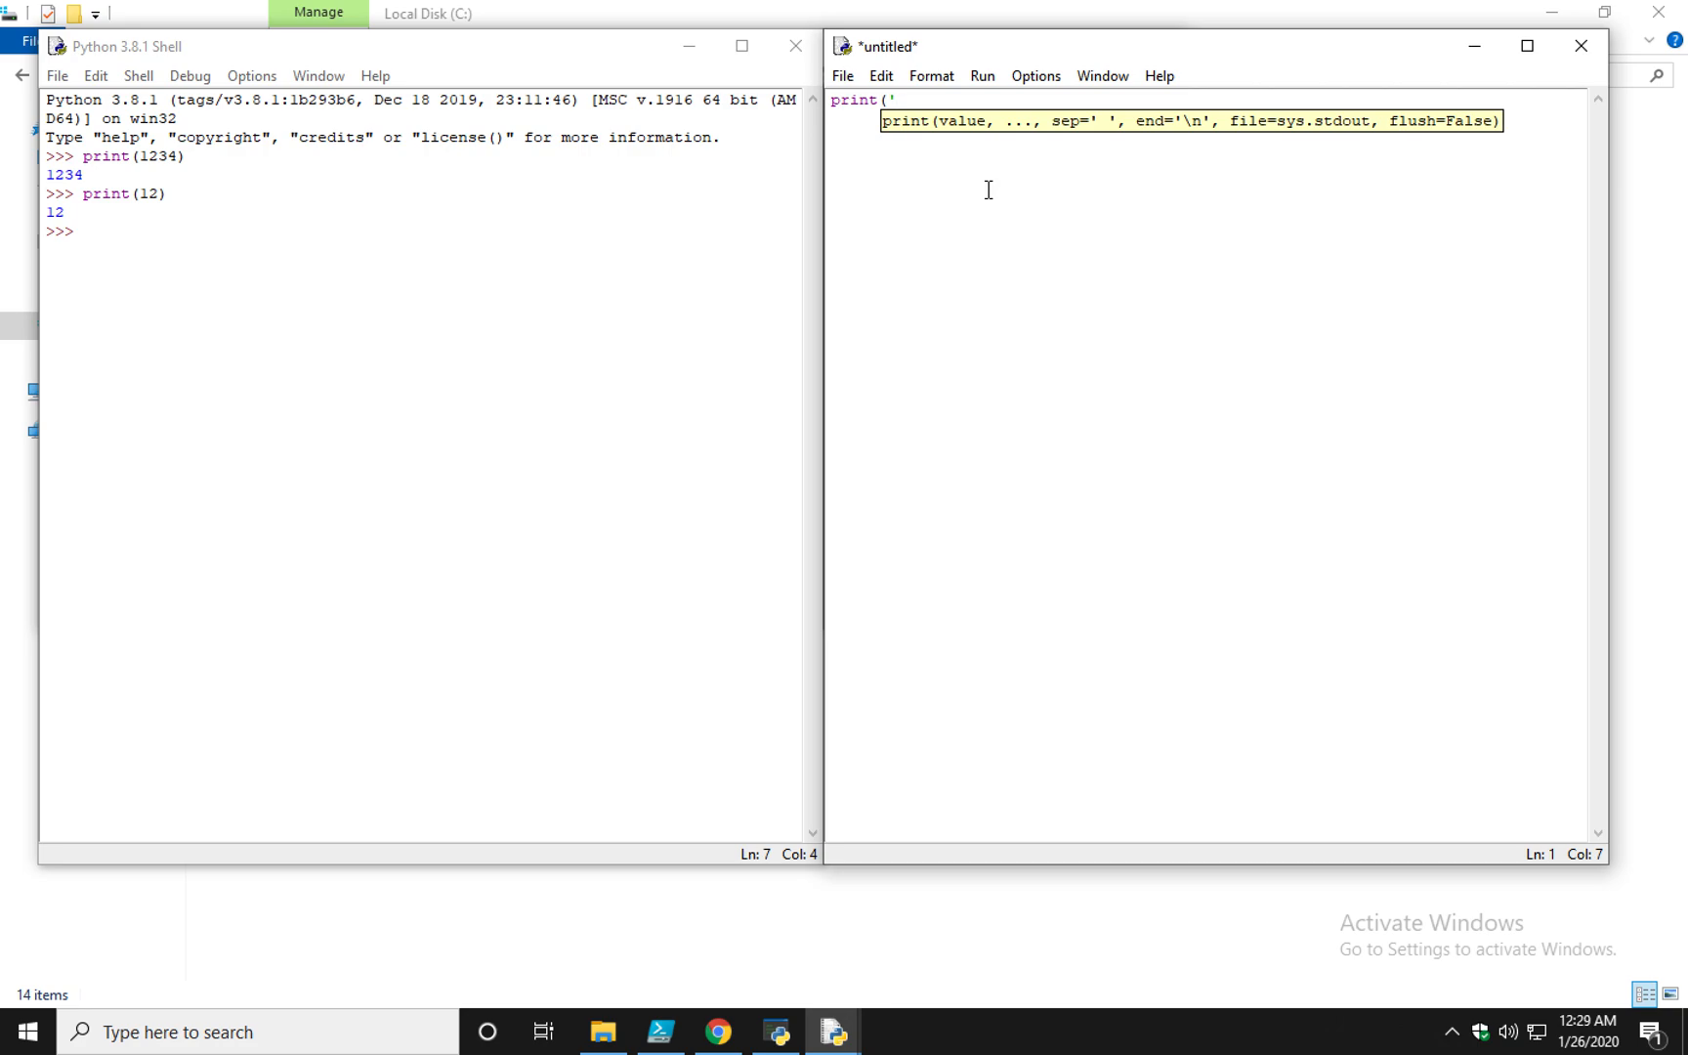
{"action": "mouse_move", "coordinate": [1025, 133]}
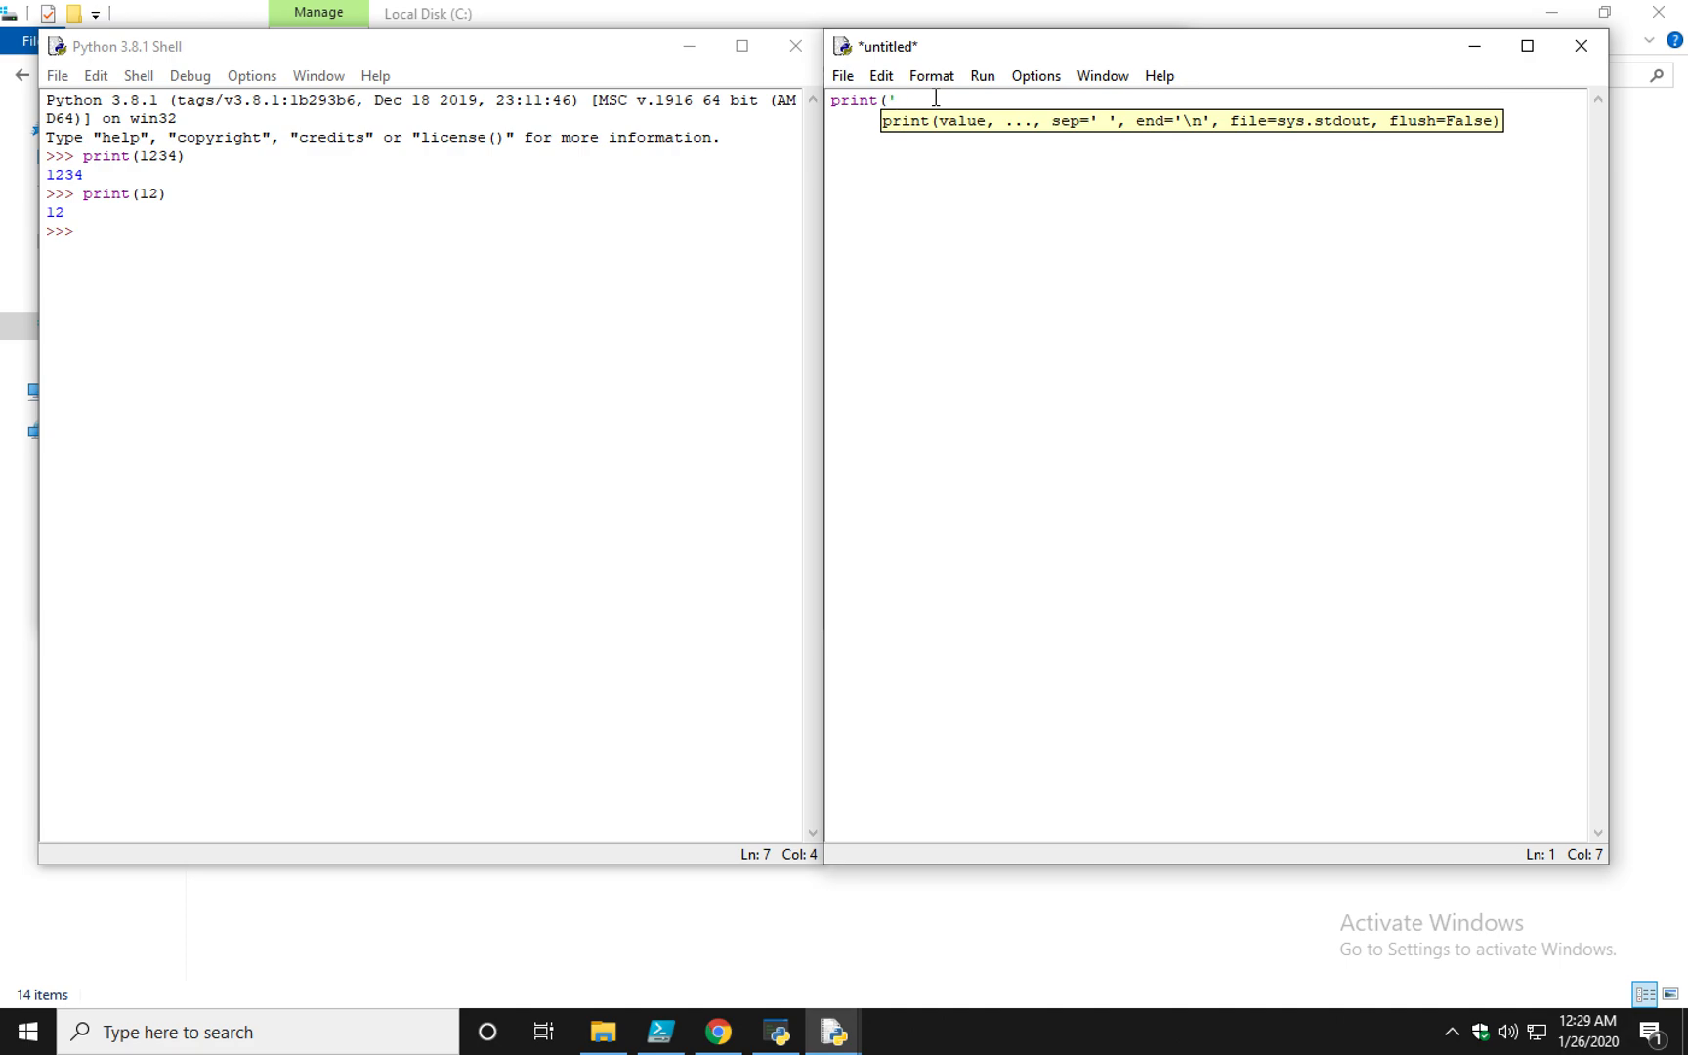
{"action": "type", "text": "He"}
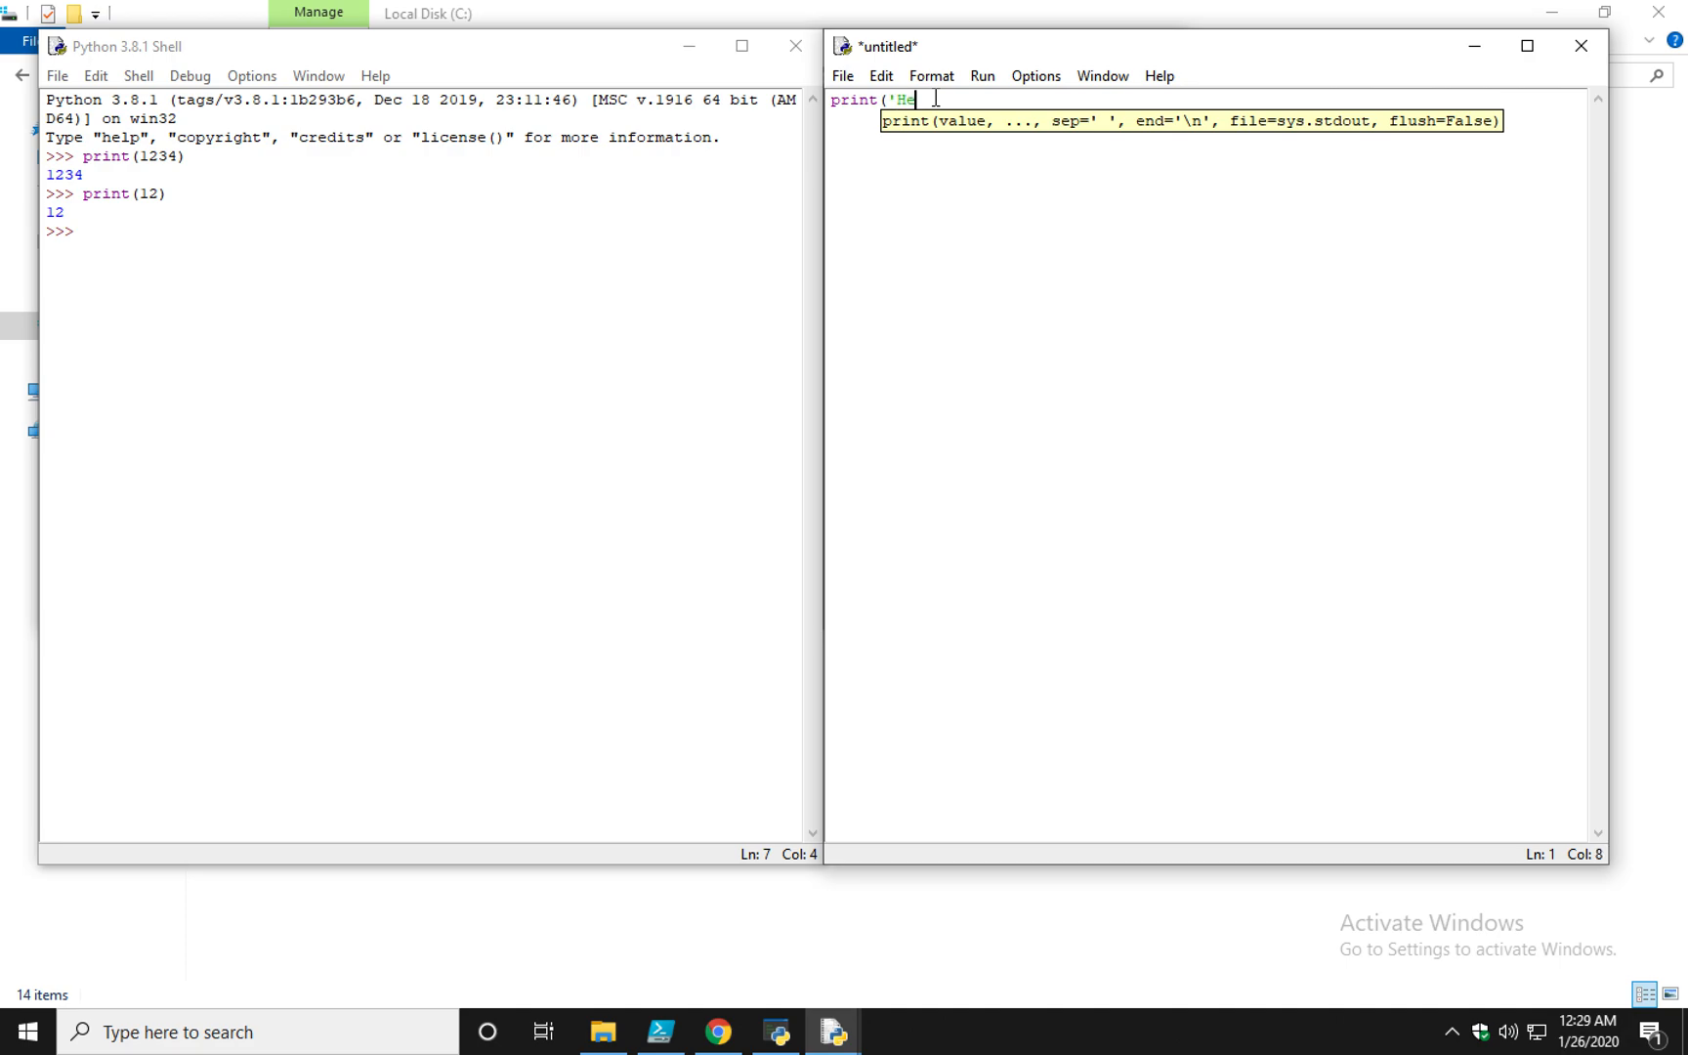
{"action": "type", "text": "llo Universe"}
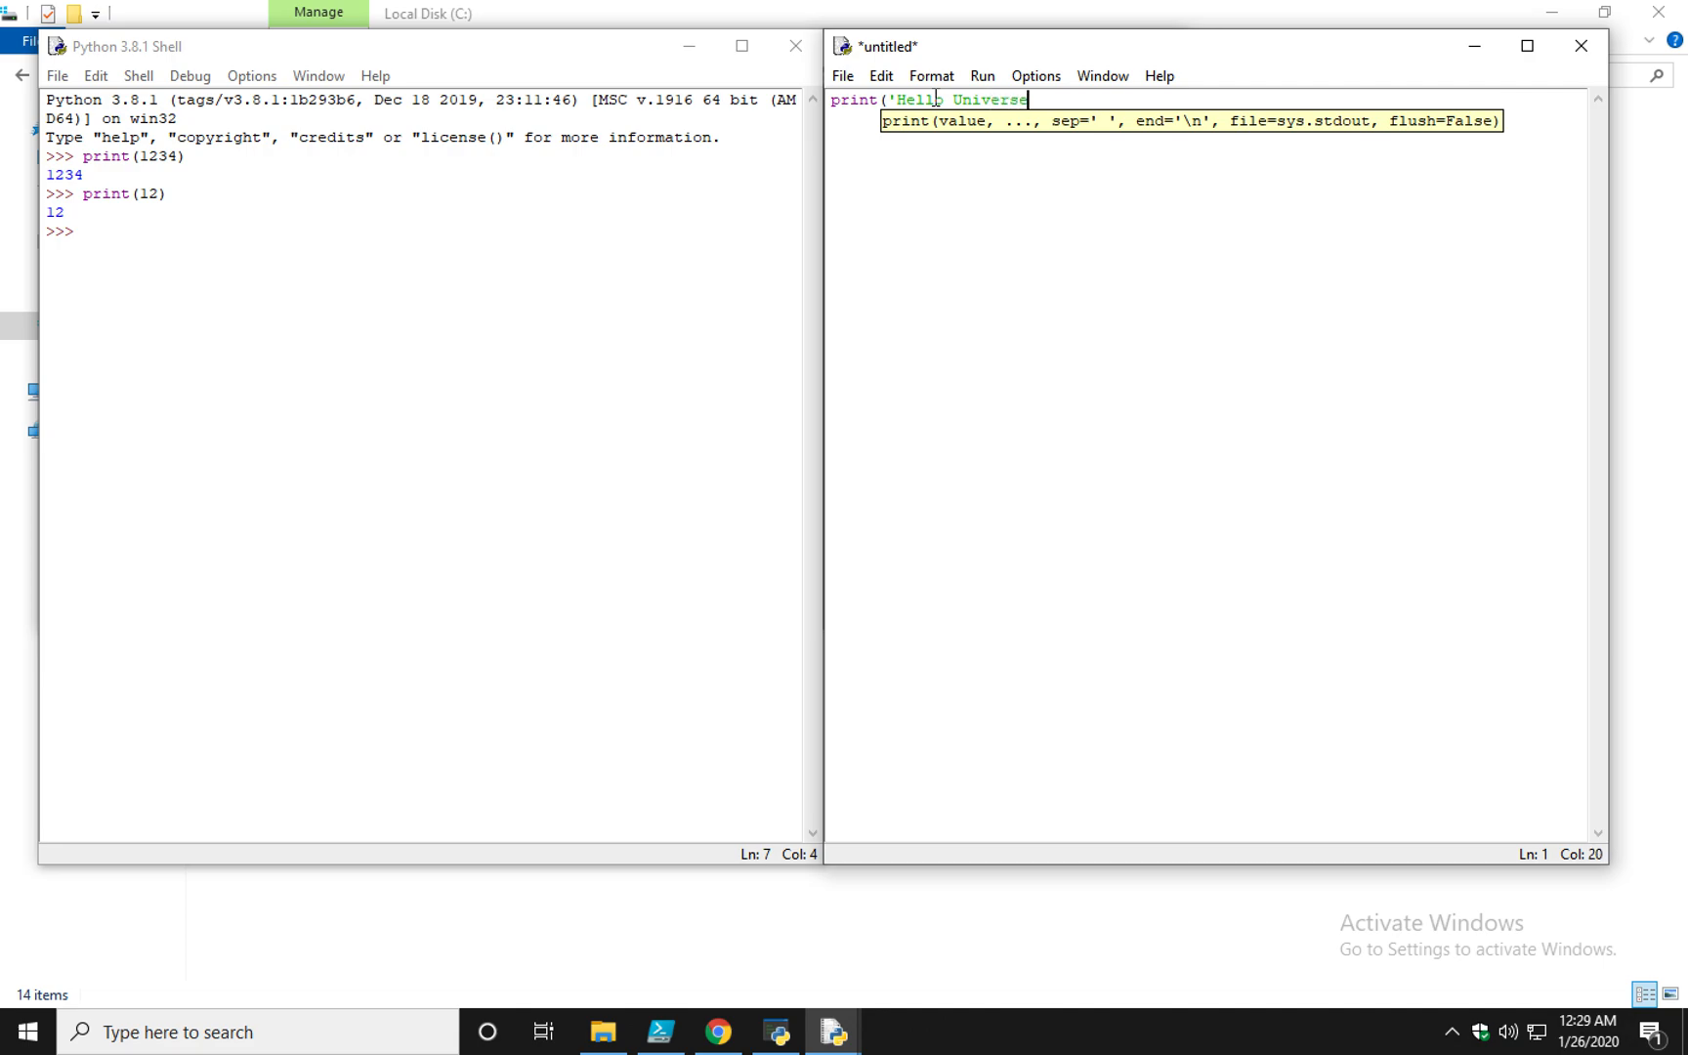
{"action": "type", "text": "')"}
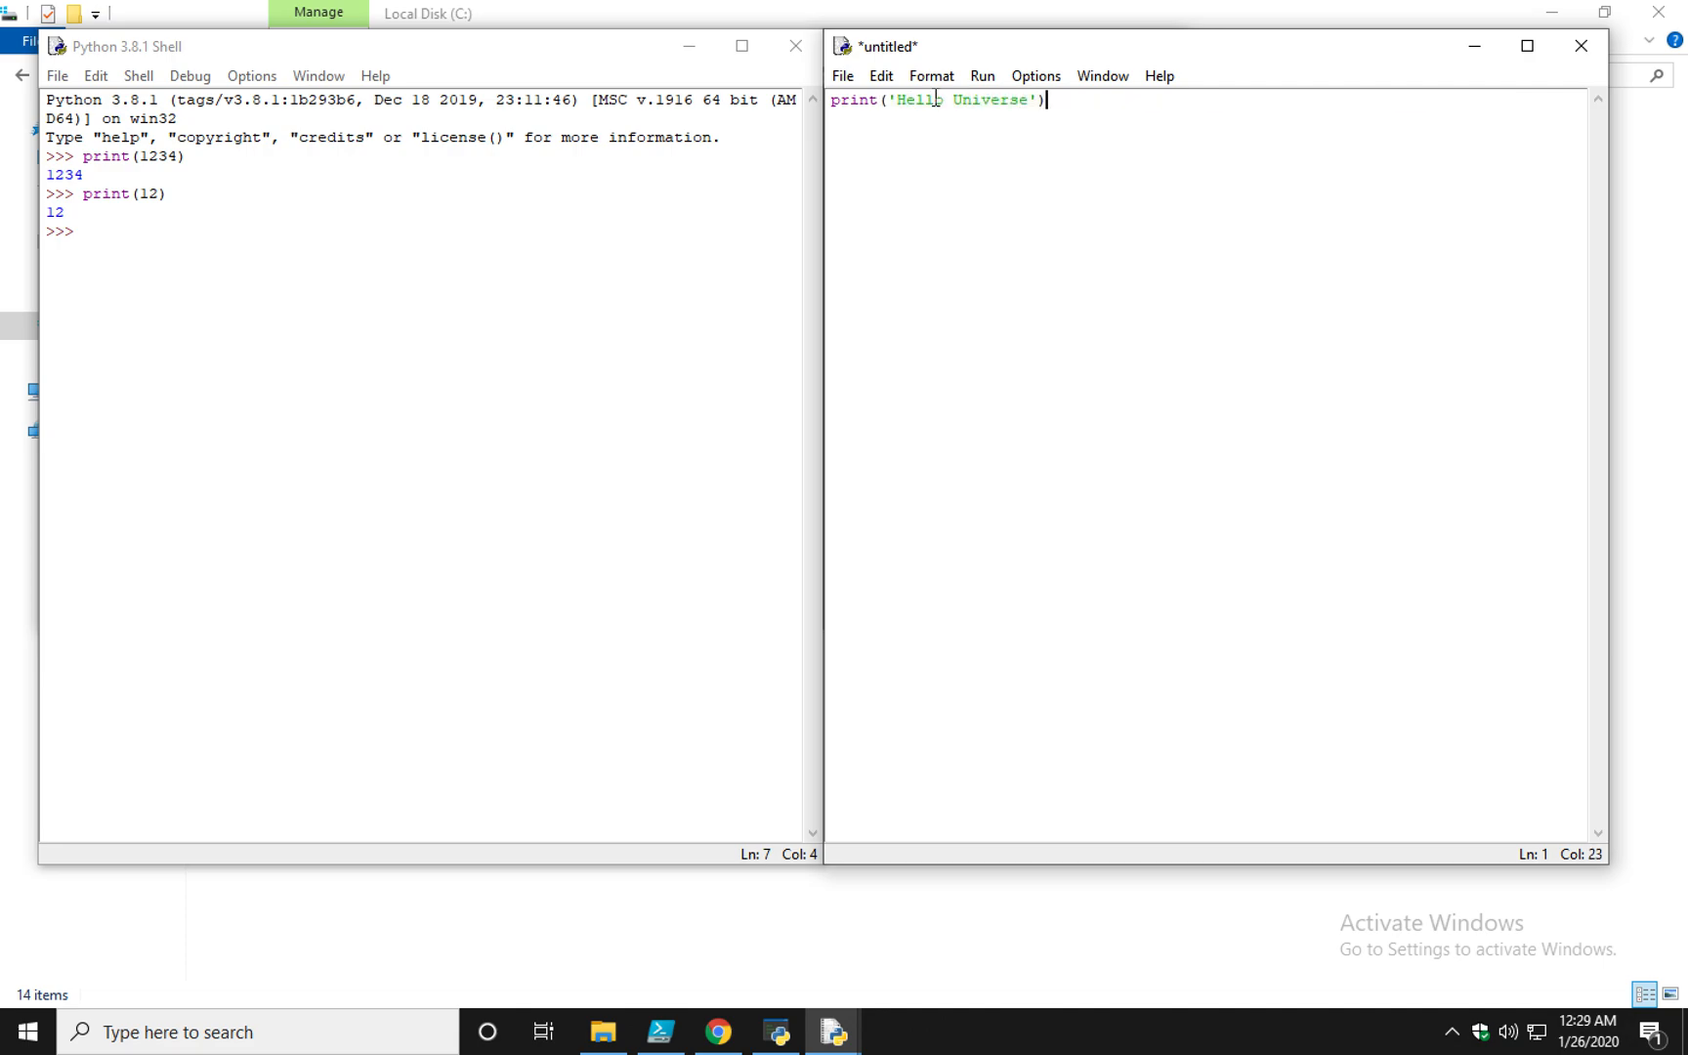
{"action": "mouse_move", "coordinate": [977, 127]}
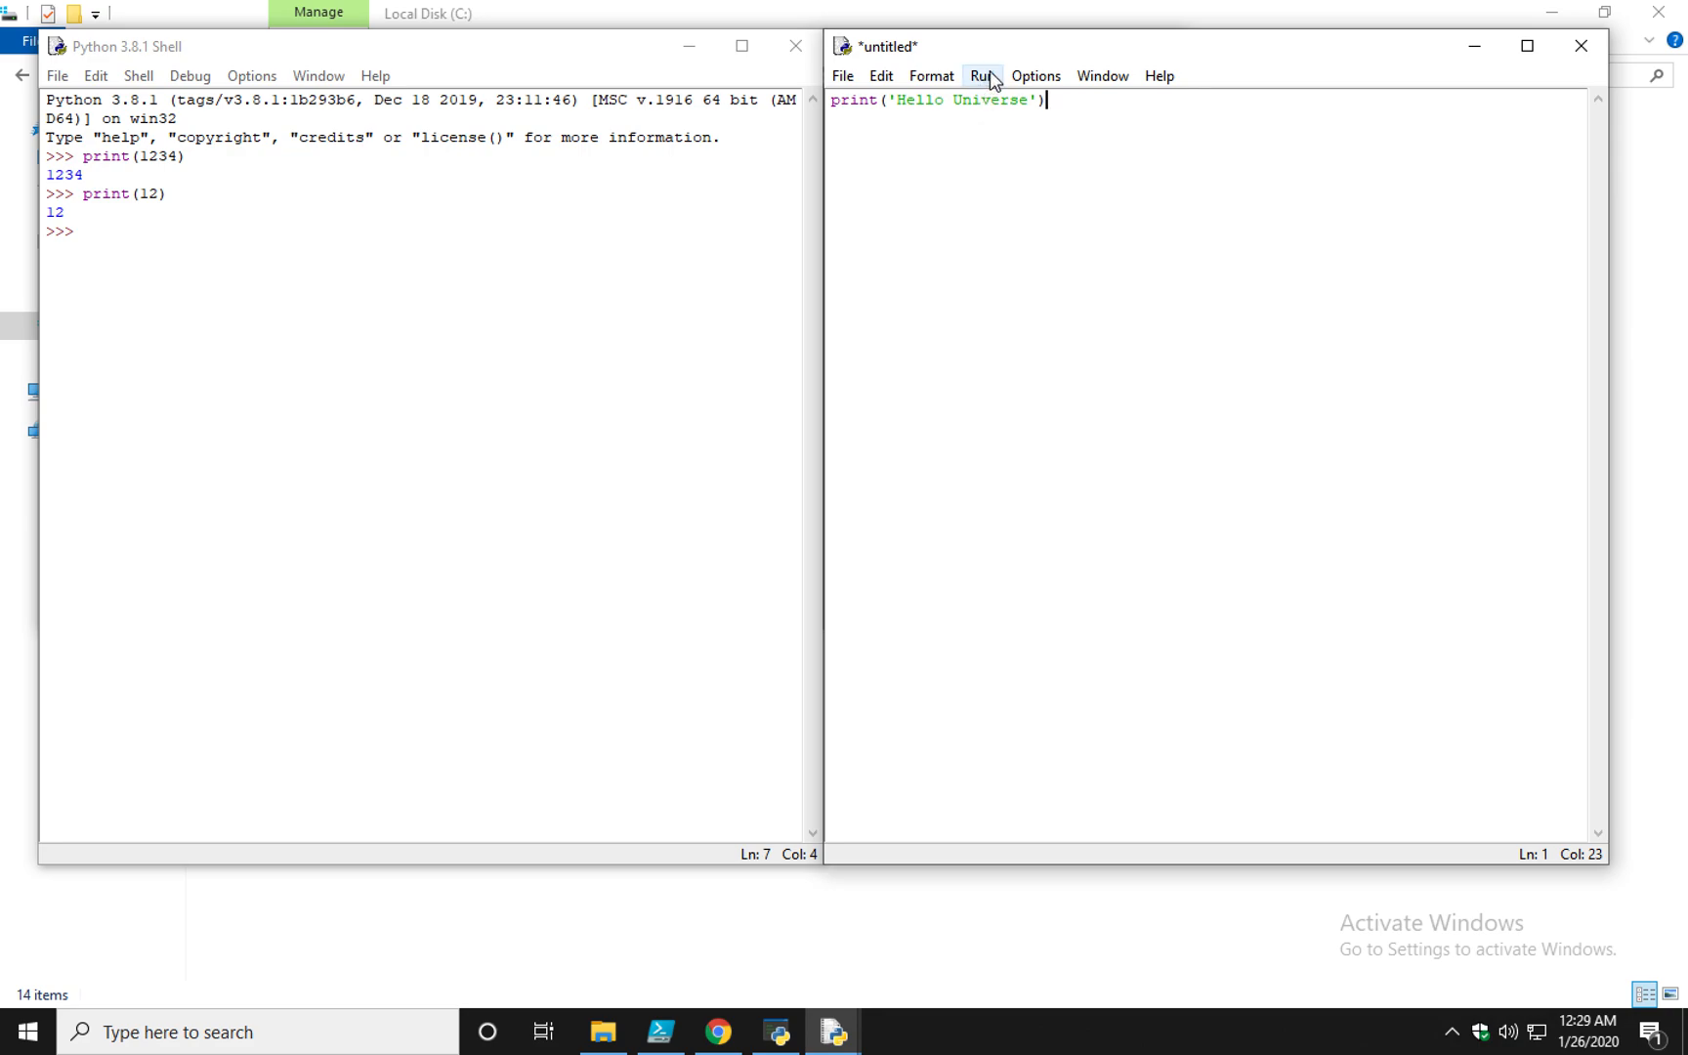
Run the script, agree to save it, and browse to the C:\myCode folder
{"action": "left_click", "coordinate": [988, 75]}
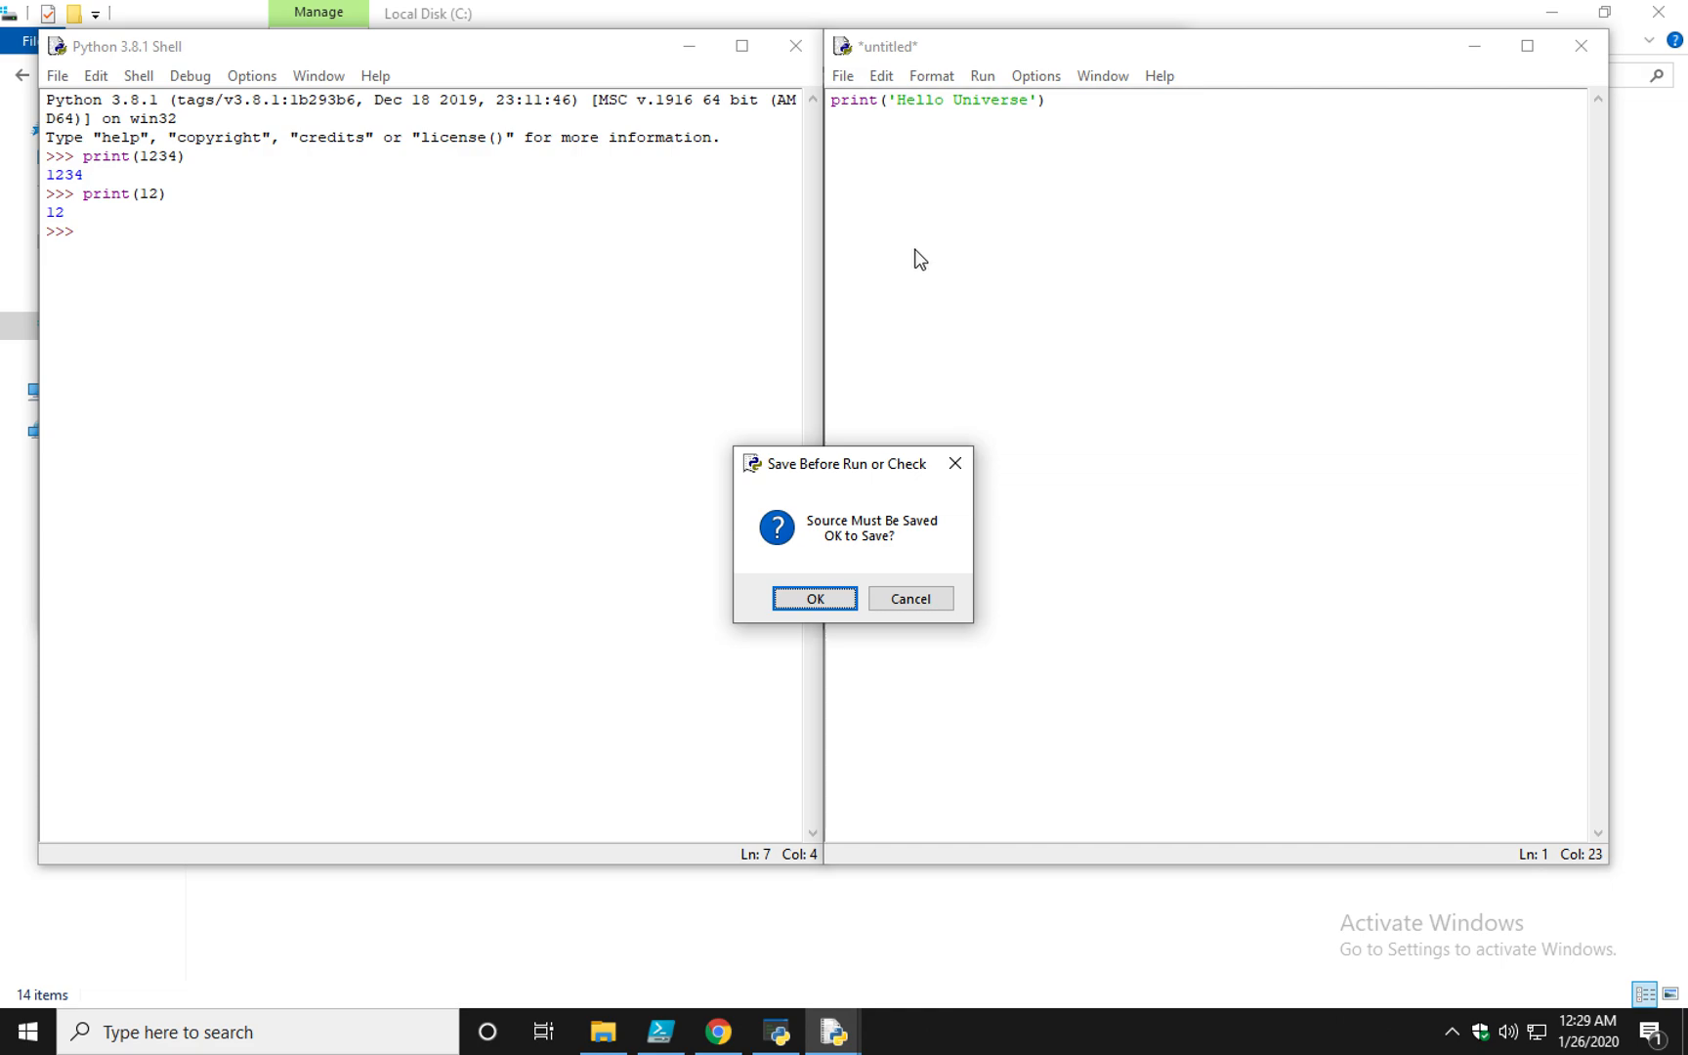
{"action": "mouse_move", "coordinate": [918, 278]}
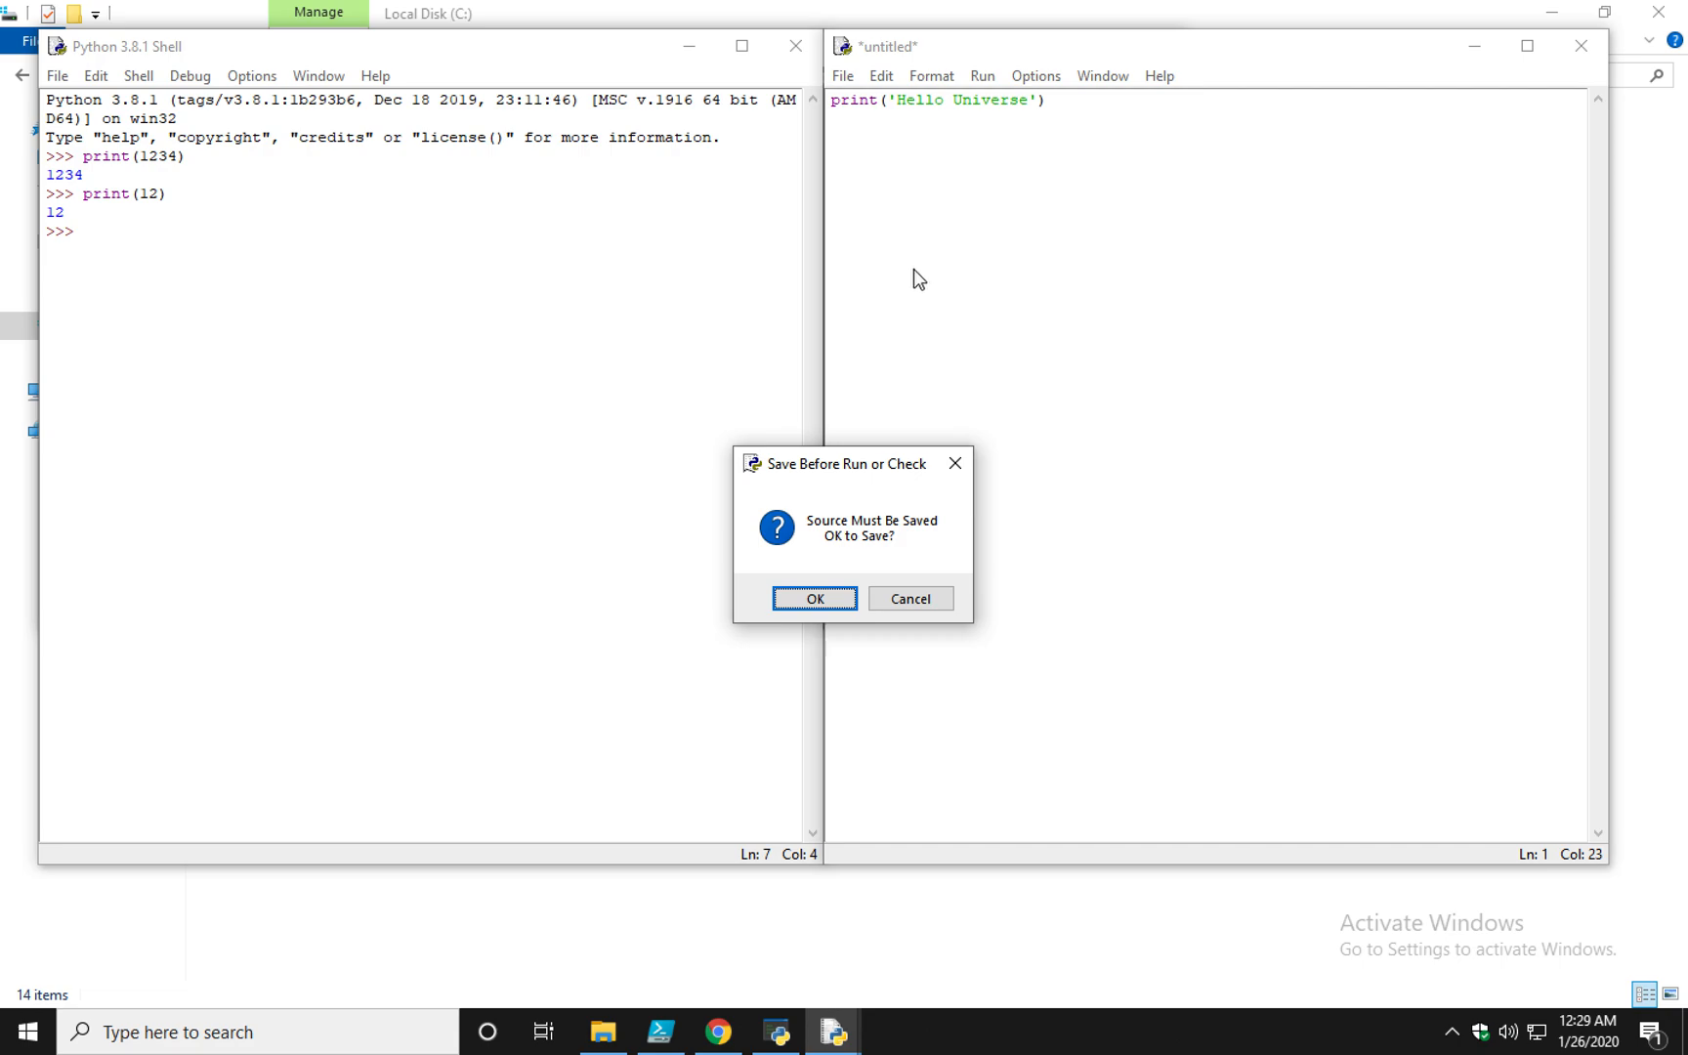
{"action": "left_click_drag", "start_coordinate": [845, 463], "coordinate": [854, 324]}
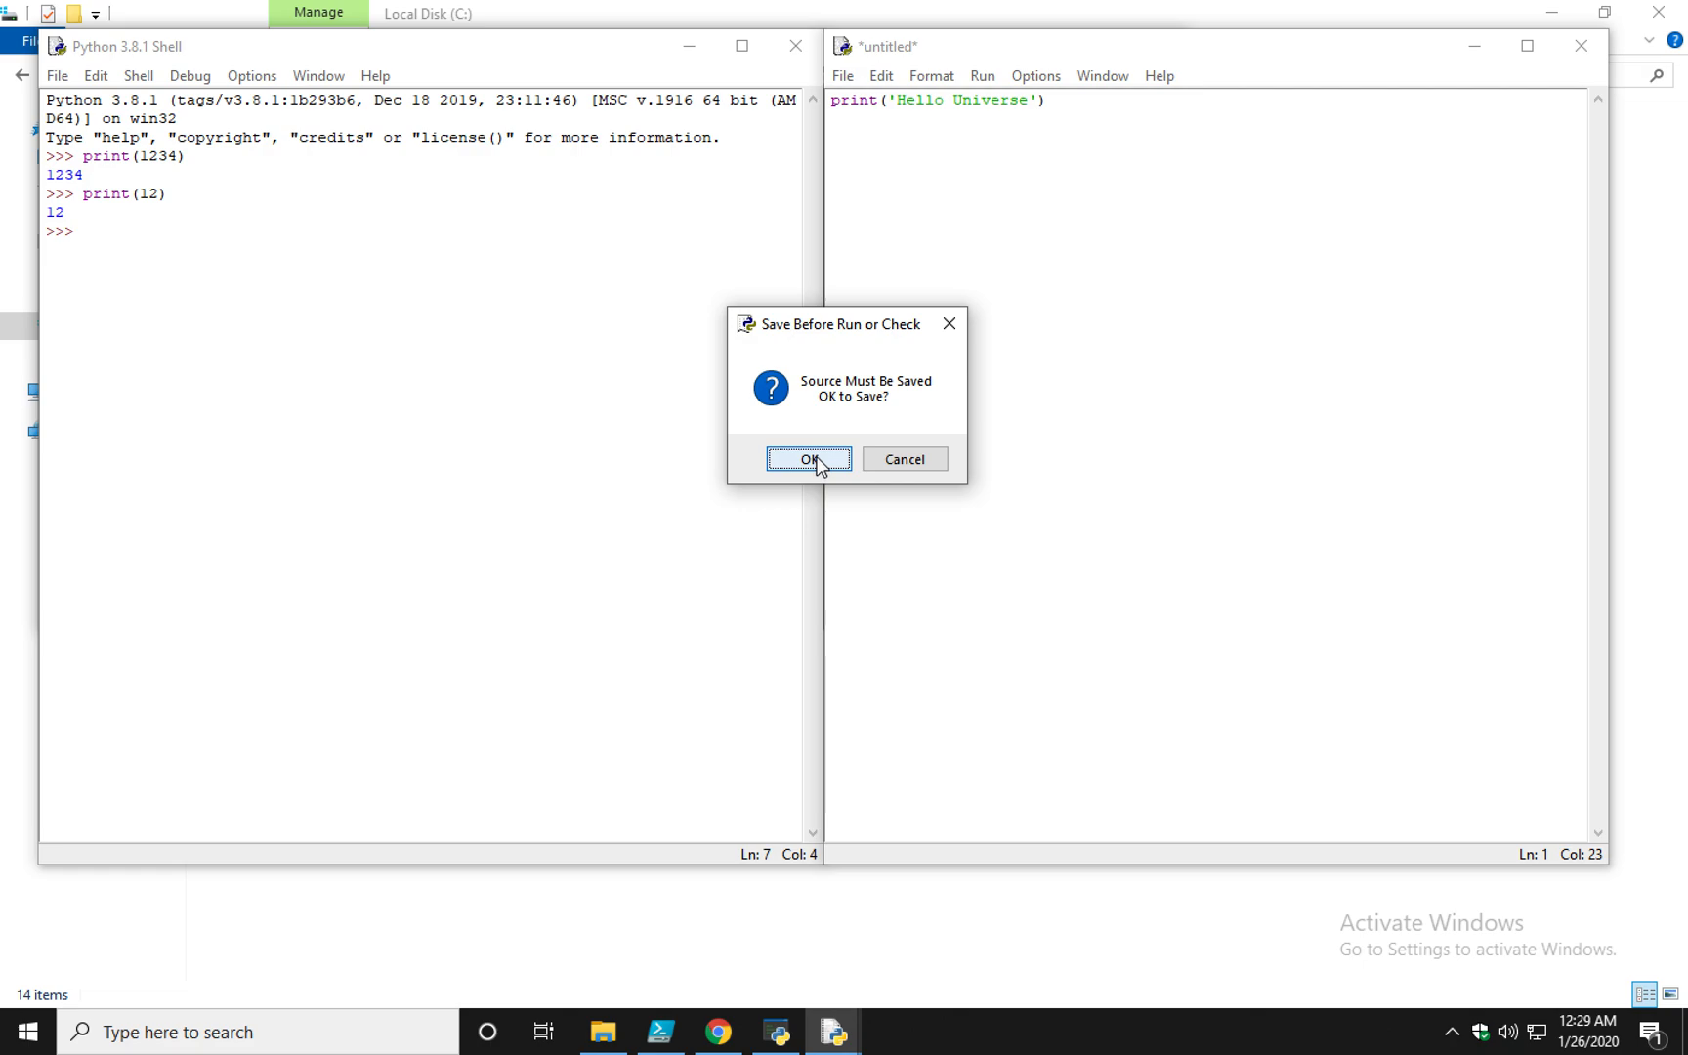
{"action": "left_click", "coordinate": [810, 459]}
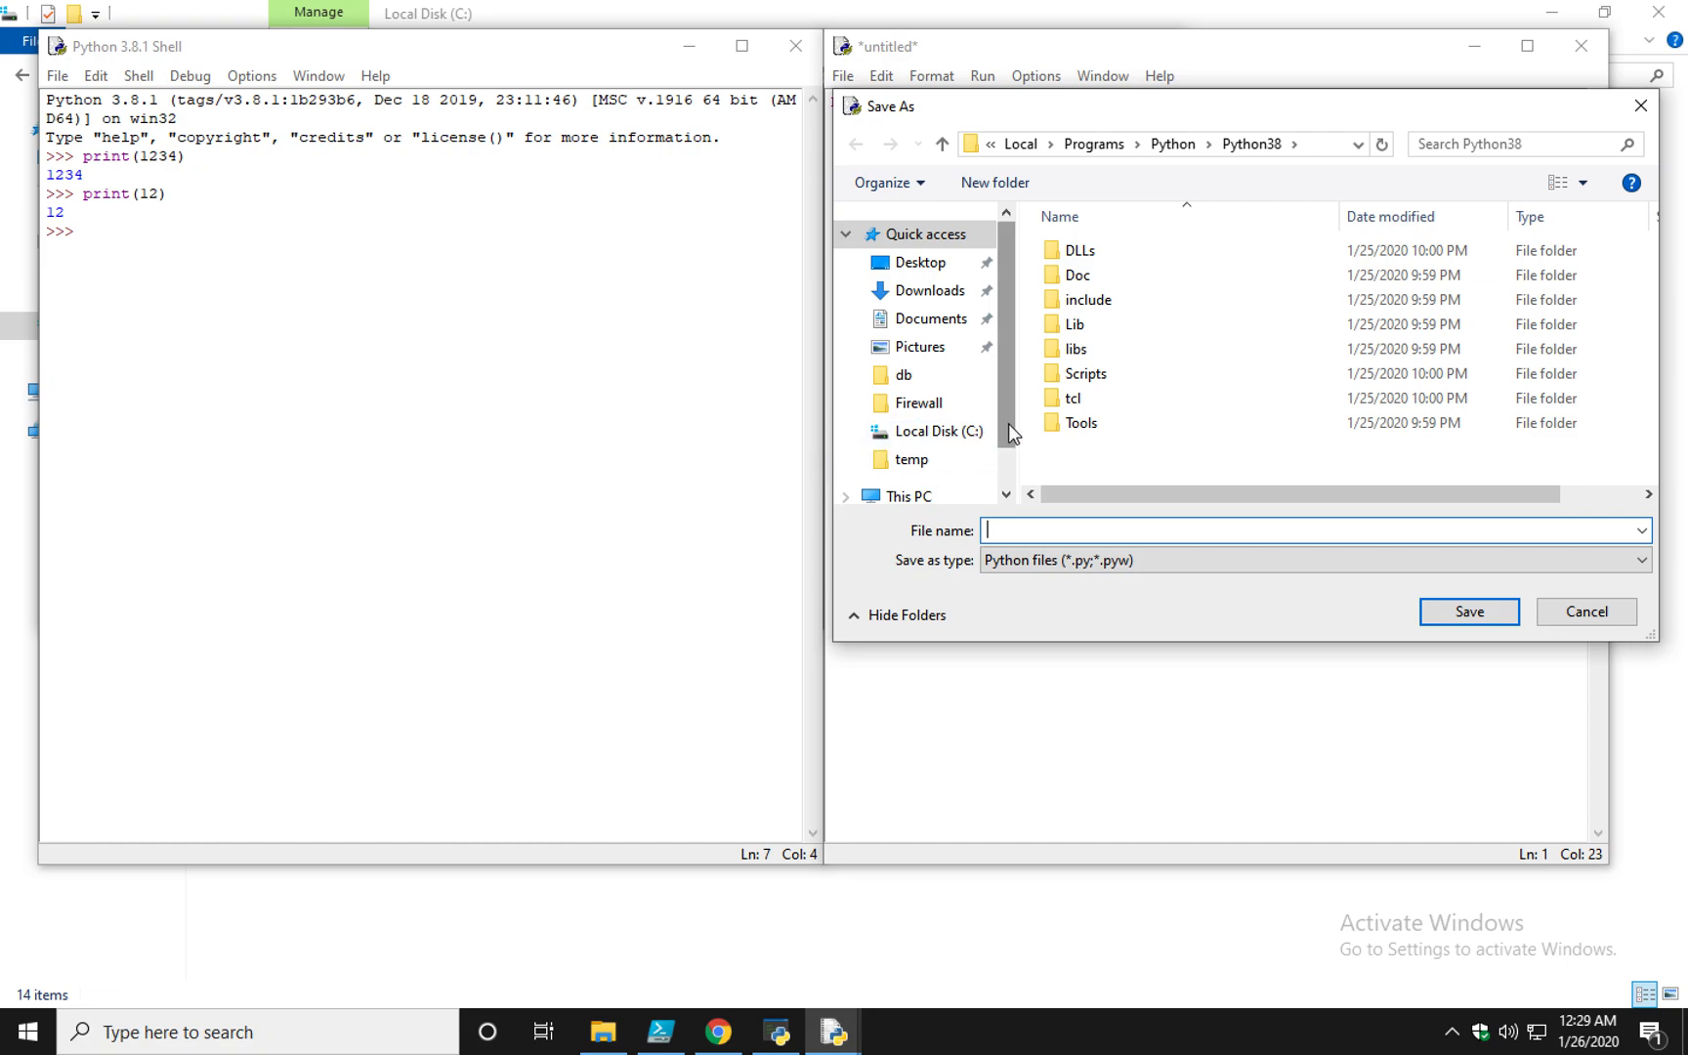
{"action": "left_click", "coordinate": [938, 432]}
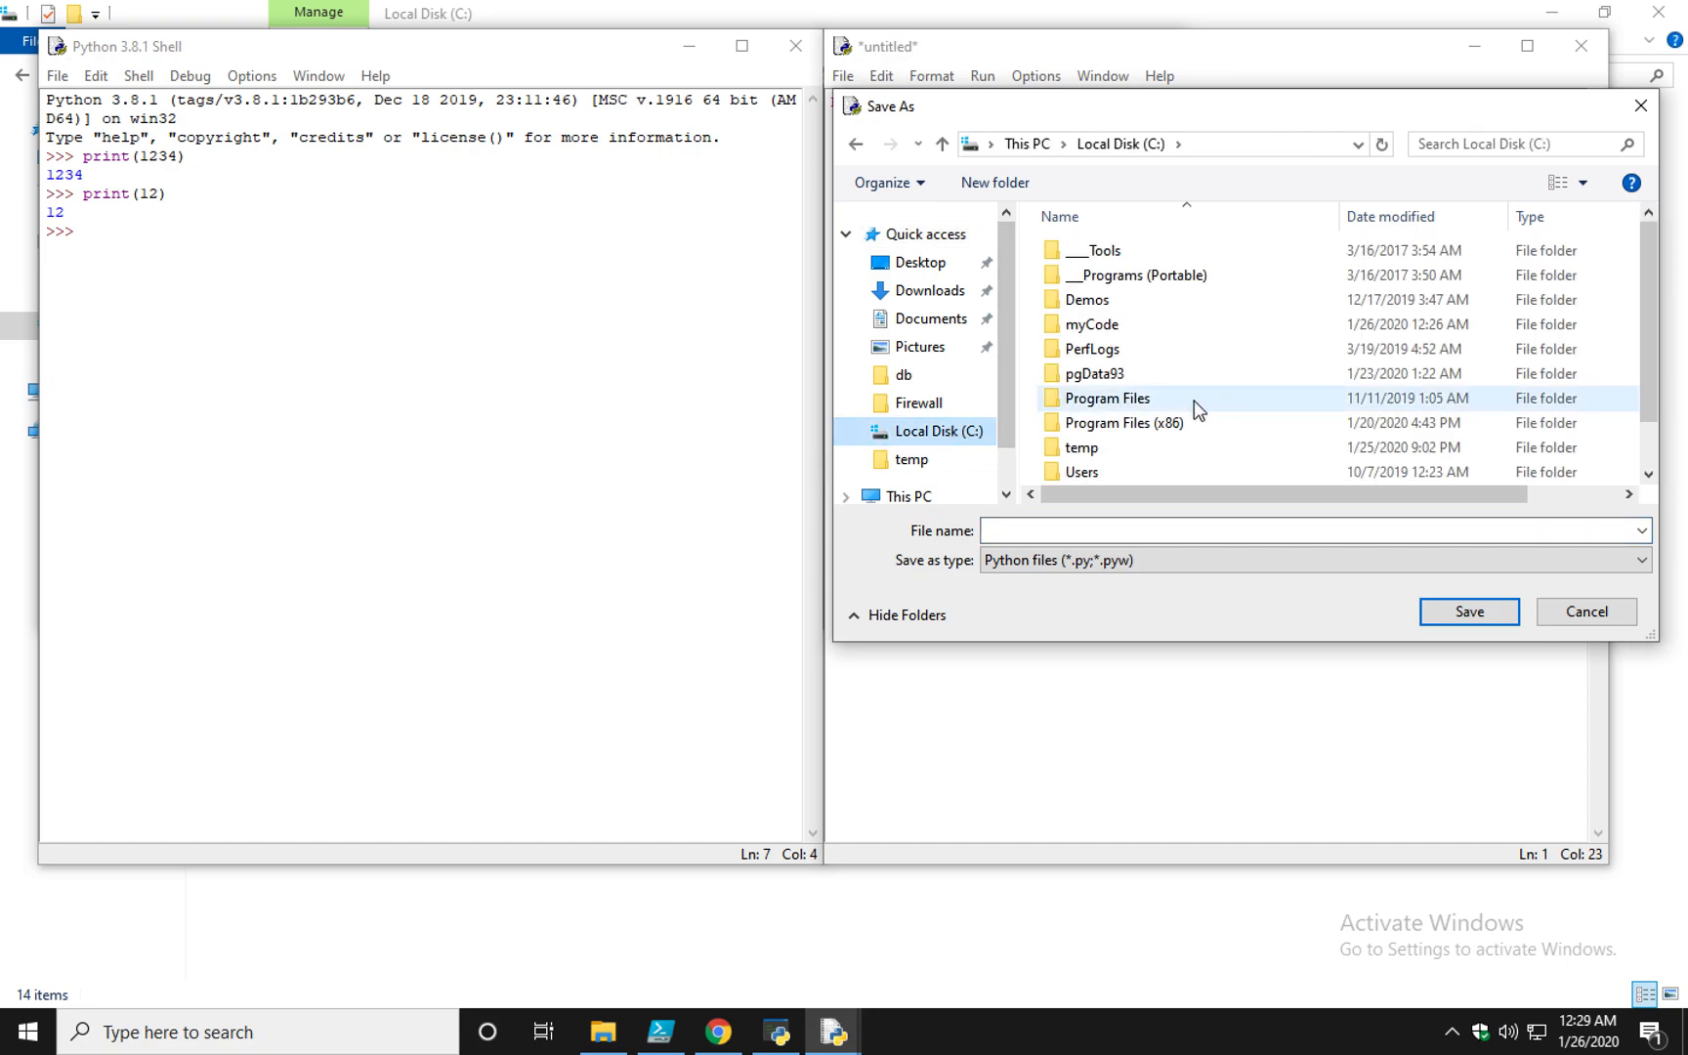
{"action": "scroll", "scroll_direction": "down", "scroll_amount": 3}
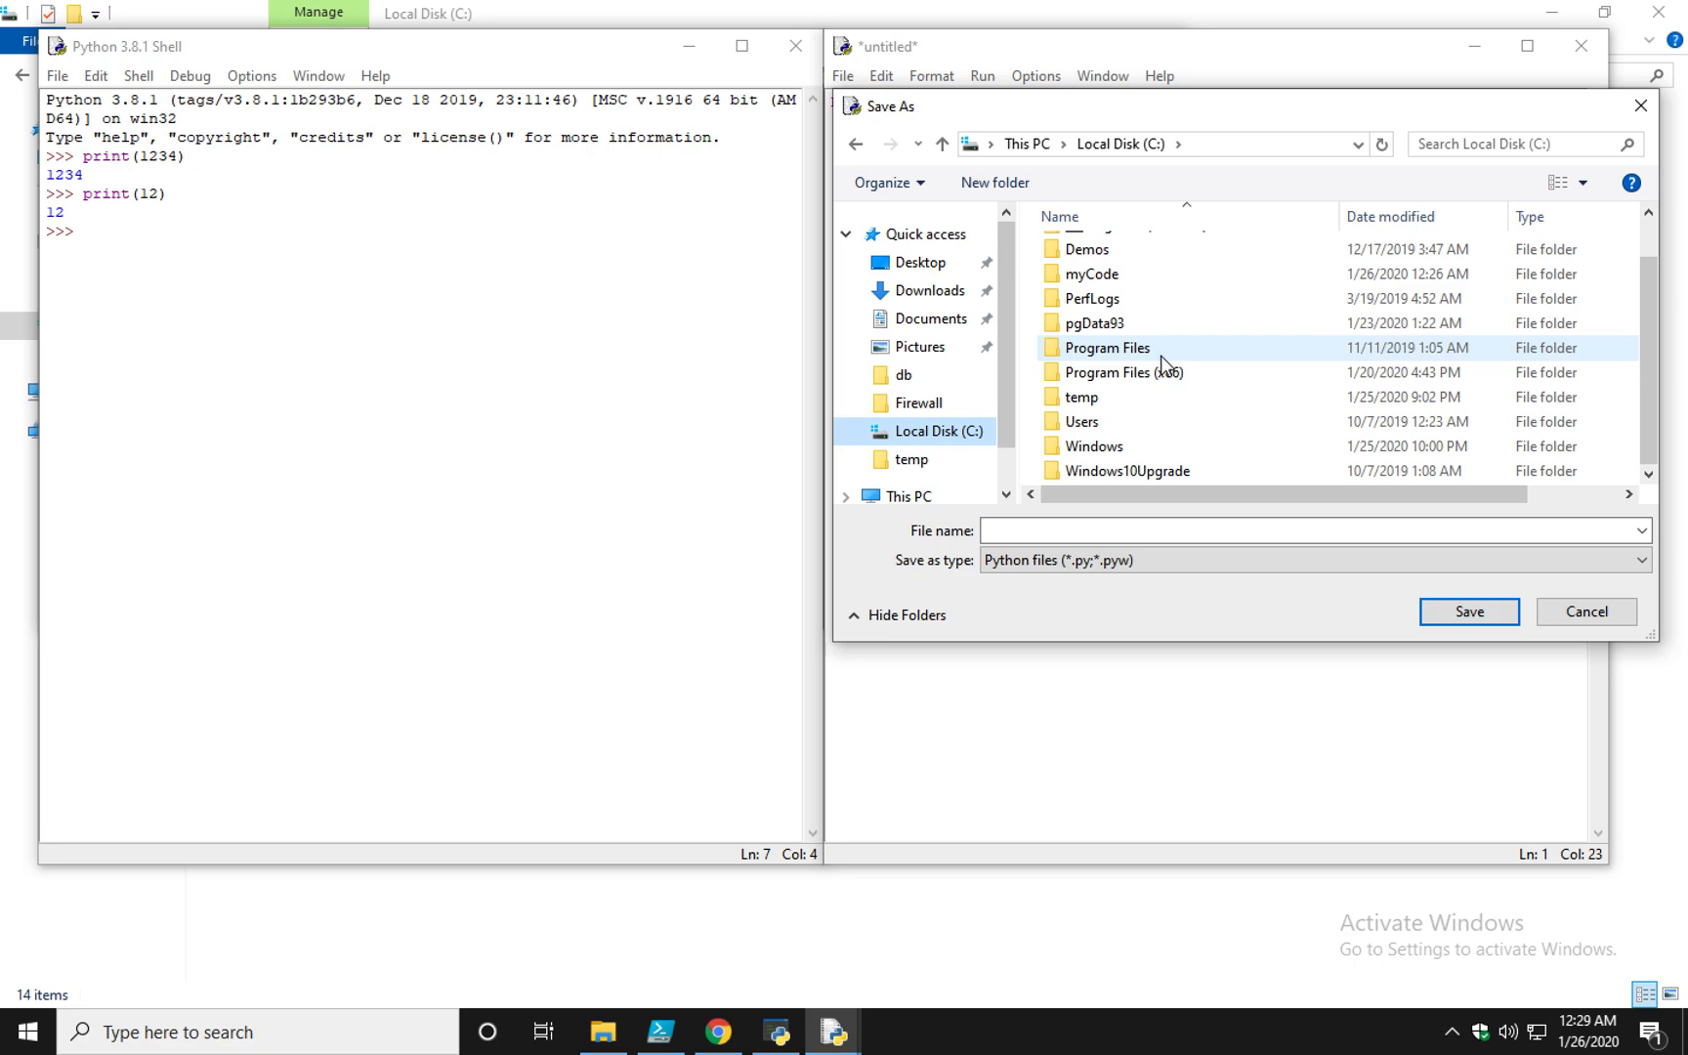
{"action": "double_click", "coordinate": [1089, 274]}
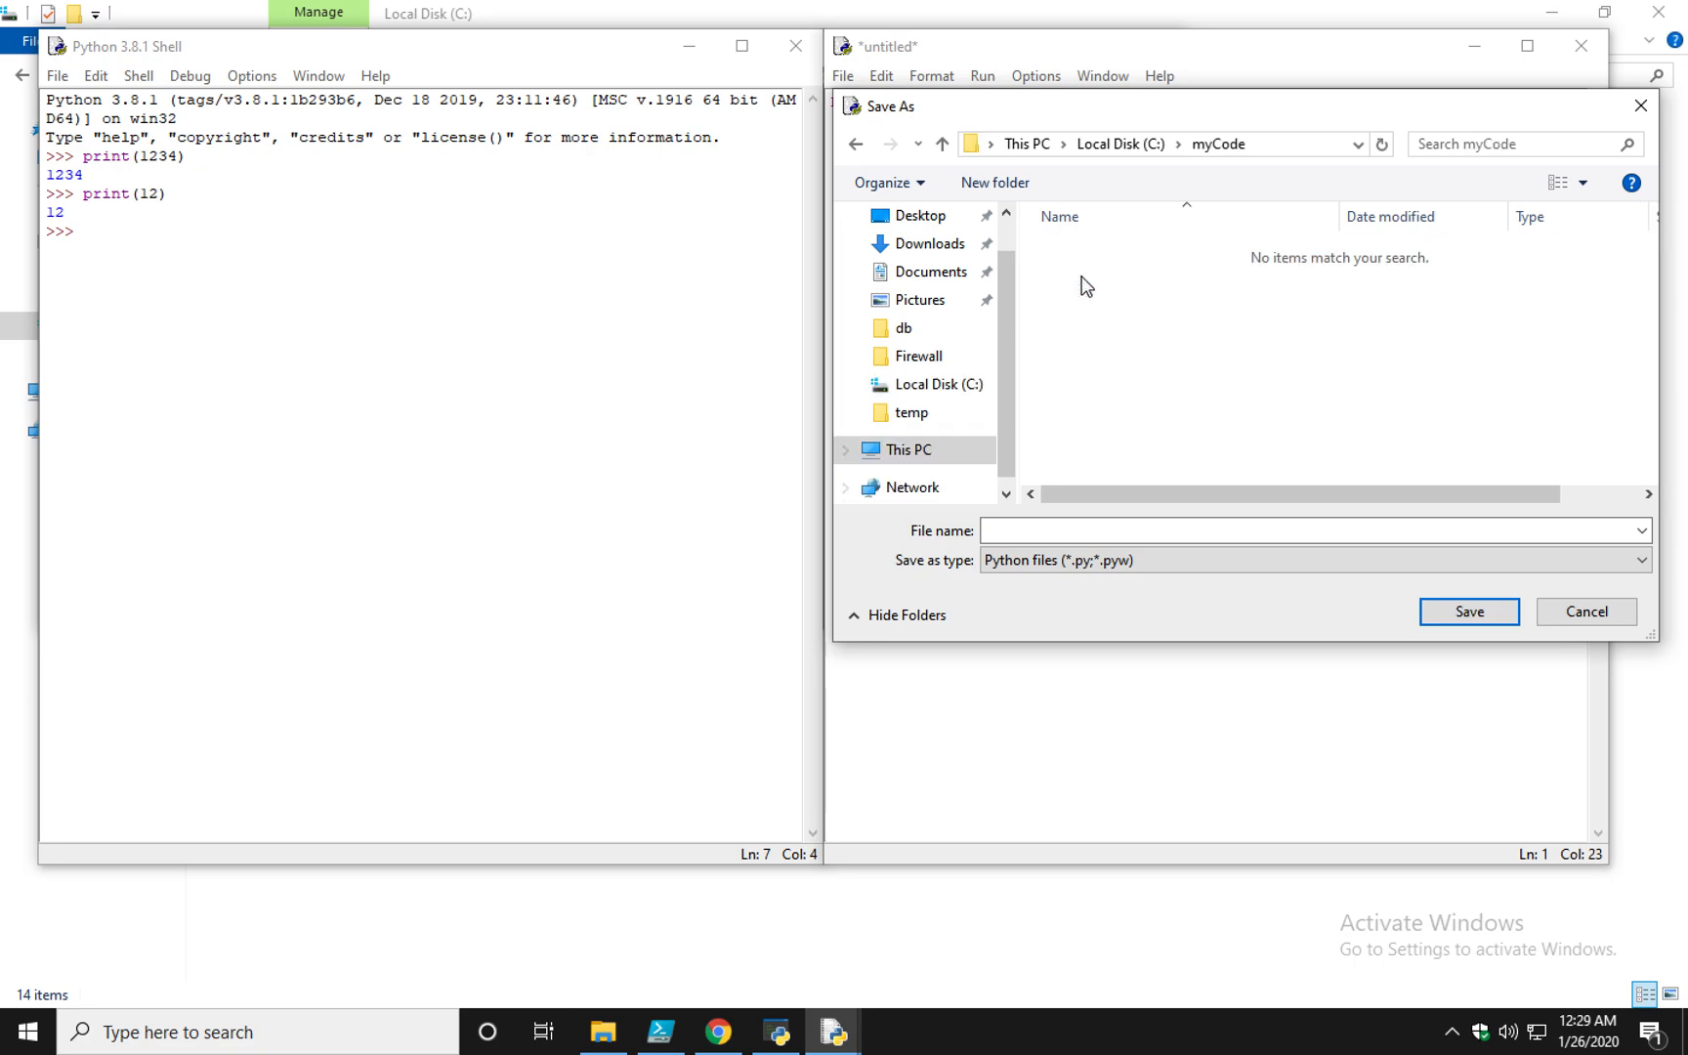
{"action": "mouse_move", "coordinate": [1338, 417]}
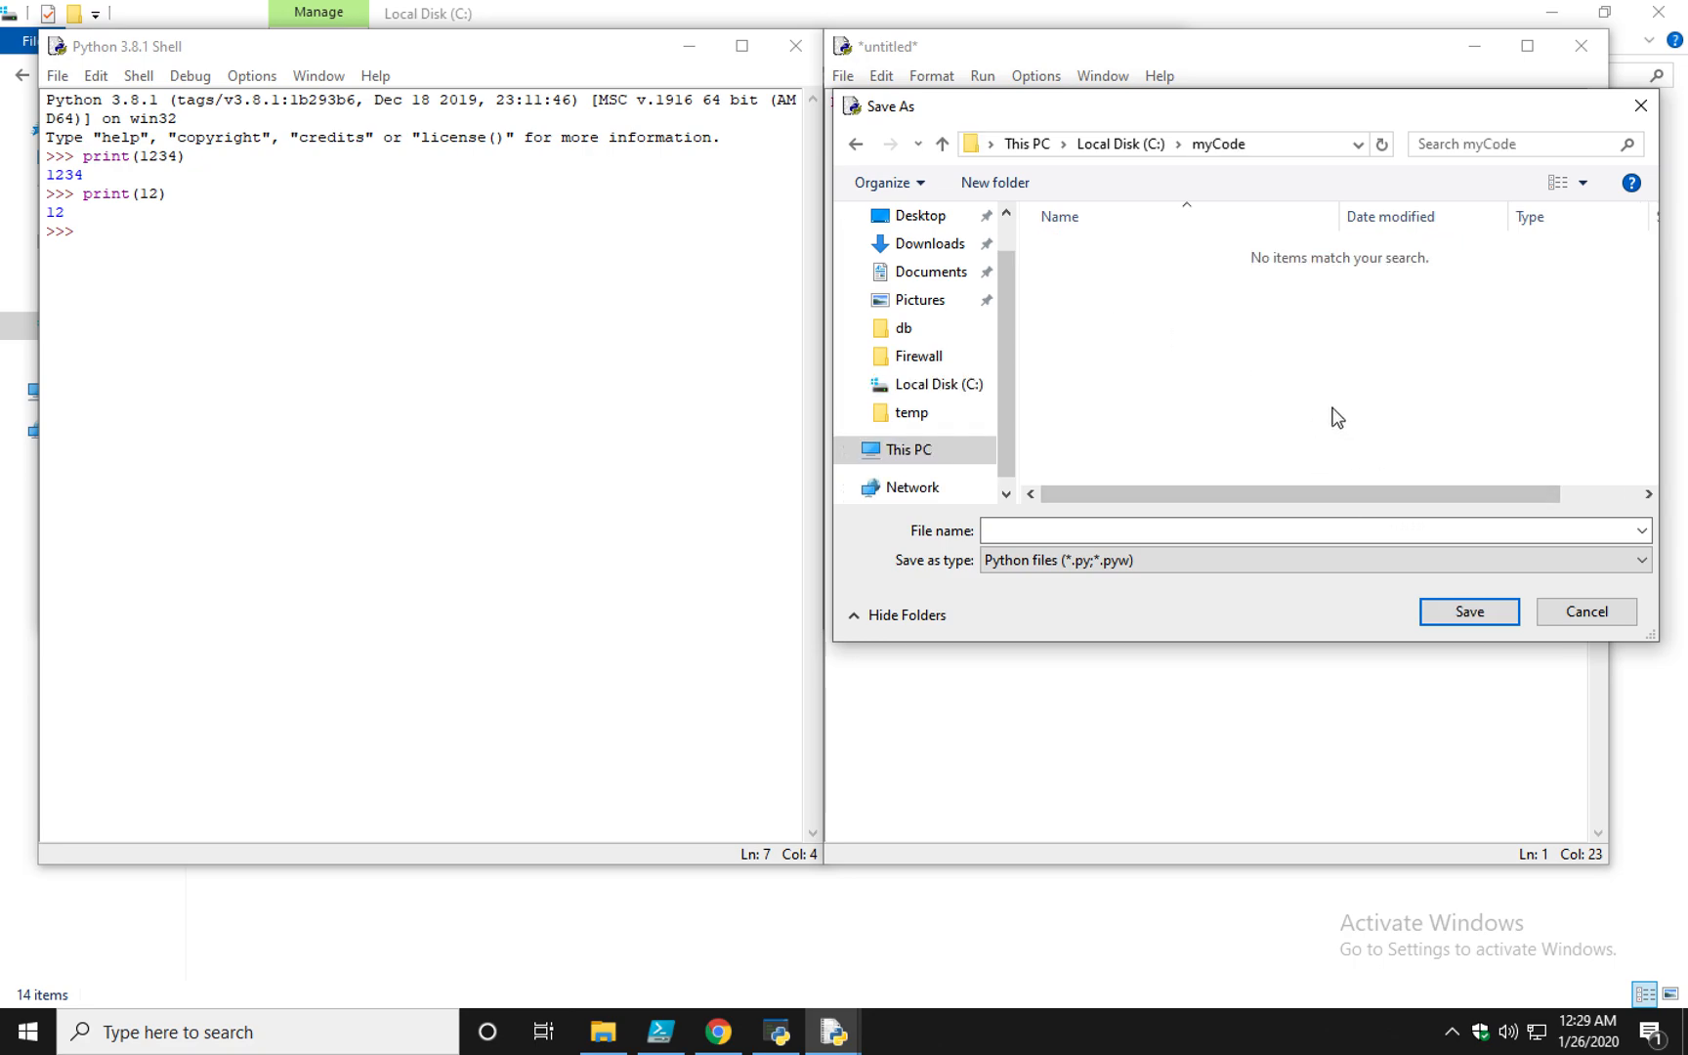
Save it as program1.py so it runs and prints Hello Universe
{"action": "left_click", "coordinate": [1288, 533]}
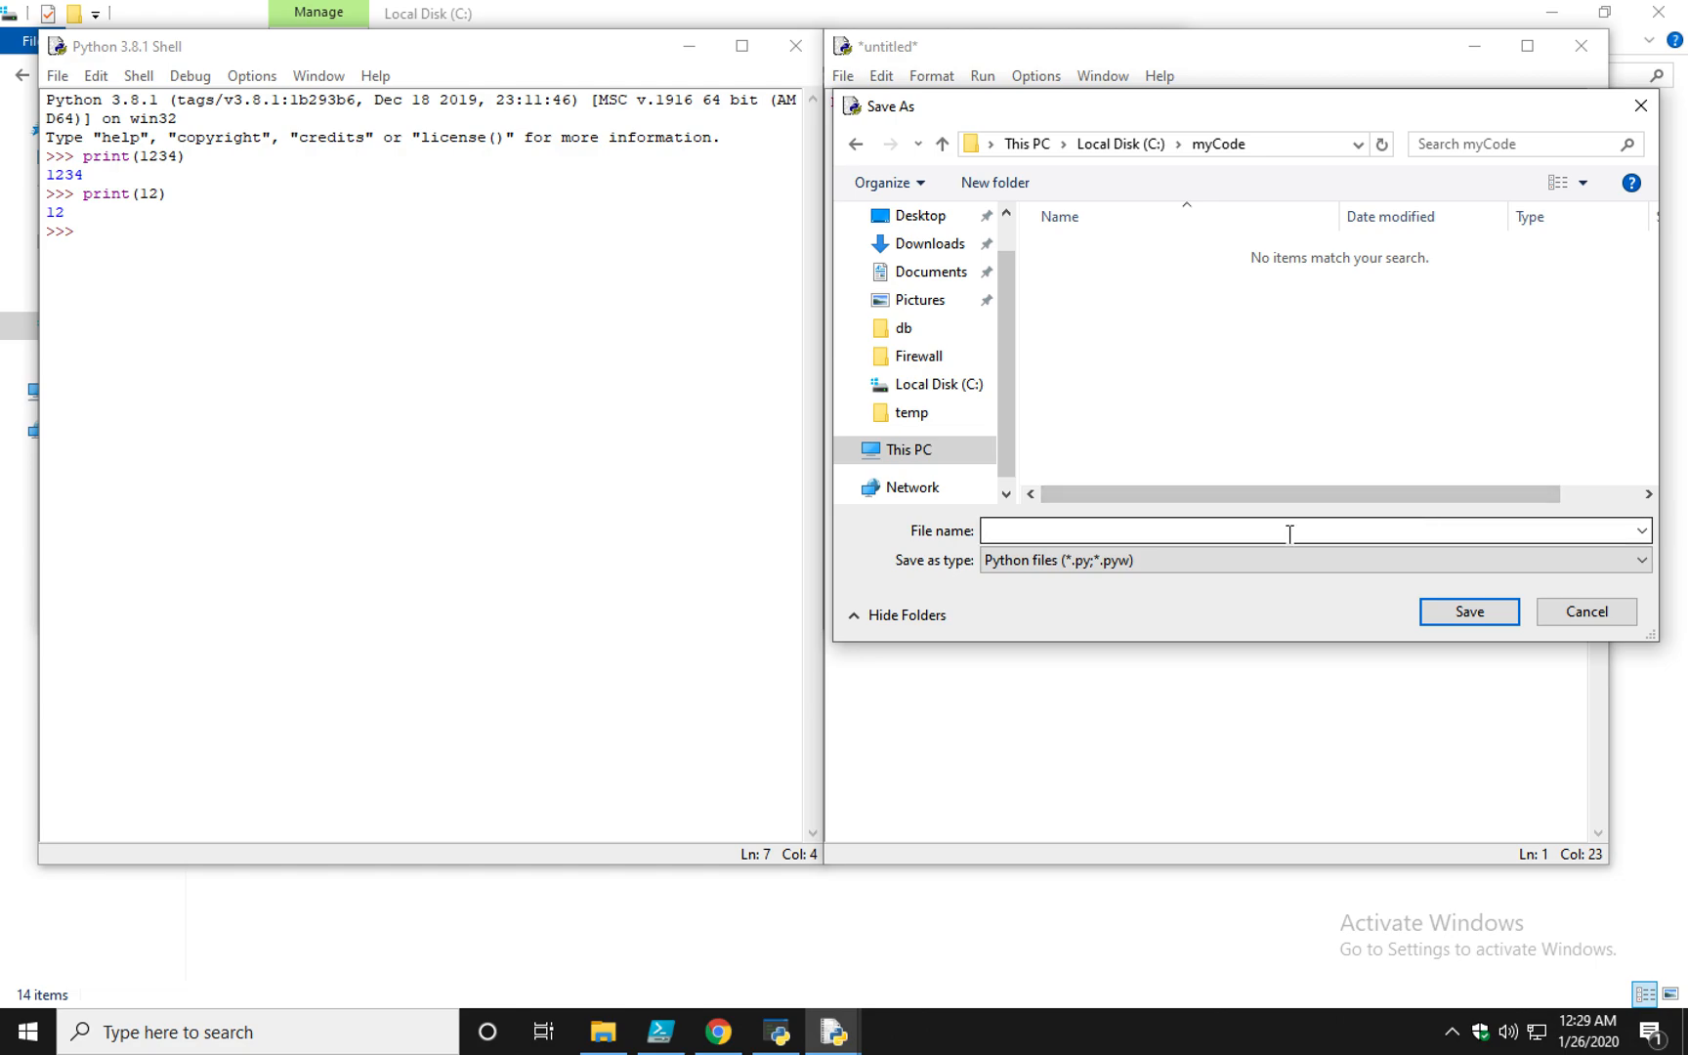
{"action": "type", "text": "pr"}
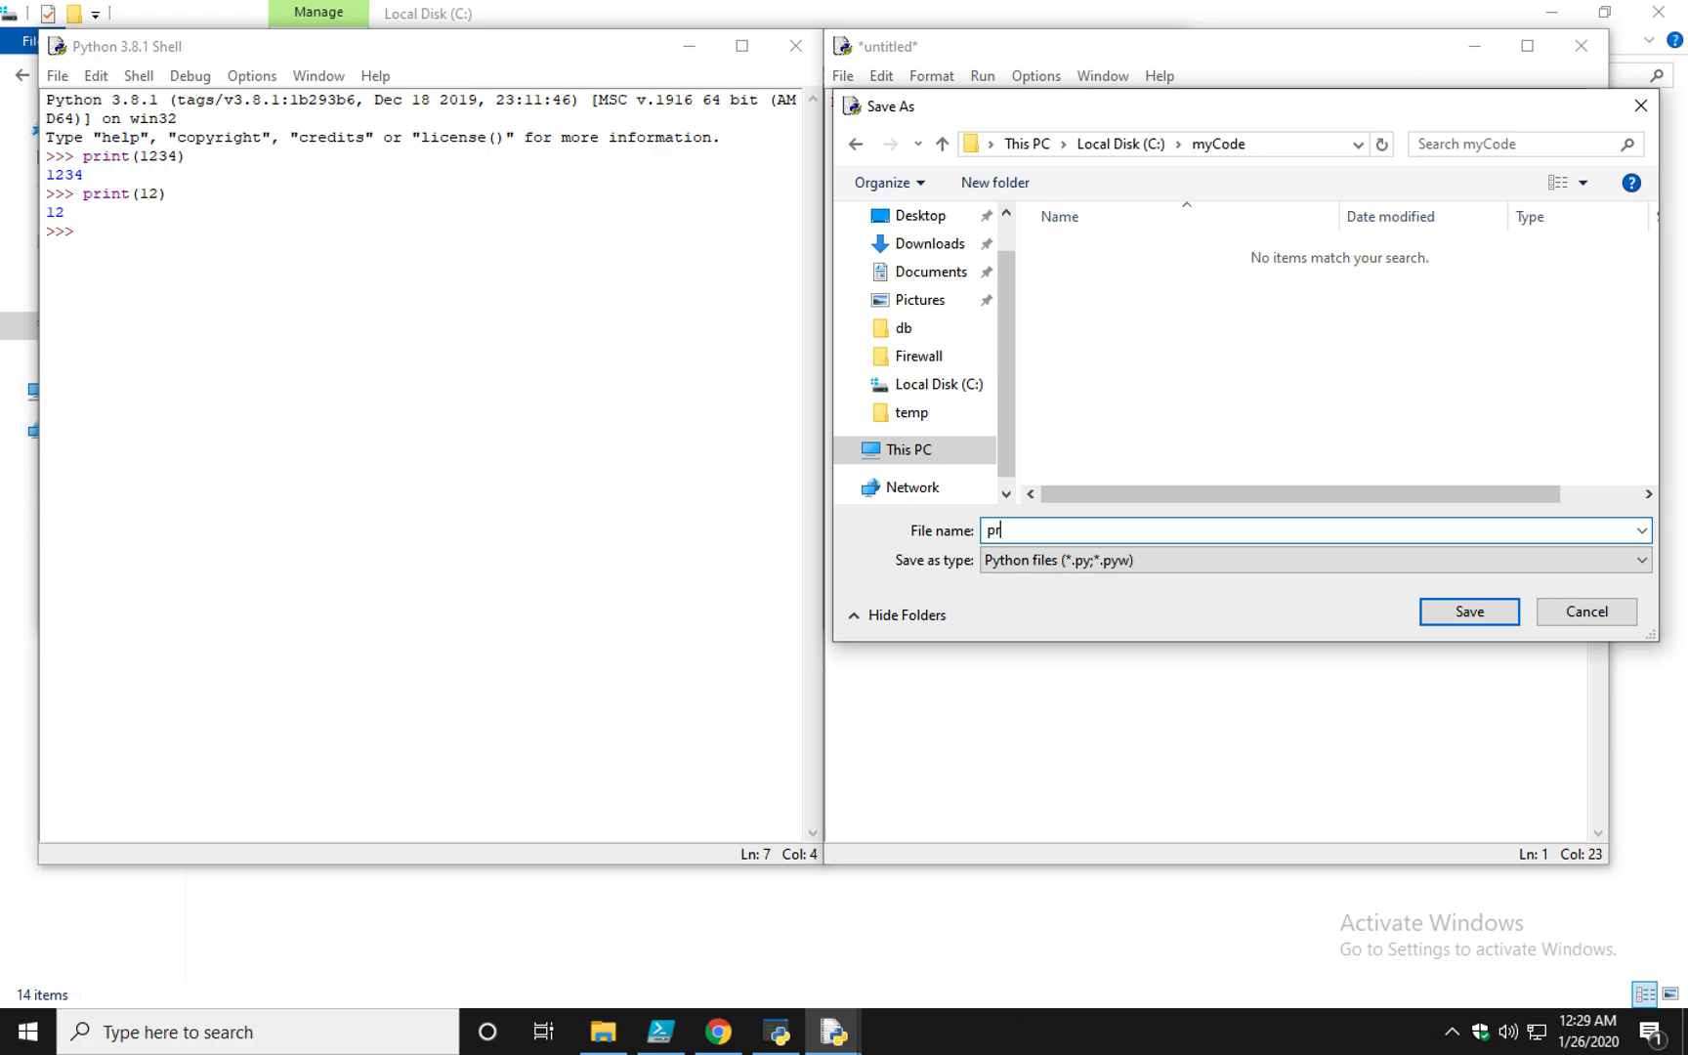
{"action": "type", "text": "ogram1"}
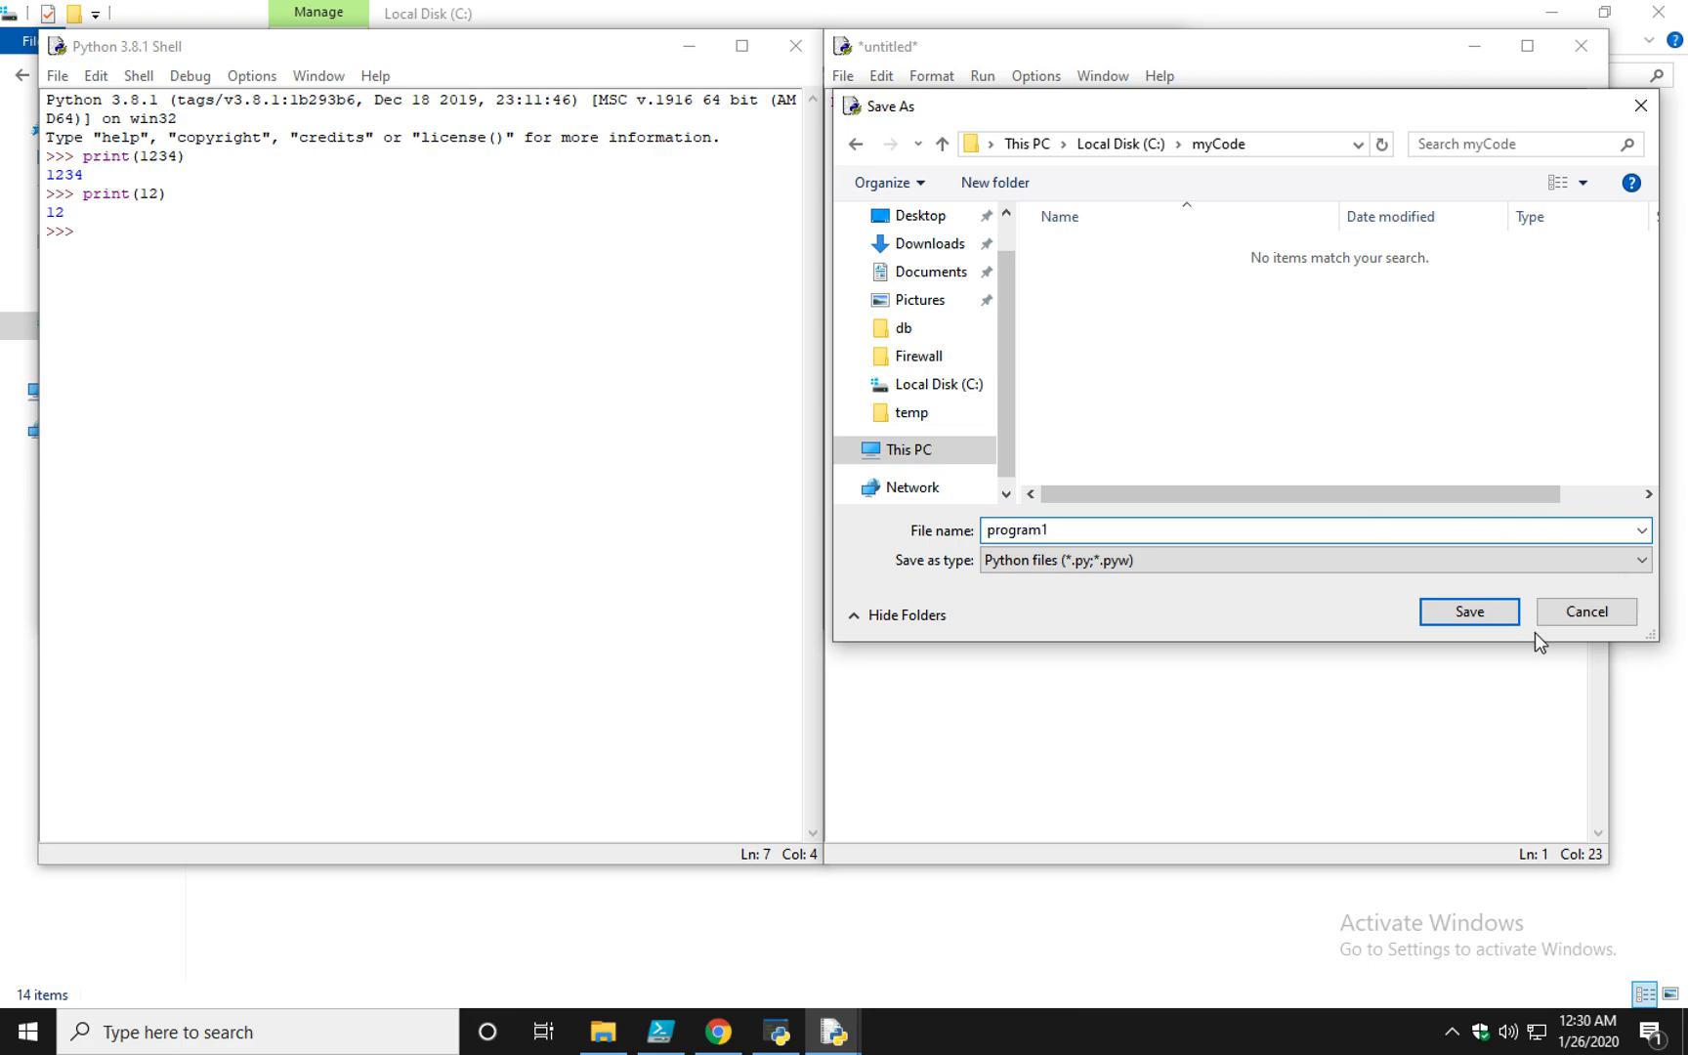
{"action": "left_click", "coordinate": [1466, 612]}
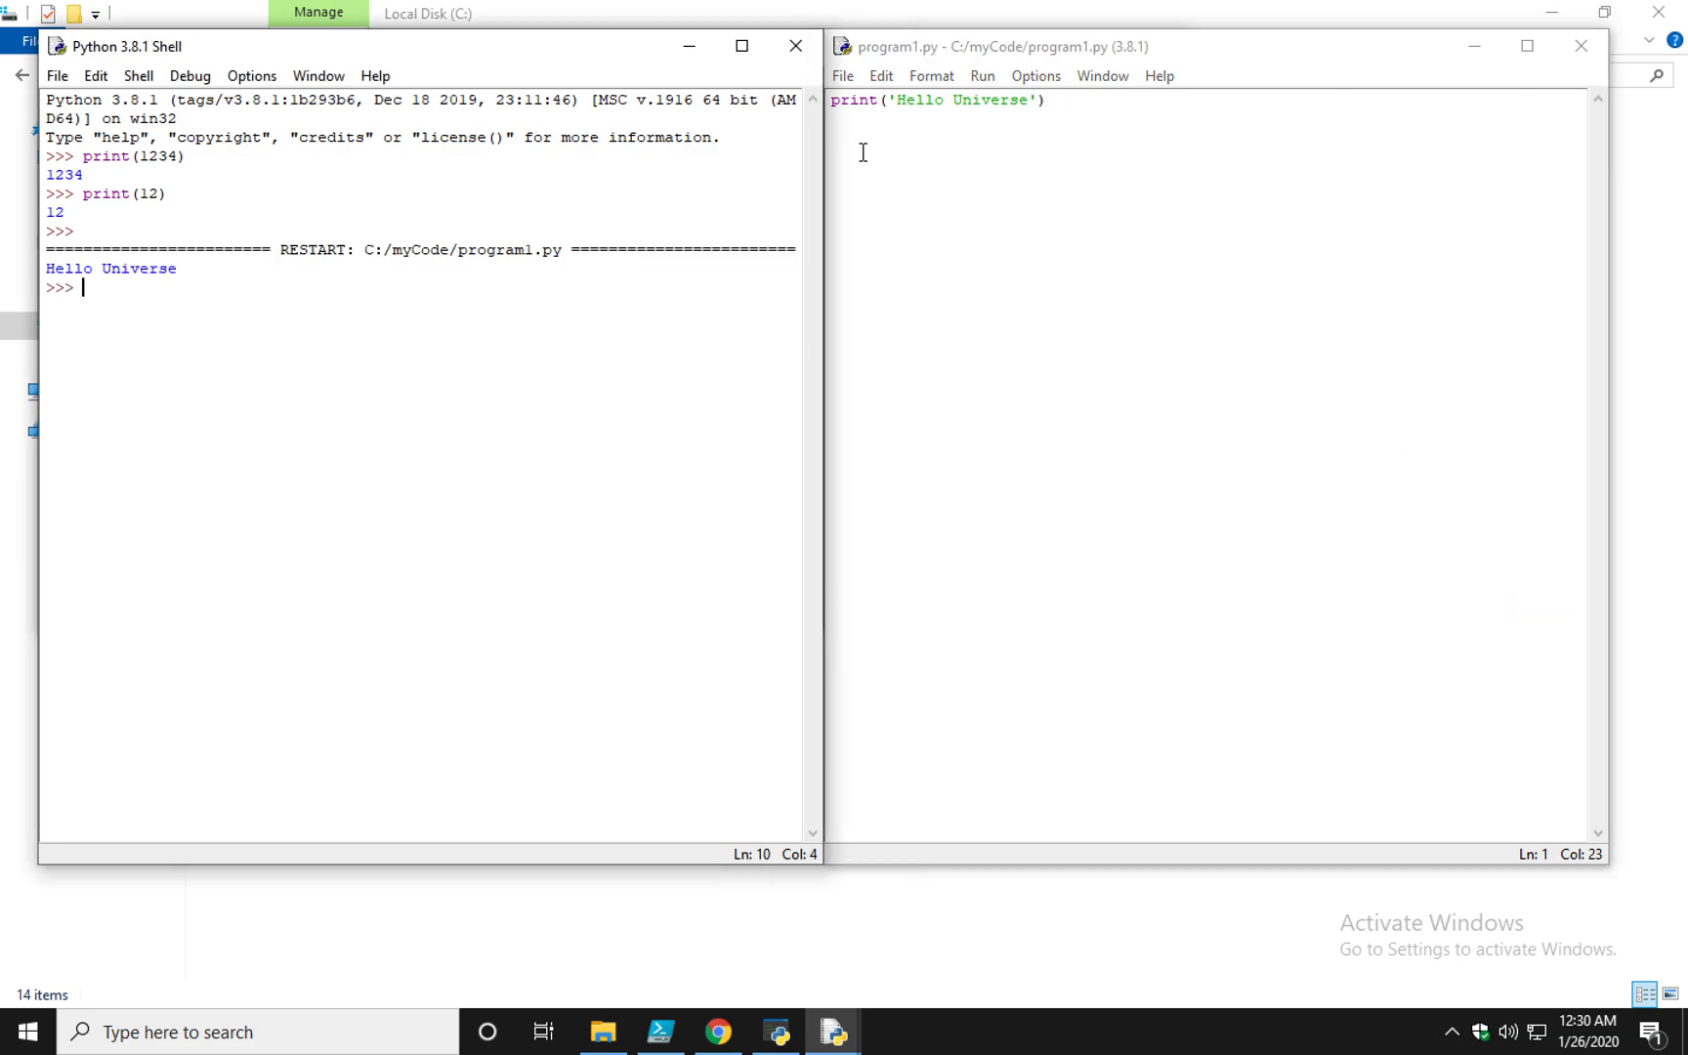
{"action": "mouse_move", "coordinate": [168, 274]}
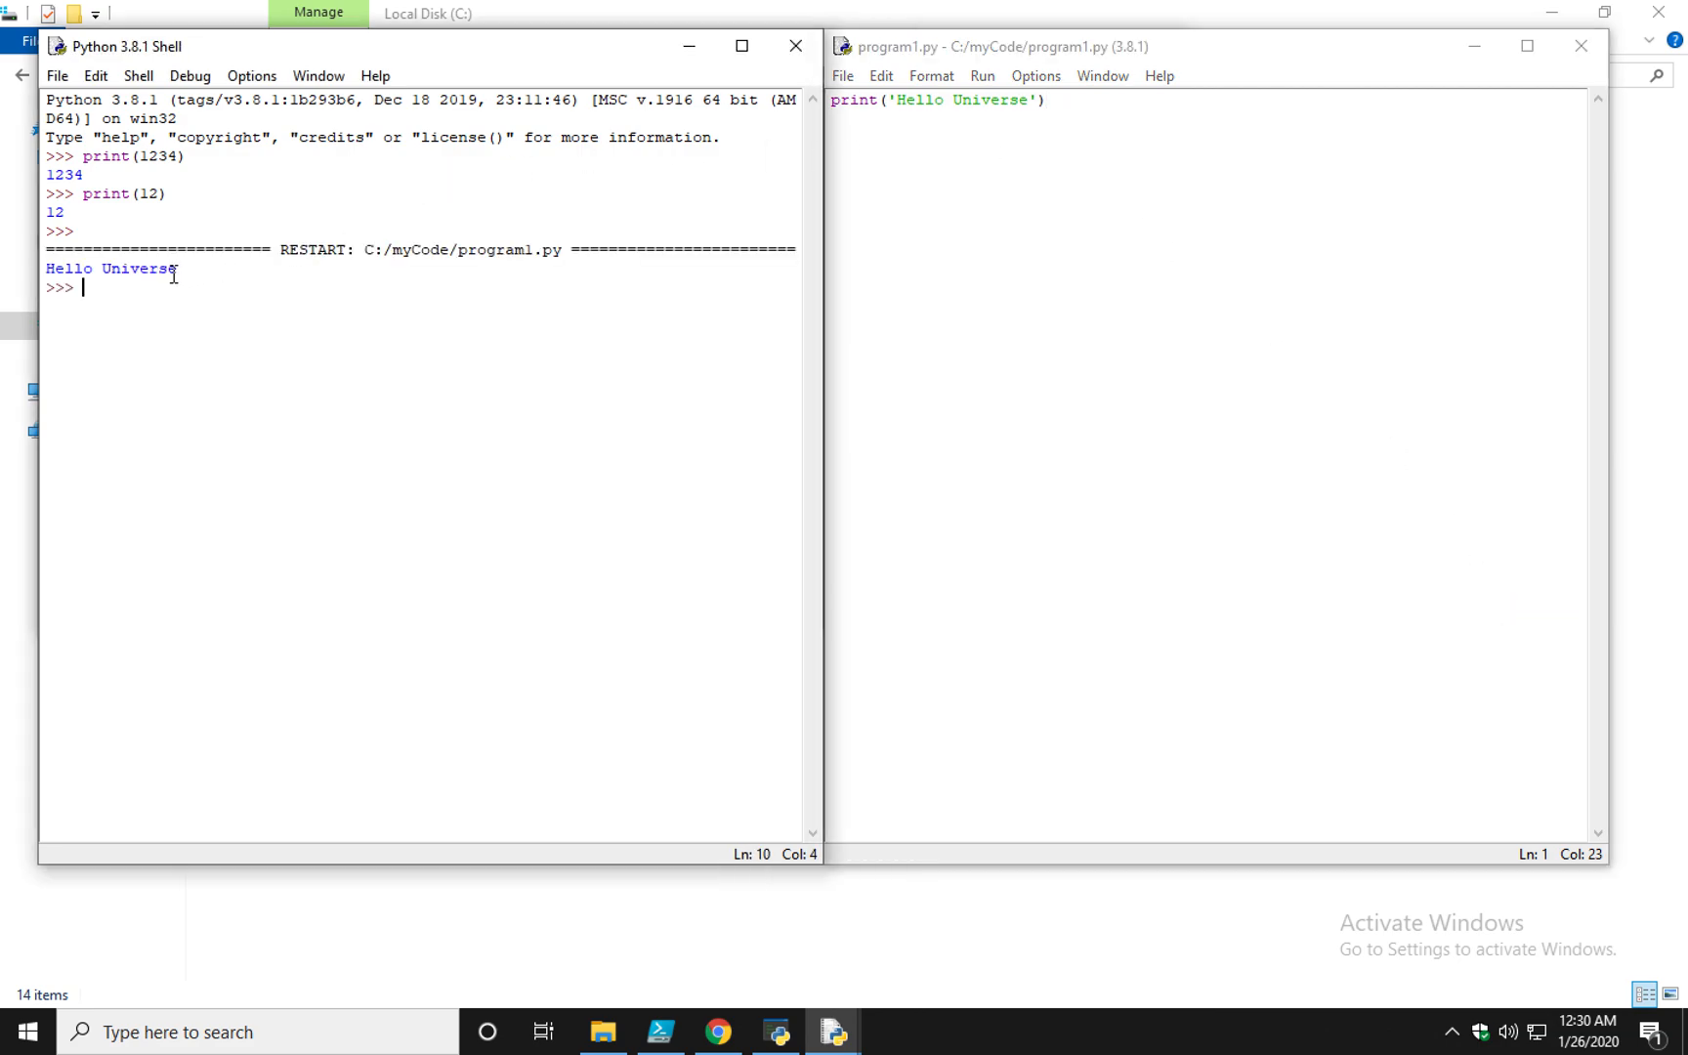
{"action": "double_click", "coordinate": [108, 269]}
{"action": "type", "text": ", "}
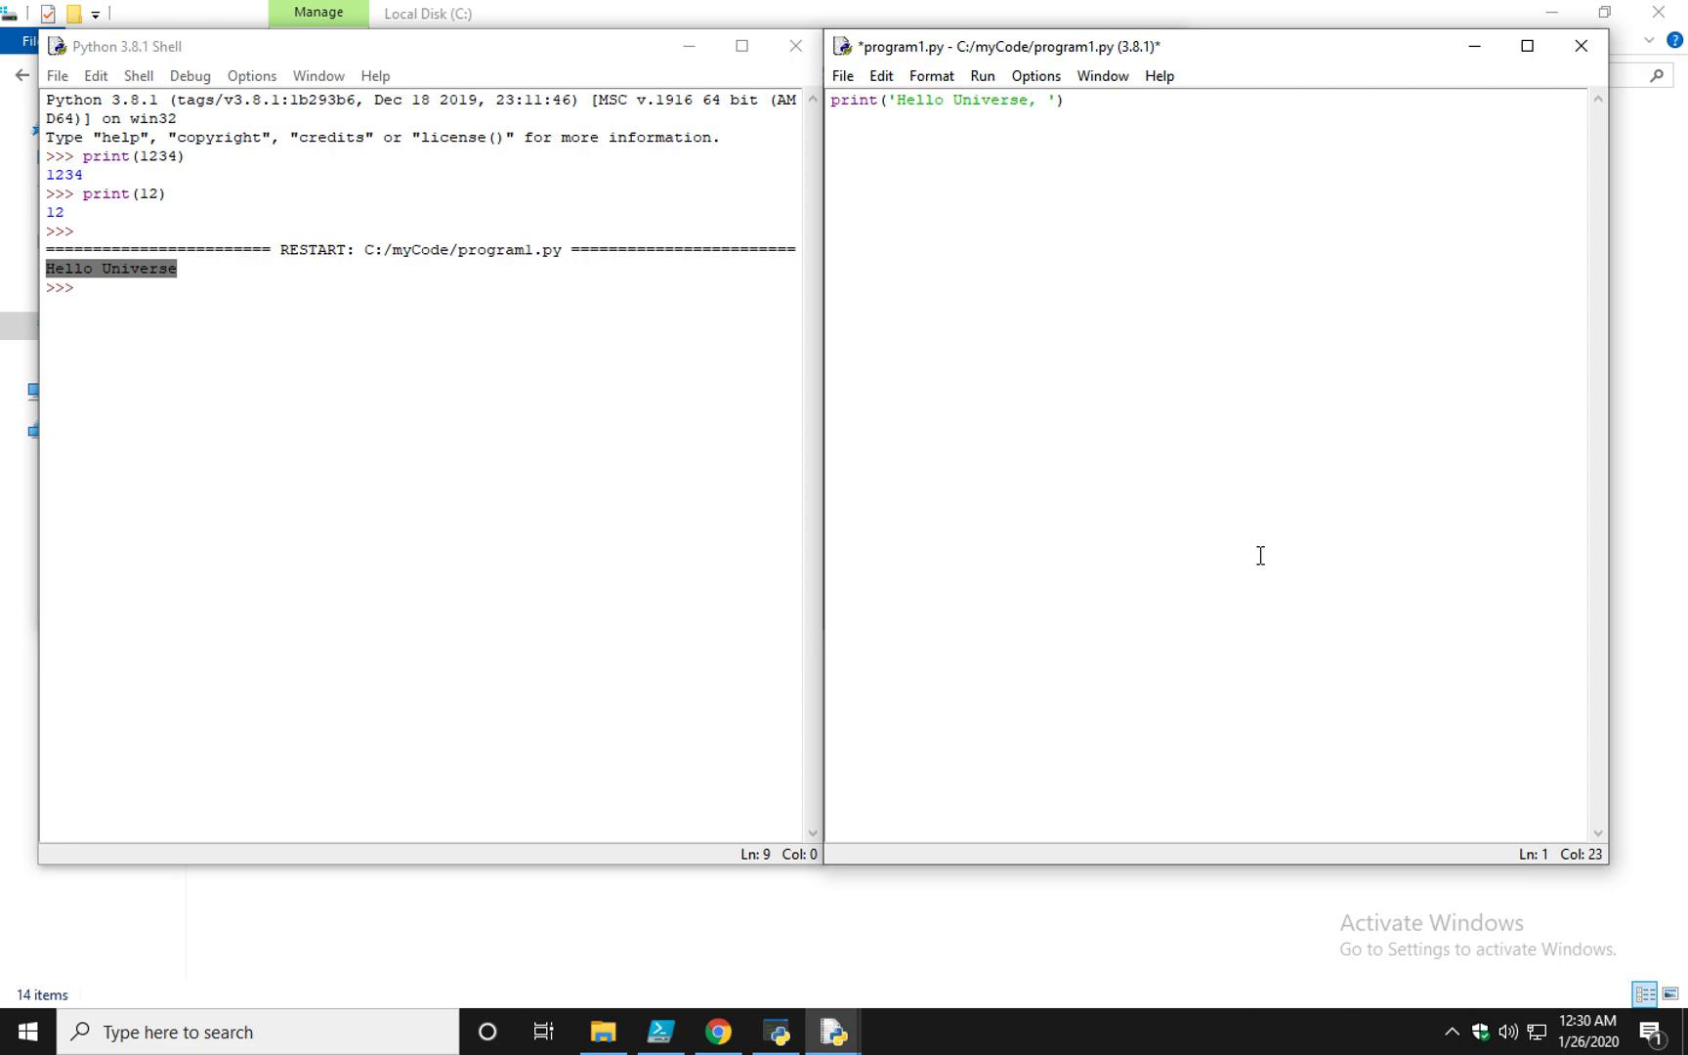
Extend the message with 'how are you doing', save with Ctrl+S and rerun the script
{"action": "type", "text": "how are you doing"}
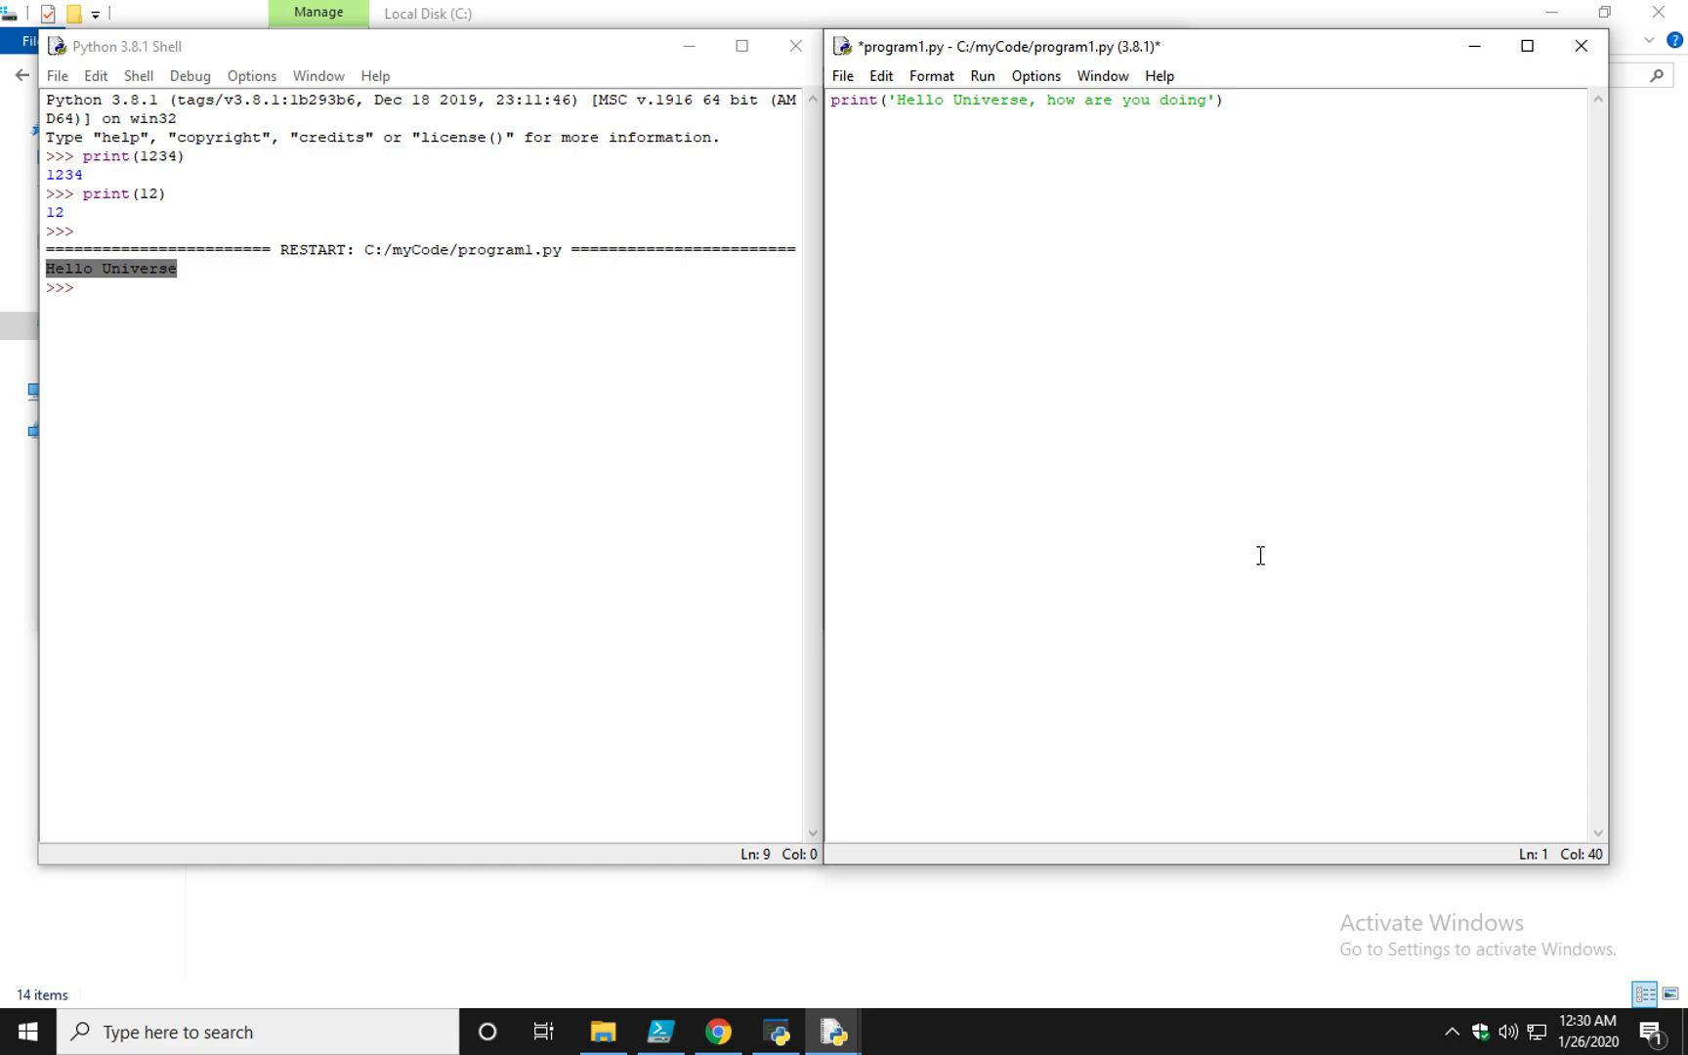
{"action": "left_click", "coordinate": [991, 75]}
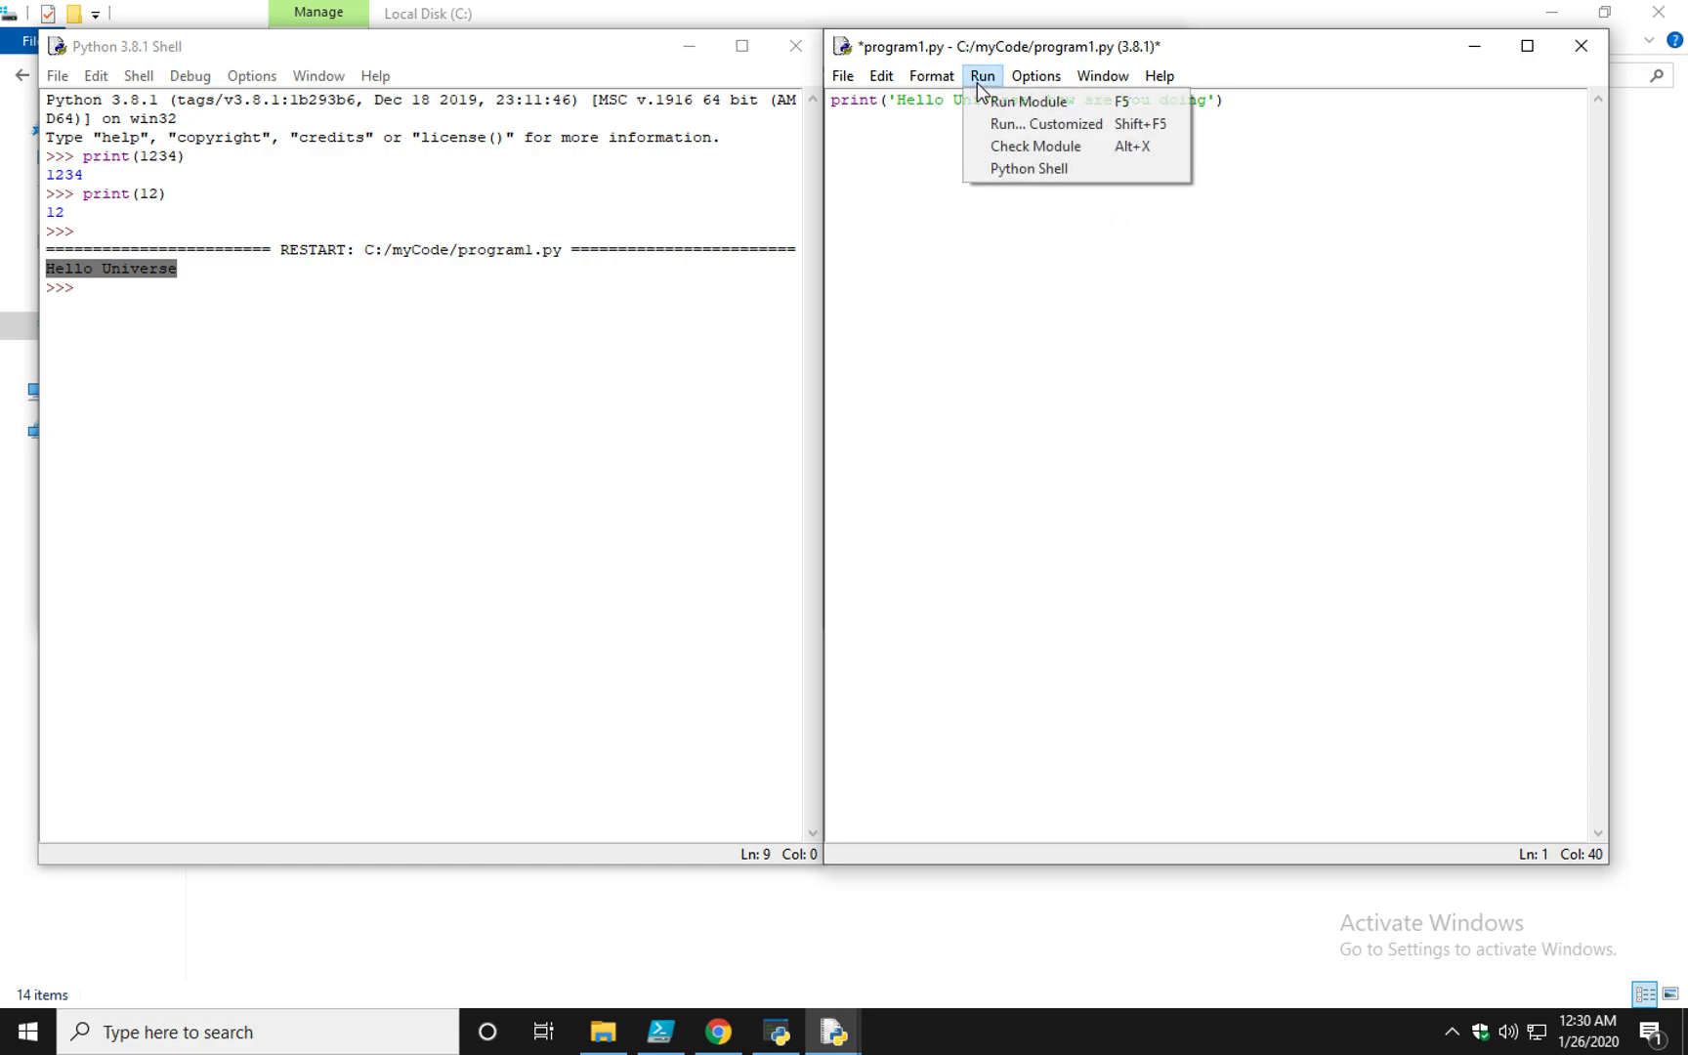
{"action": "mouse_move", "coordinate": [1193, 348]}
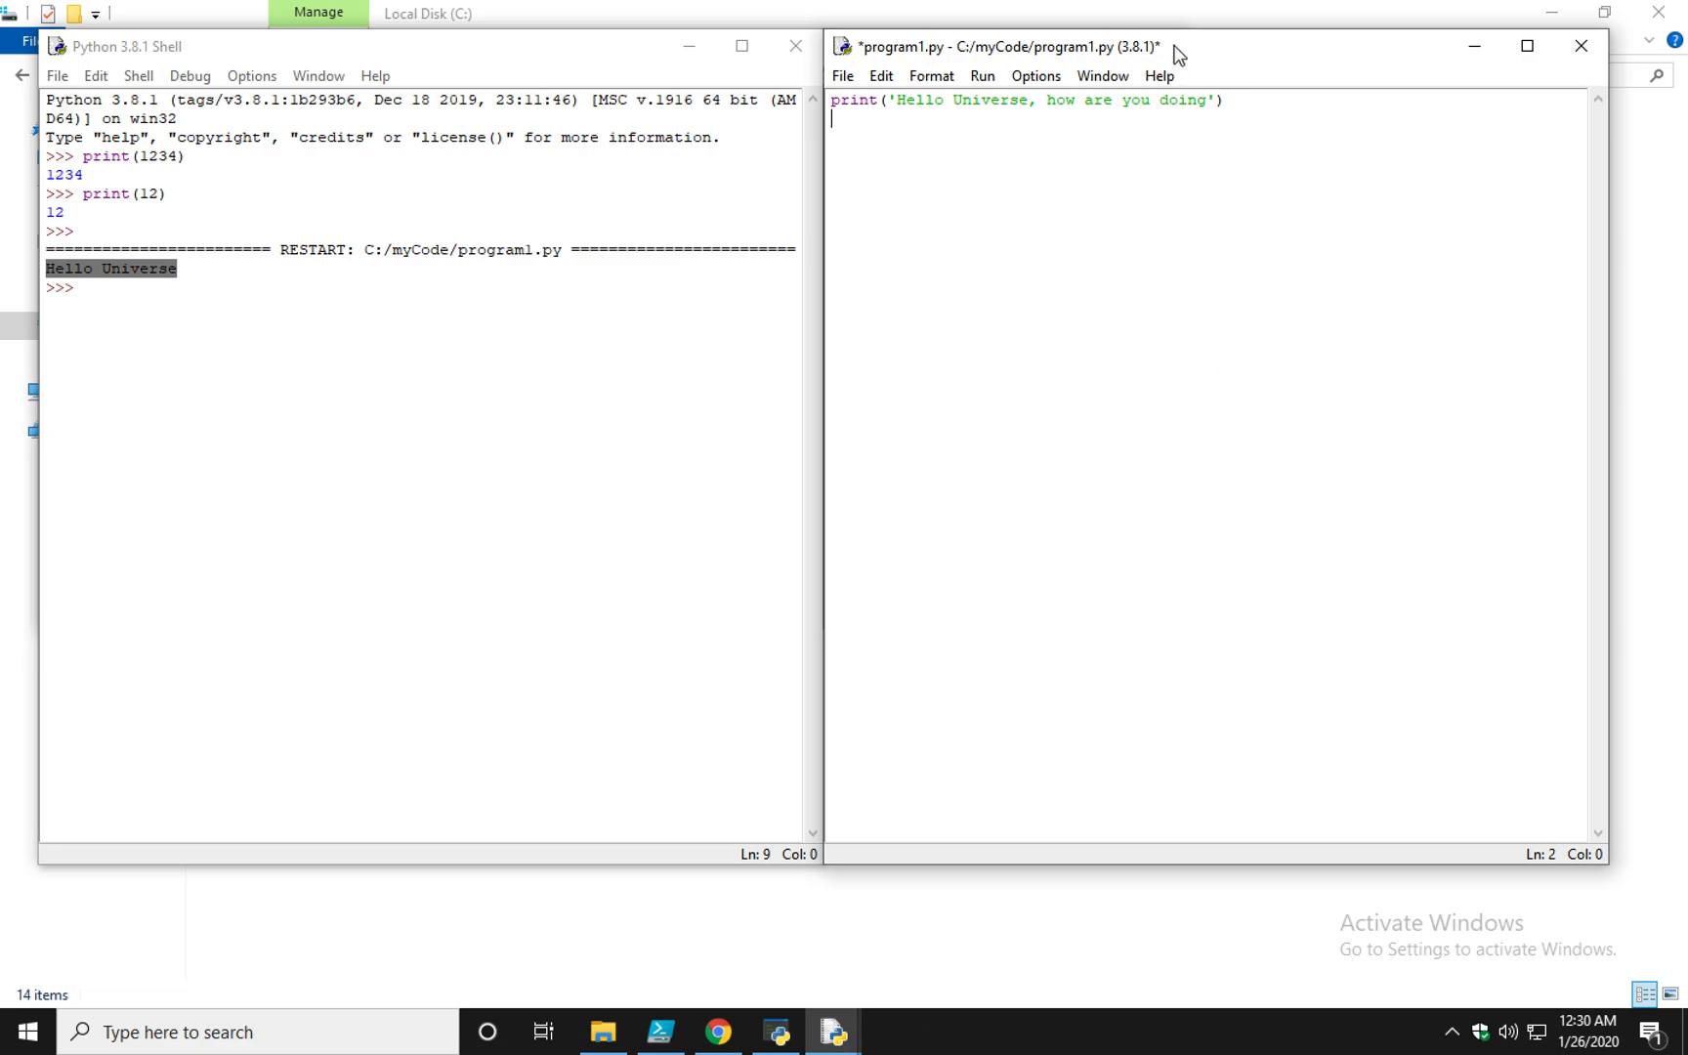
{"action": "mouse_move", "coordinate": [1291, 169]}
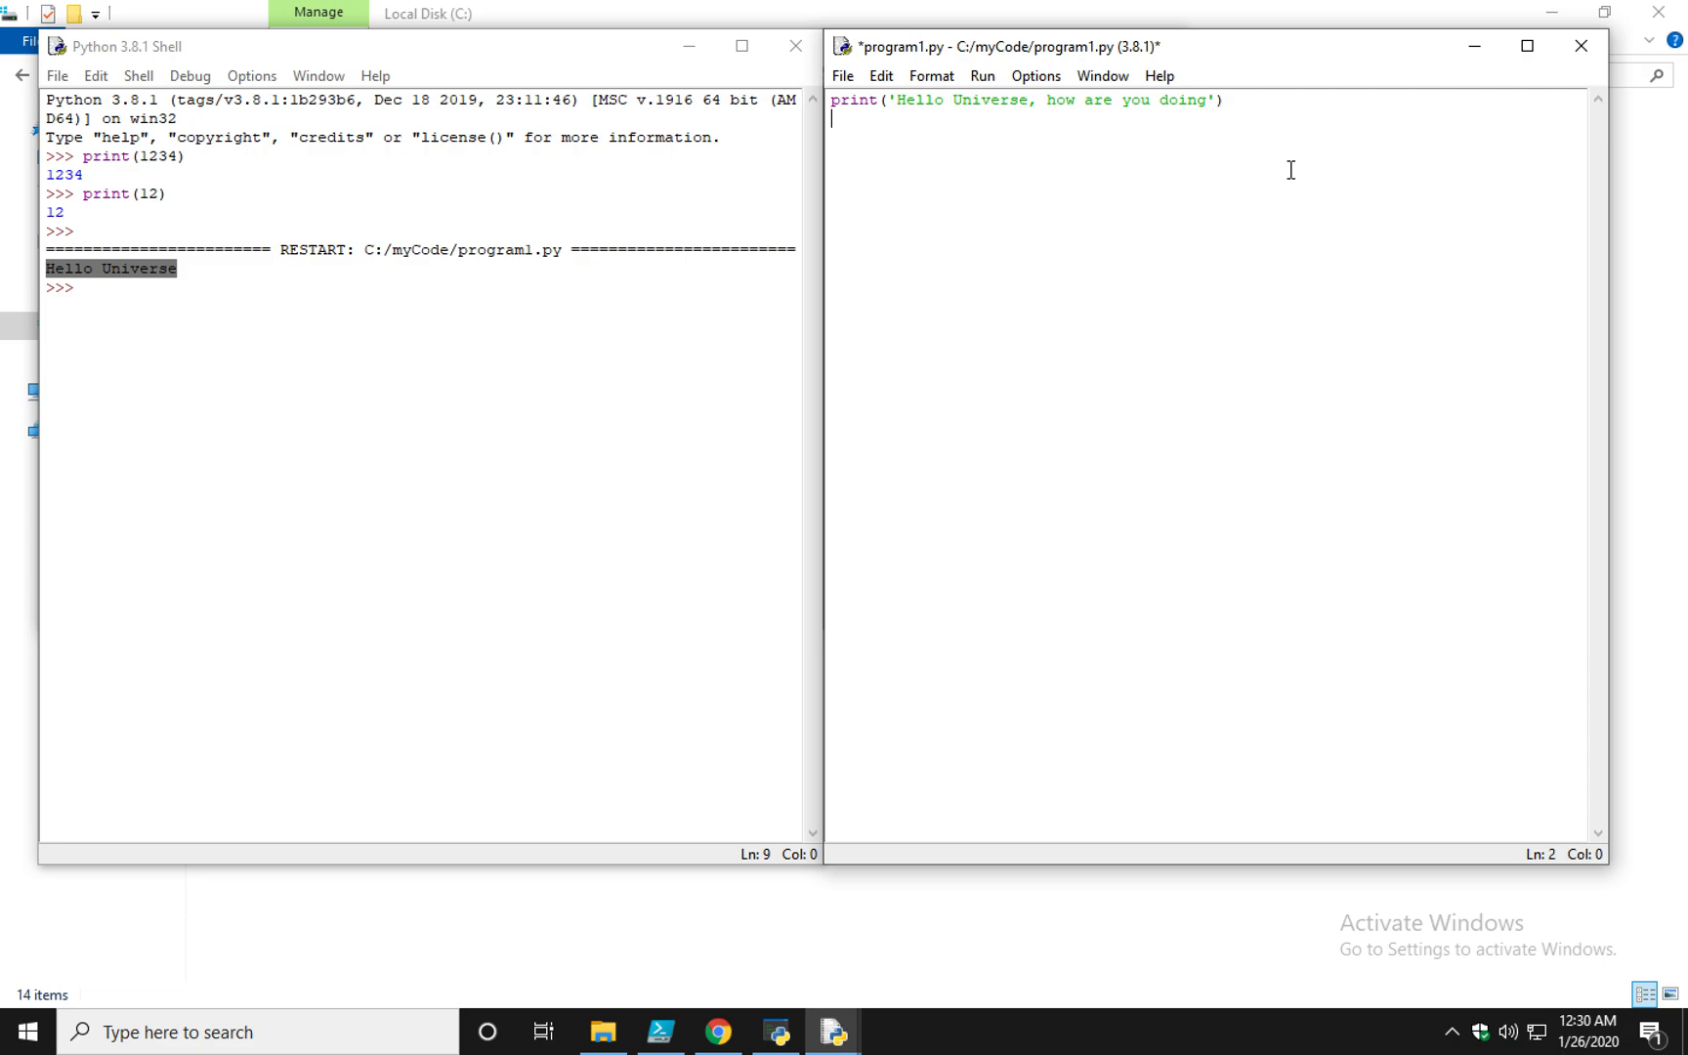
{"action": "mouse_move", "coordinate": [1228, 393]}
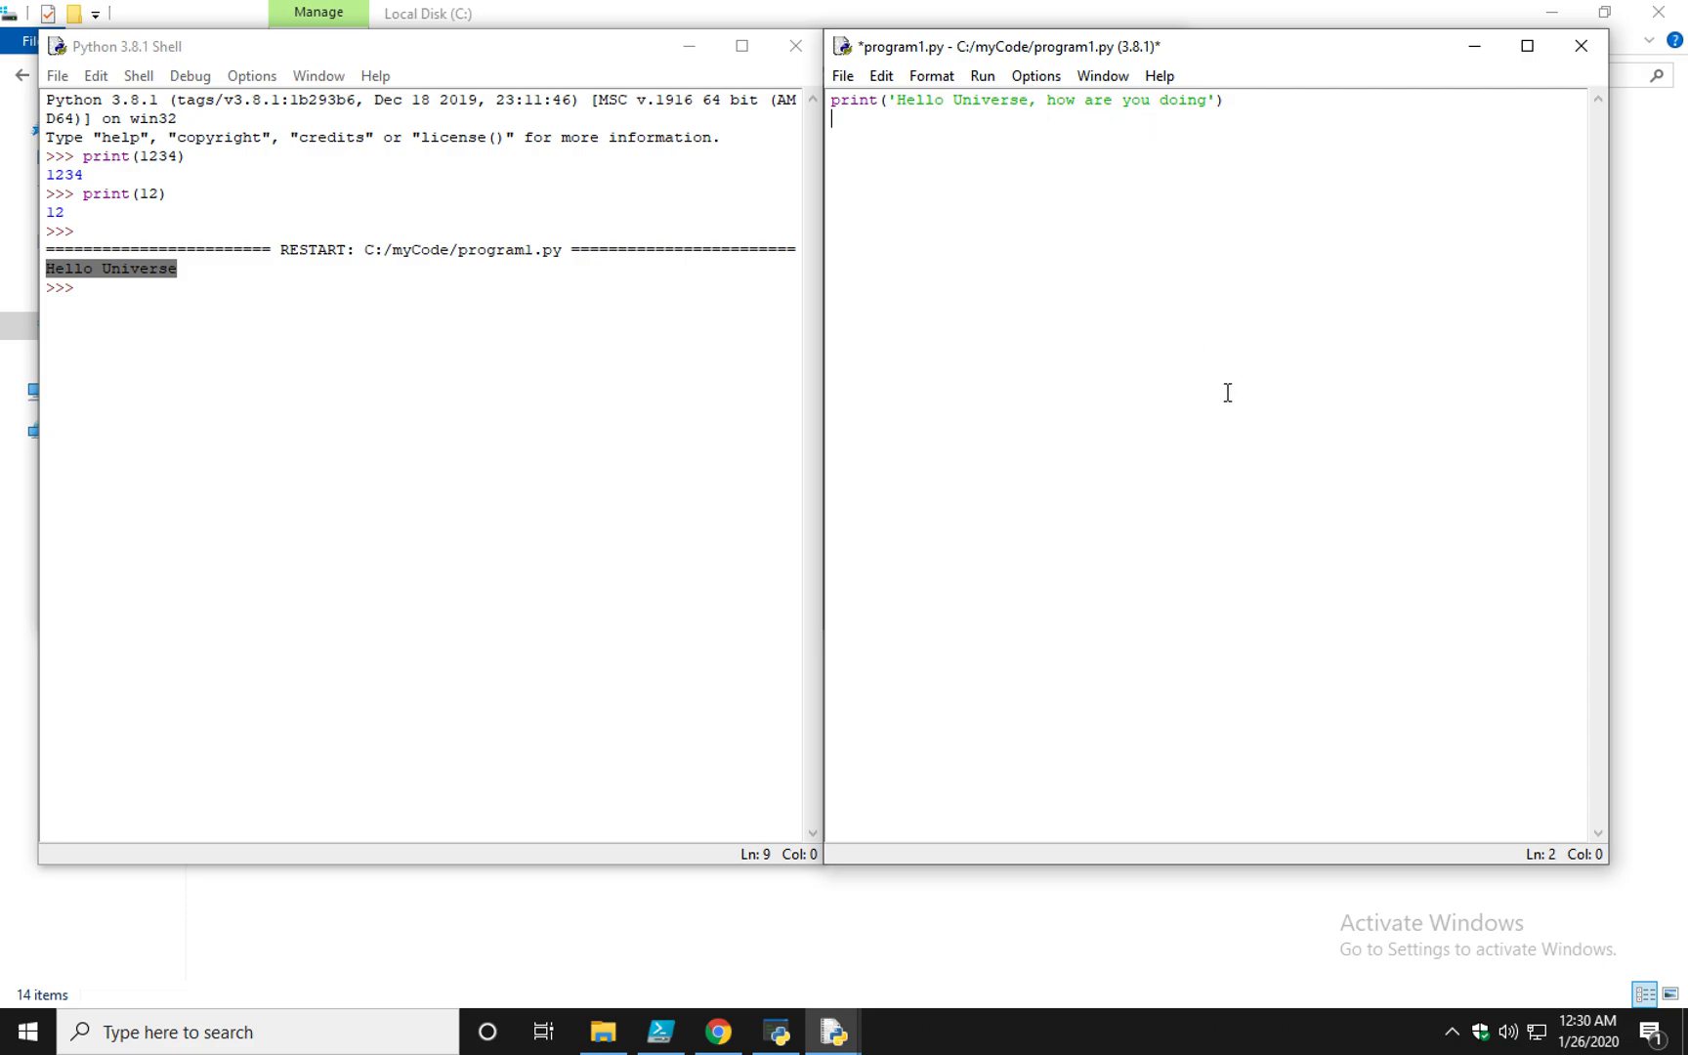
{"action": "mouse_move", "coordinate": [1212, 396]}
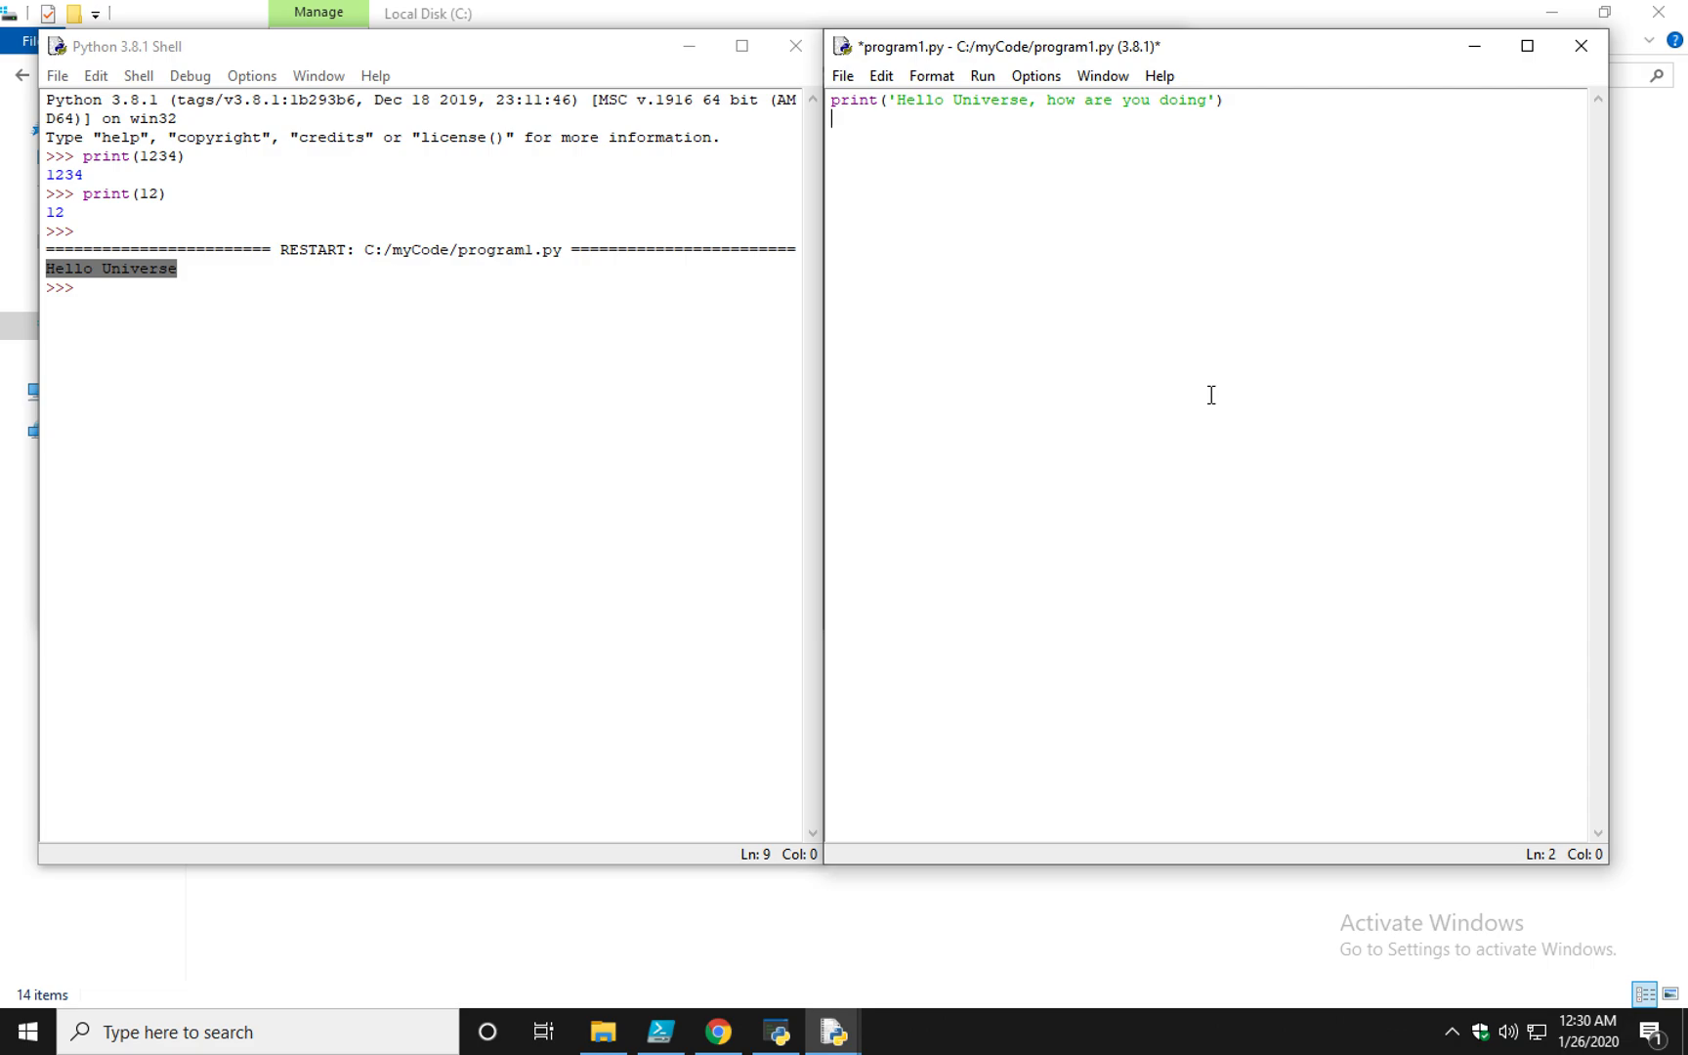
{"action": "key", "text": "ctrl+s"}
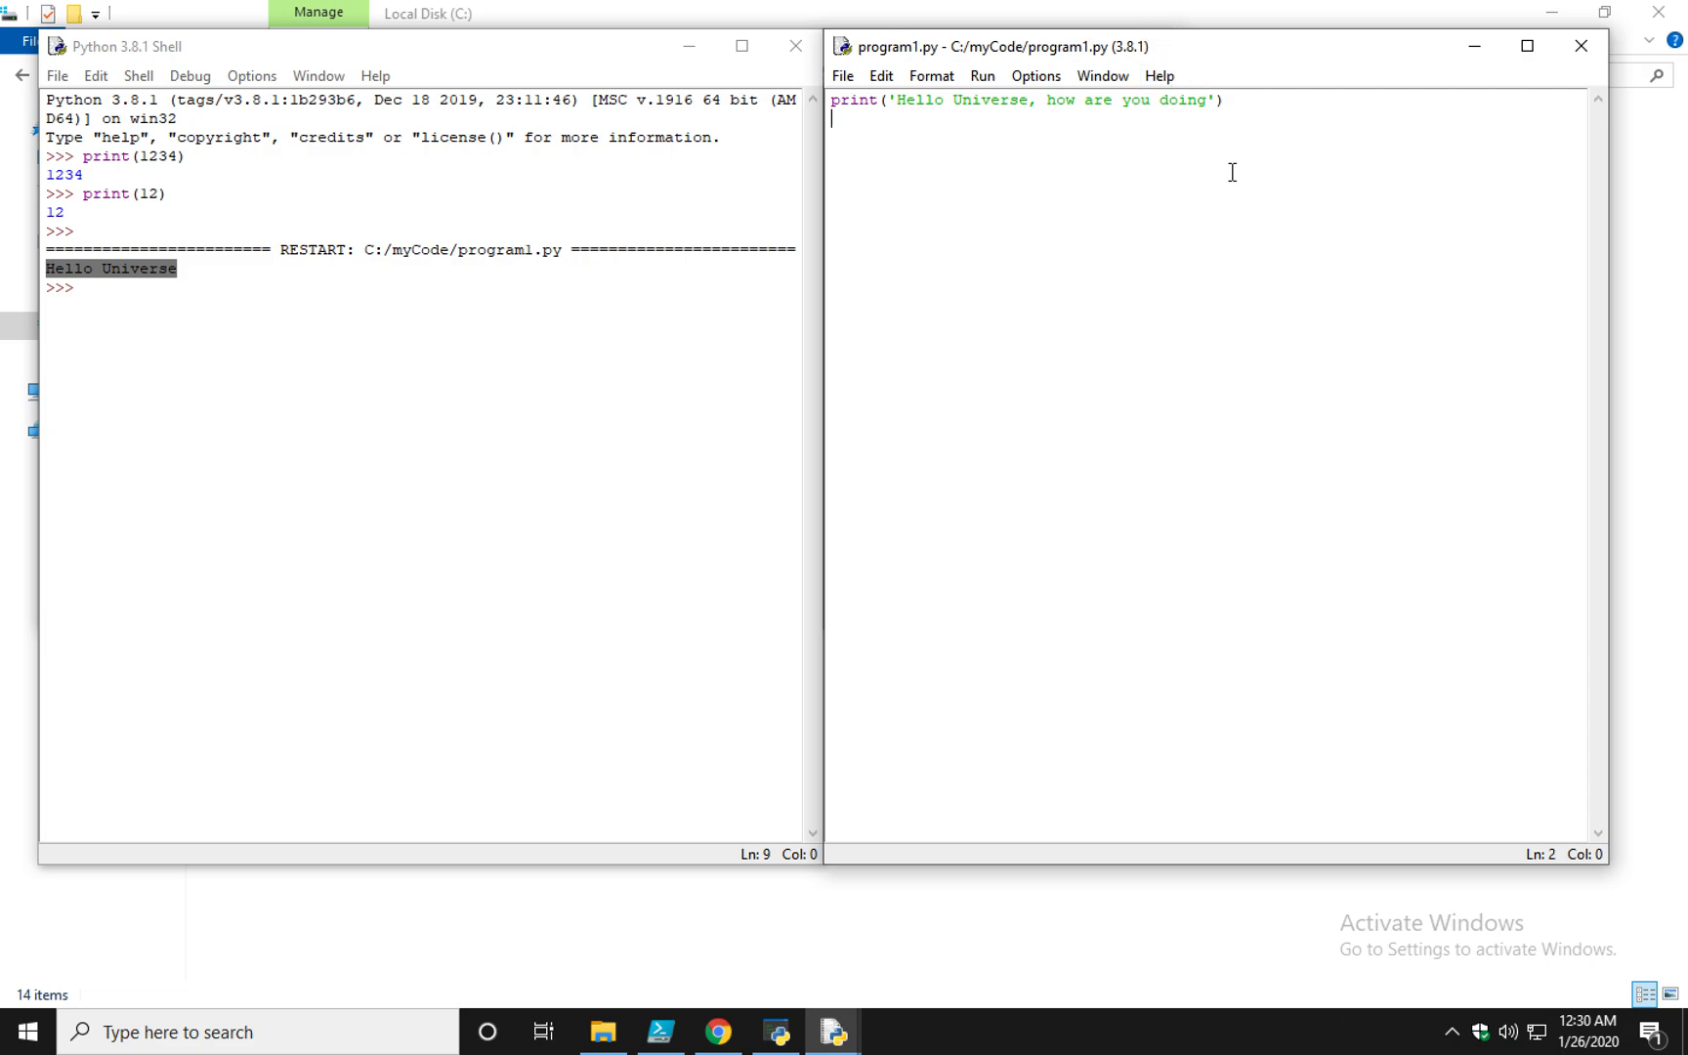
{"action": "mouse_move", "coordinate": [1120, 162]}
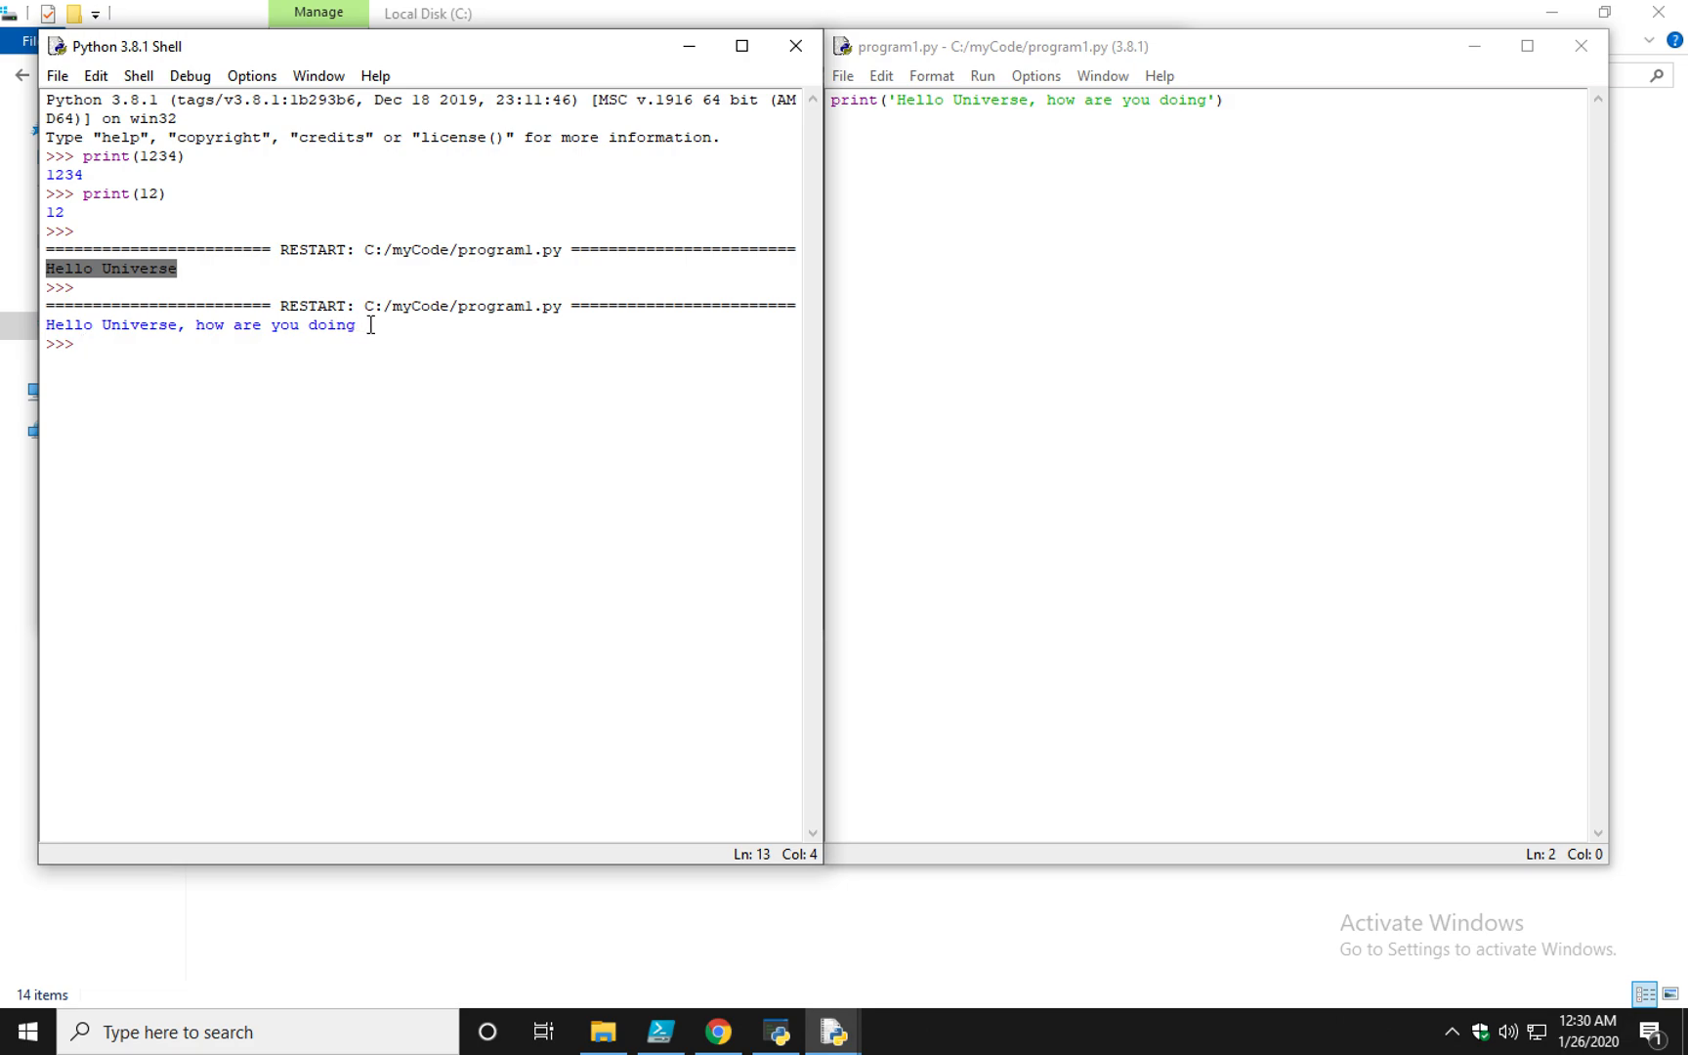
{"action": "mouse_move", "coordinate": [397, 338]}
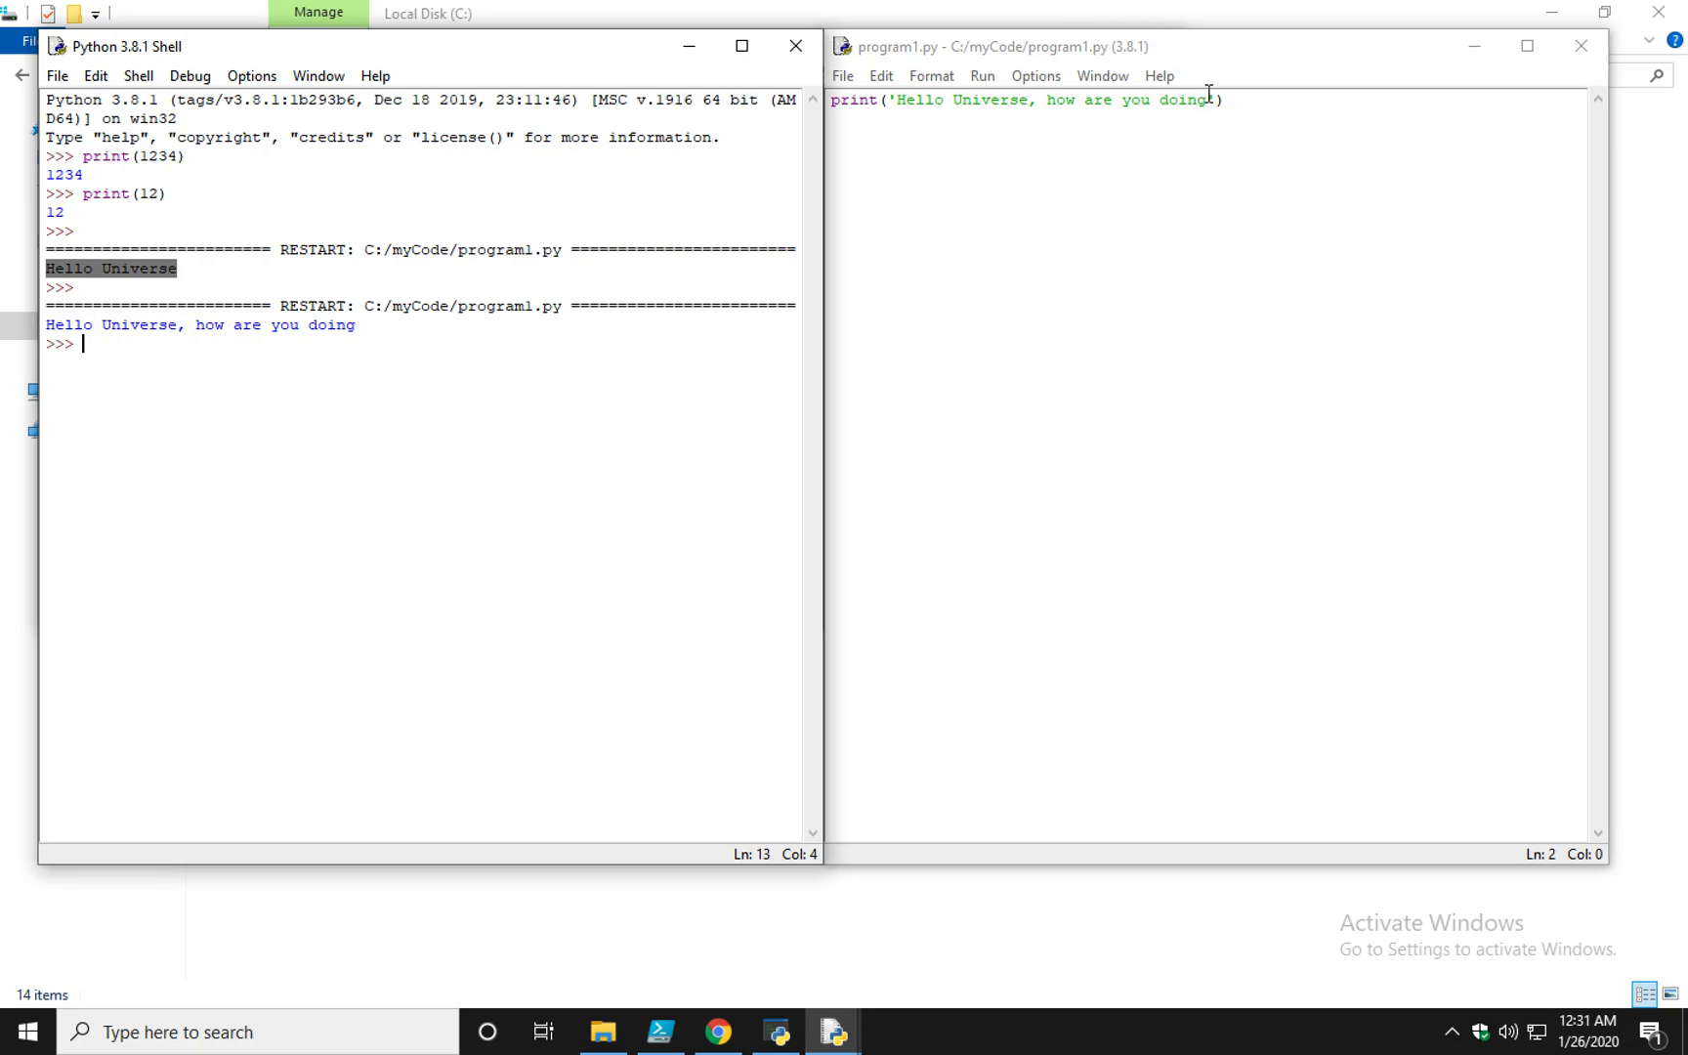
{"action": "type", "text": "..."}
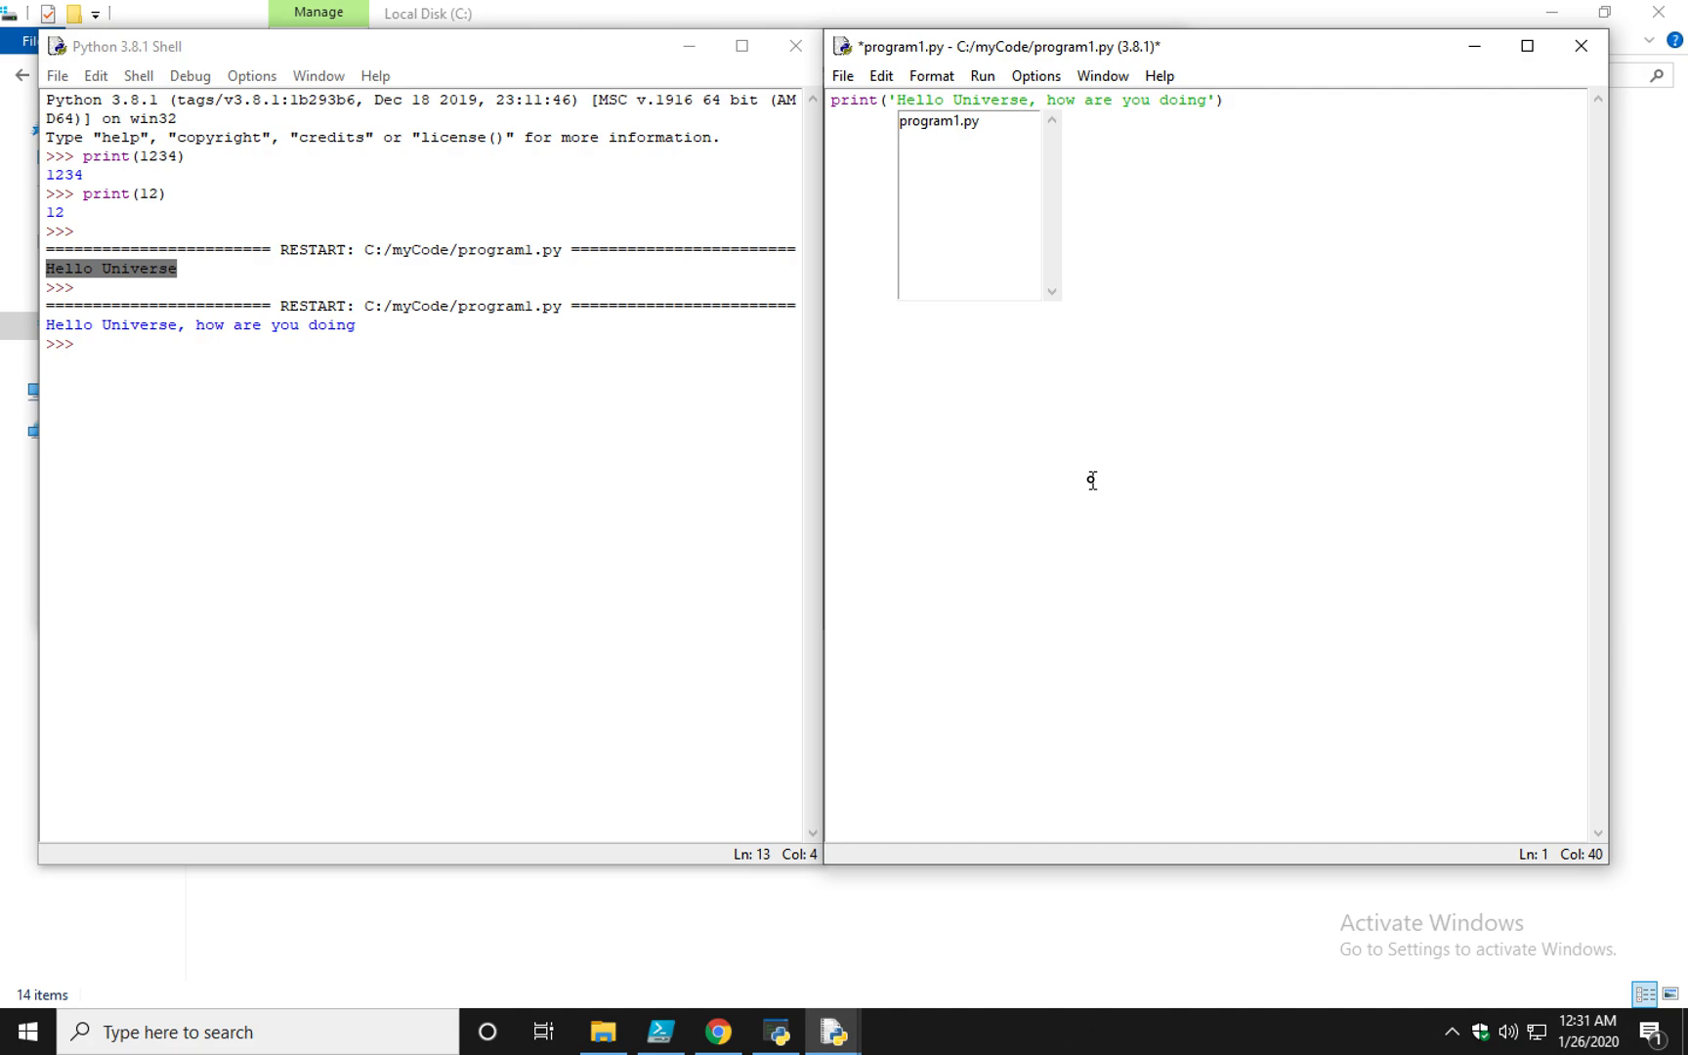
{"action": "left_click", "coordinate": [1083, 400]}
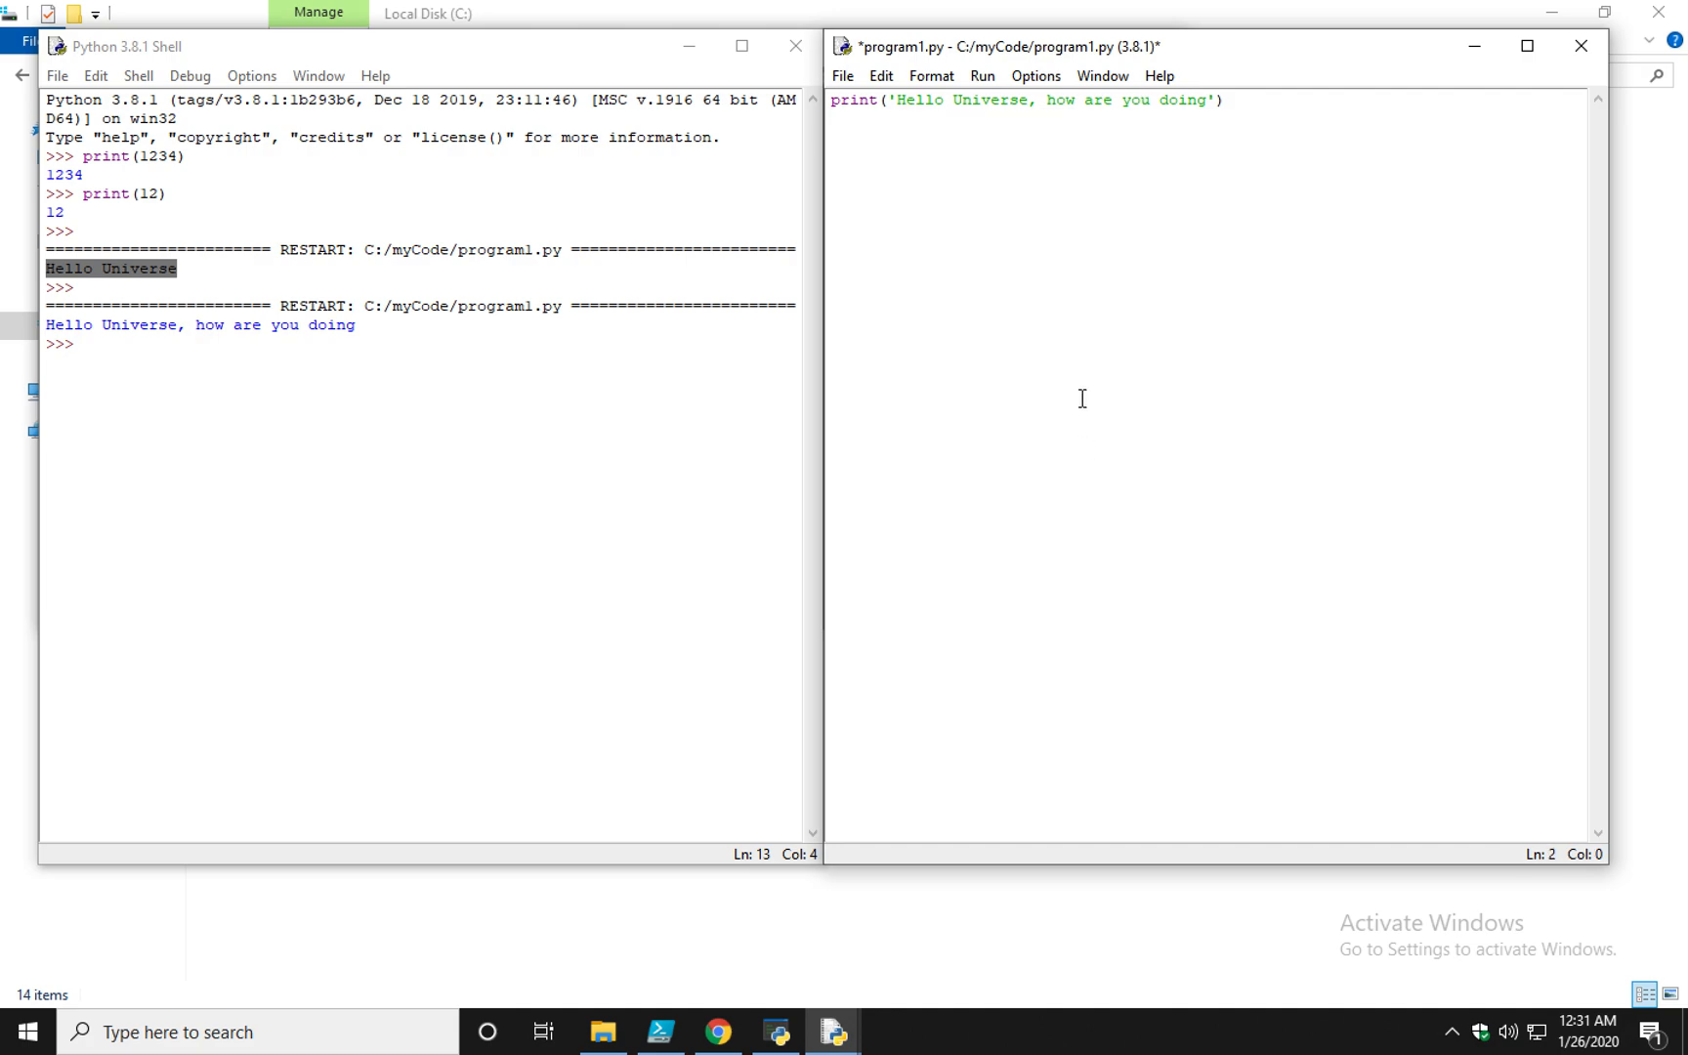
{"action": "mouse_move", "coordinate": [1087, 212]}
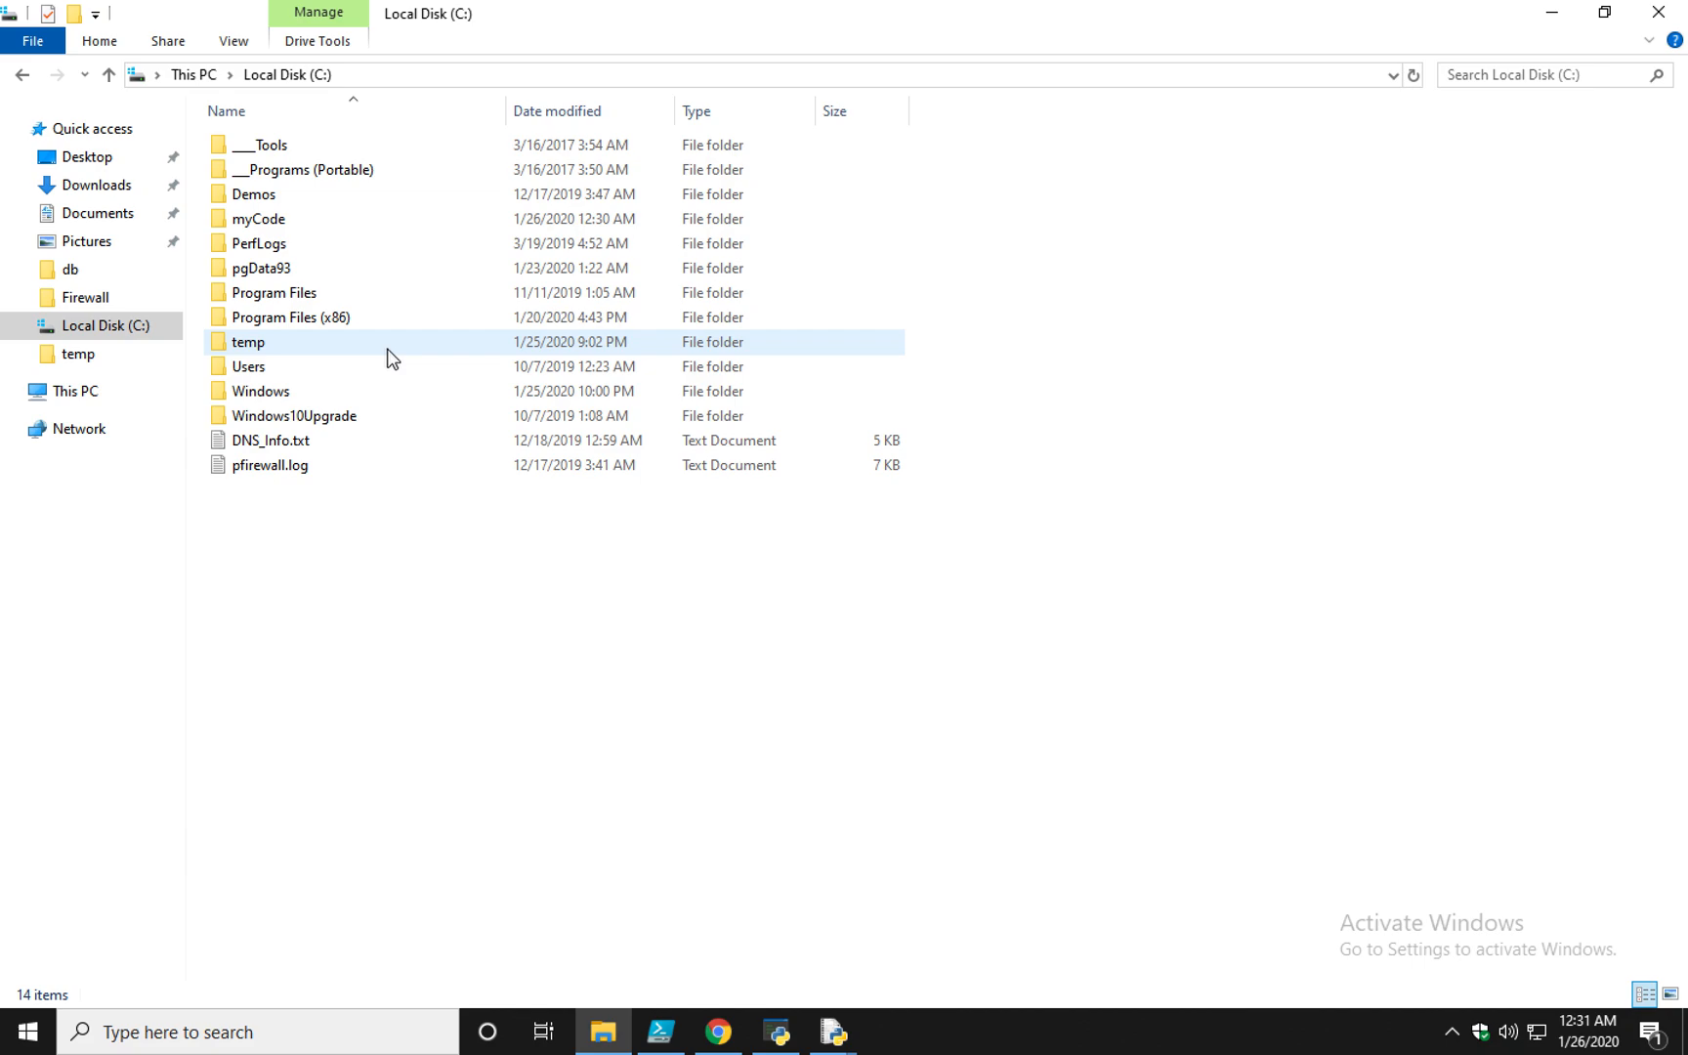
Open the myCode folder on C: to see program1.py listed
{"action": "double_click", "coordinate": [258, 219]}
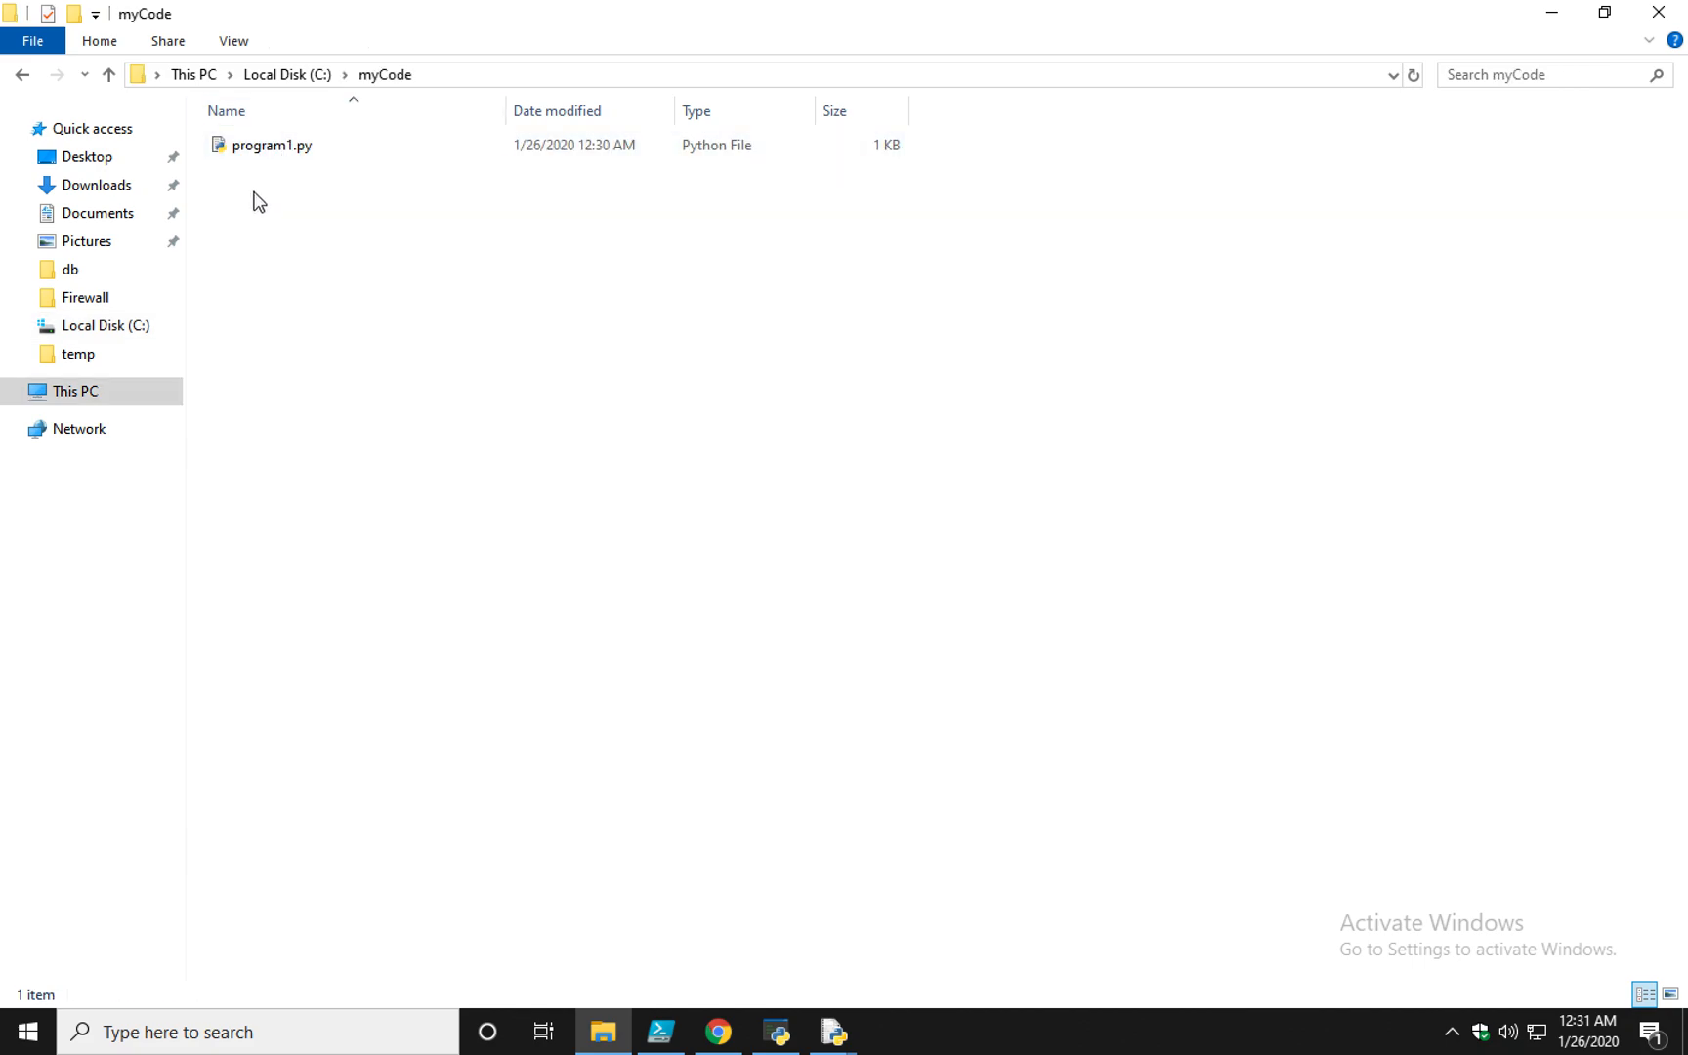
{"action": "left_click", "coordinate": [268, 146]}
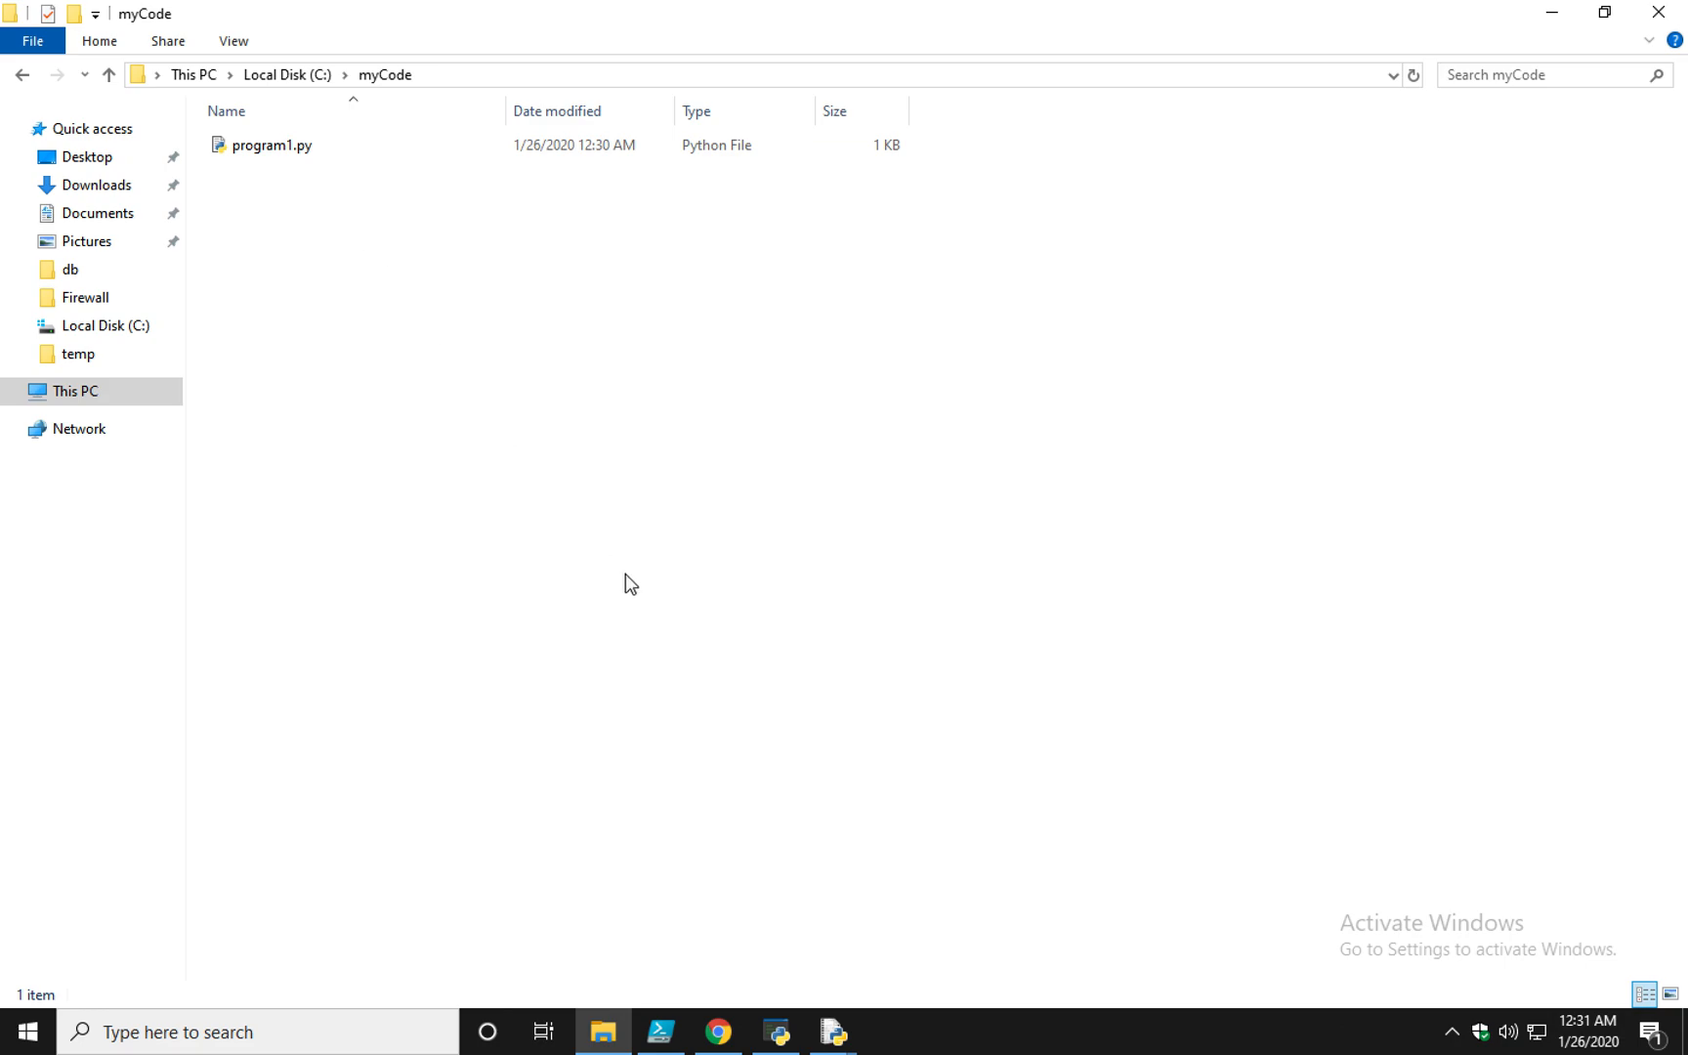
{"action": "mouse_move", "coordinate": [832, 1033]}
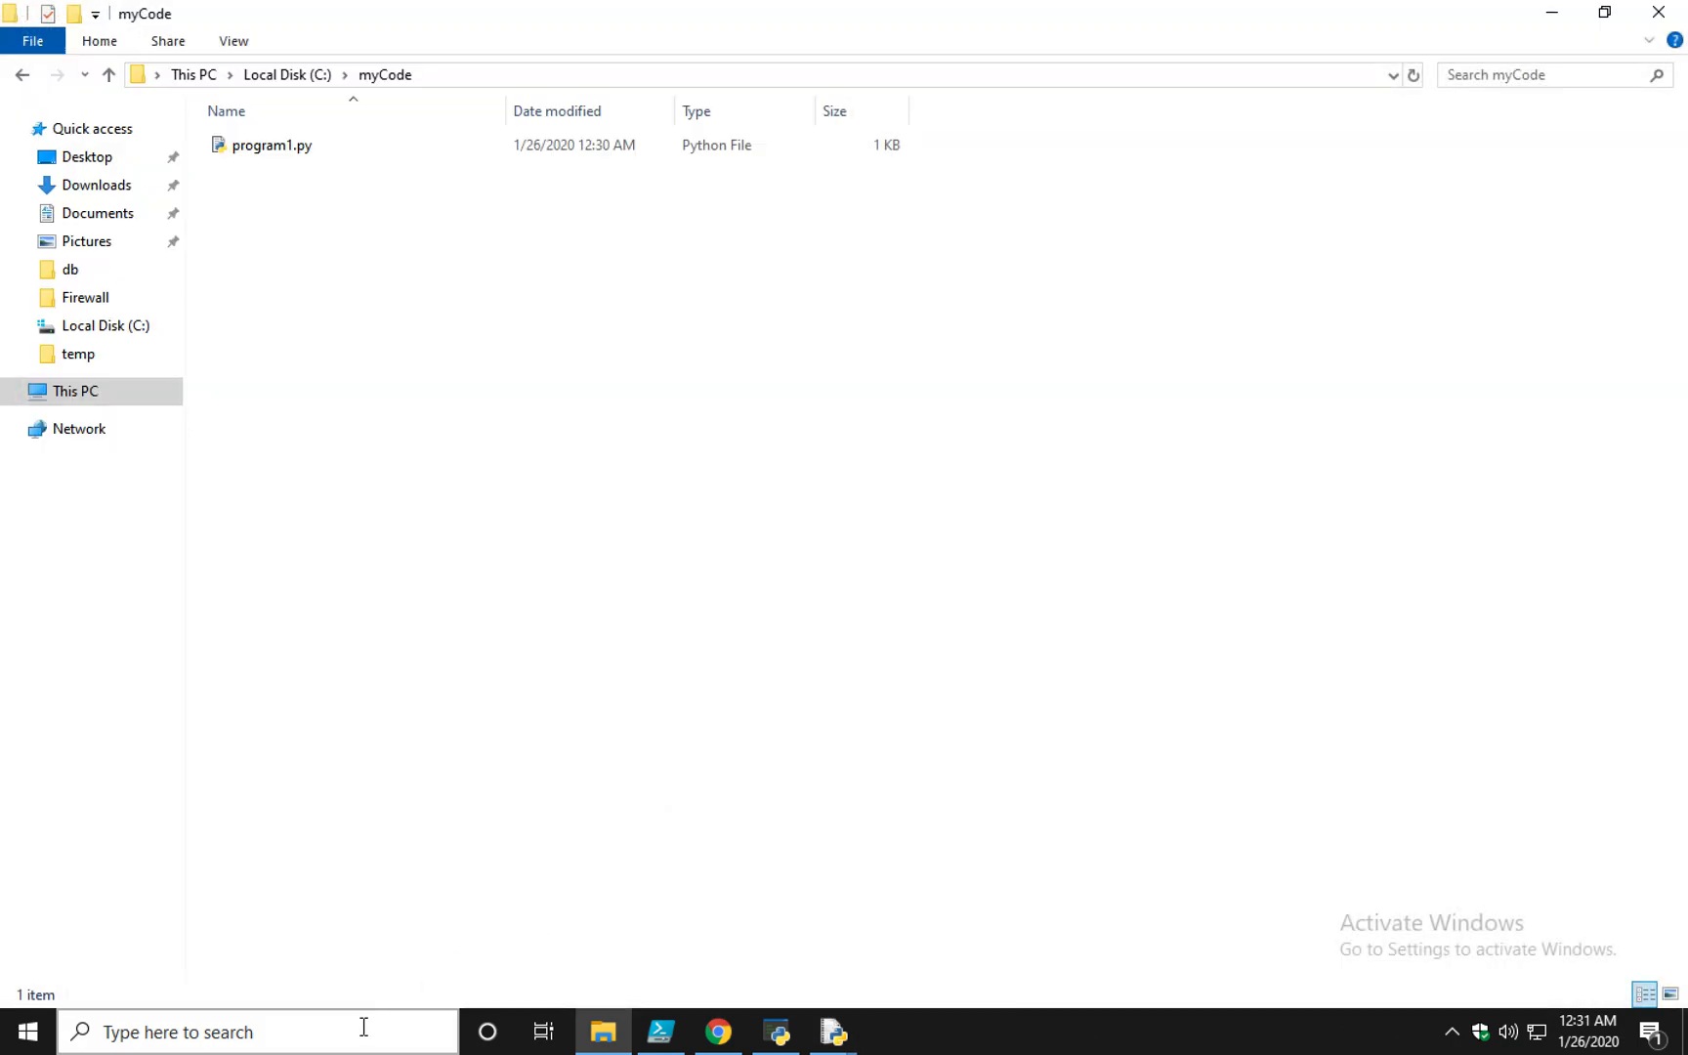
Open Command Prompt, start python, then leave it with exit()
{"action": "left_click", "coordinate": [244, 1032]}
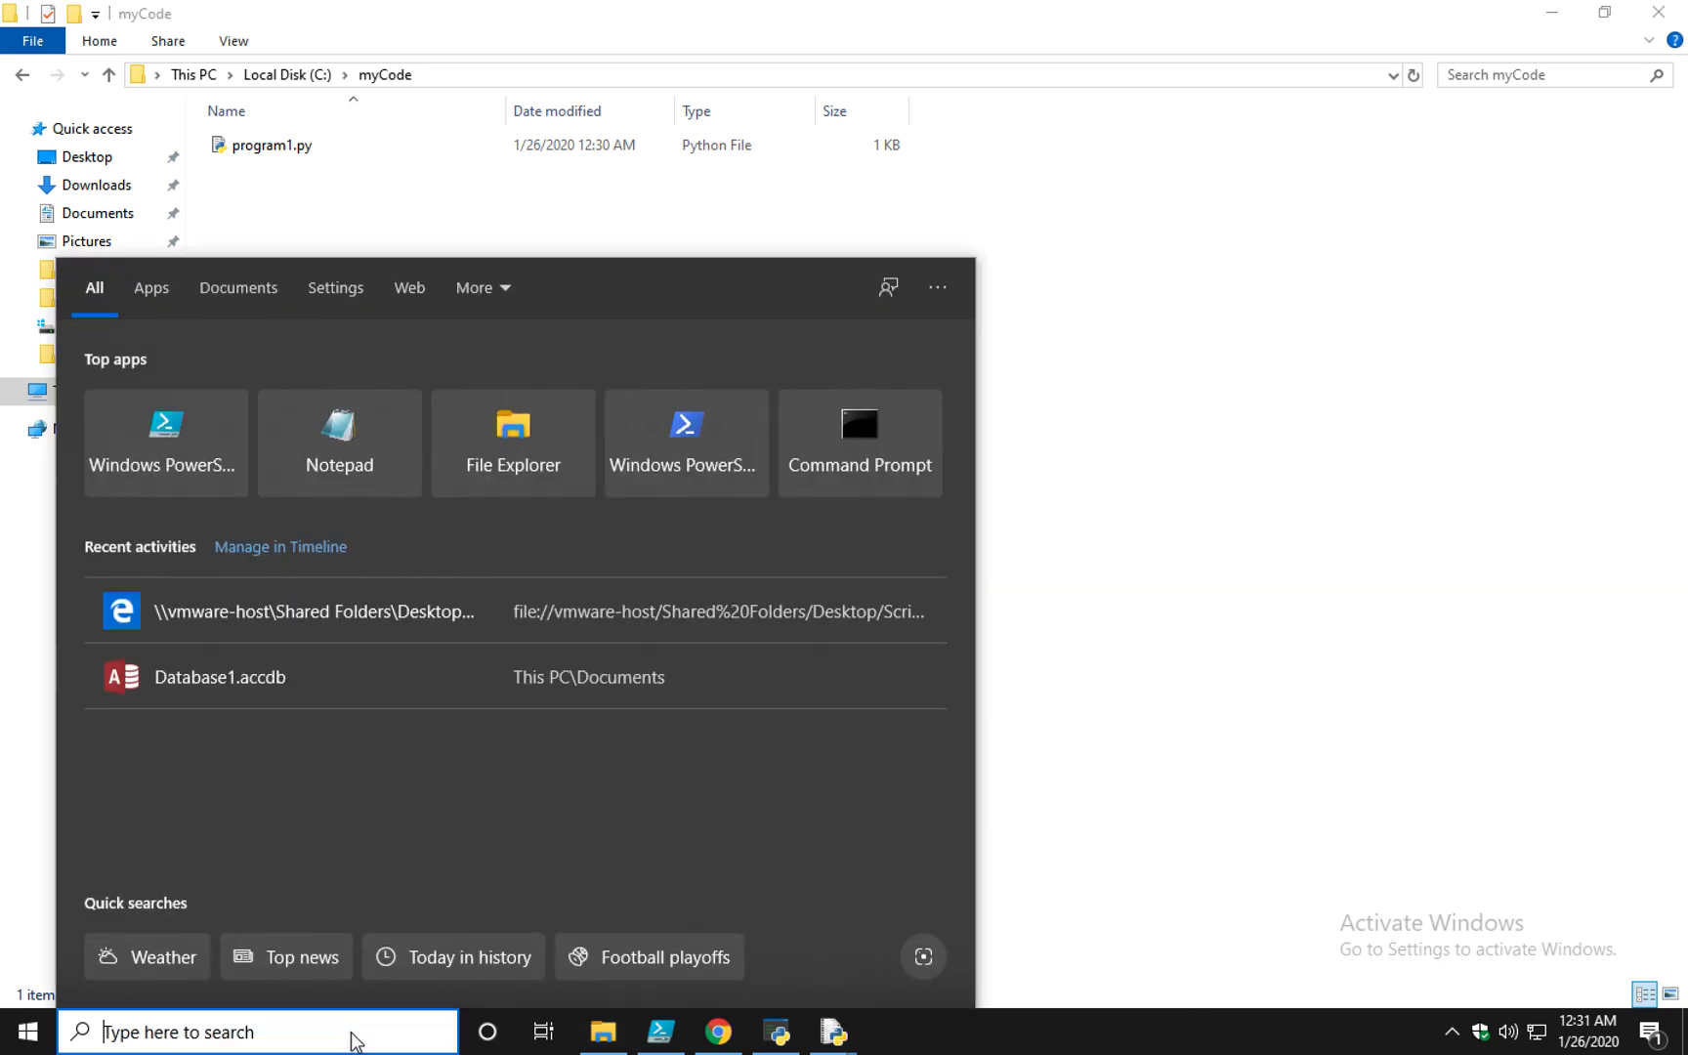
{"action": "type", "text": "cmd"}
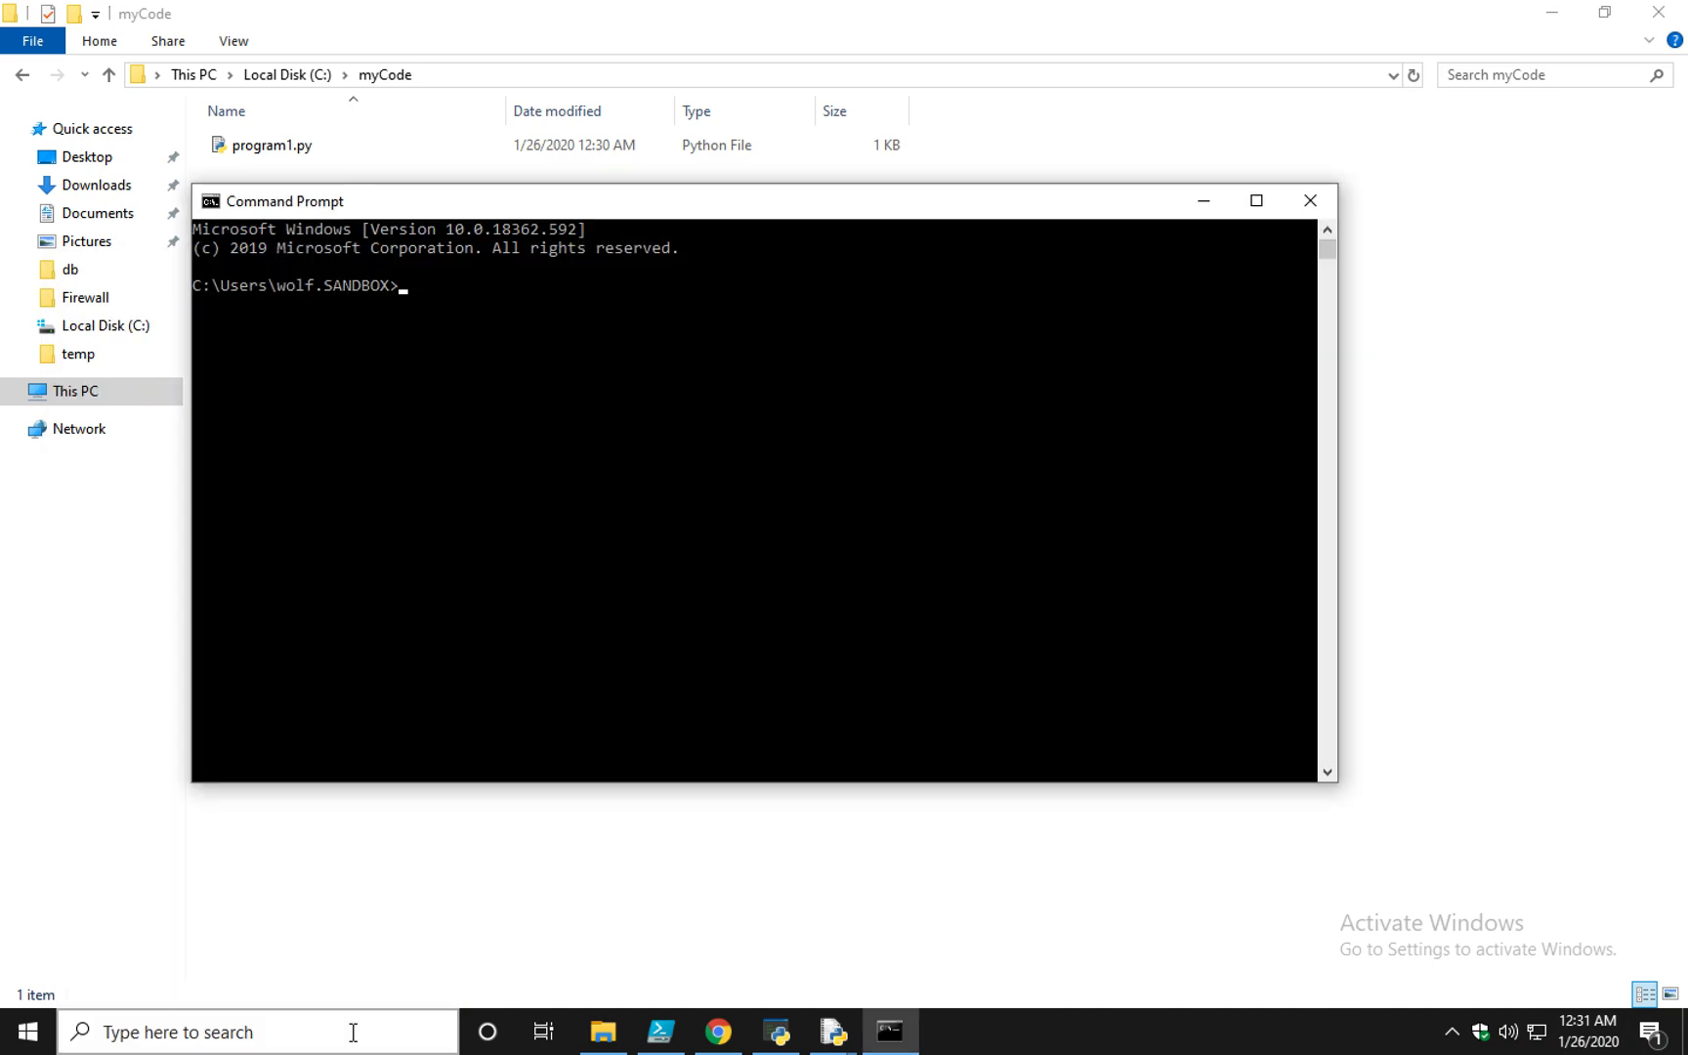
{"action": "left_click_drag", "start_coordinate": [280, 201], "coordinate": [287, 250]}
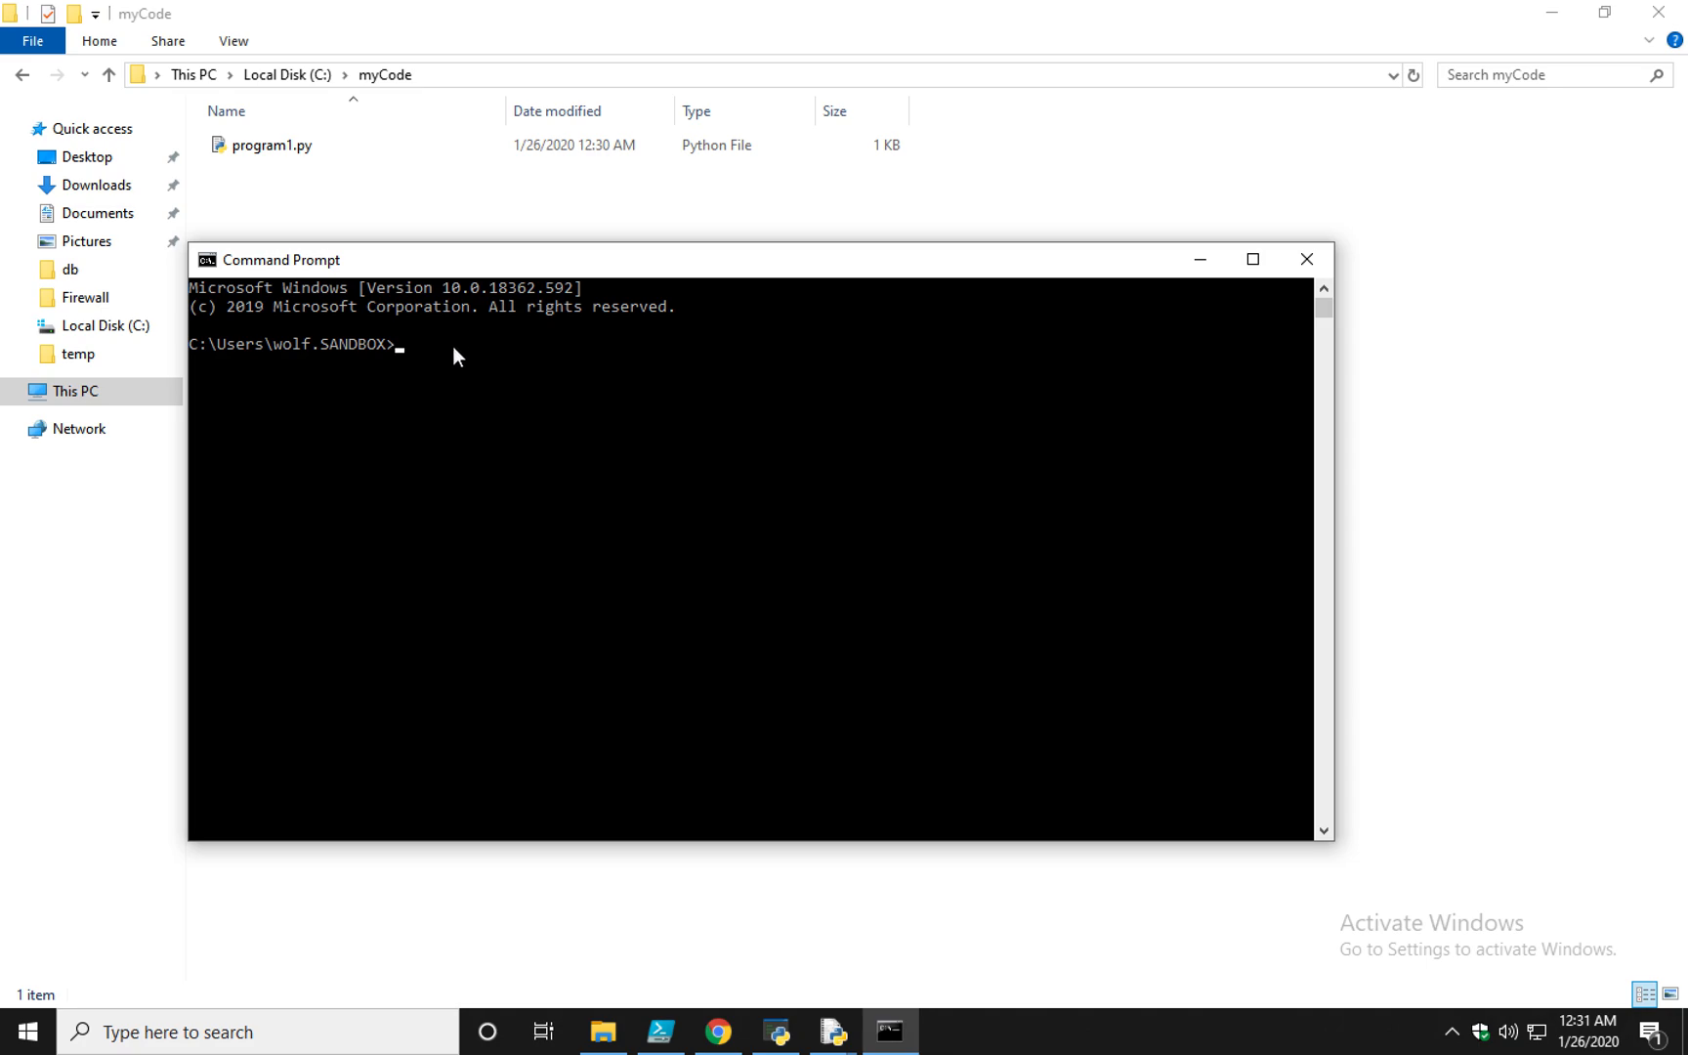
{"action": "type", "text": "python"}
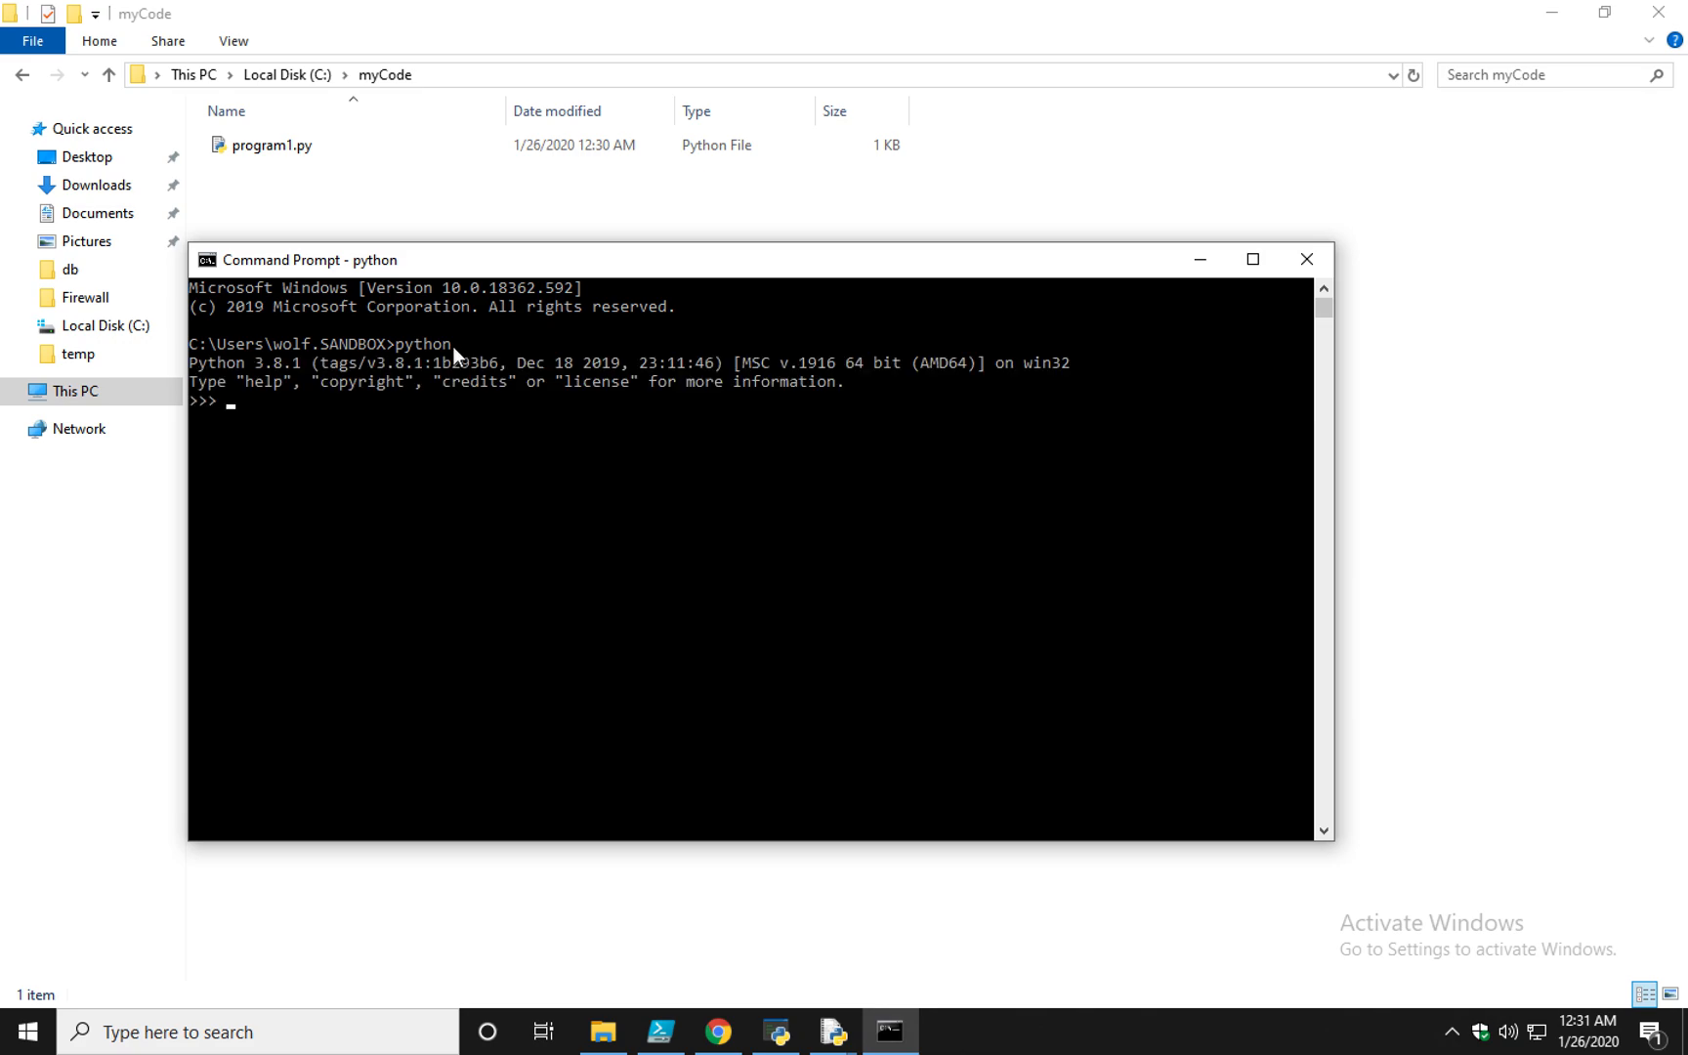
{"action": "type", "text": "exit"}
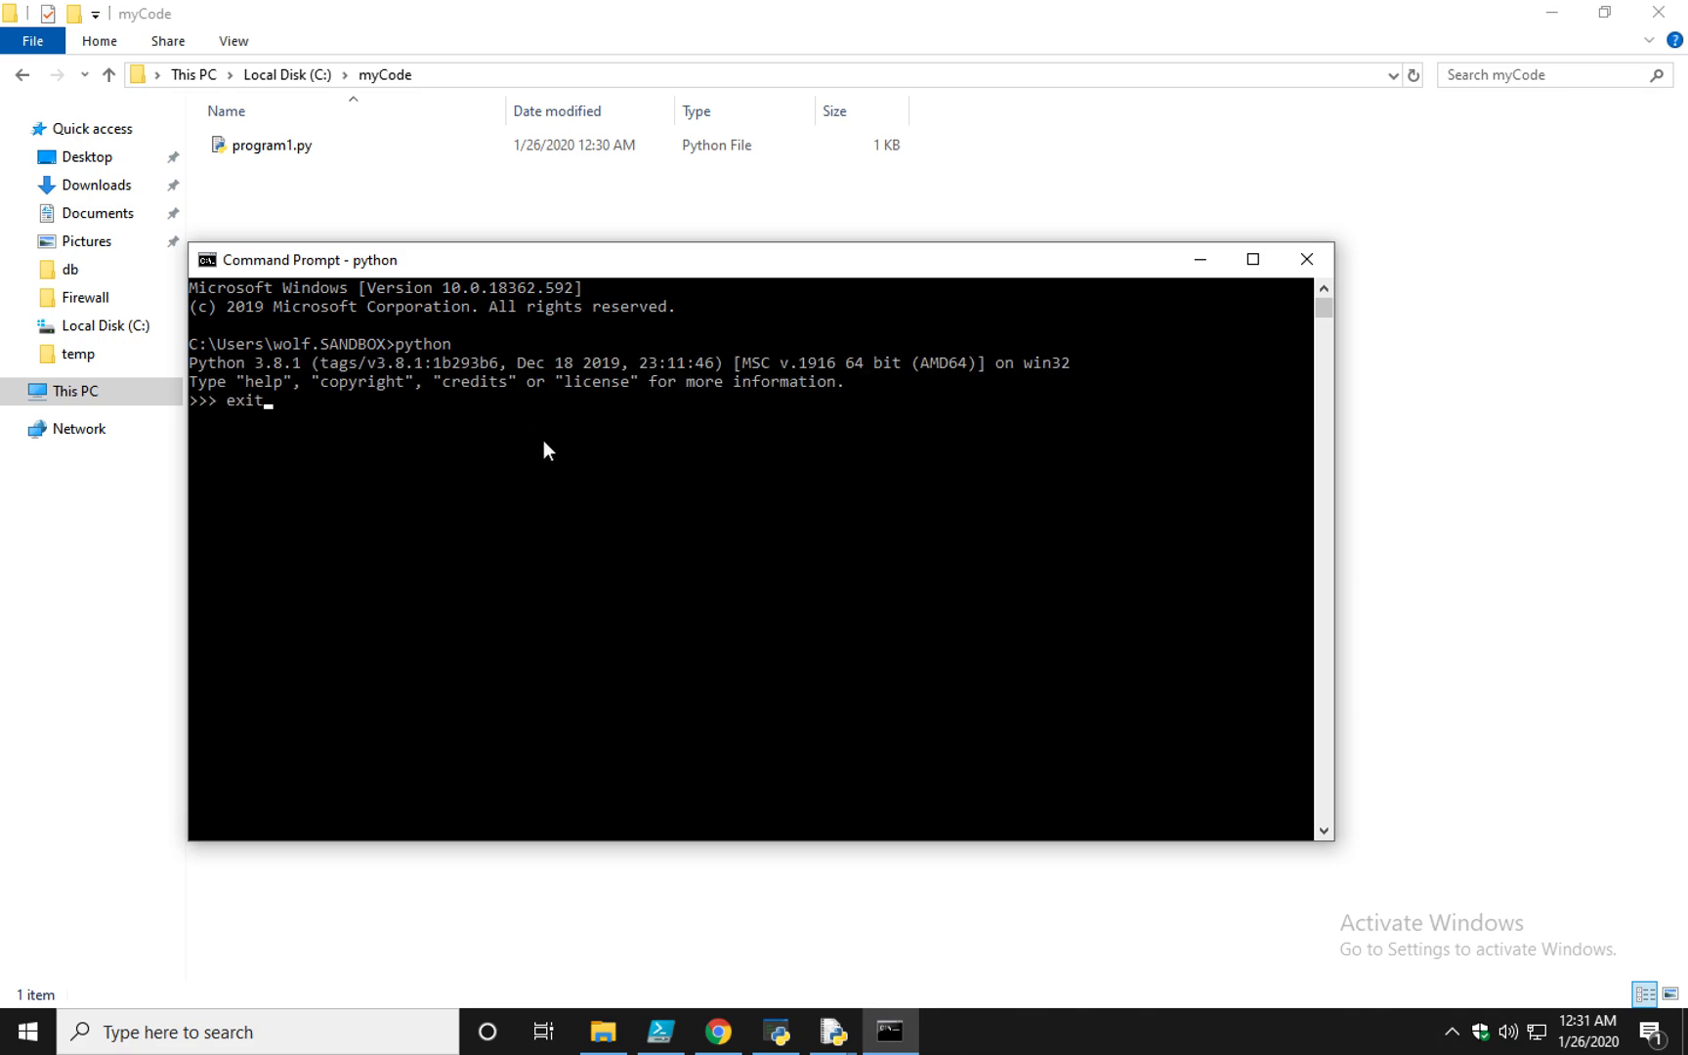
{"action": "type", "text": "()"}
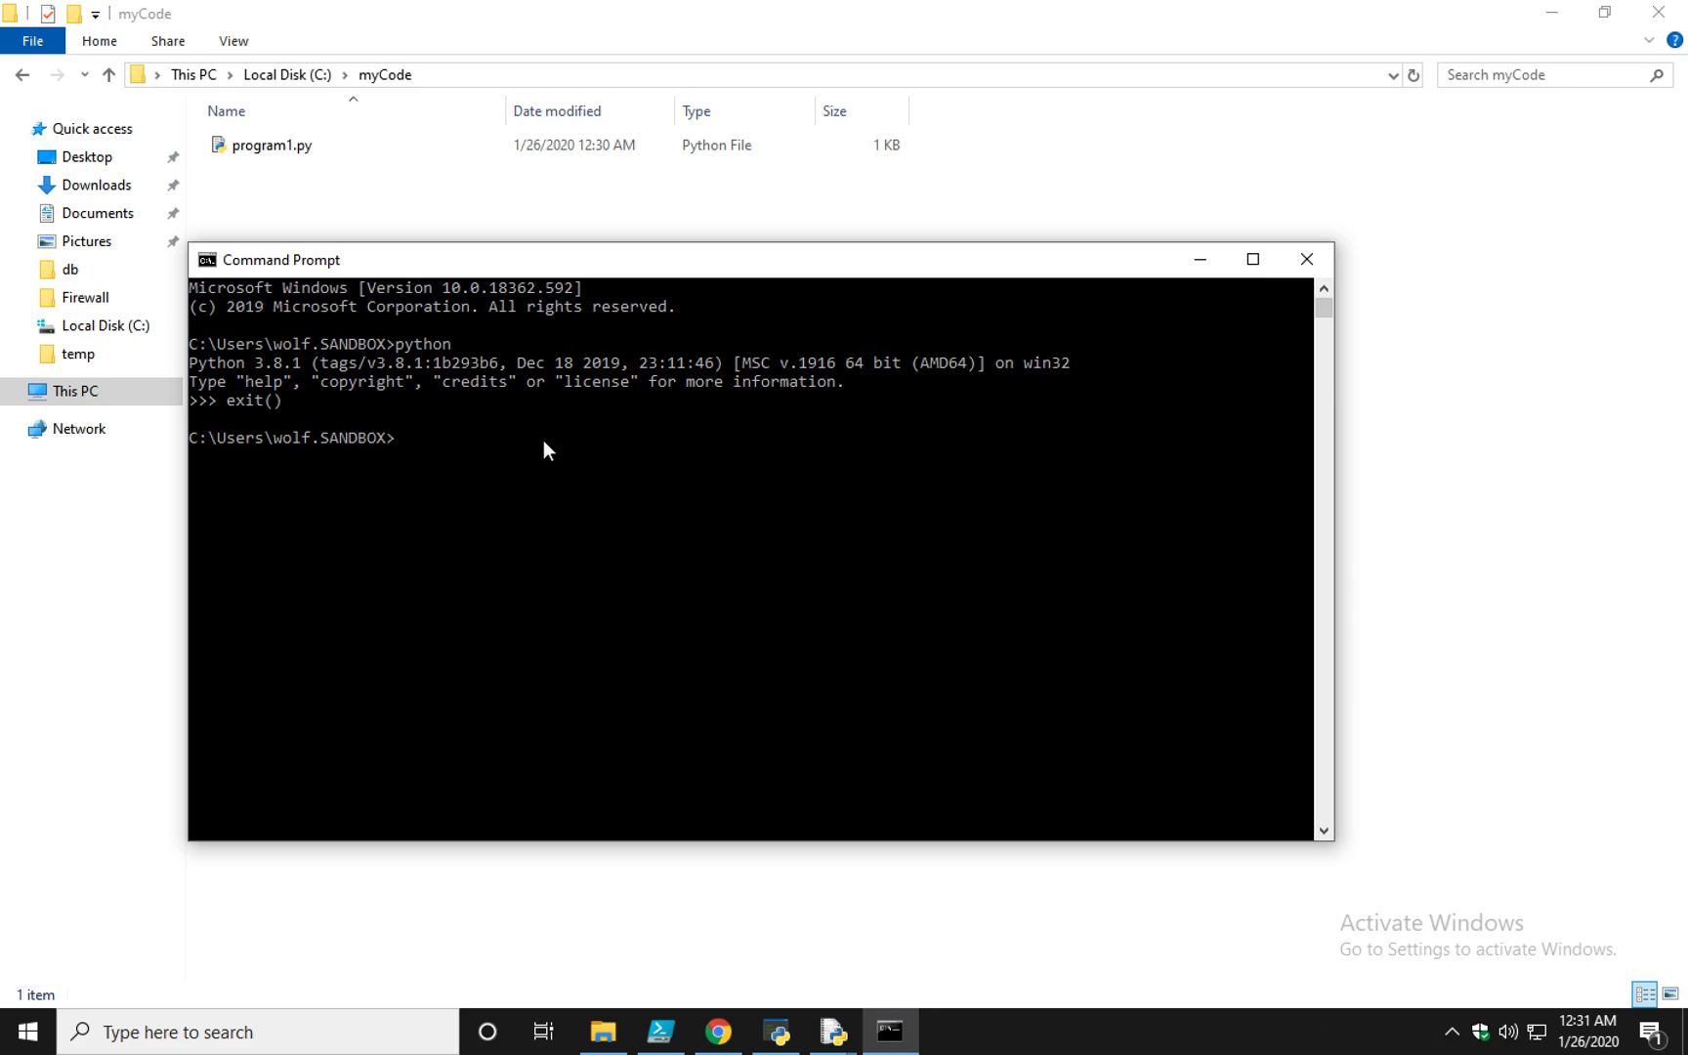
Run python c:\myCode\program1.py from the command line
{"action": "type", "text": "python c"}
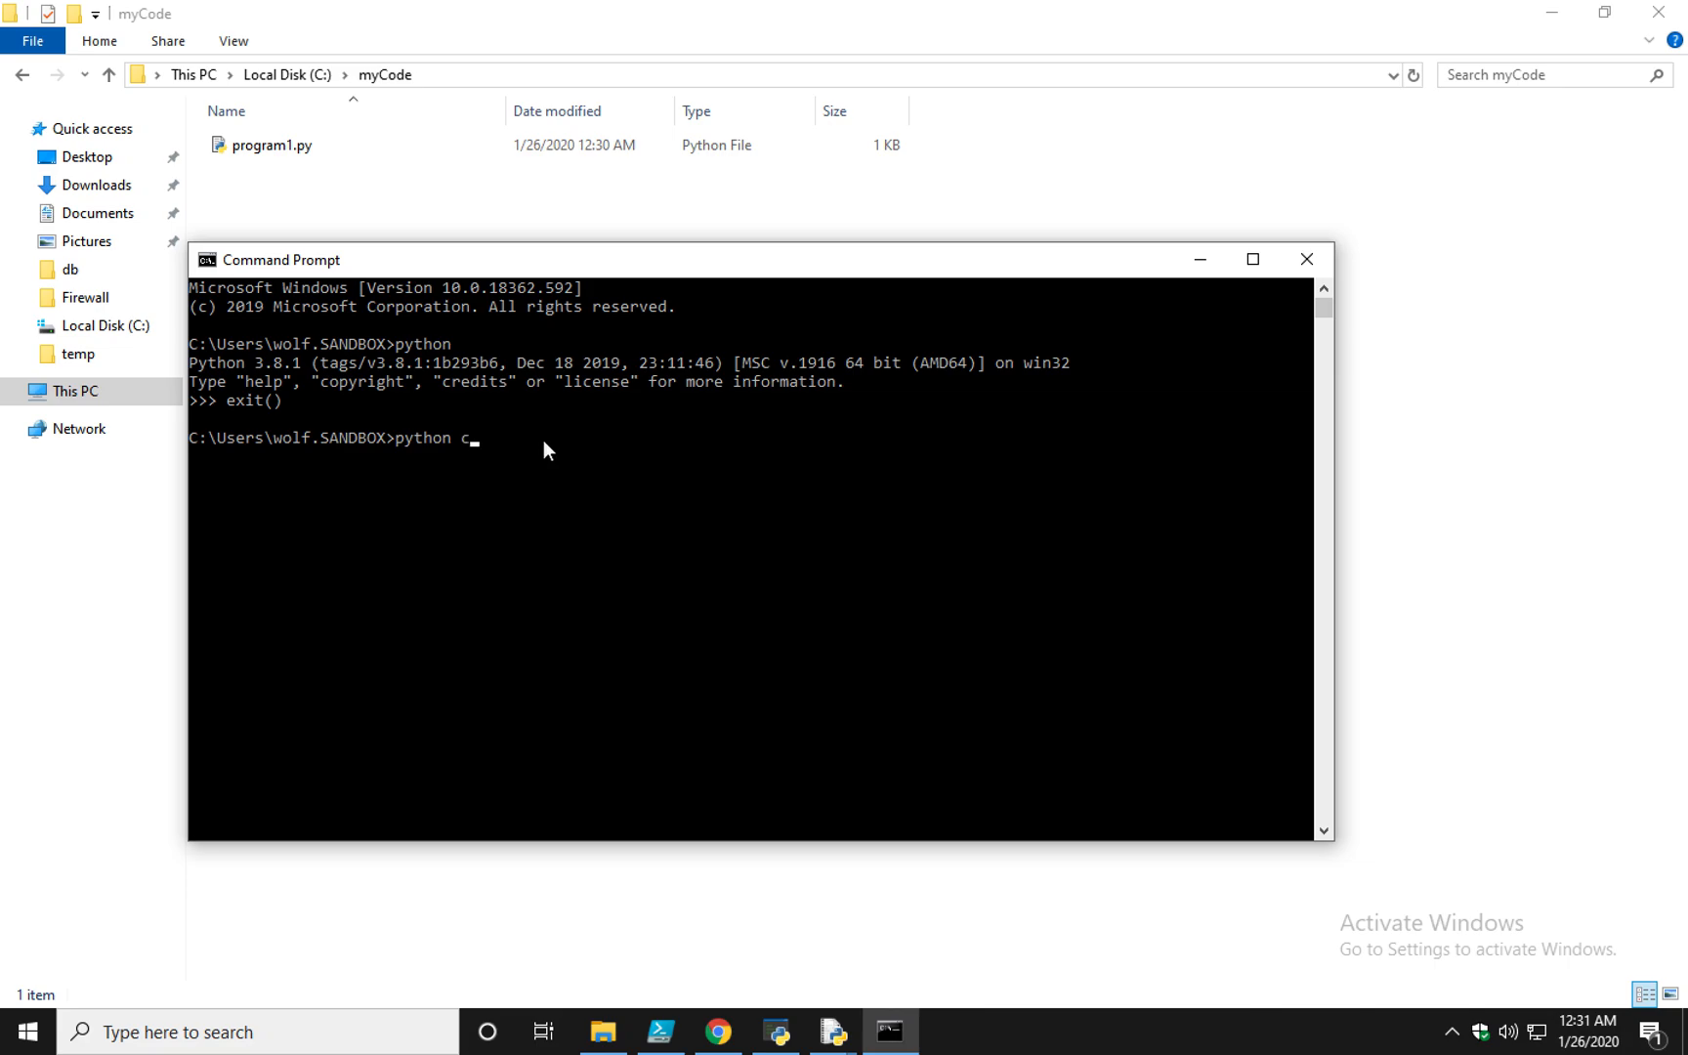
{"action": "type", "text": ":\\m"}
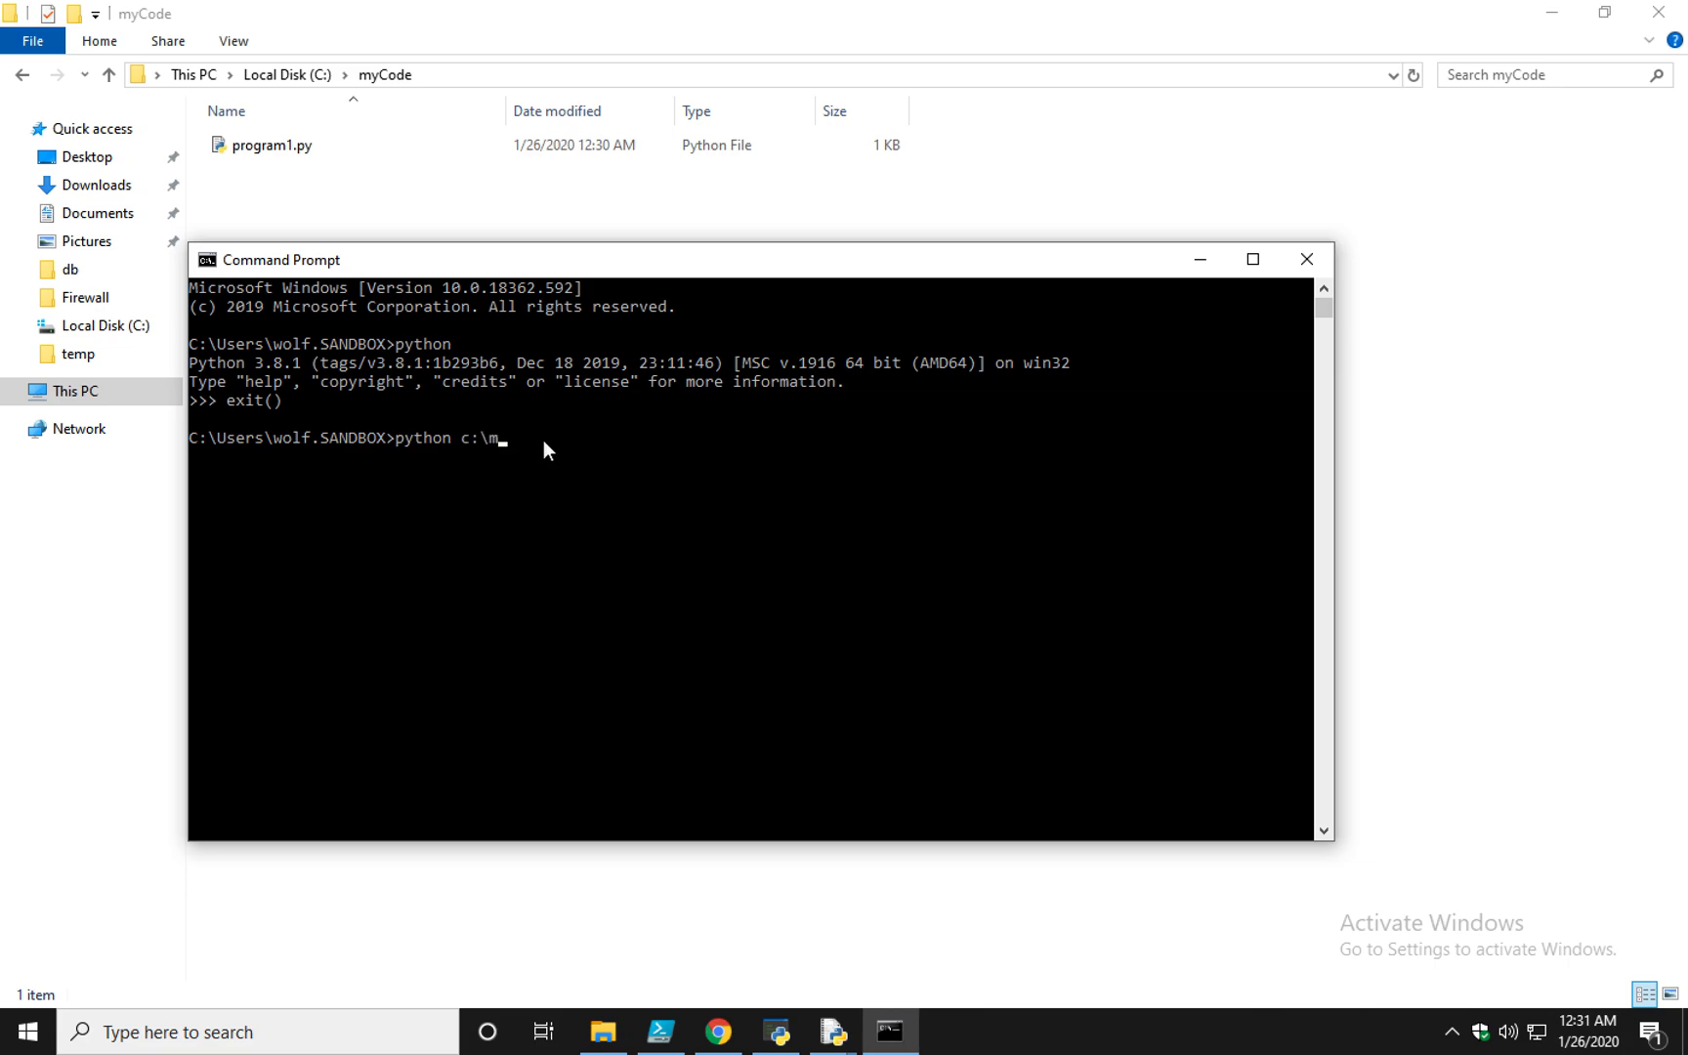
{"action": "type", "text": "yCode\\"}
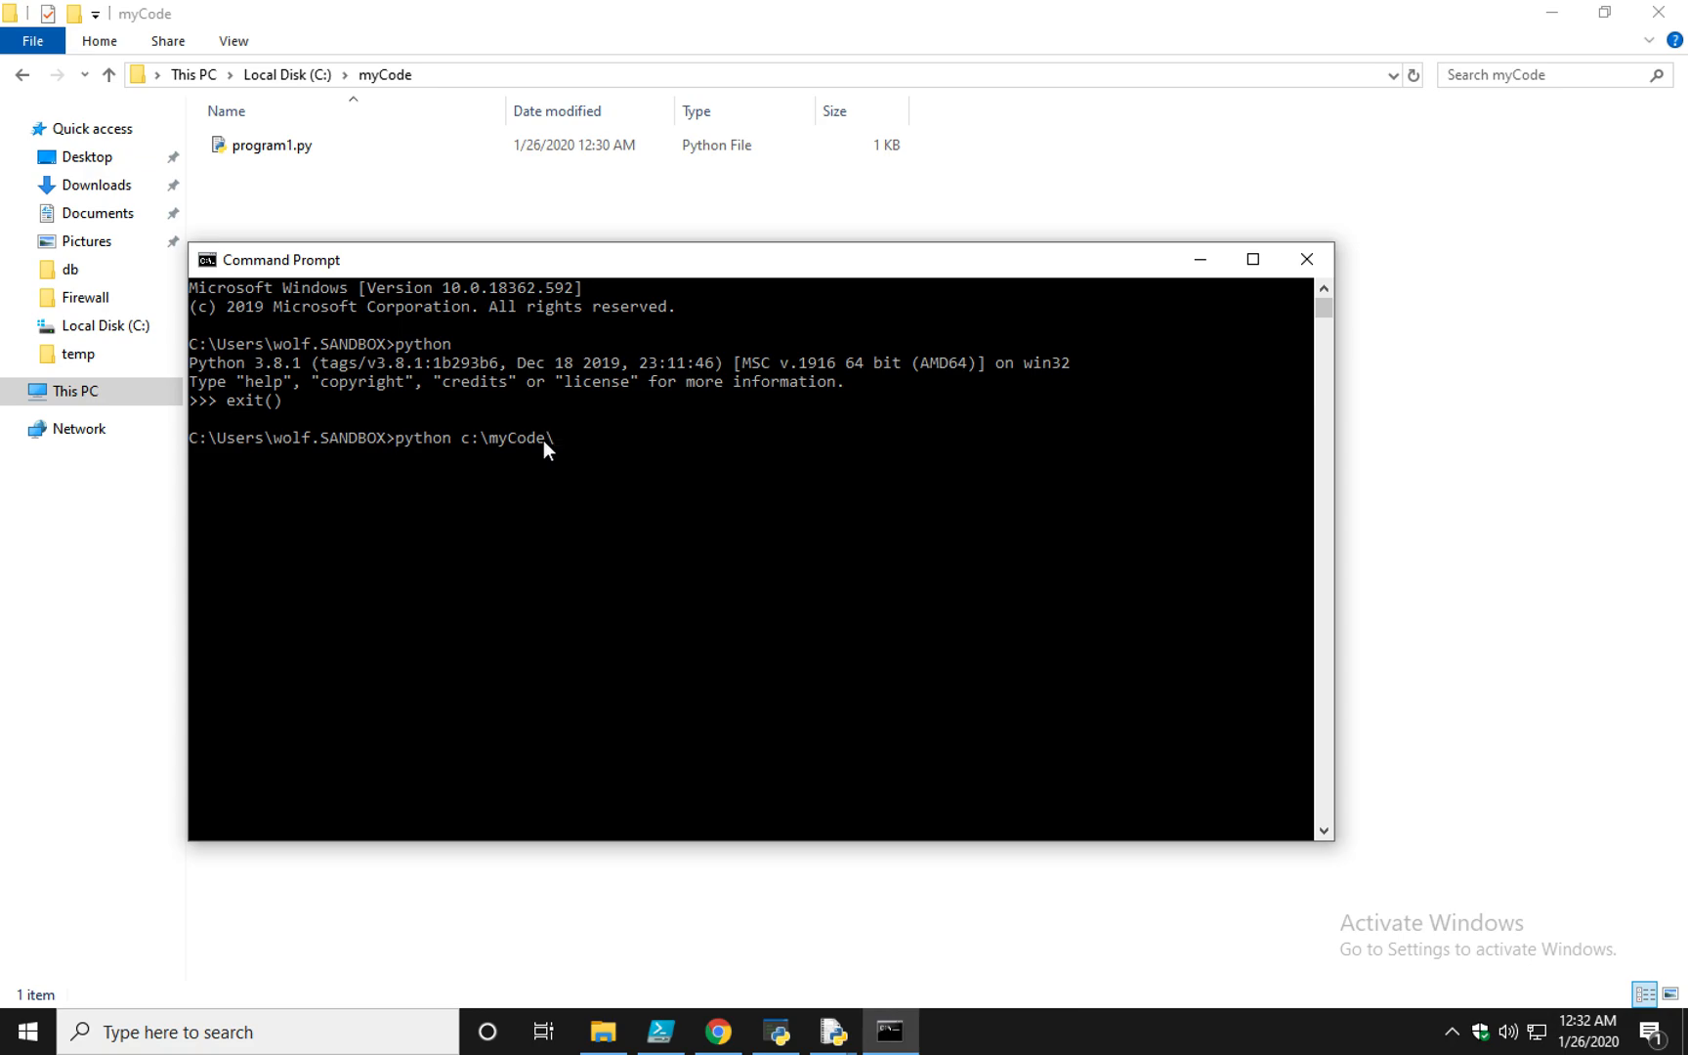
{"action": "type", "text": "program1.py"}
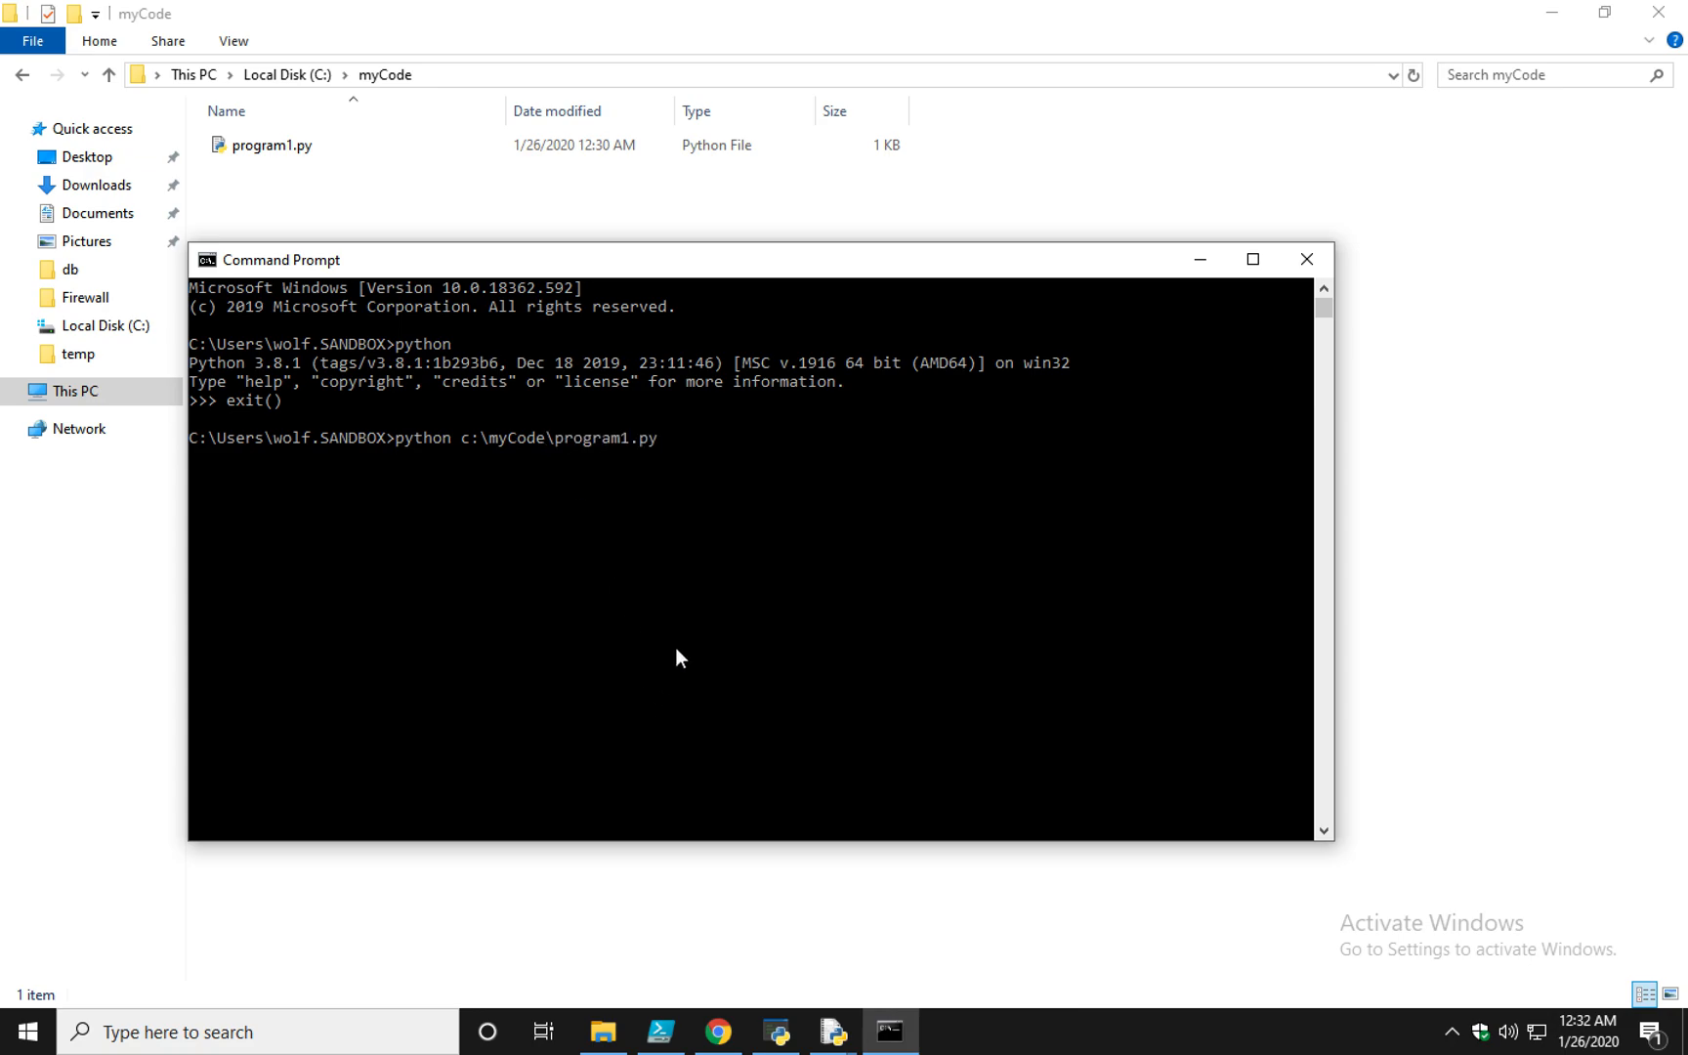
{"action": "key", "text": "enter"}
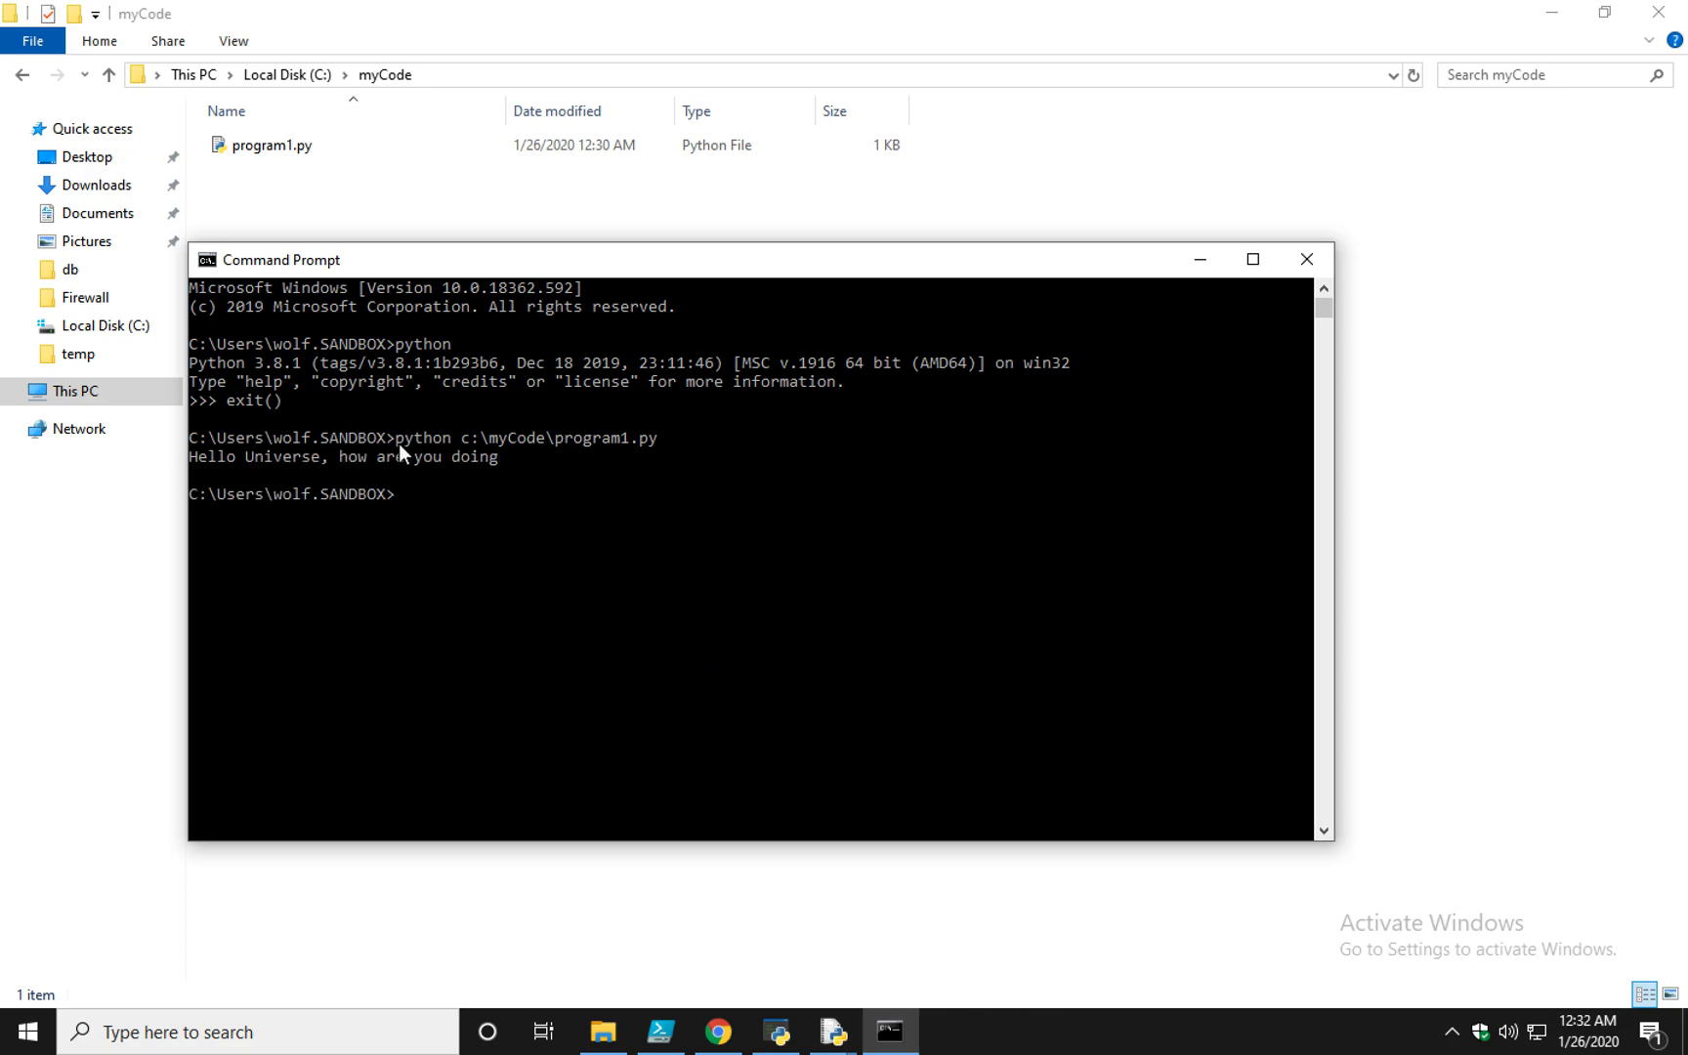
{"action": "mouse_move", "coordinate": [449, 447]}
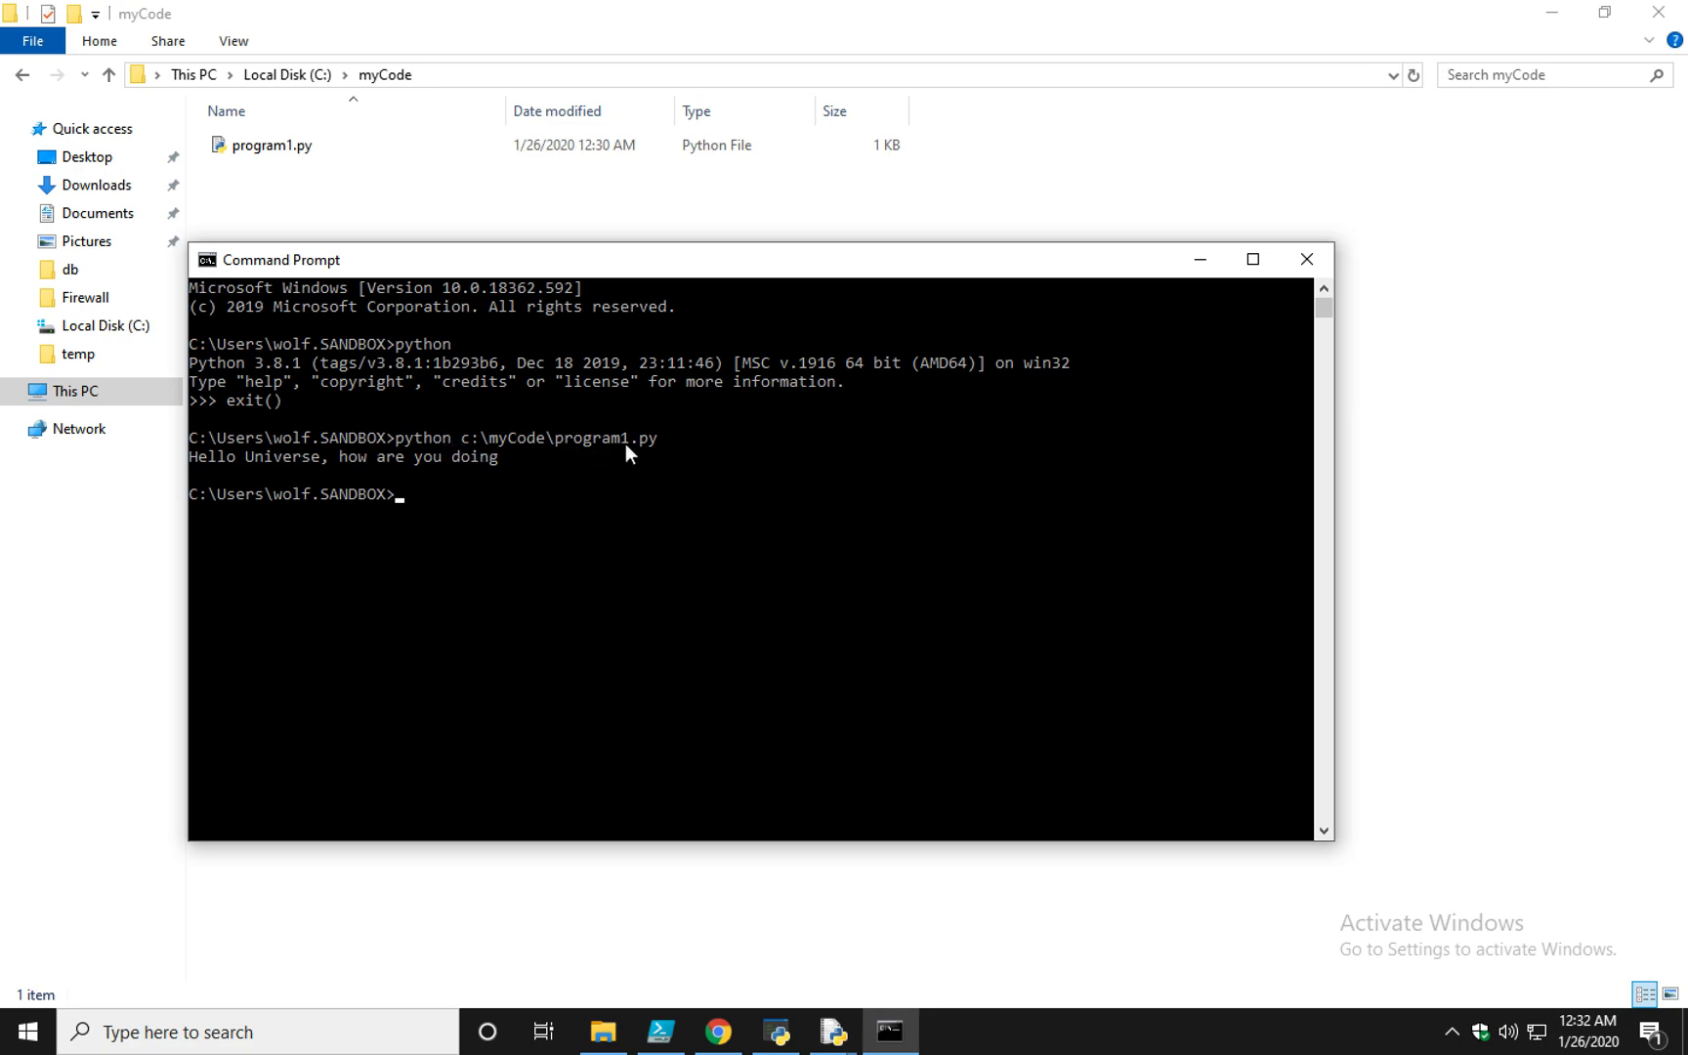
{"action": "mouse_move", "coordinate": [568, 467]}
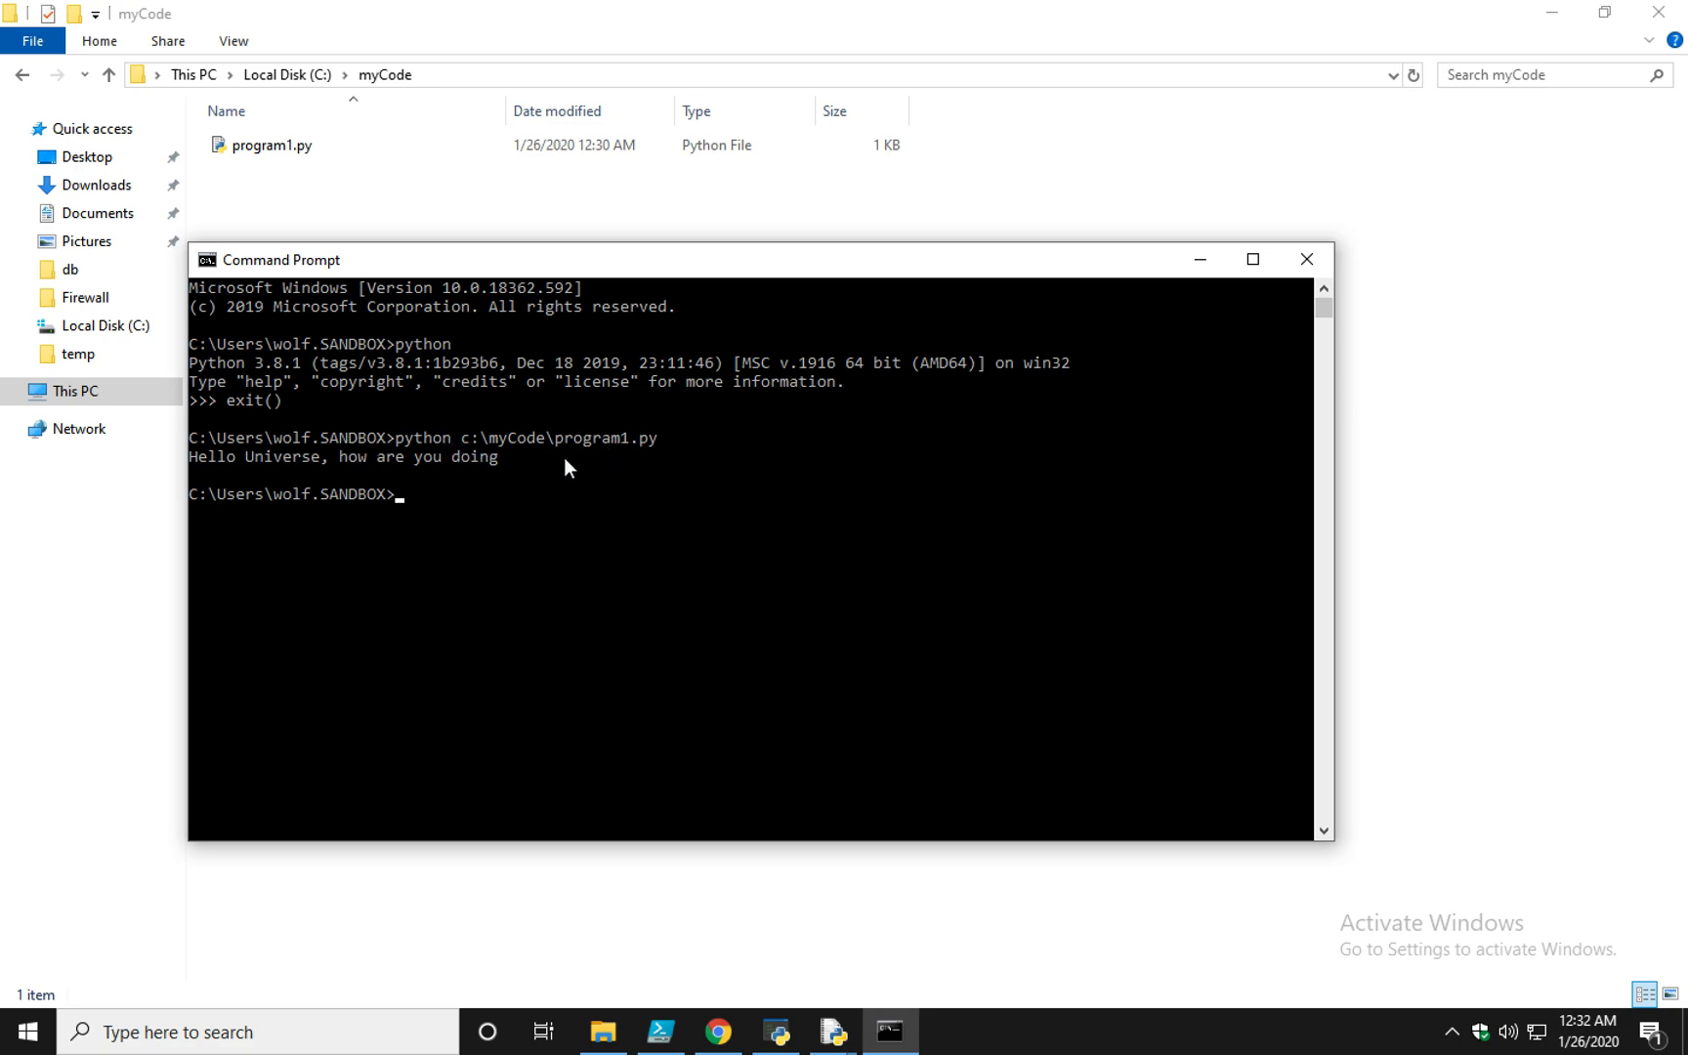
{"action": "mouse_move", "coordinate": [532, 477]}
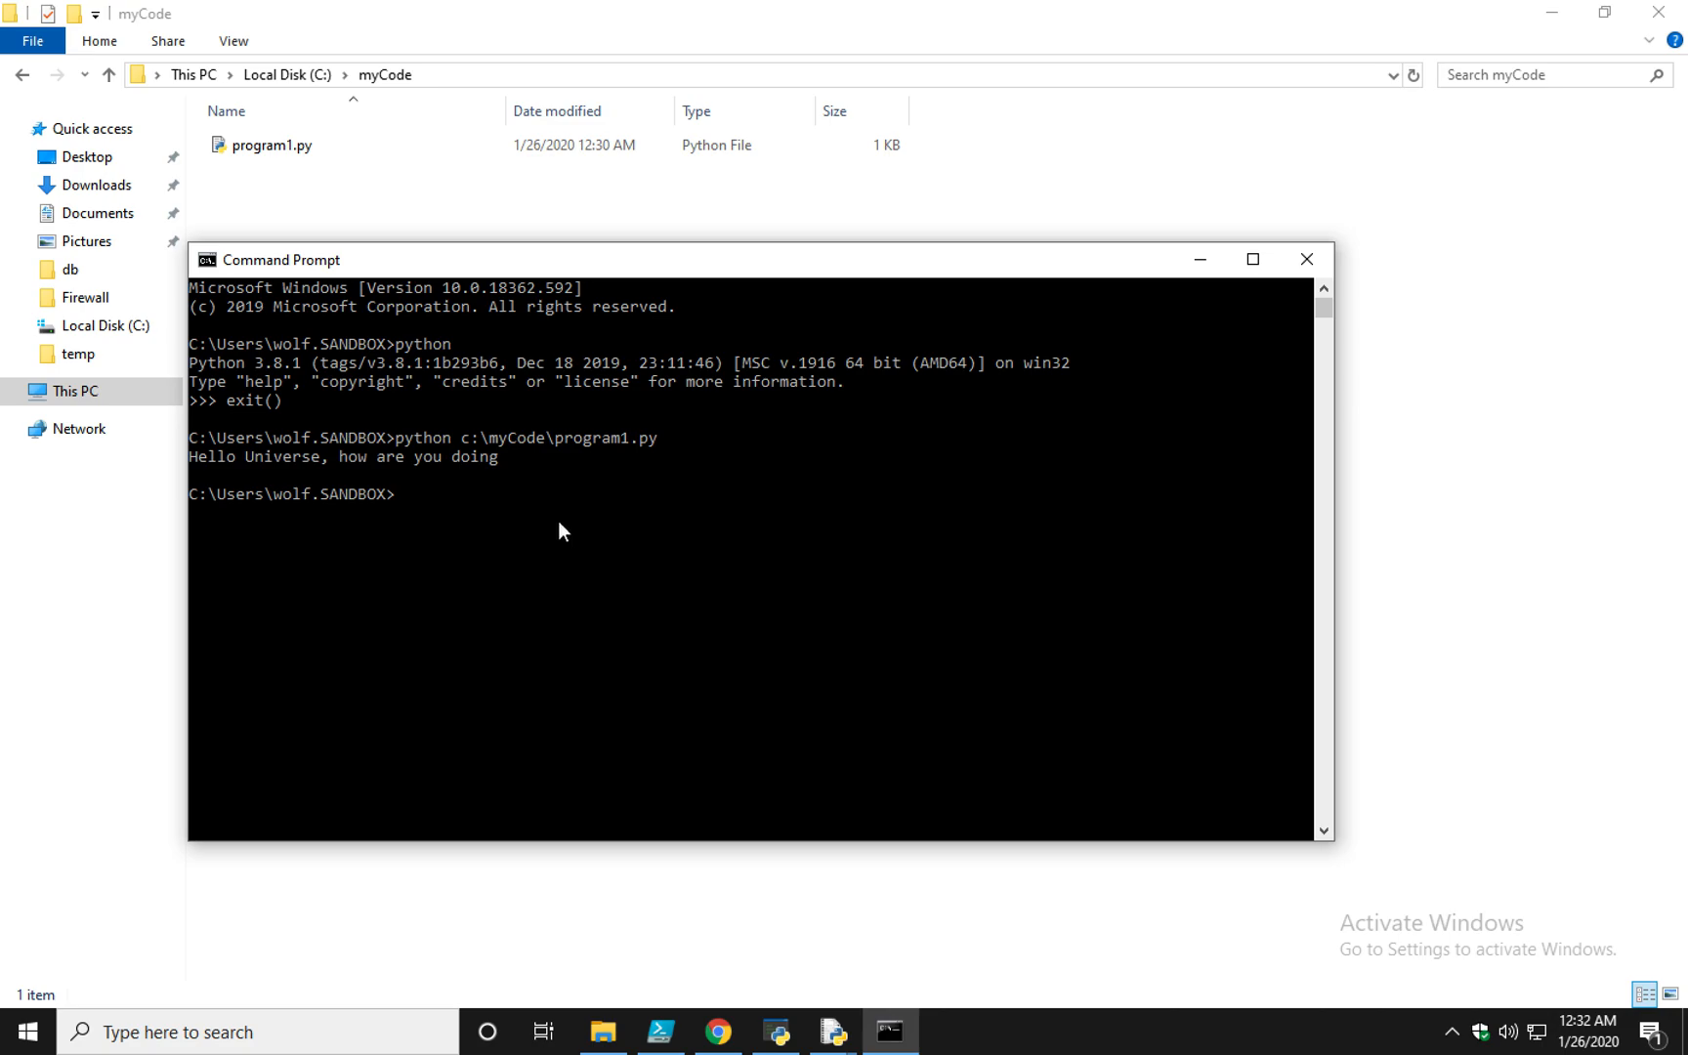
{"action": "mouse_move", "coordinate": [341, 1001]}
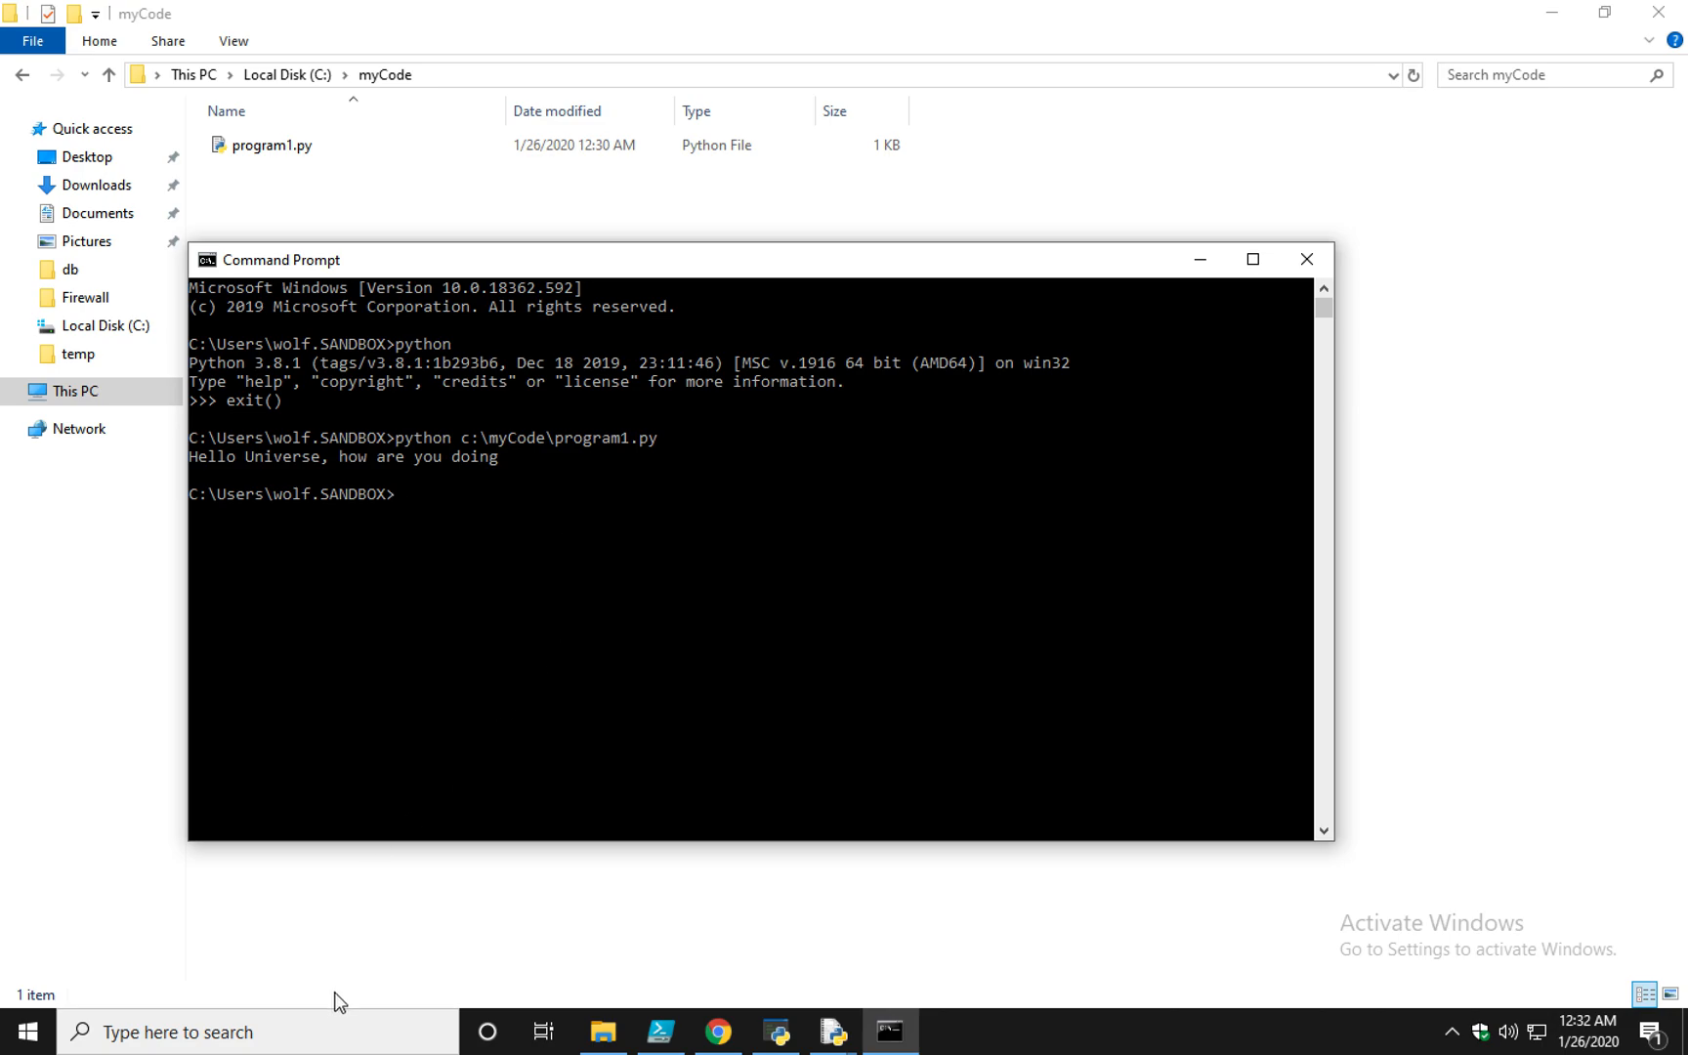
Open Notepad and type name = input("What is your name?: ")
{"action": "left_click", "coordinate": [244, 1032]}
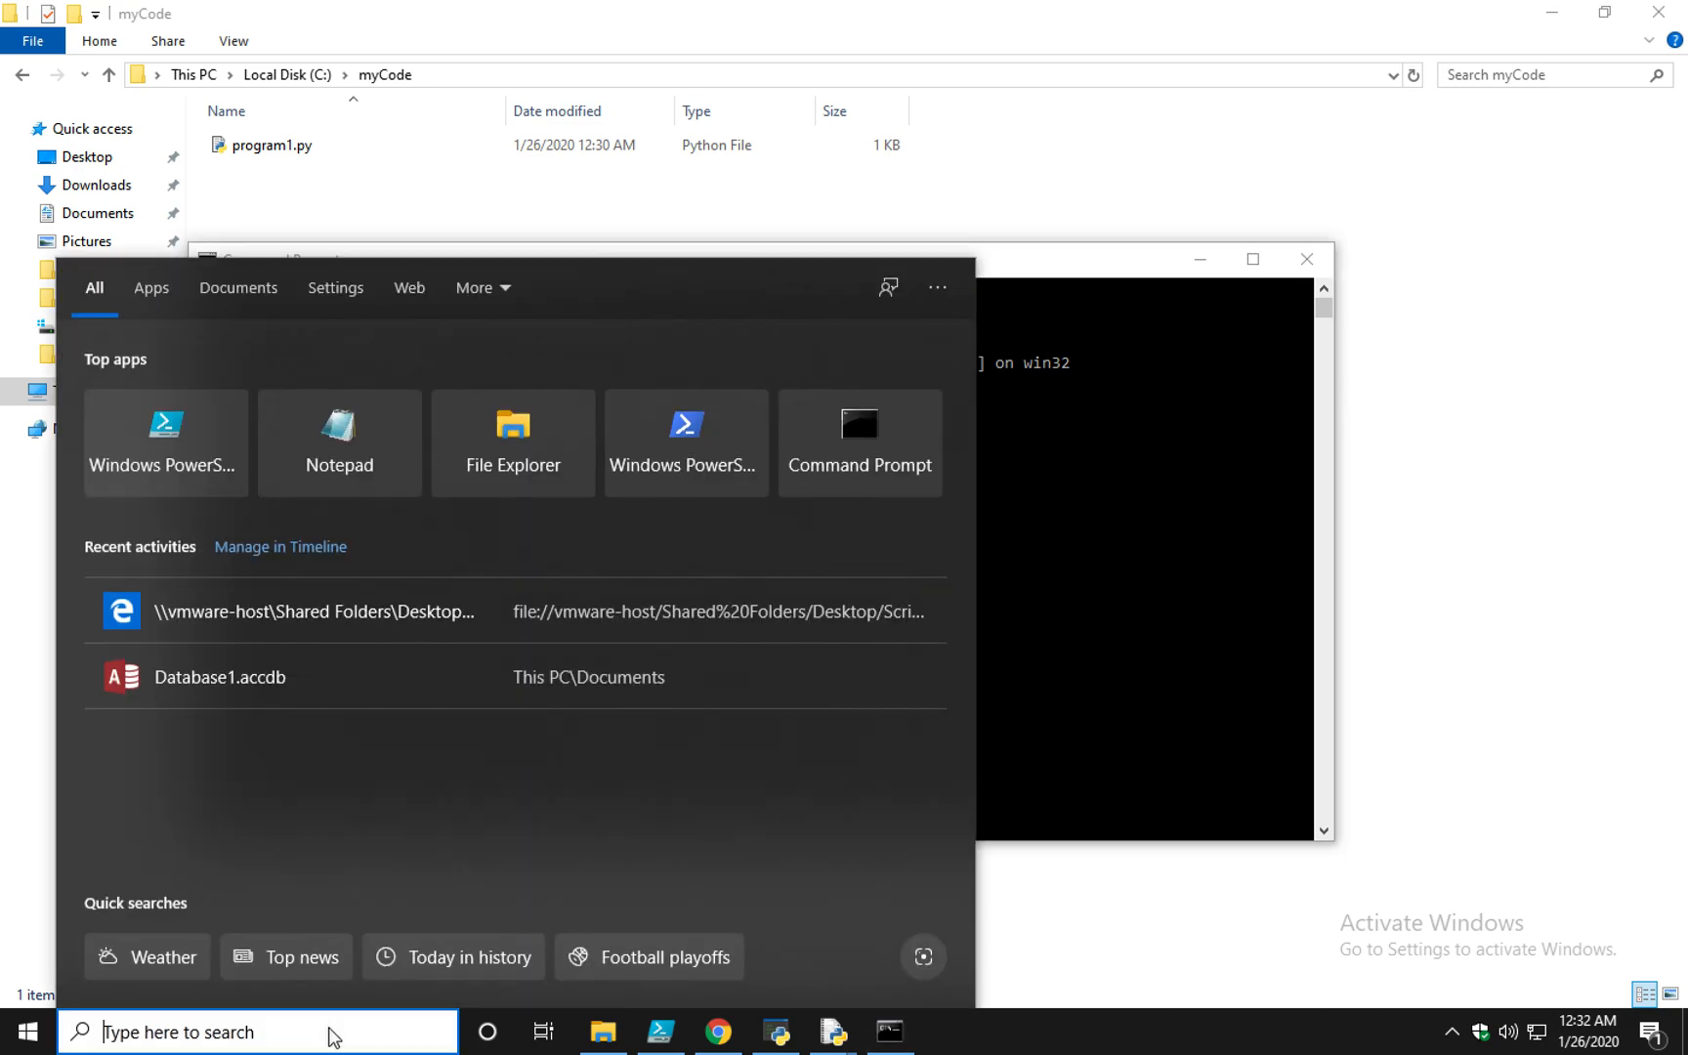
{"action": "type", "text": "notepad"}
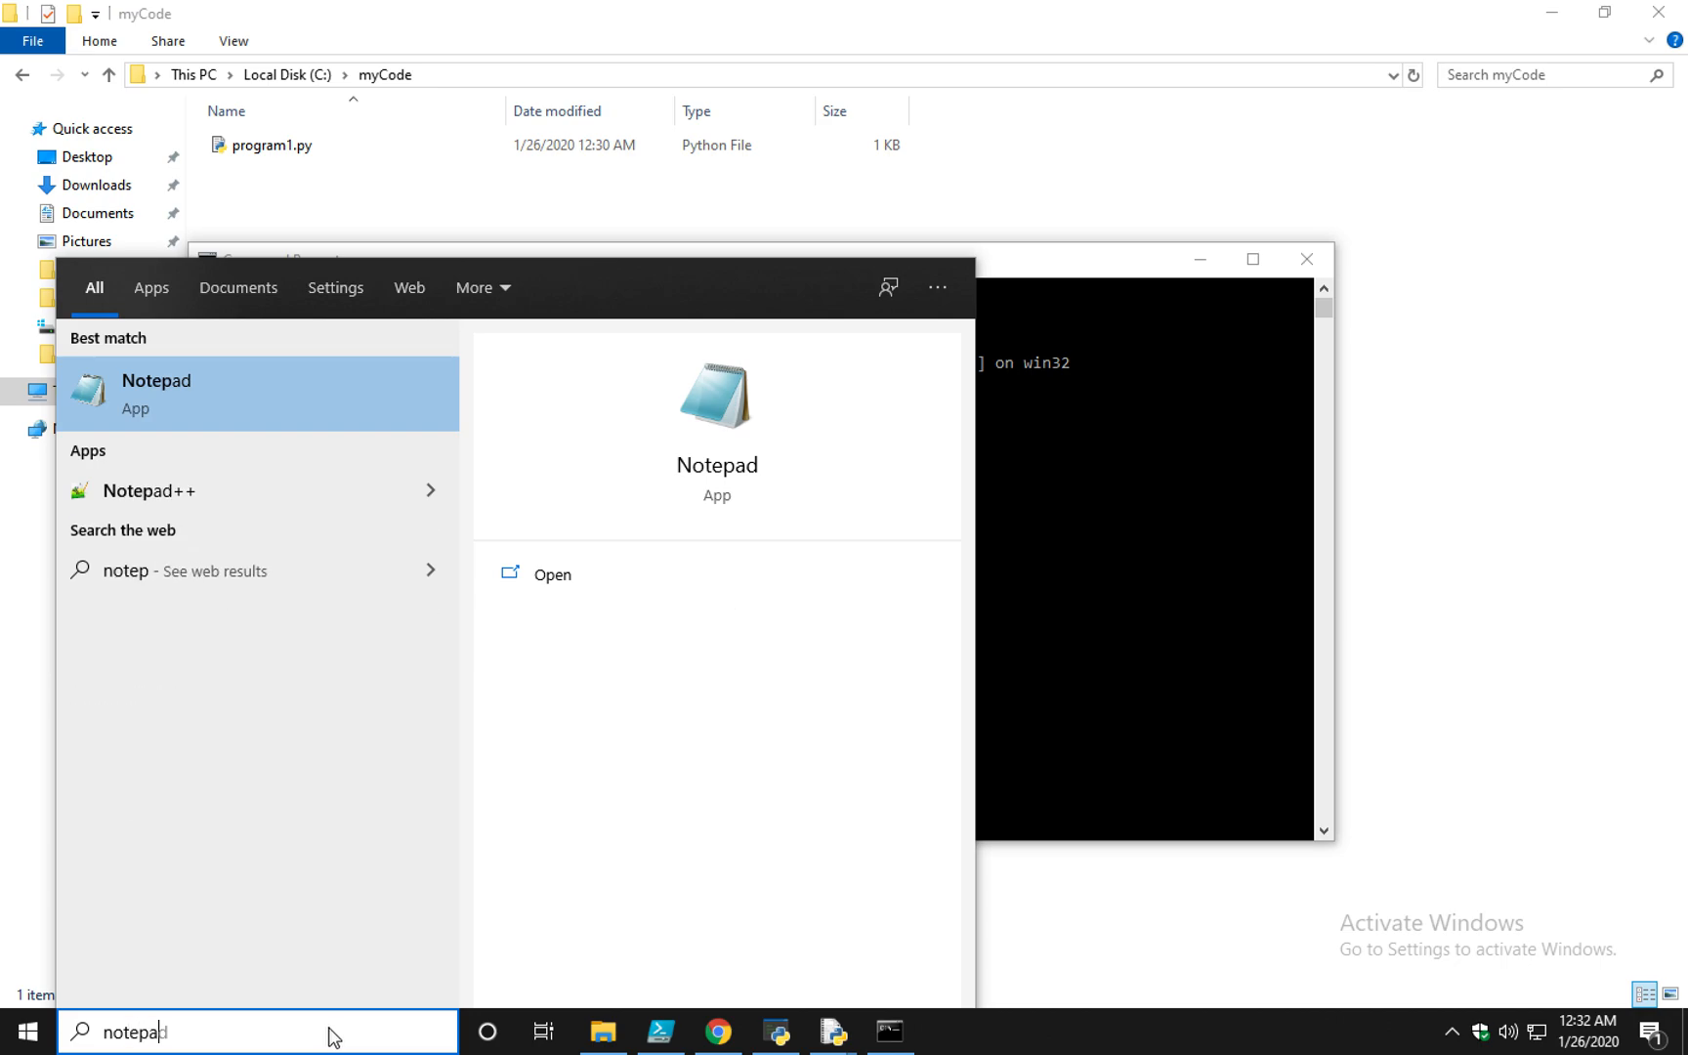
{"action": "left_click", "coordinate": [155, 394]}
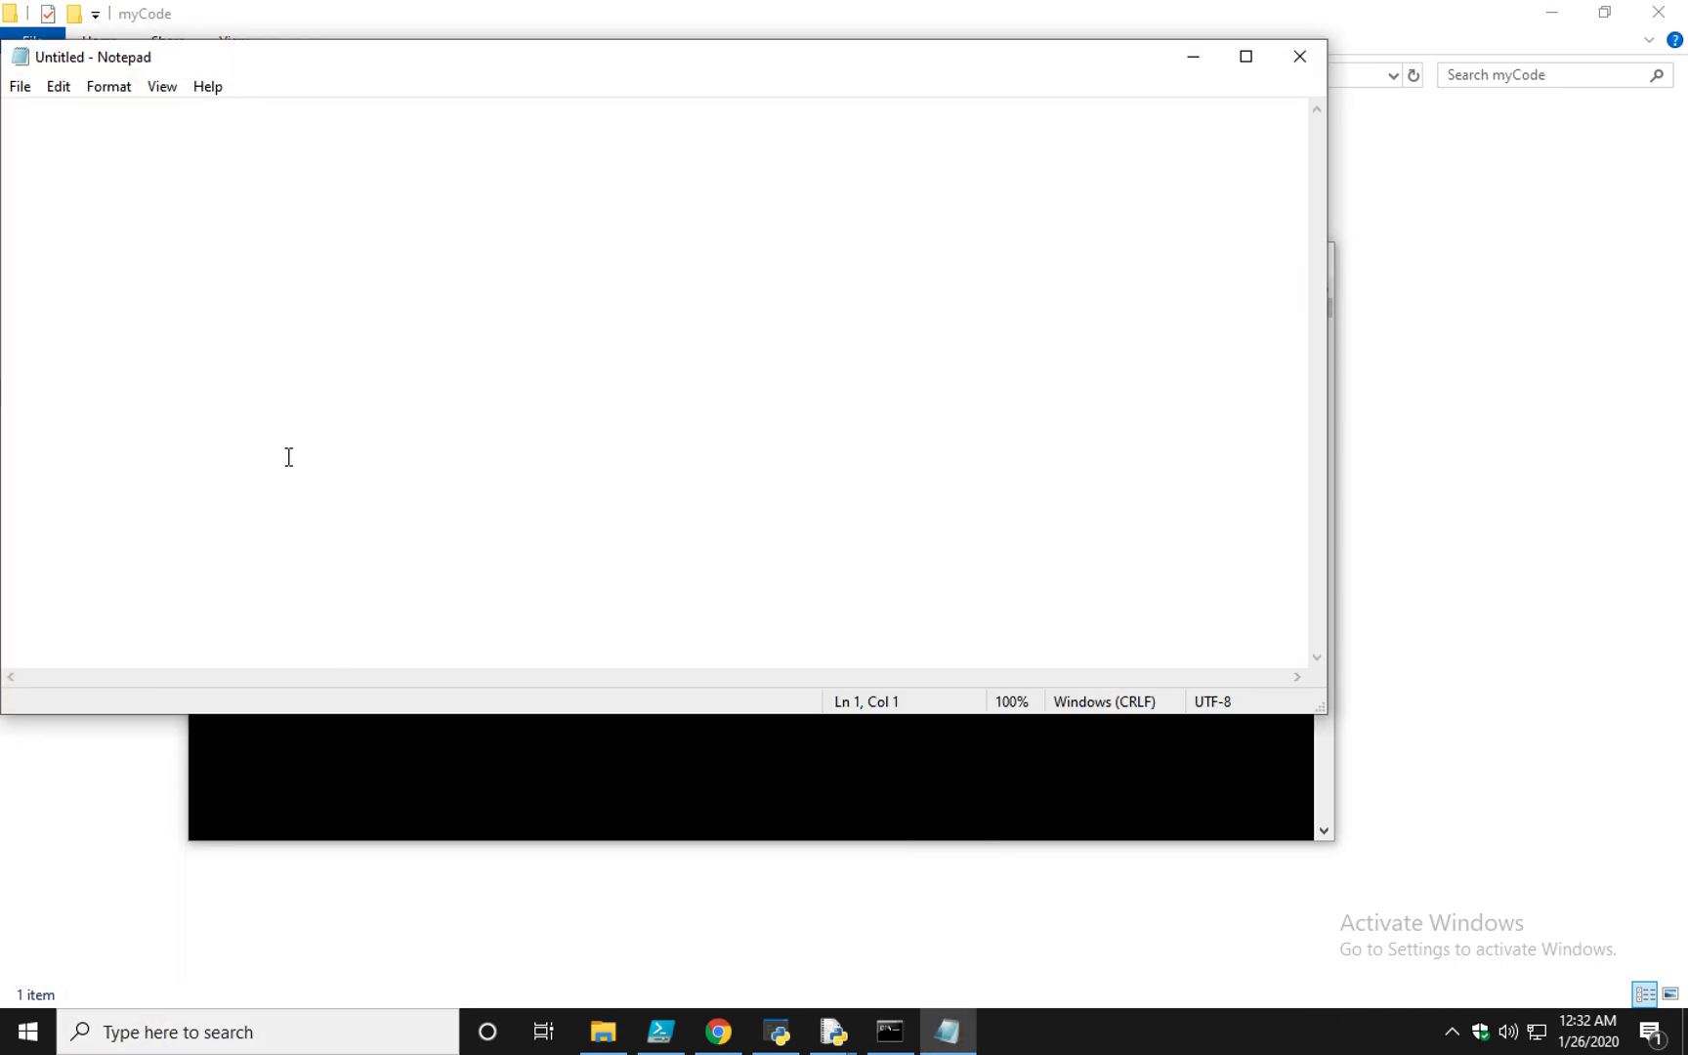
{"action": "mouse_move", "coordinate": [393, 169]}
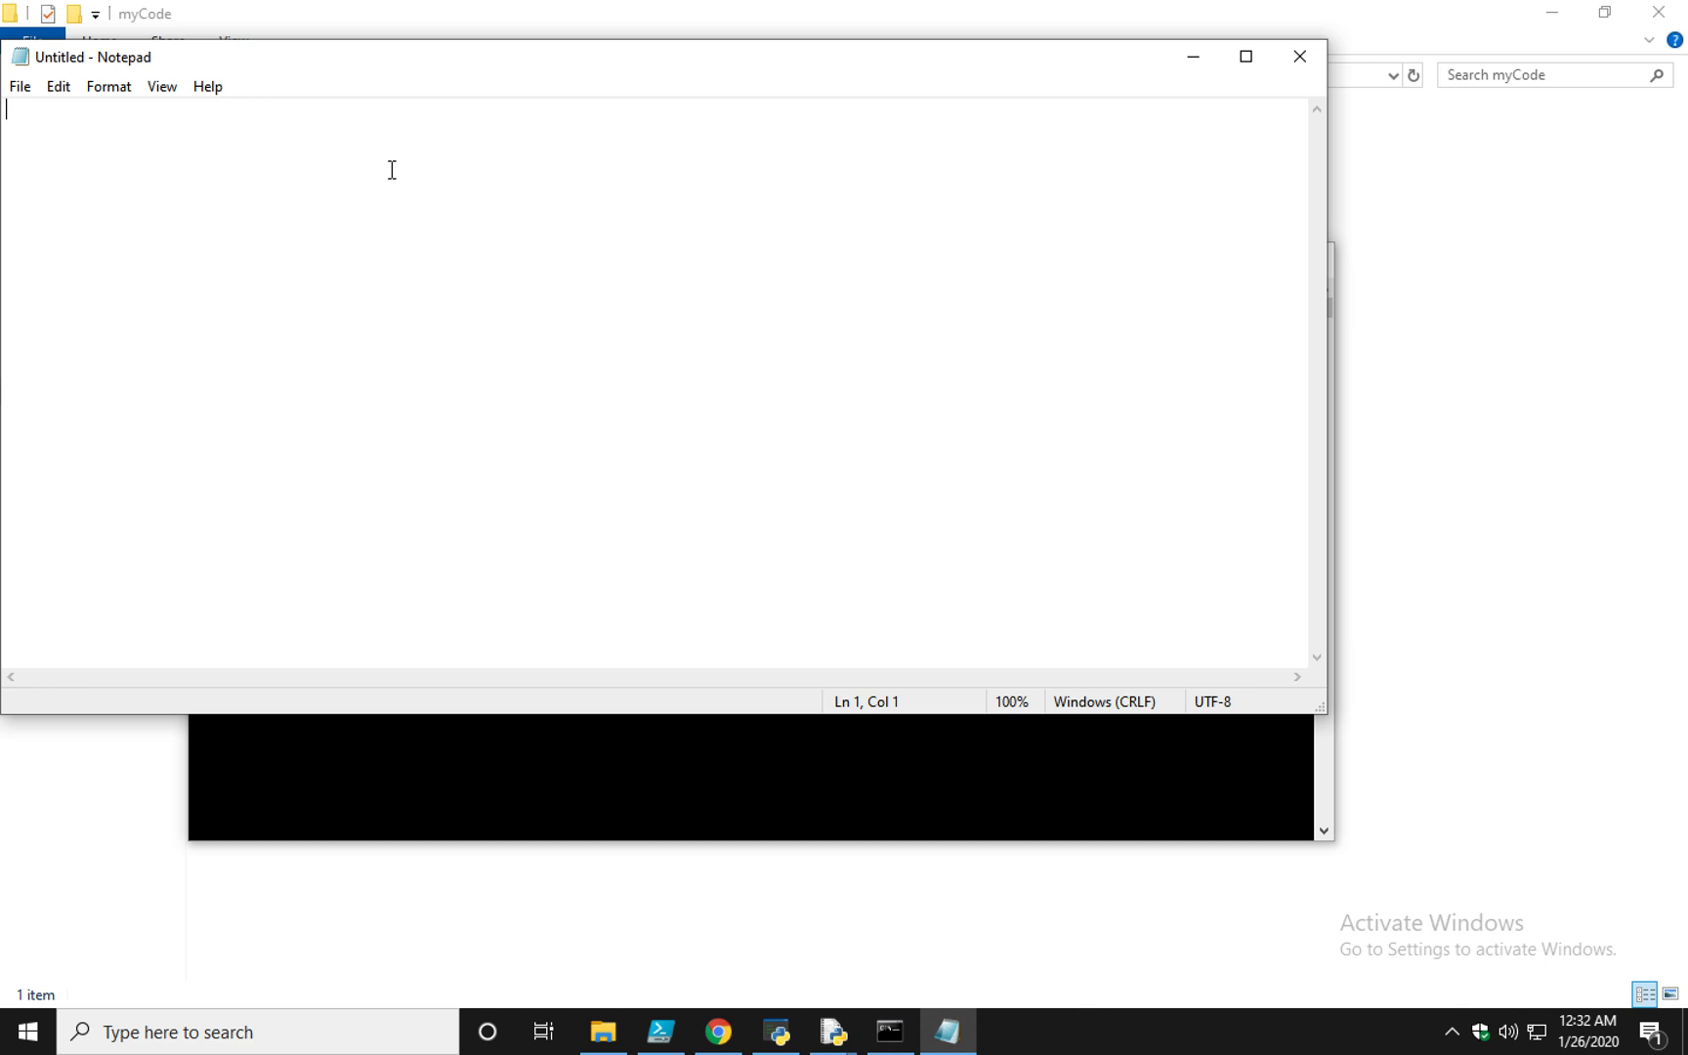
{"action": "mouse_move", "coordinate": [331, 80]}
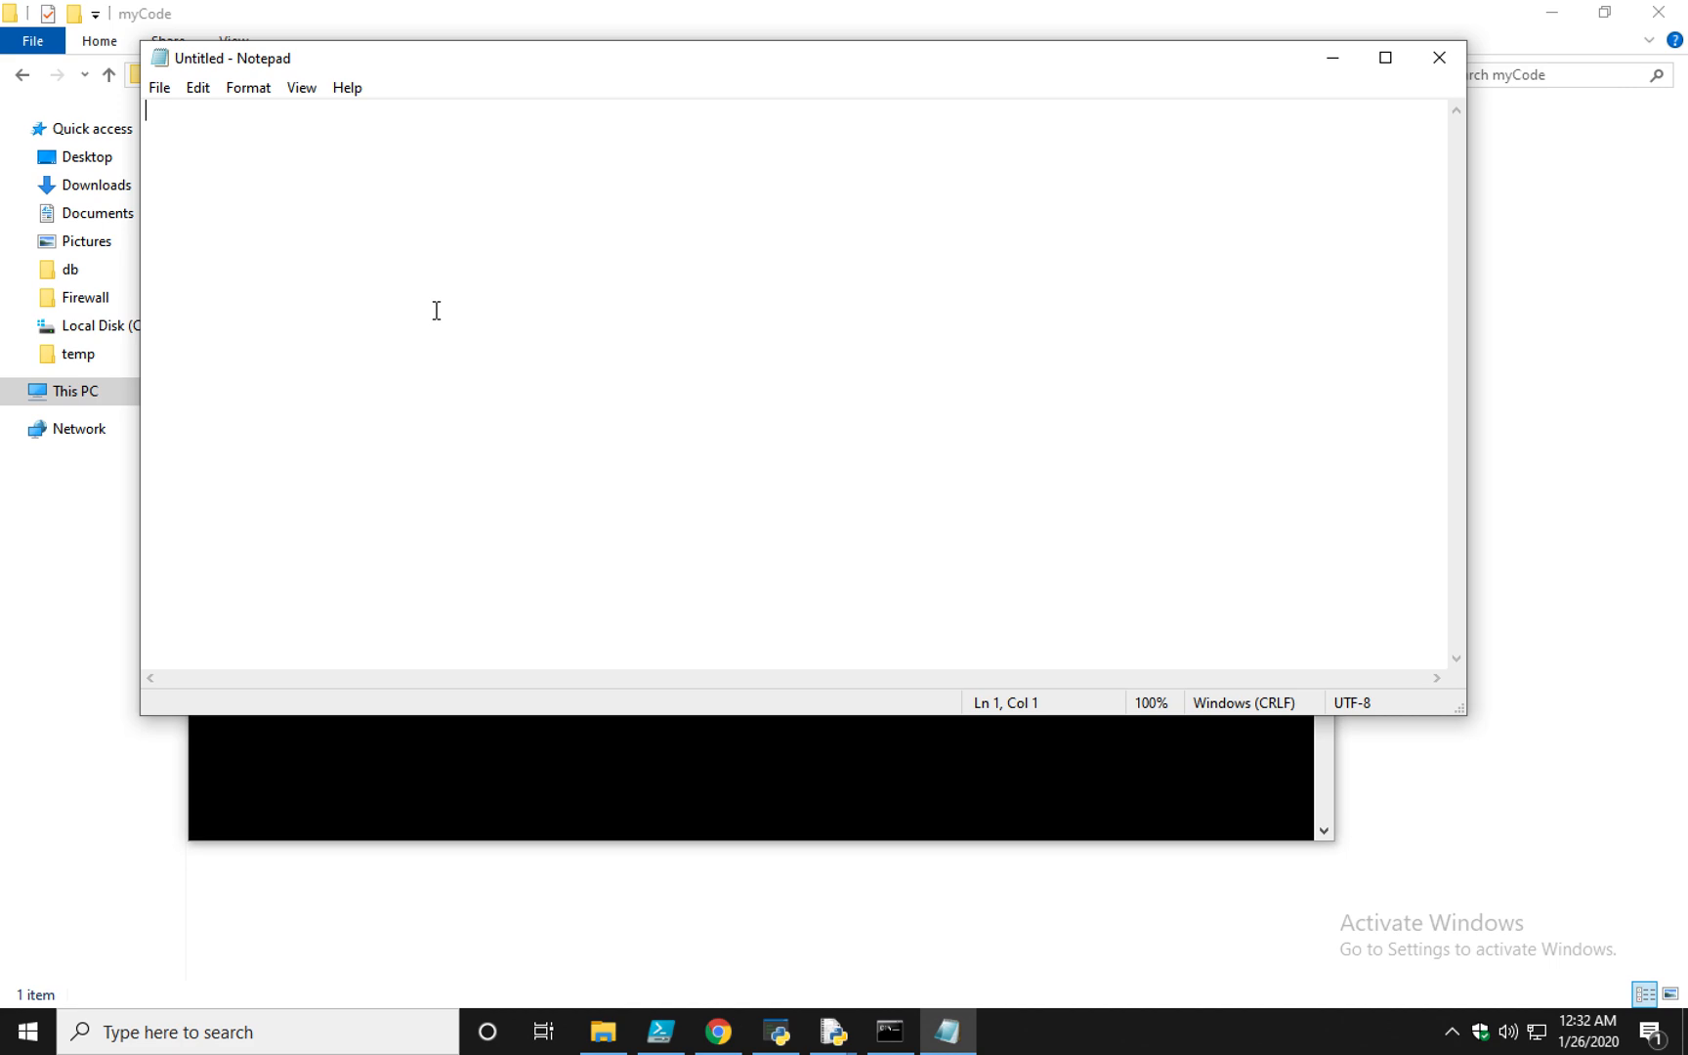
{"action": "type", "text": "name"}
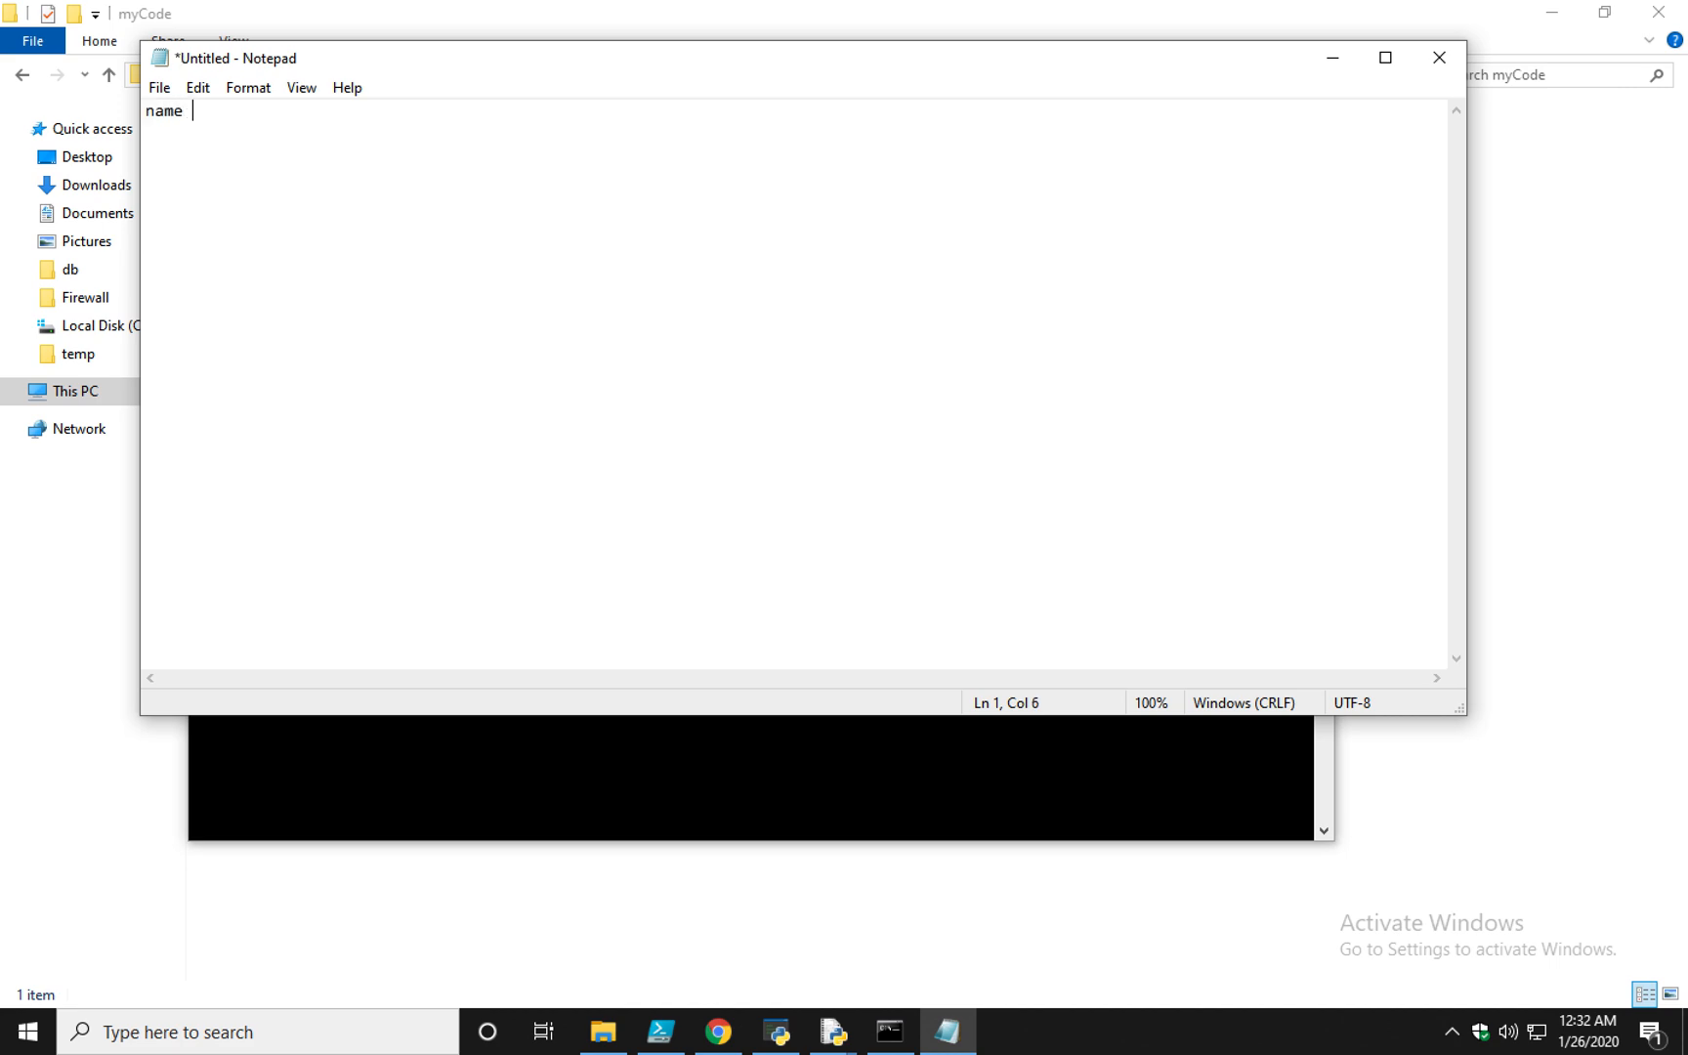
{"action": "type", "text": "= inp"}
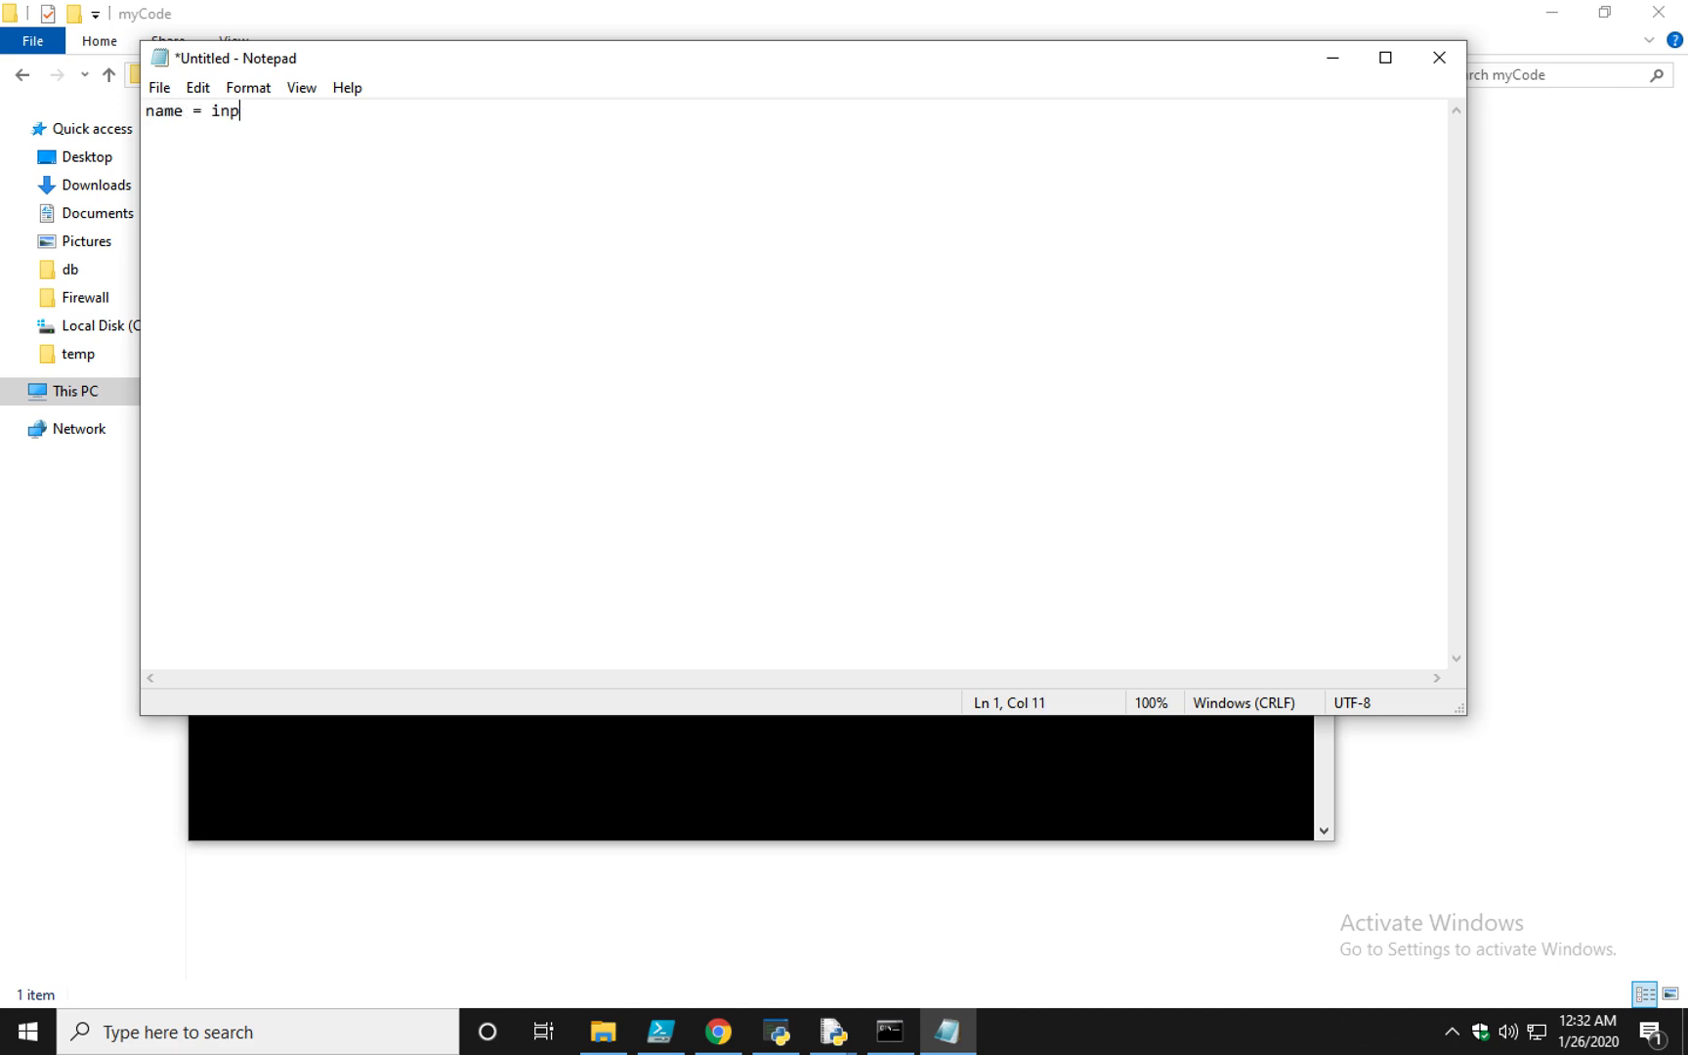
{"action": "type", "text": "ut()"}
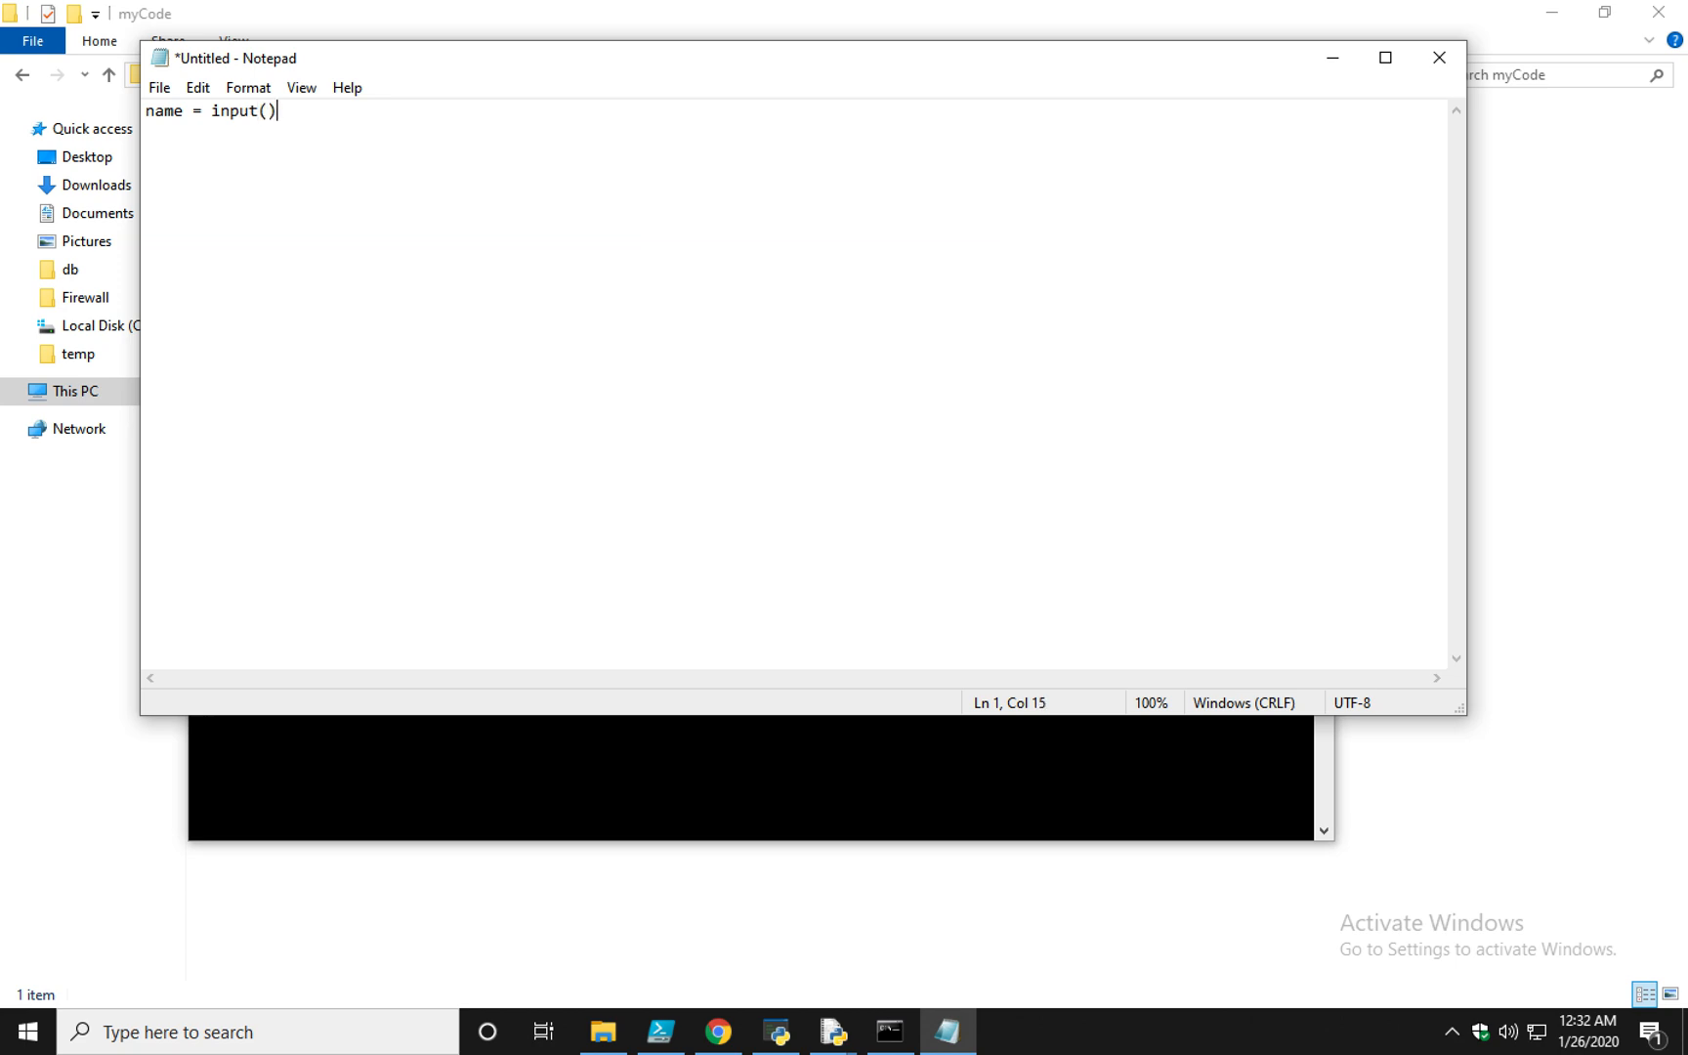
{"action": "type", "text": "\""}
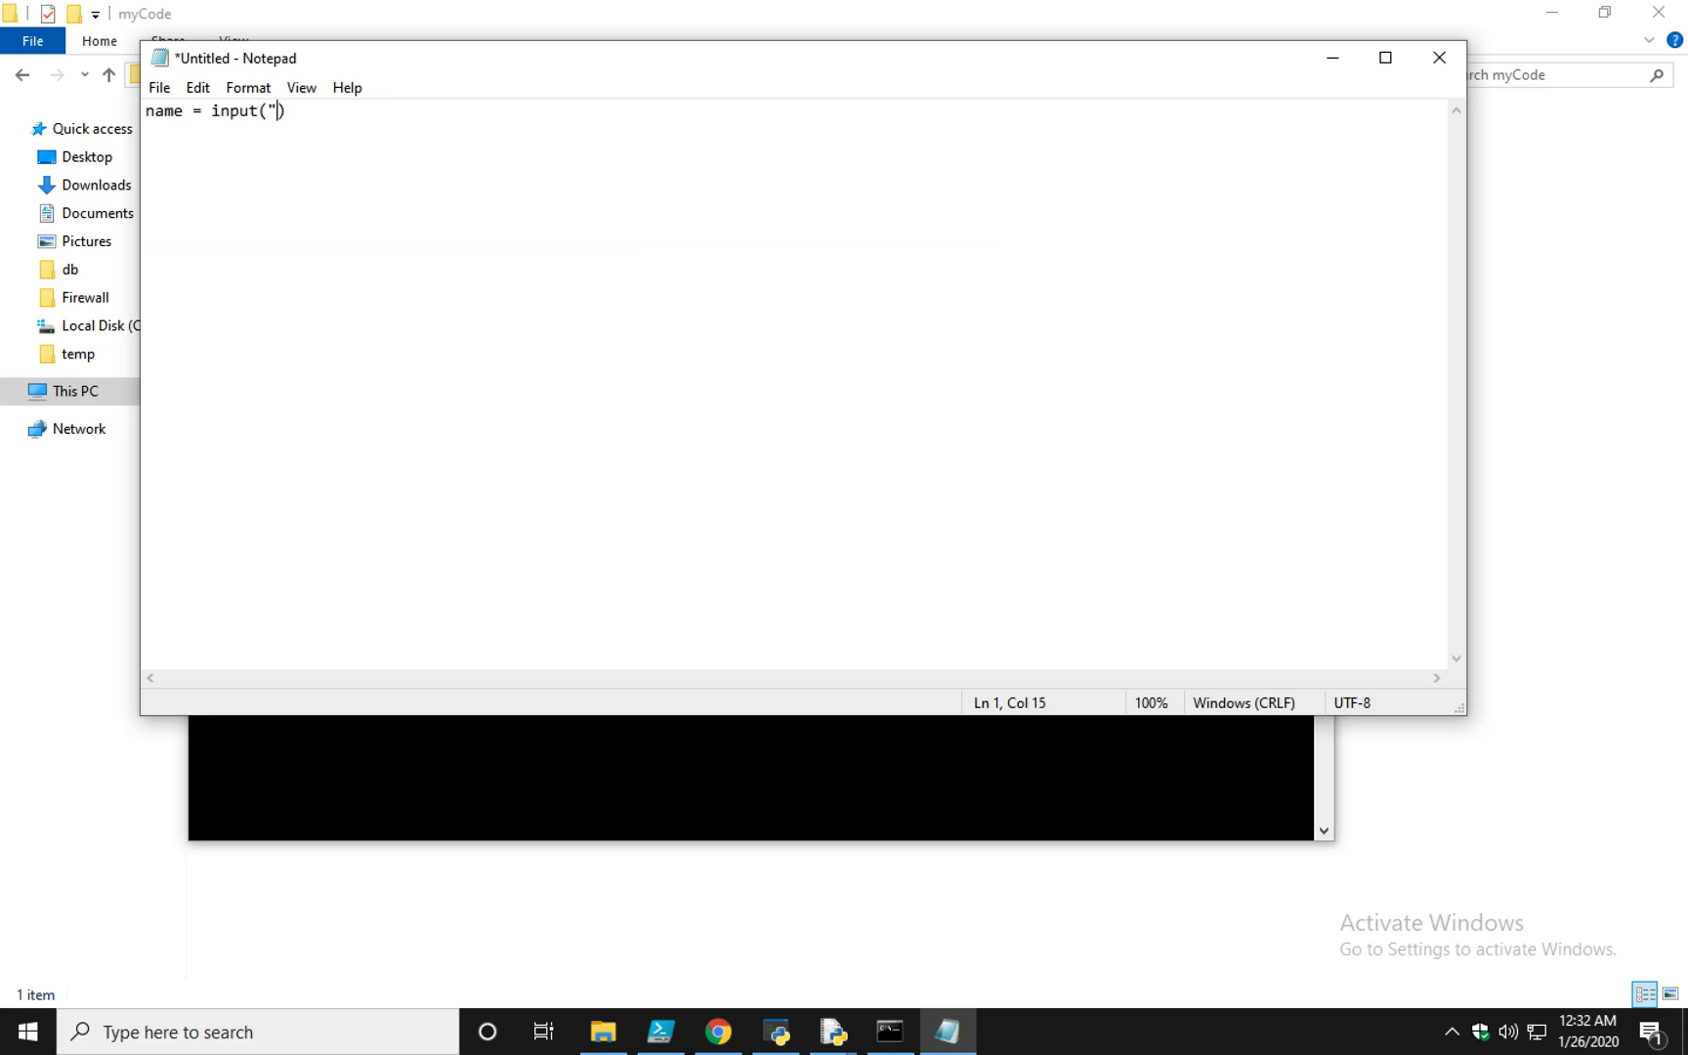
{"action": "type", "text": "What"}
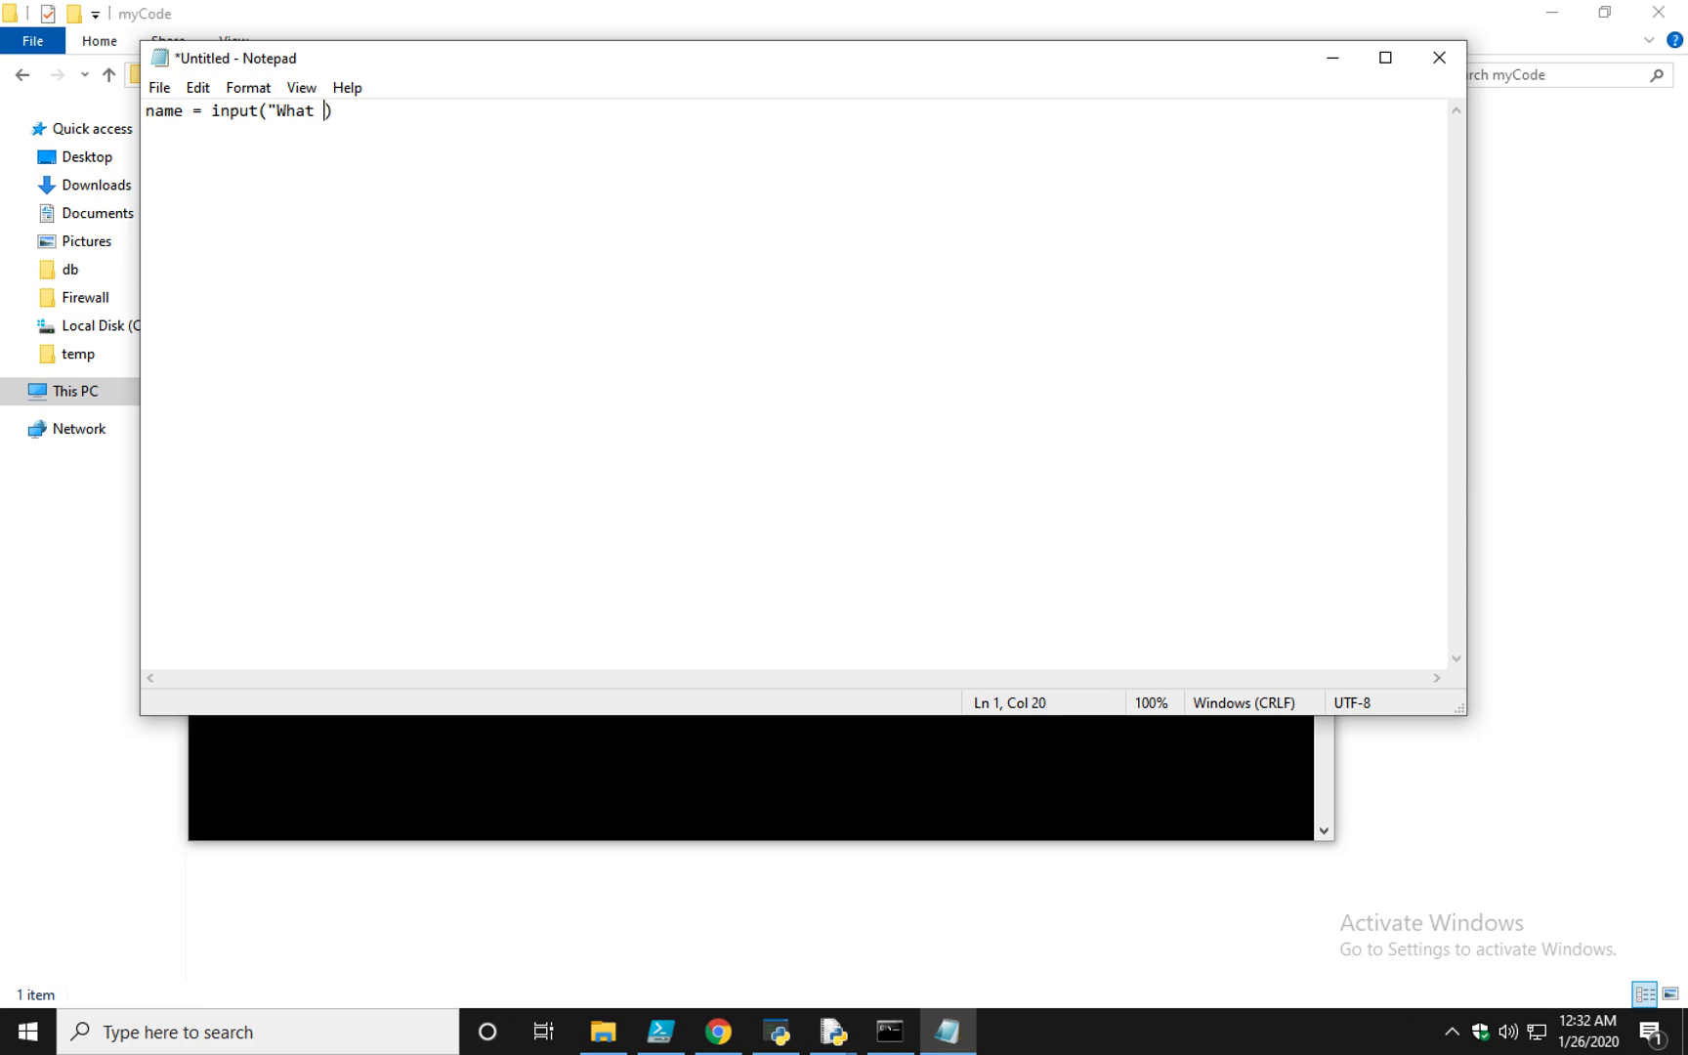
{"action": "type", "text": "is yo"}
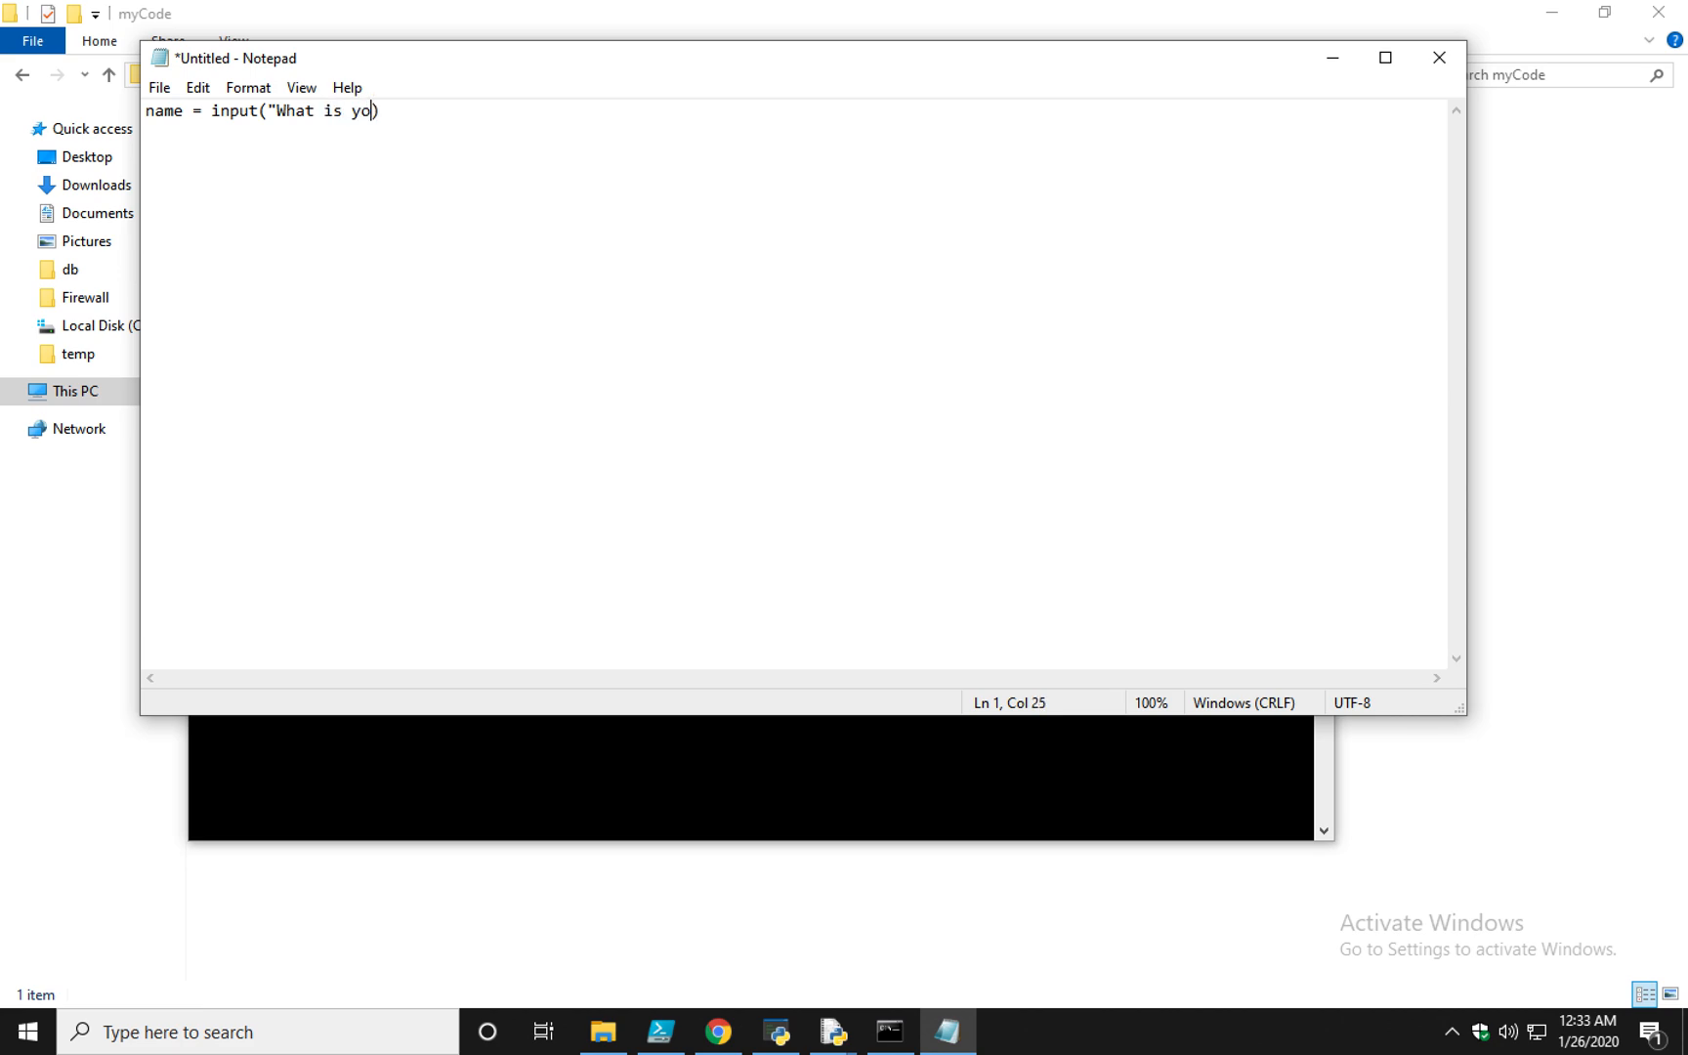
{"action": "type", "text": "ur name?:"}
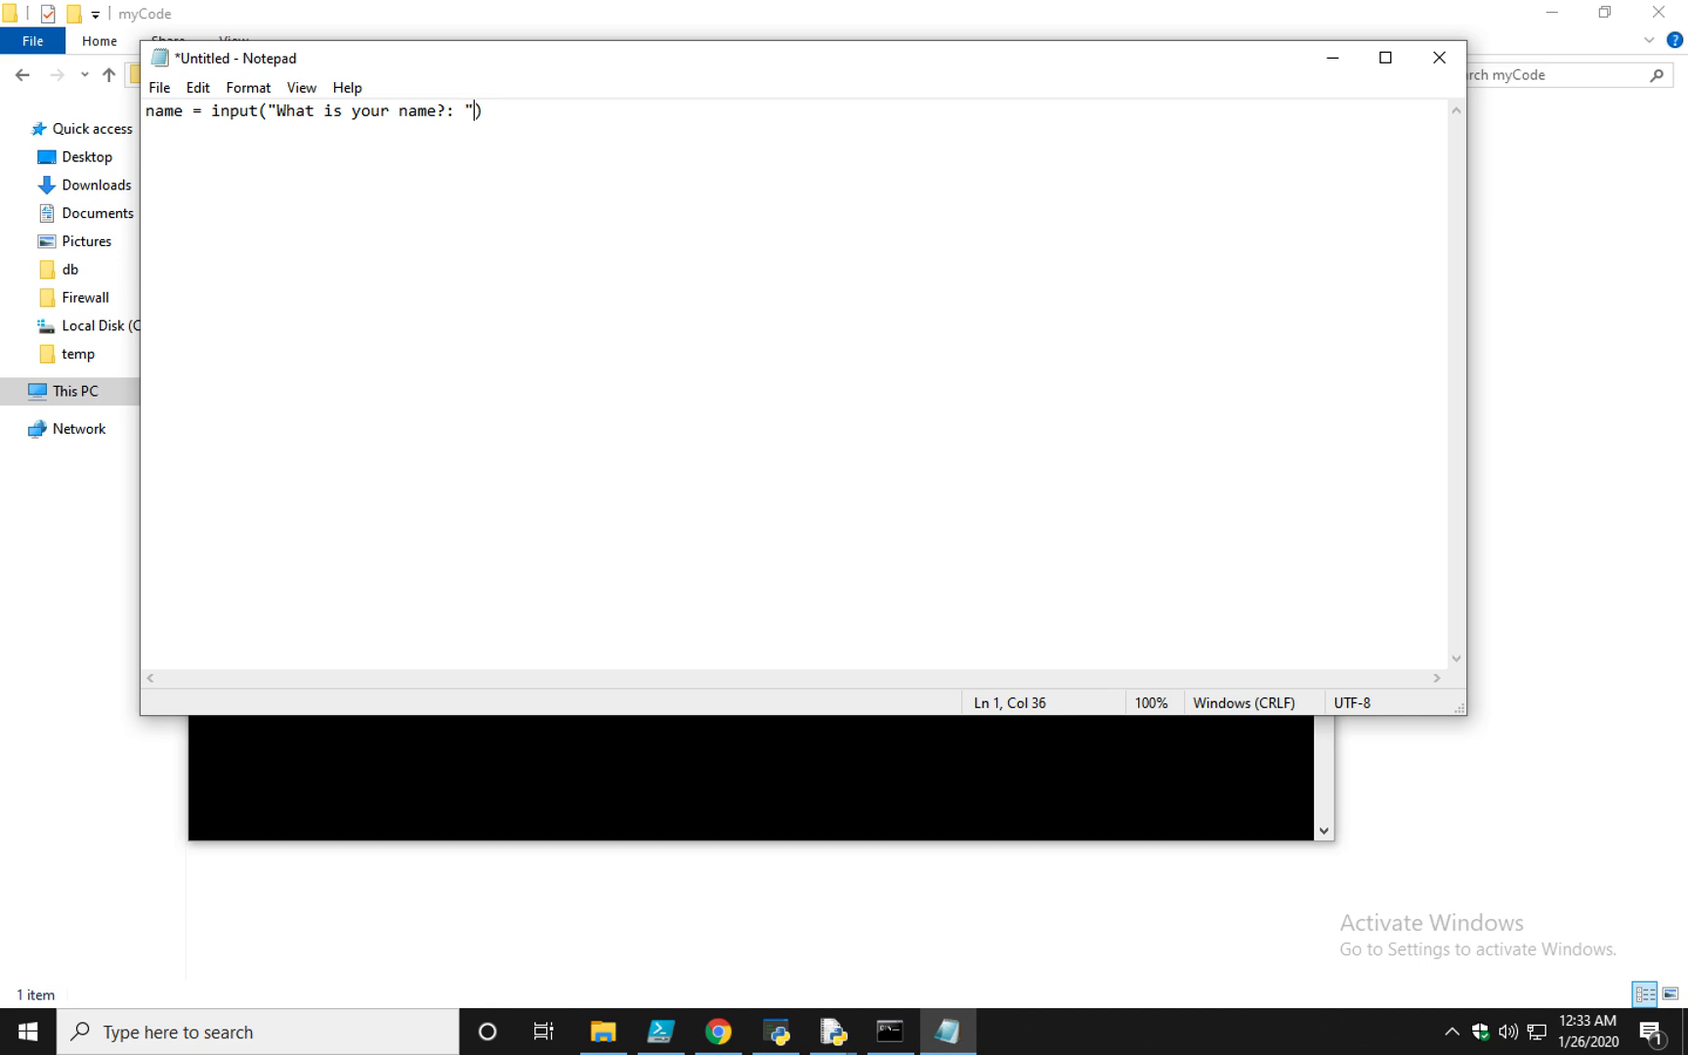
Add the print(name) and input() lines and bring up the File menu
{"action": "key", "text": "Enter"}
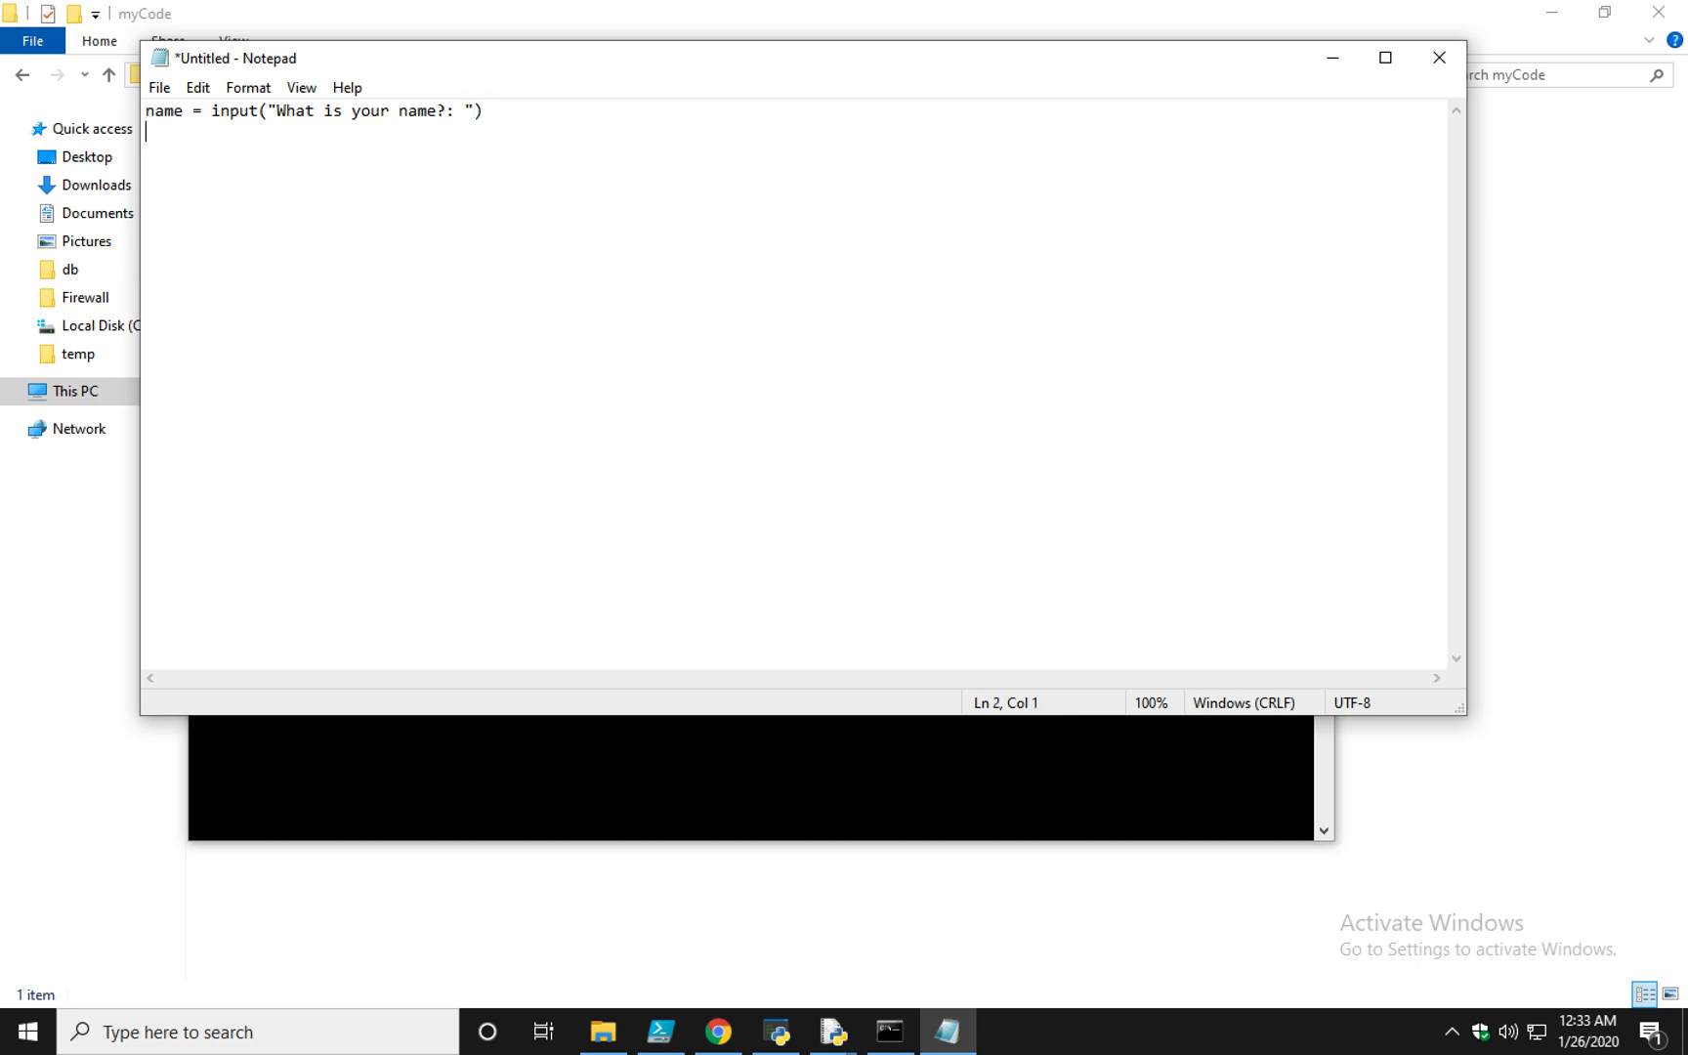
{"action": "type", "text": "p"}
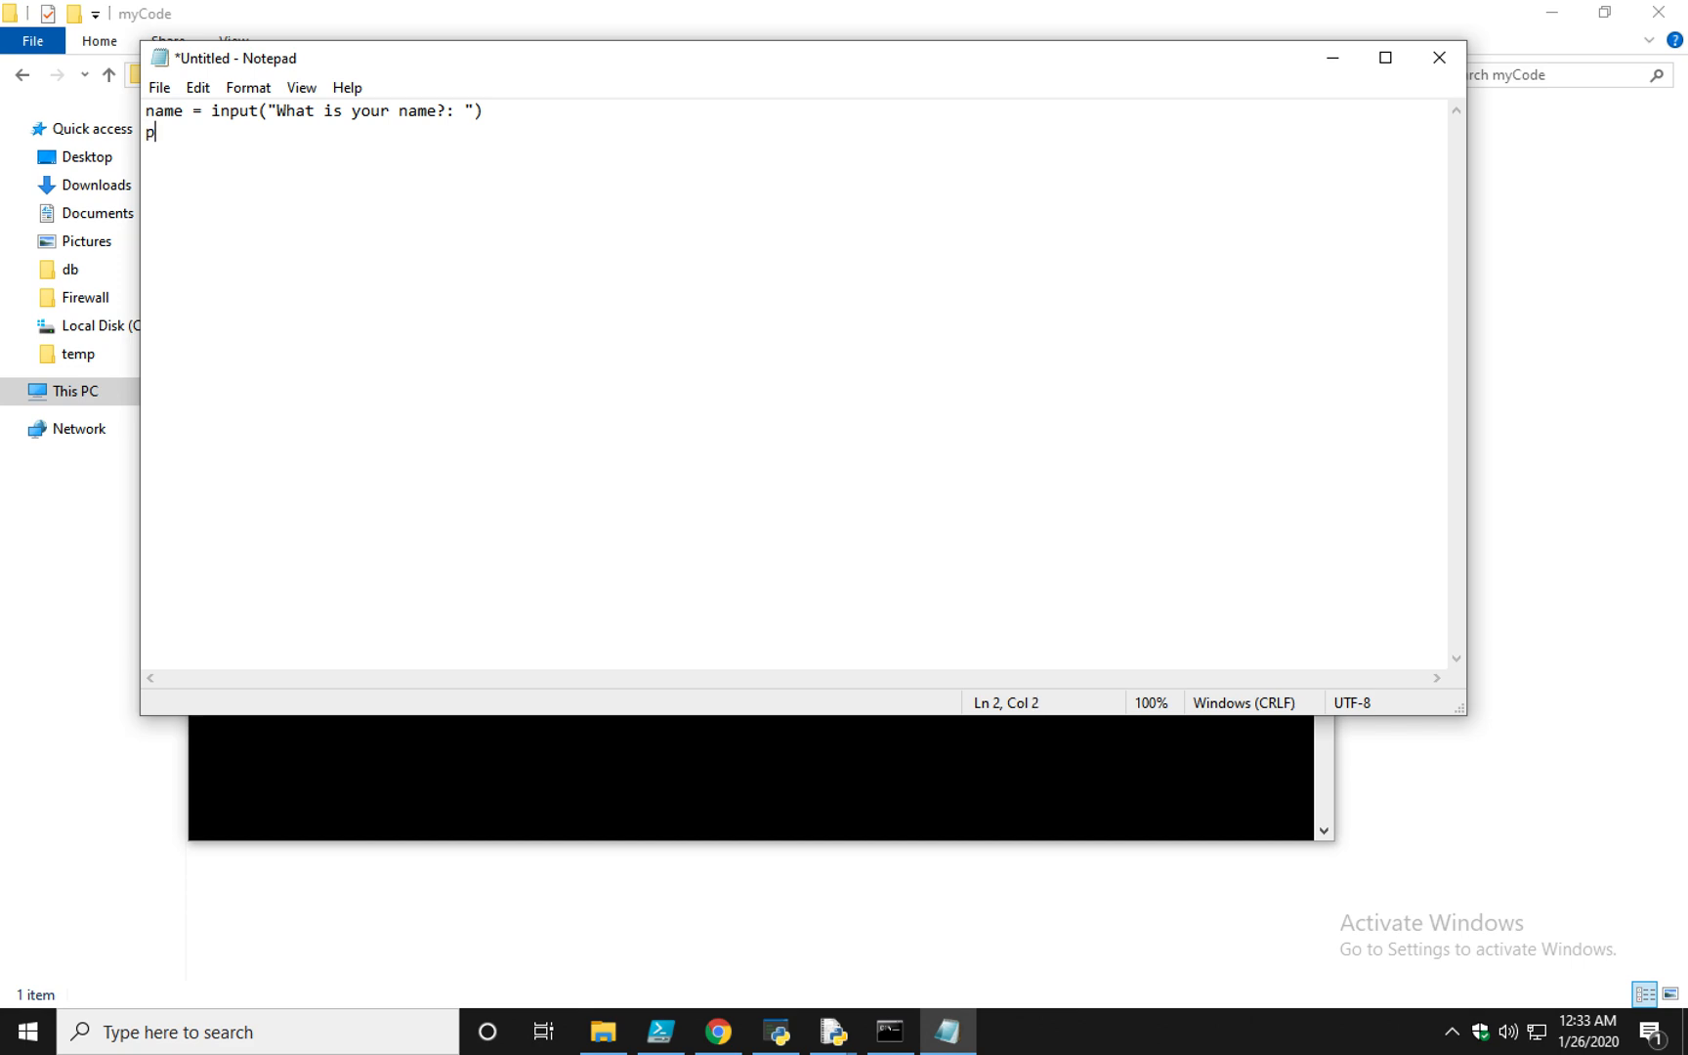
{"action": "type", "text": "rint(name"}
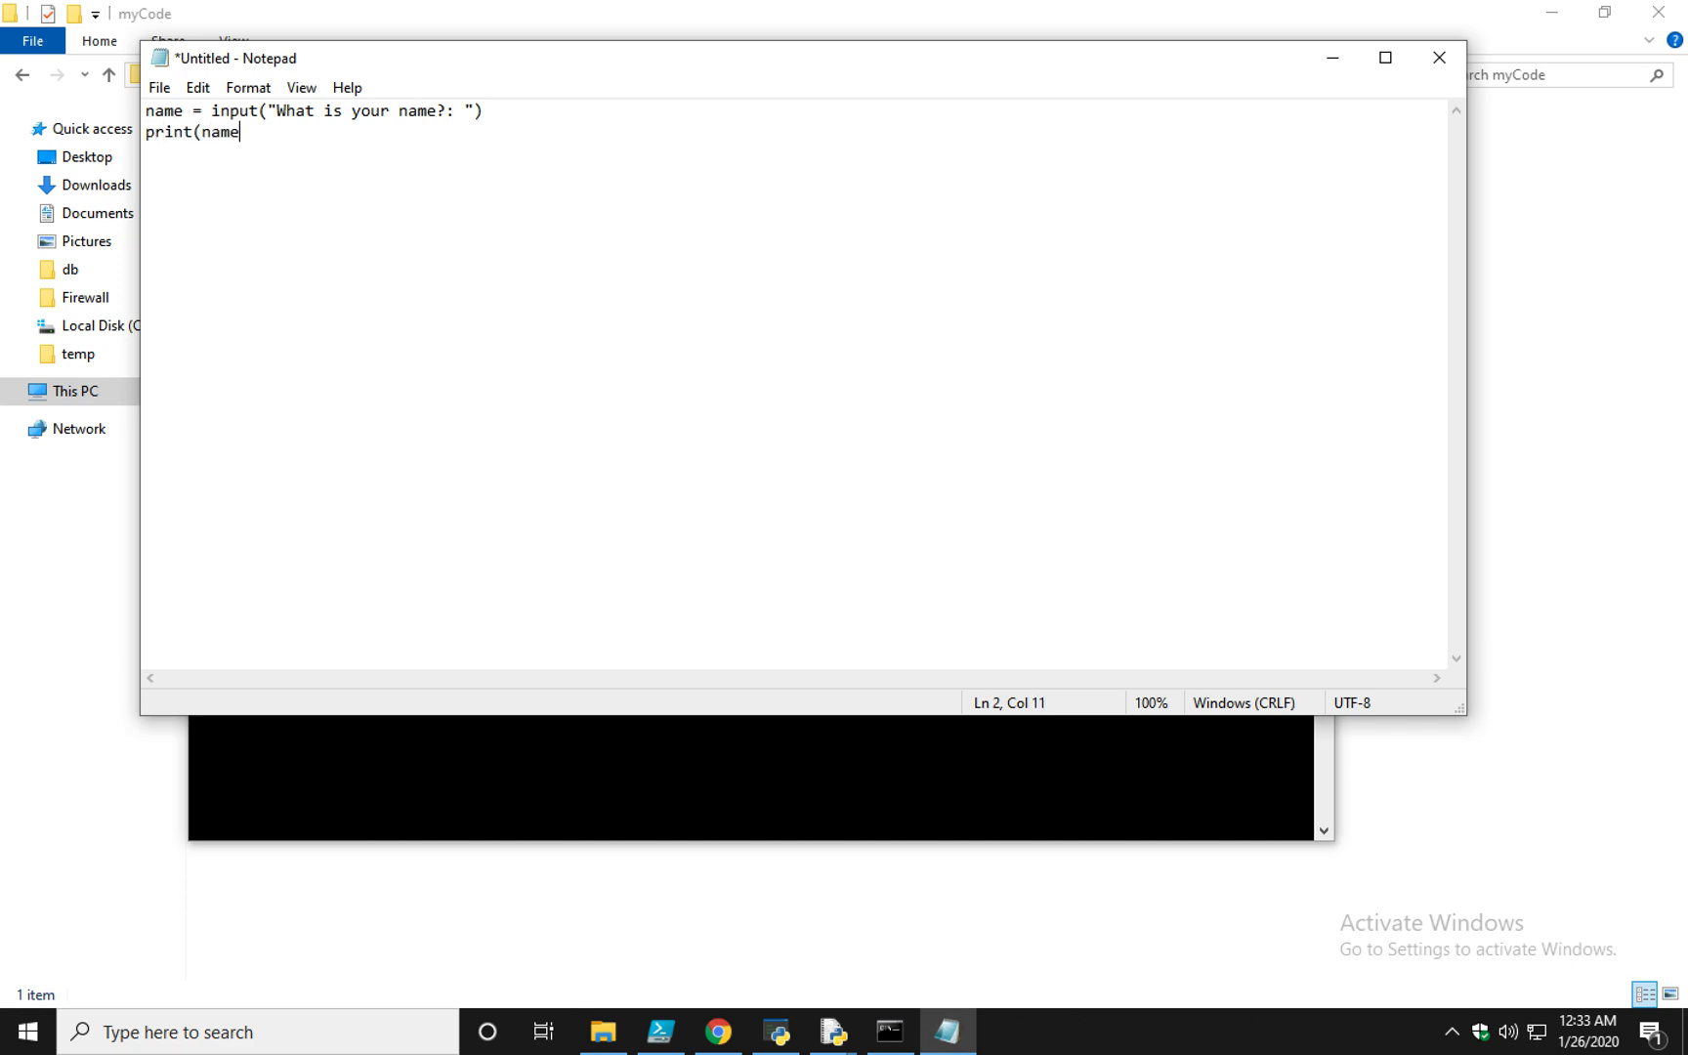
{"action": "type", "text": ")"}
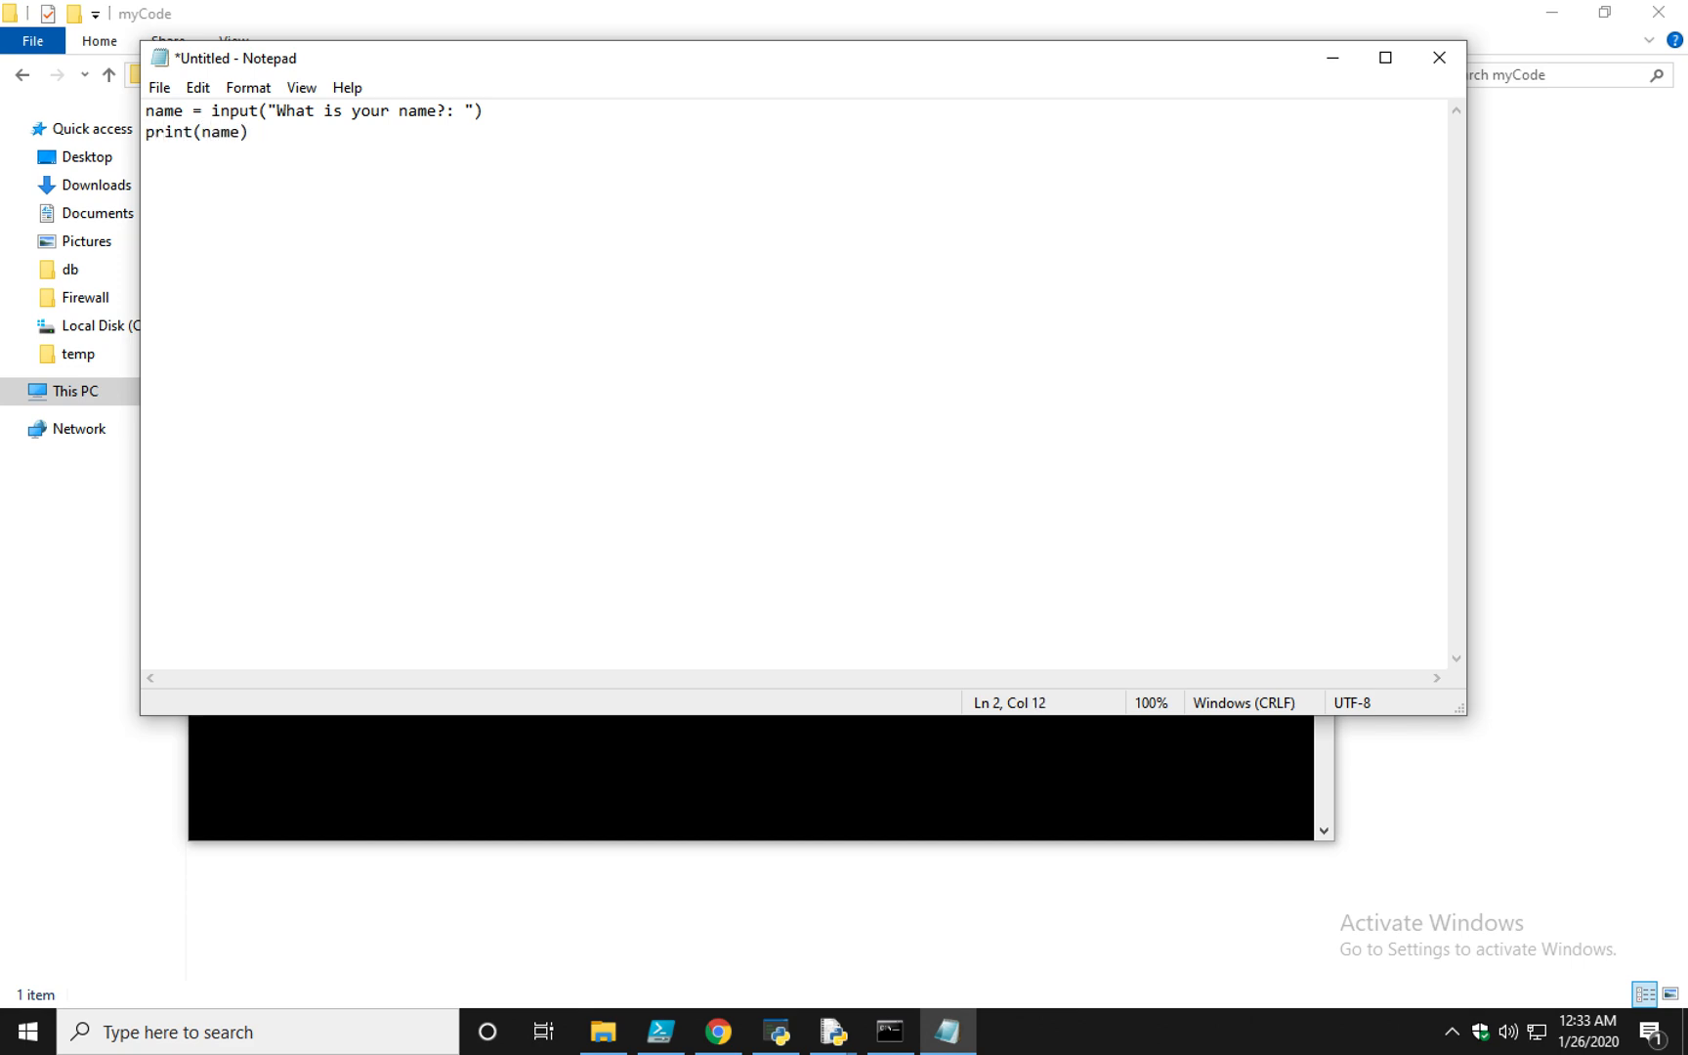
{"action": "type", "text": "input"}
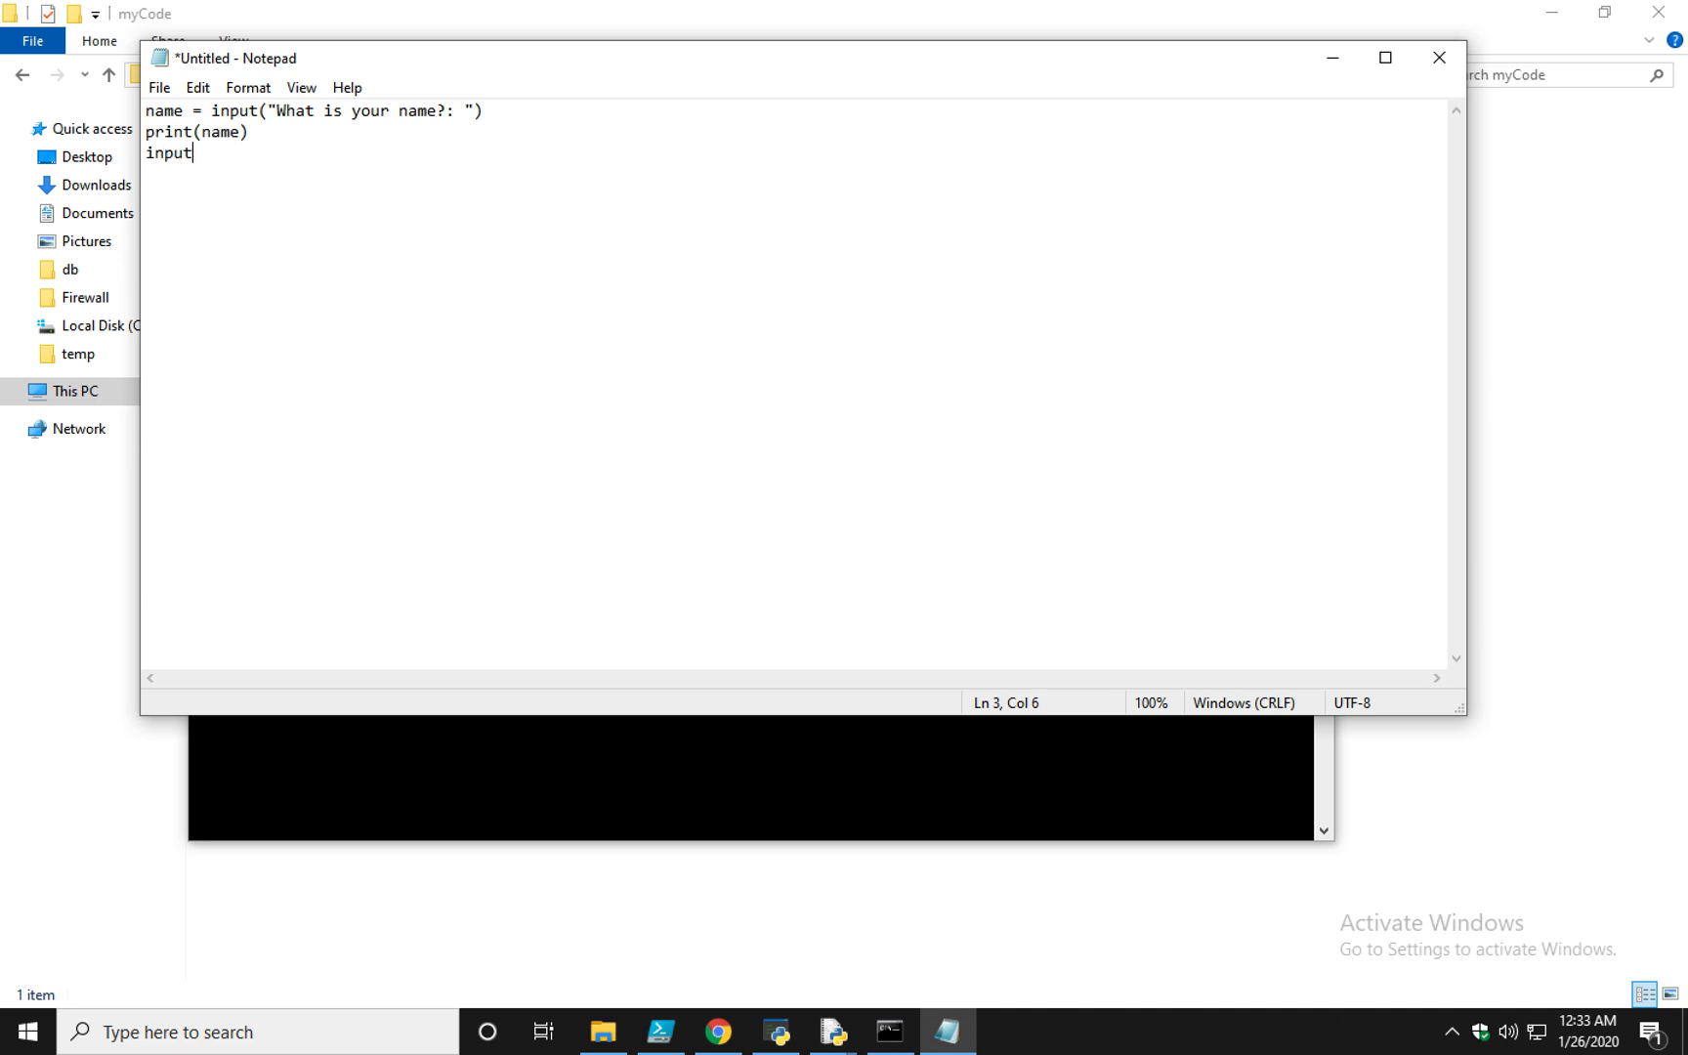
{"action": "type", "text": "()"}
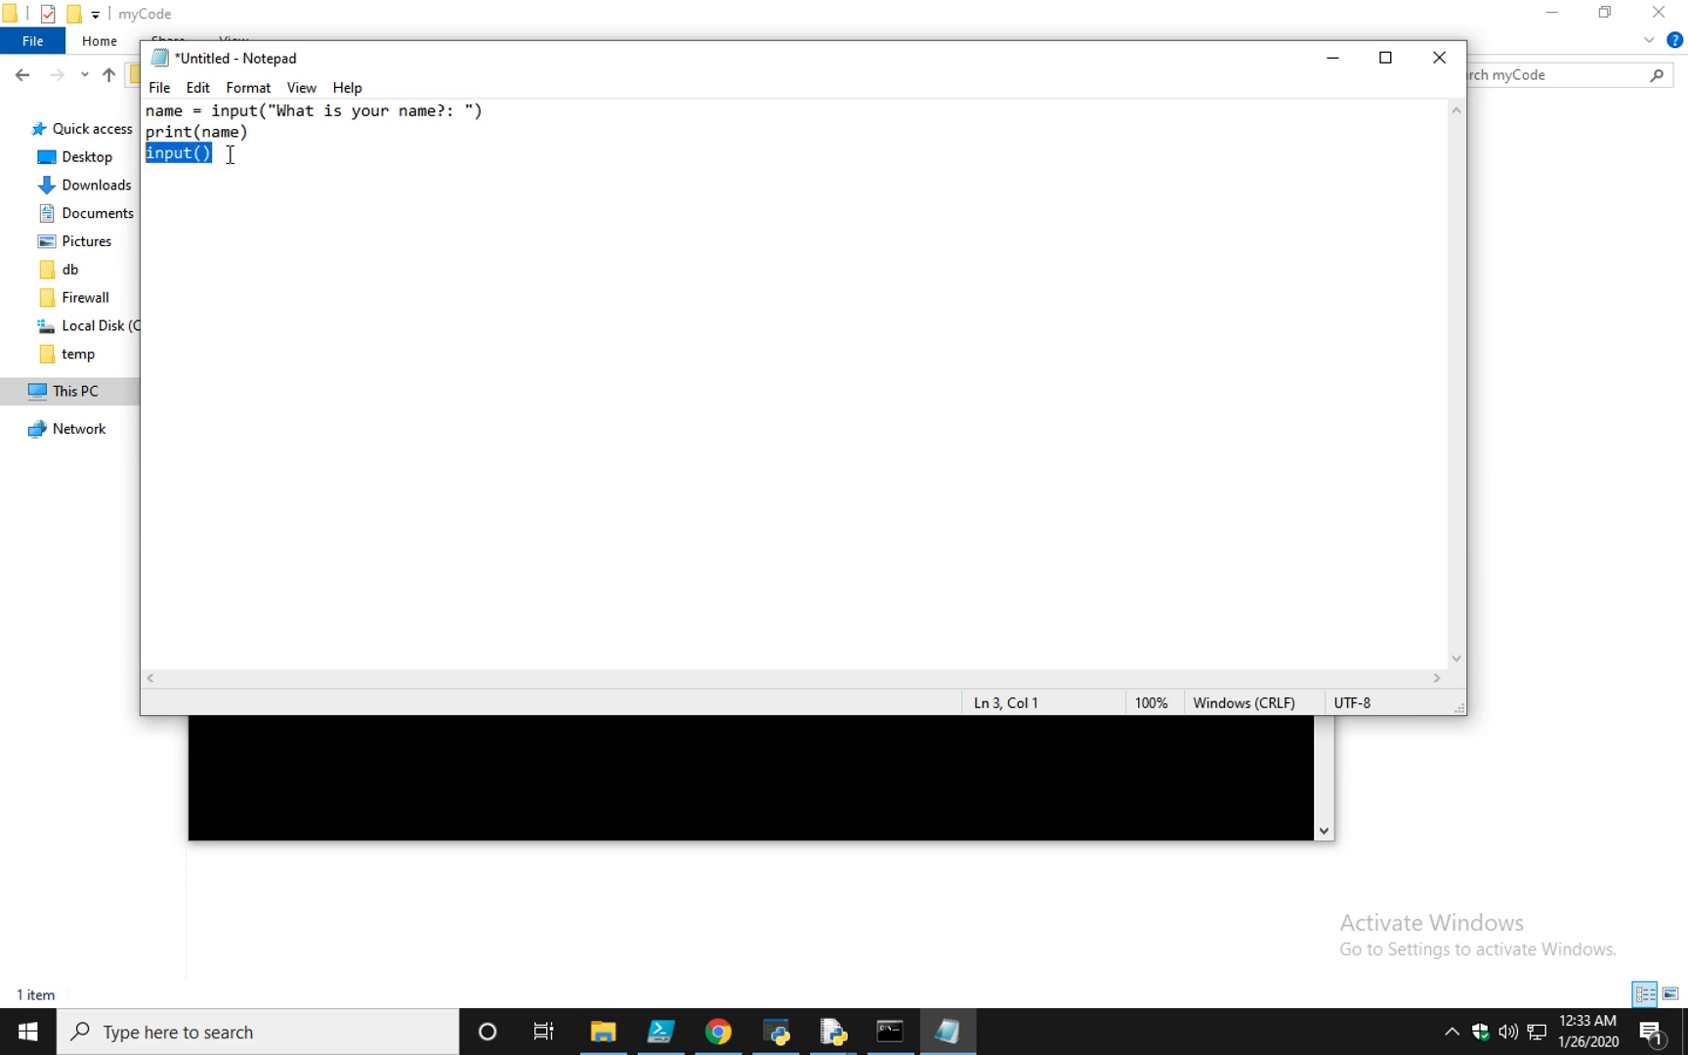
{"action": "left_click", "coordinate": [257, 133]}
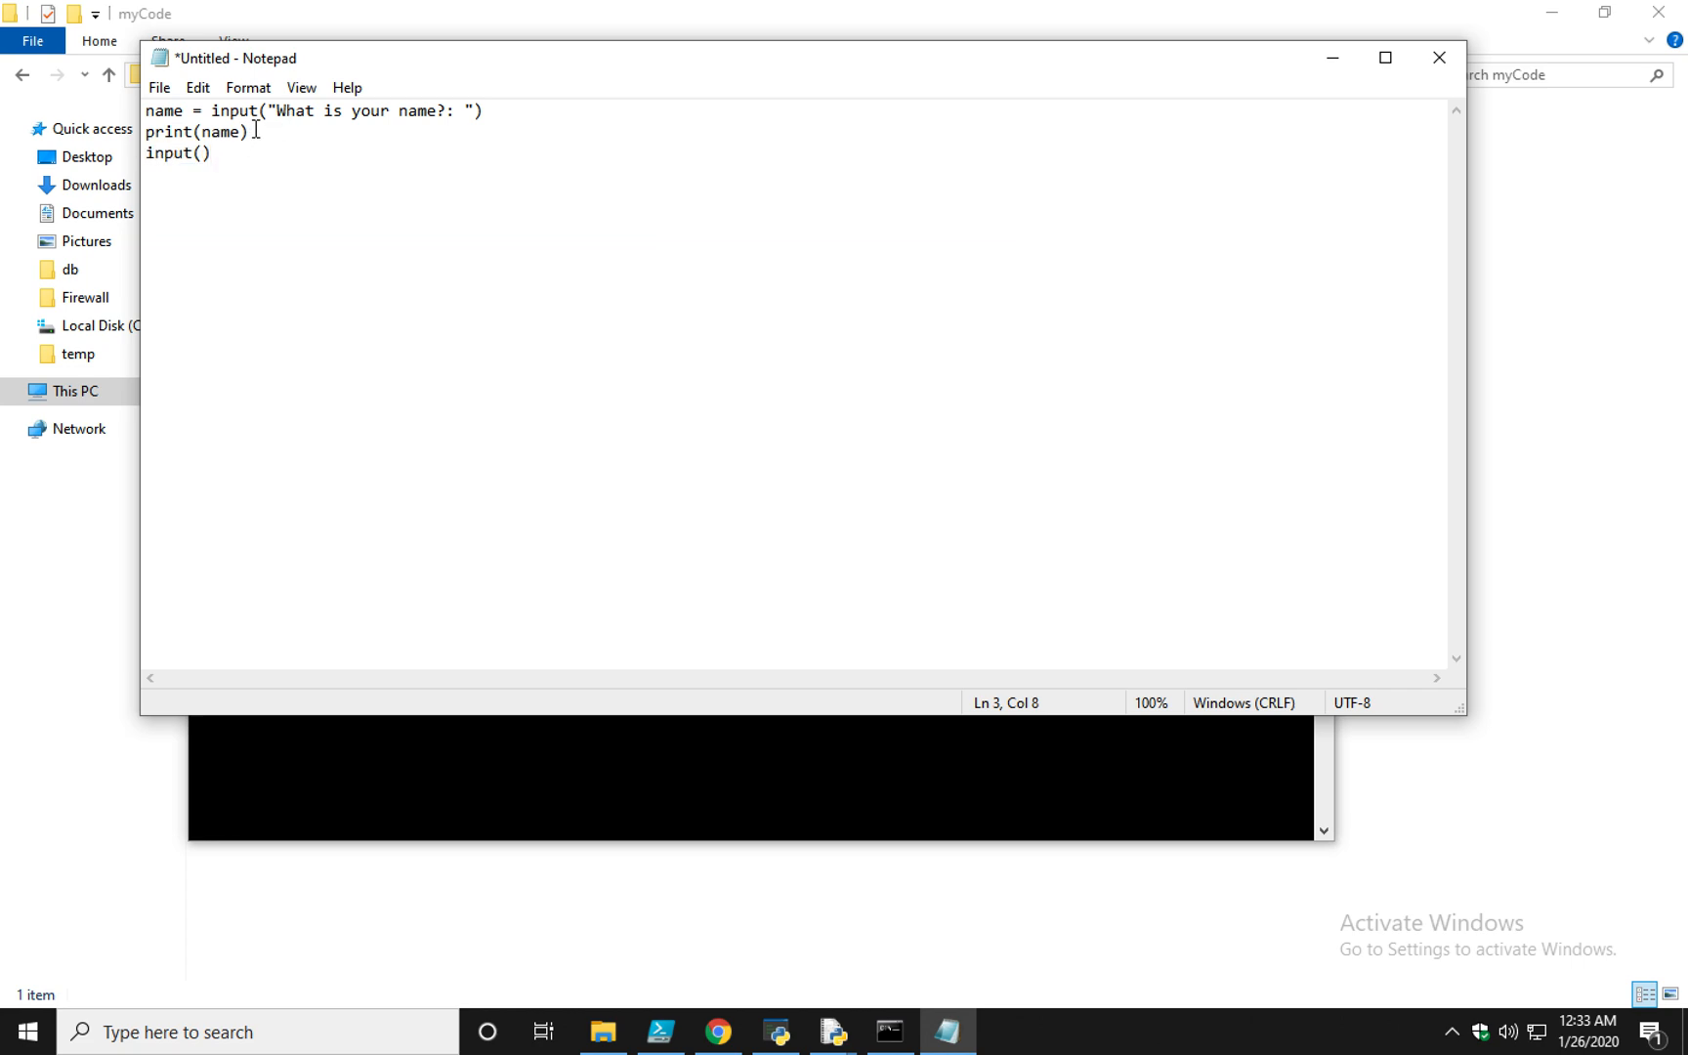
{"action": "mouse_move", "coordinate": [254, 149]}
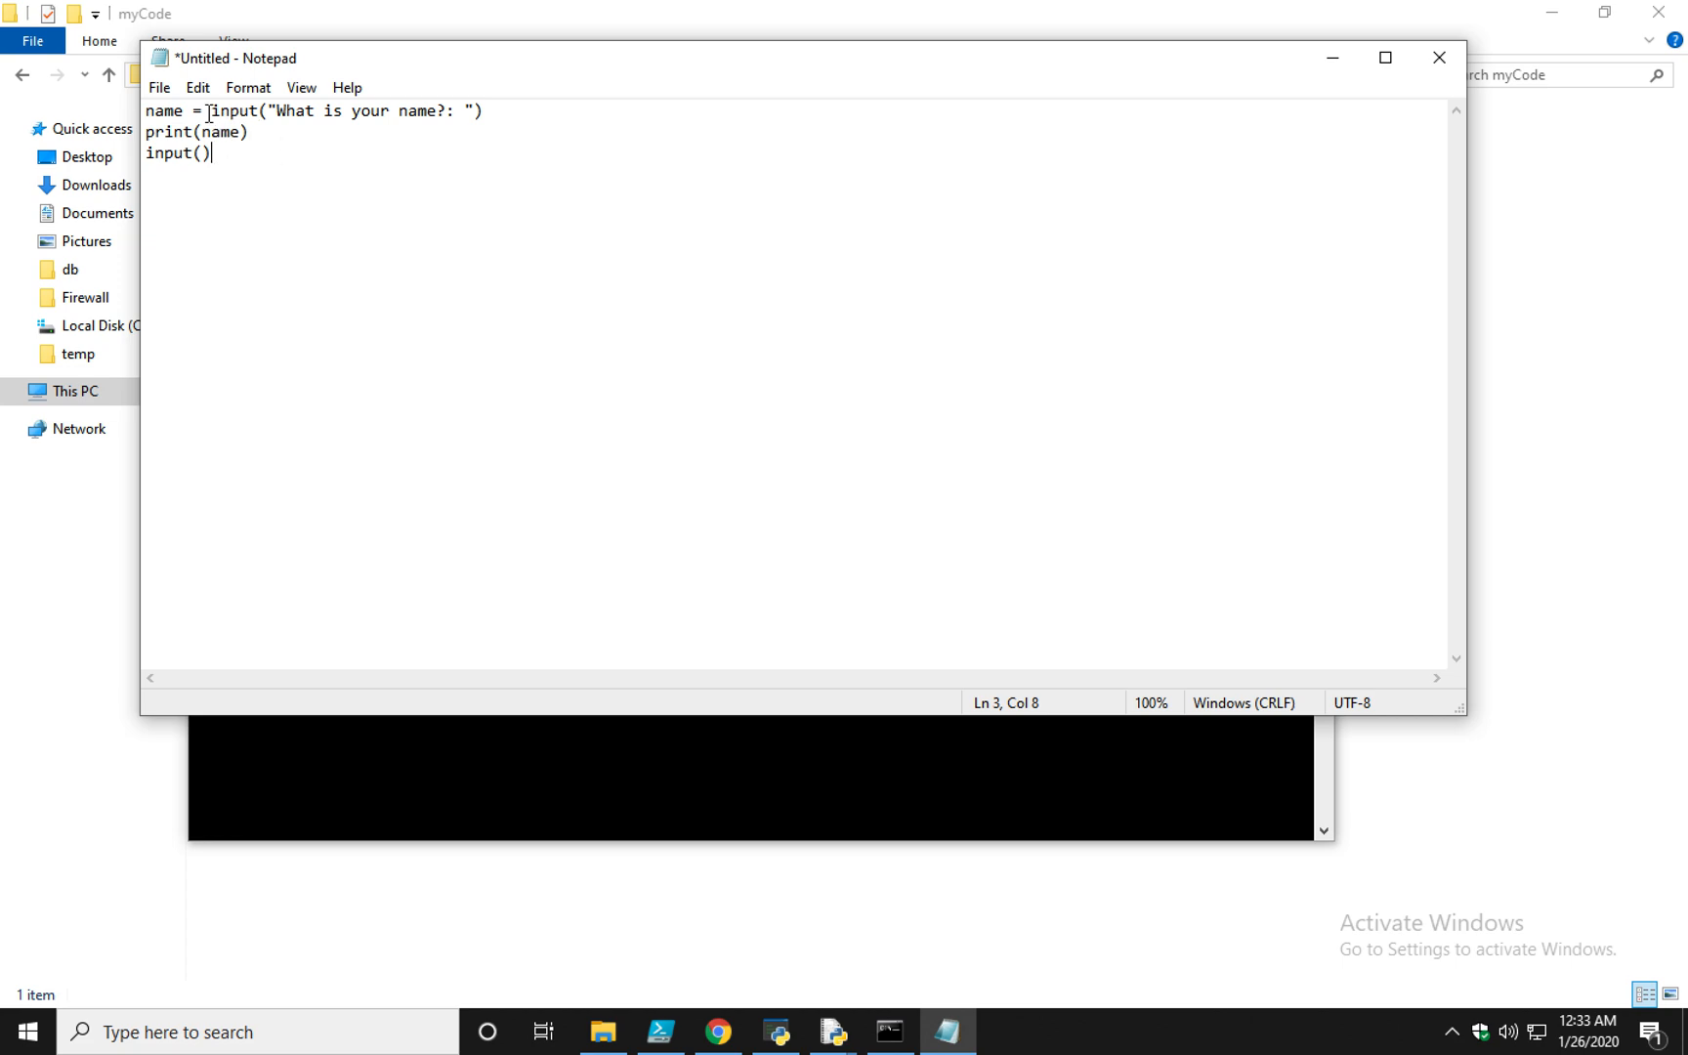
{"action": "left_click", "coordinate": [160, 87]}
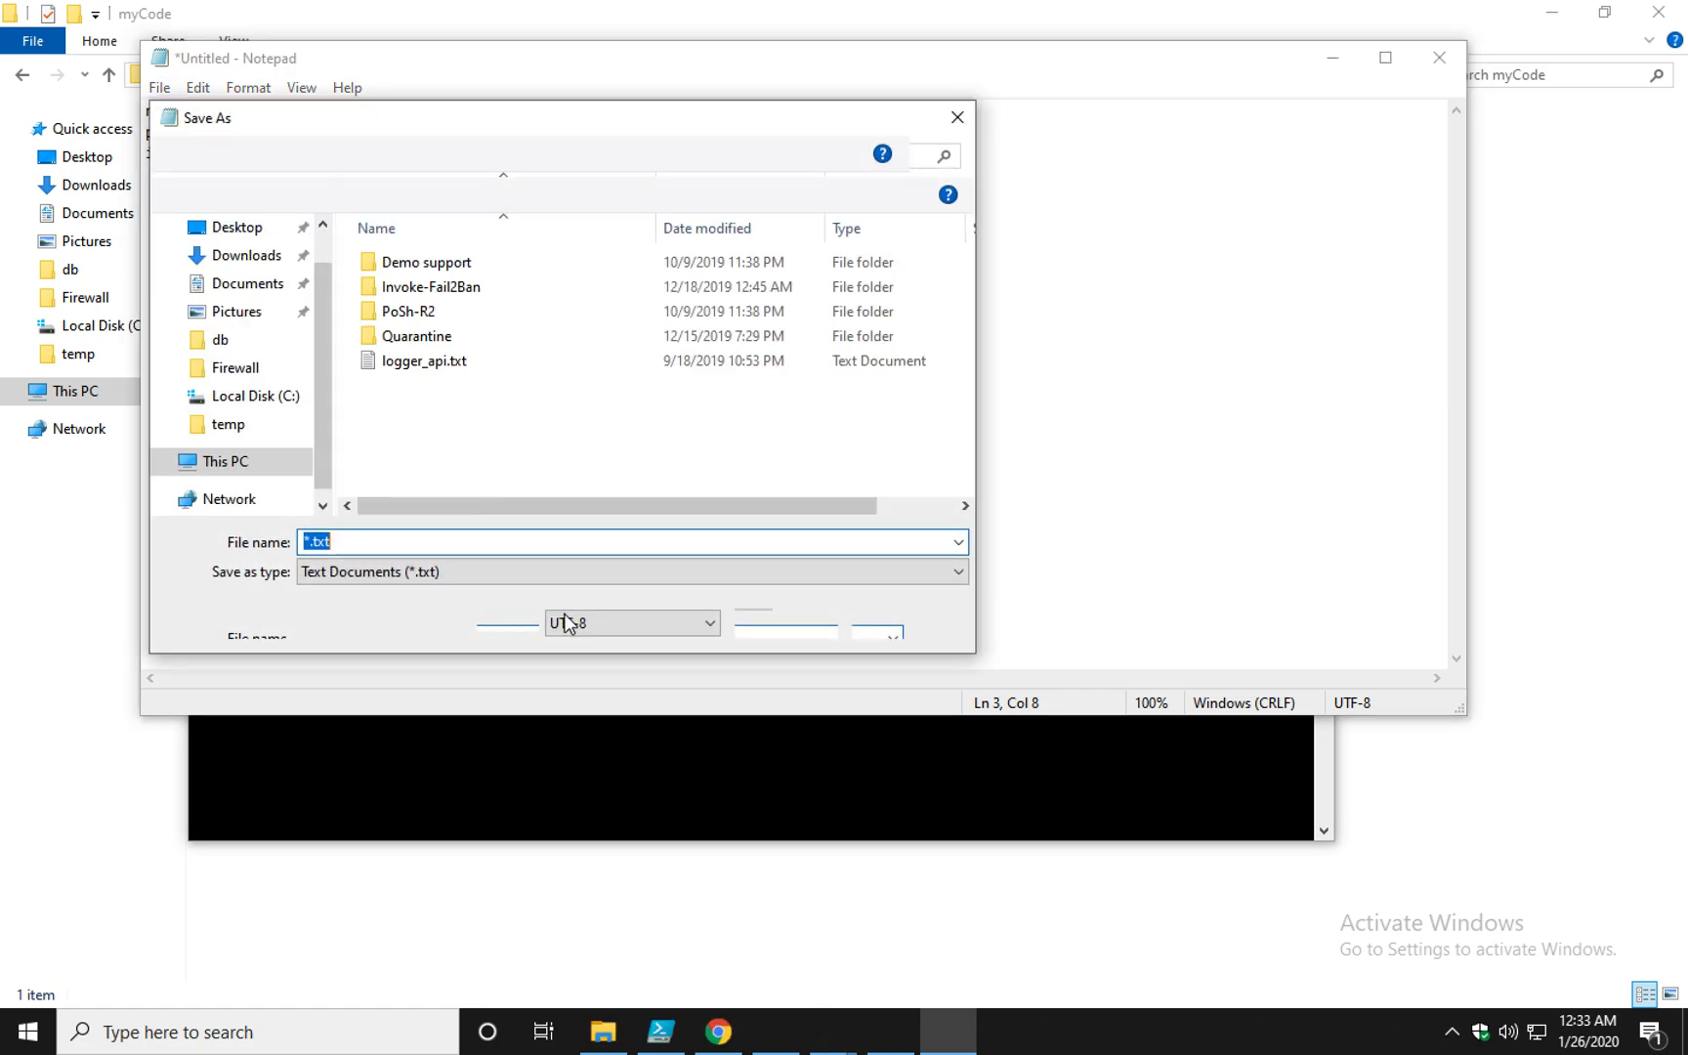
Save the script as program2.py with type All Files in C:\myCode
{"action": "left_click", "coordinate": [221, 461]}
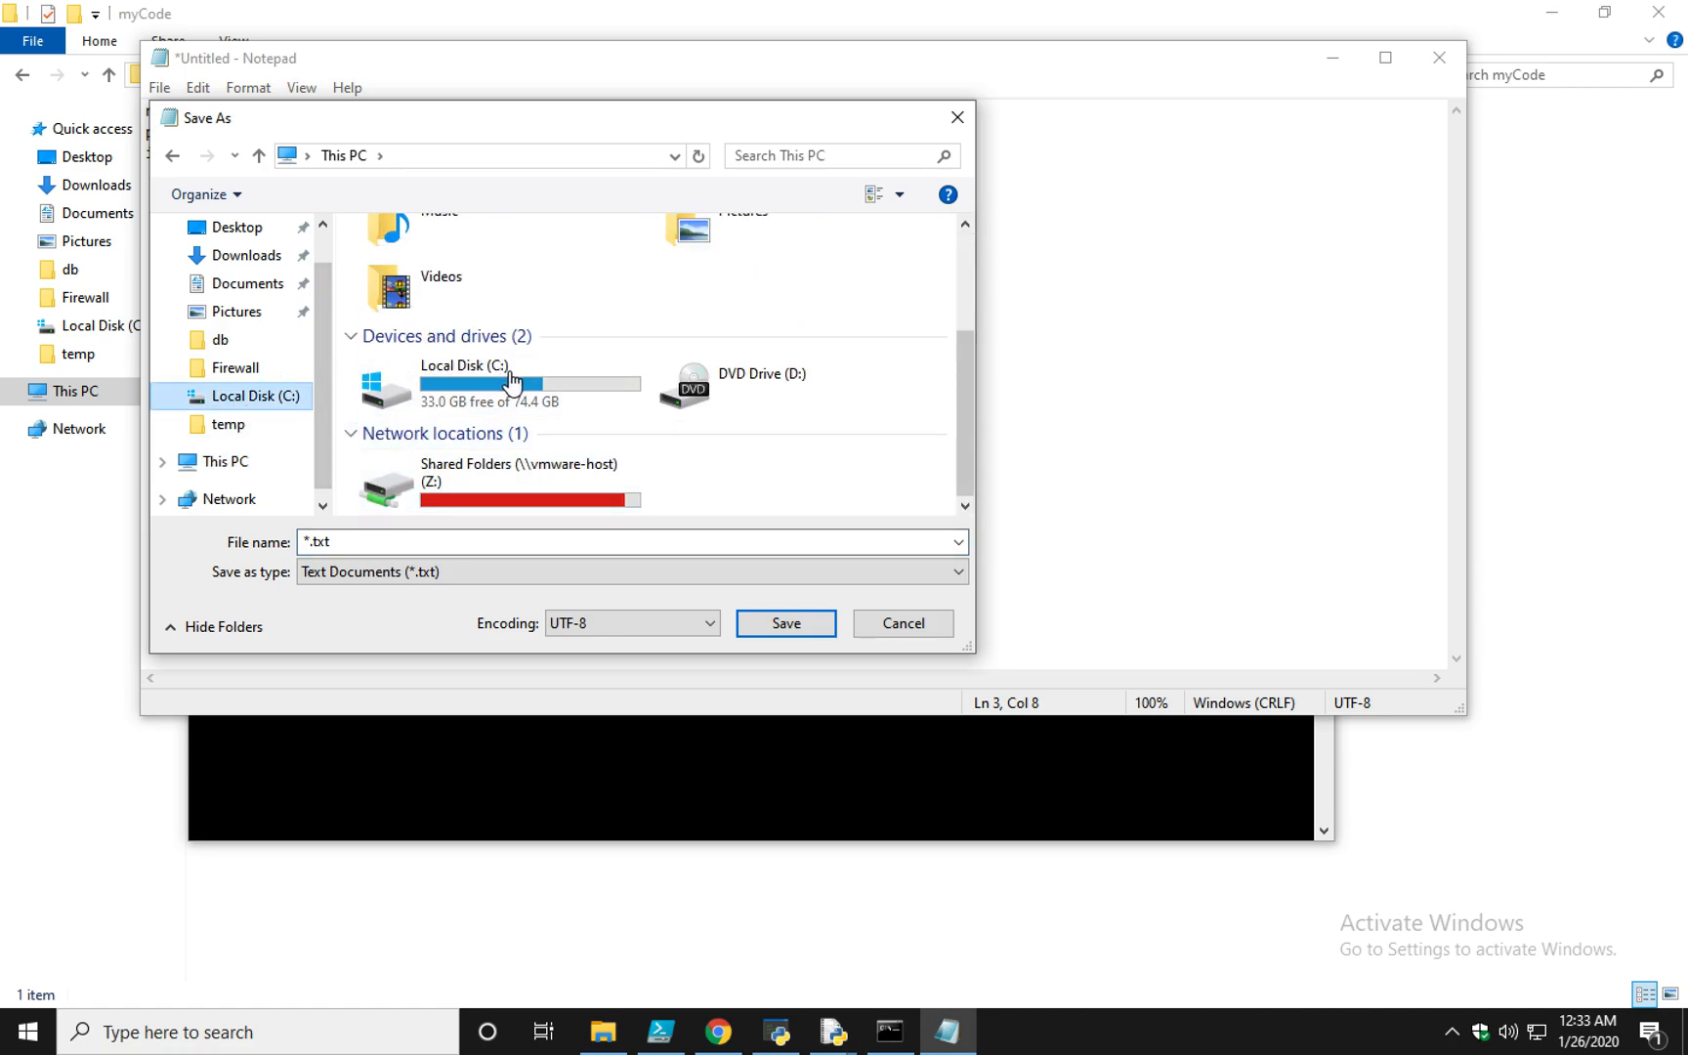
{"action": "mouse_move", "coordinate": [318, 384]}
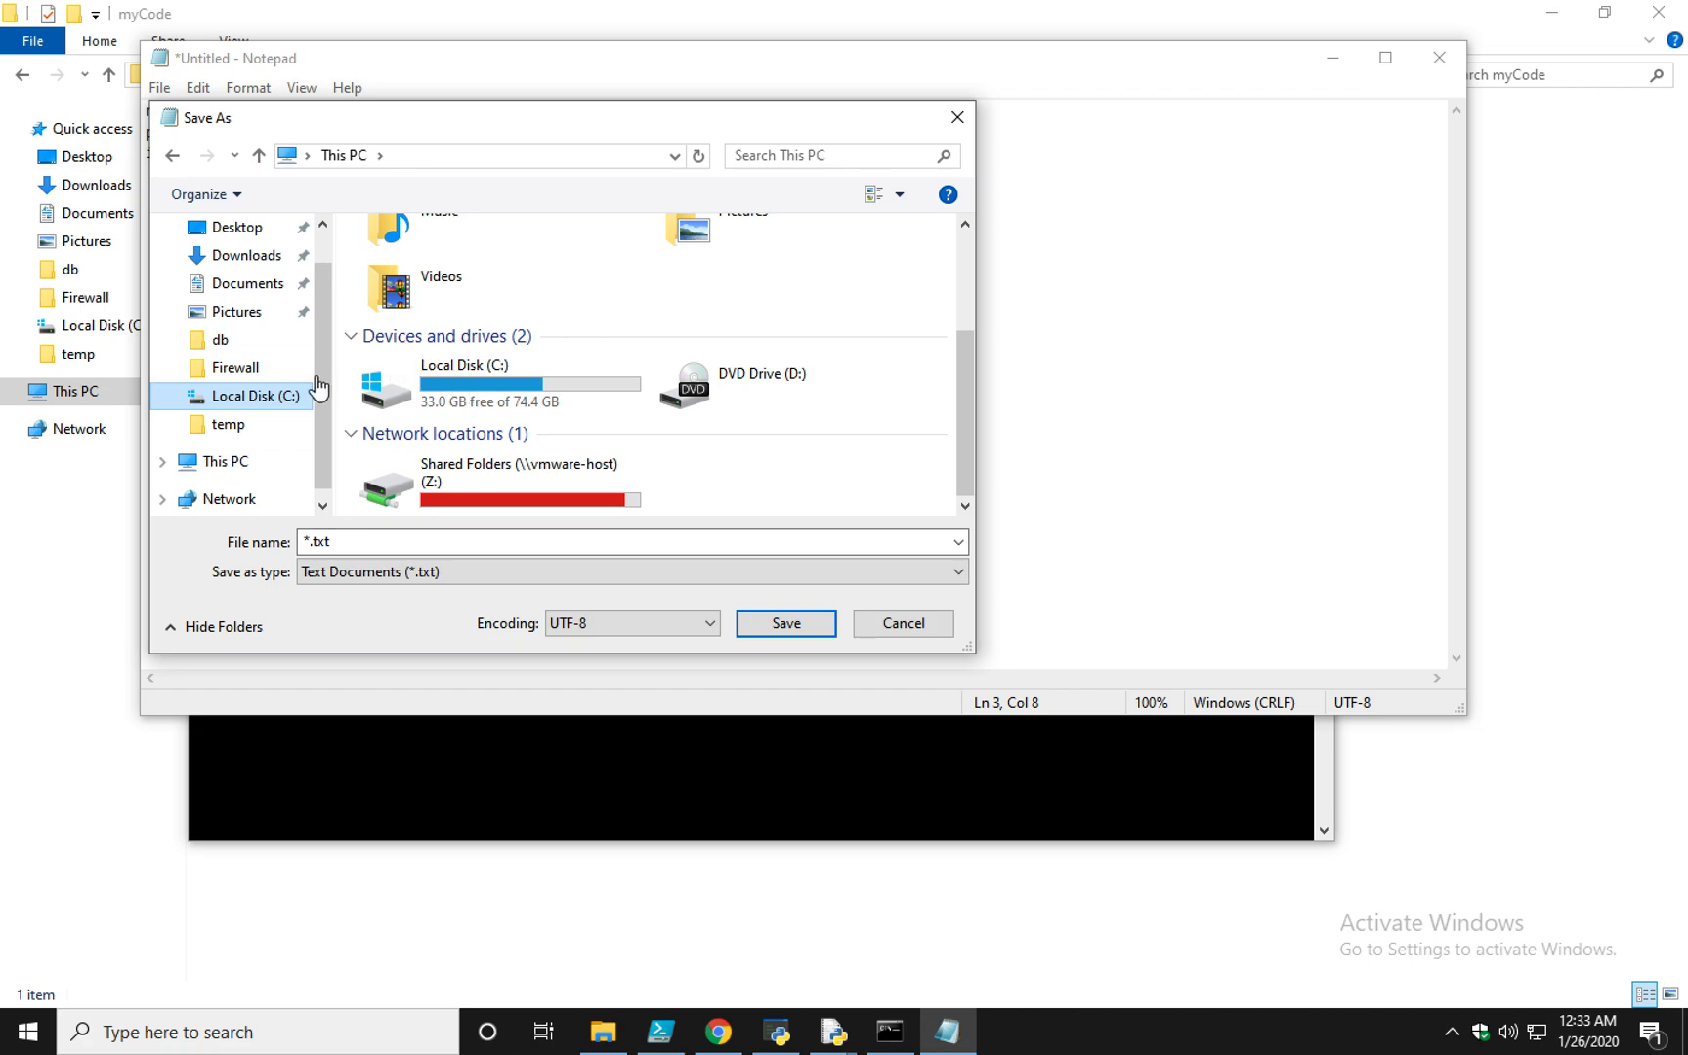
{"action": "mouse_move", "coordinate": [216, 371]}
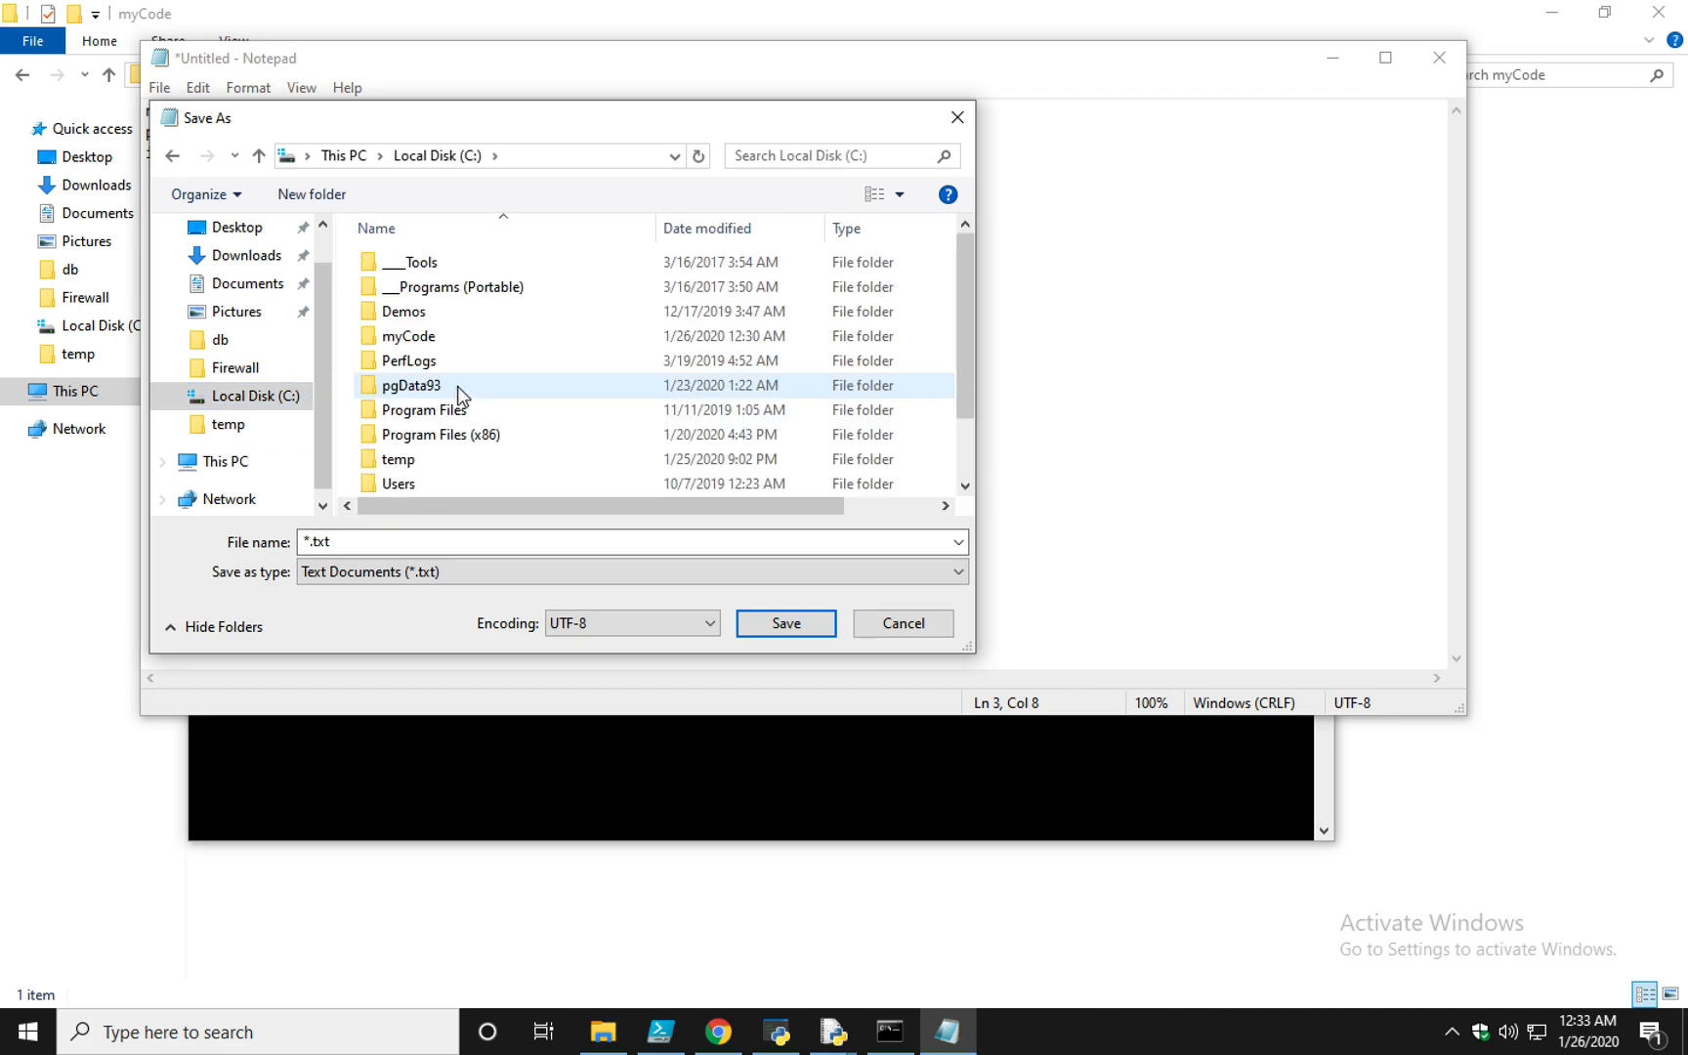
{"action": "double_click", "coordinate": [412, 336]}
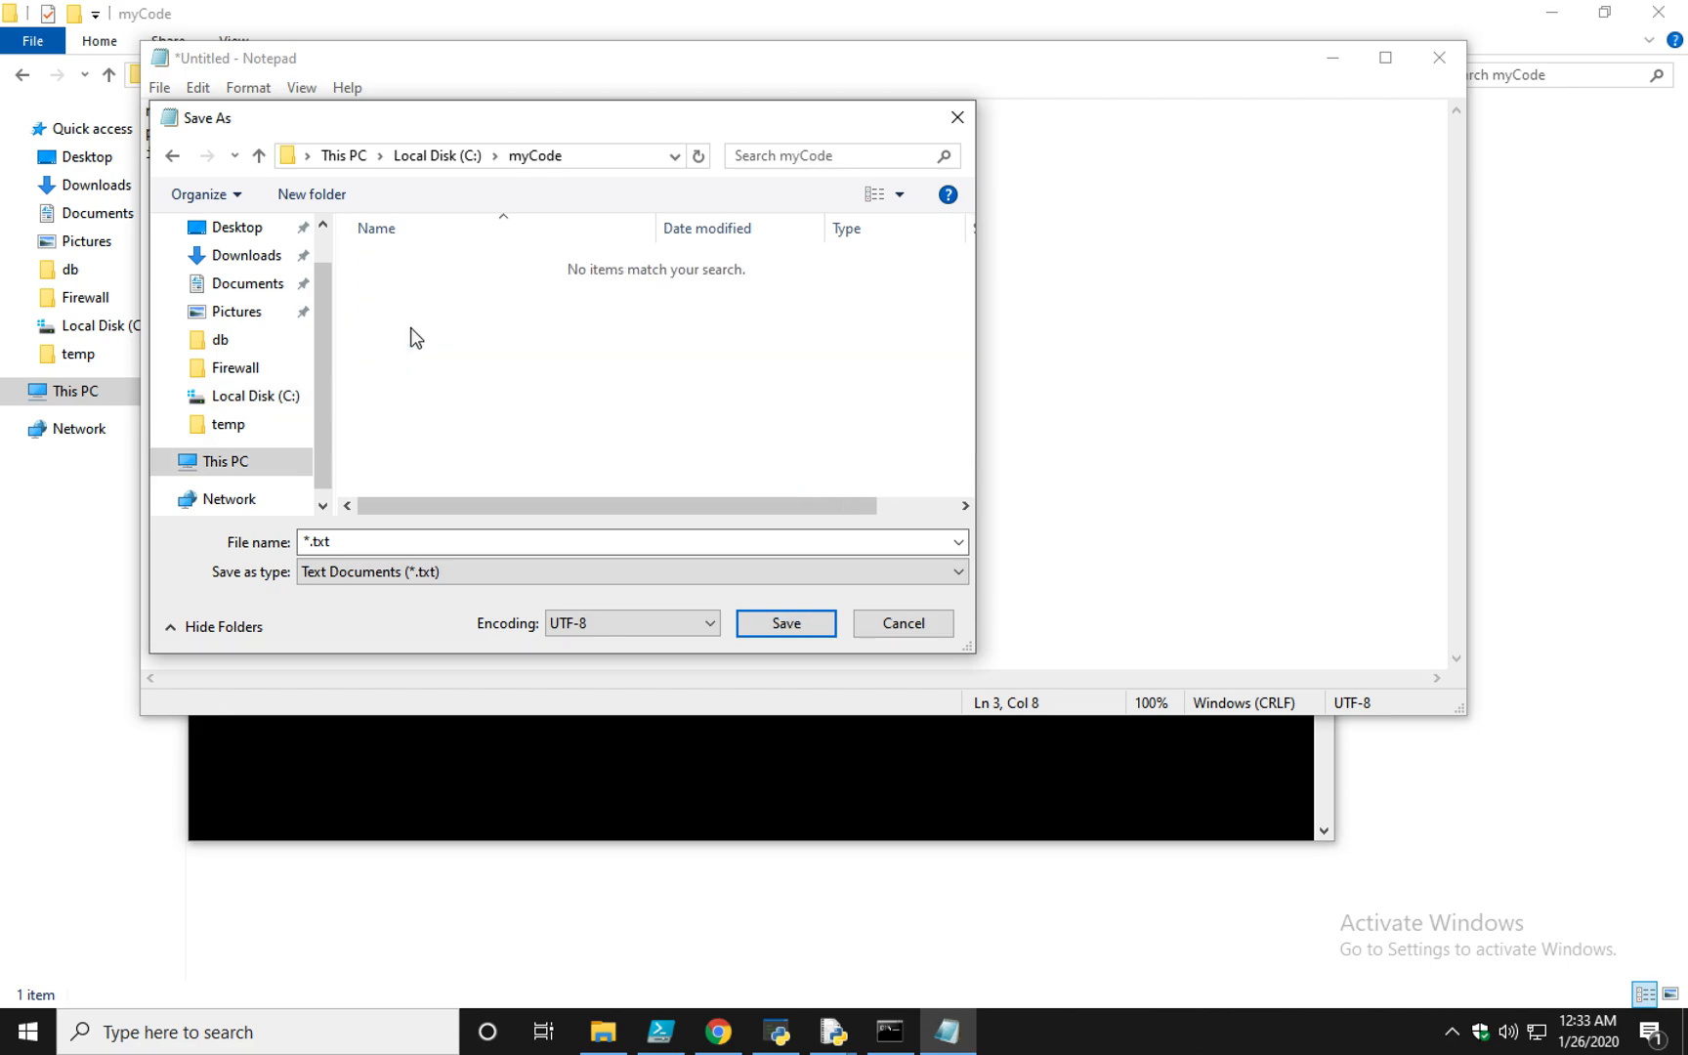
{"action": "left_click", "coordinate": [366, 542]}
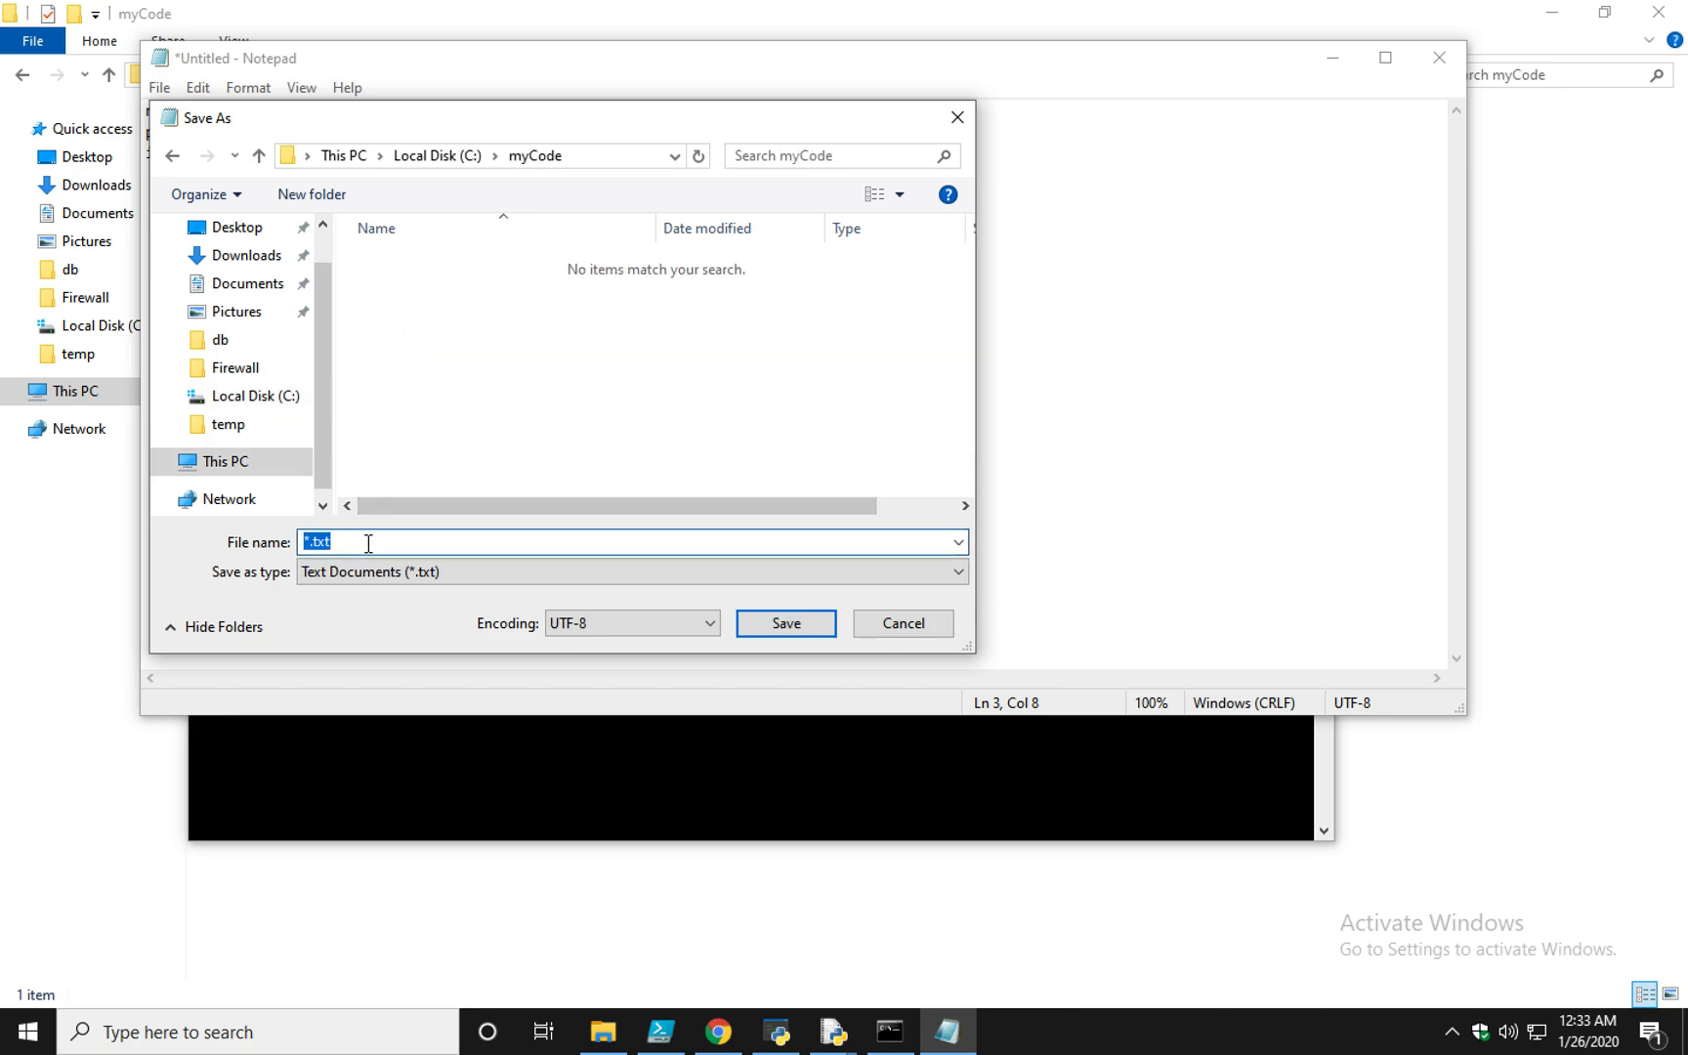
{"action": "type", "text": "program2"}
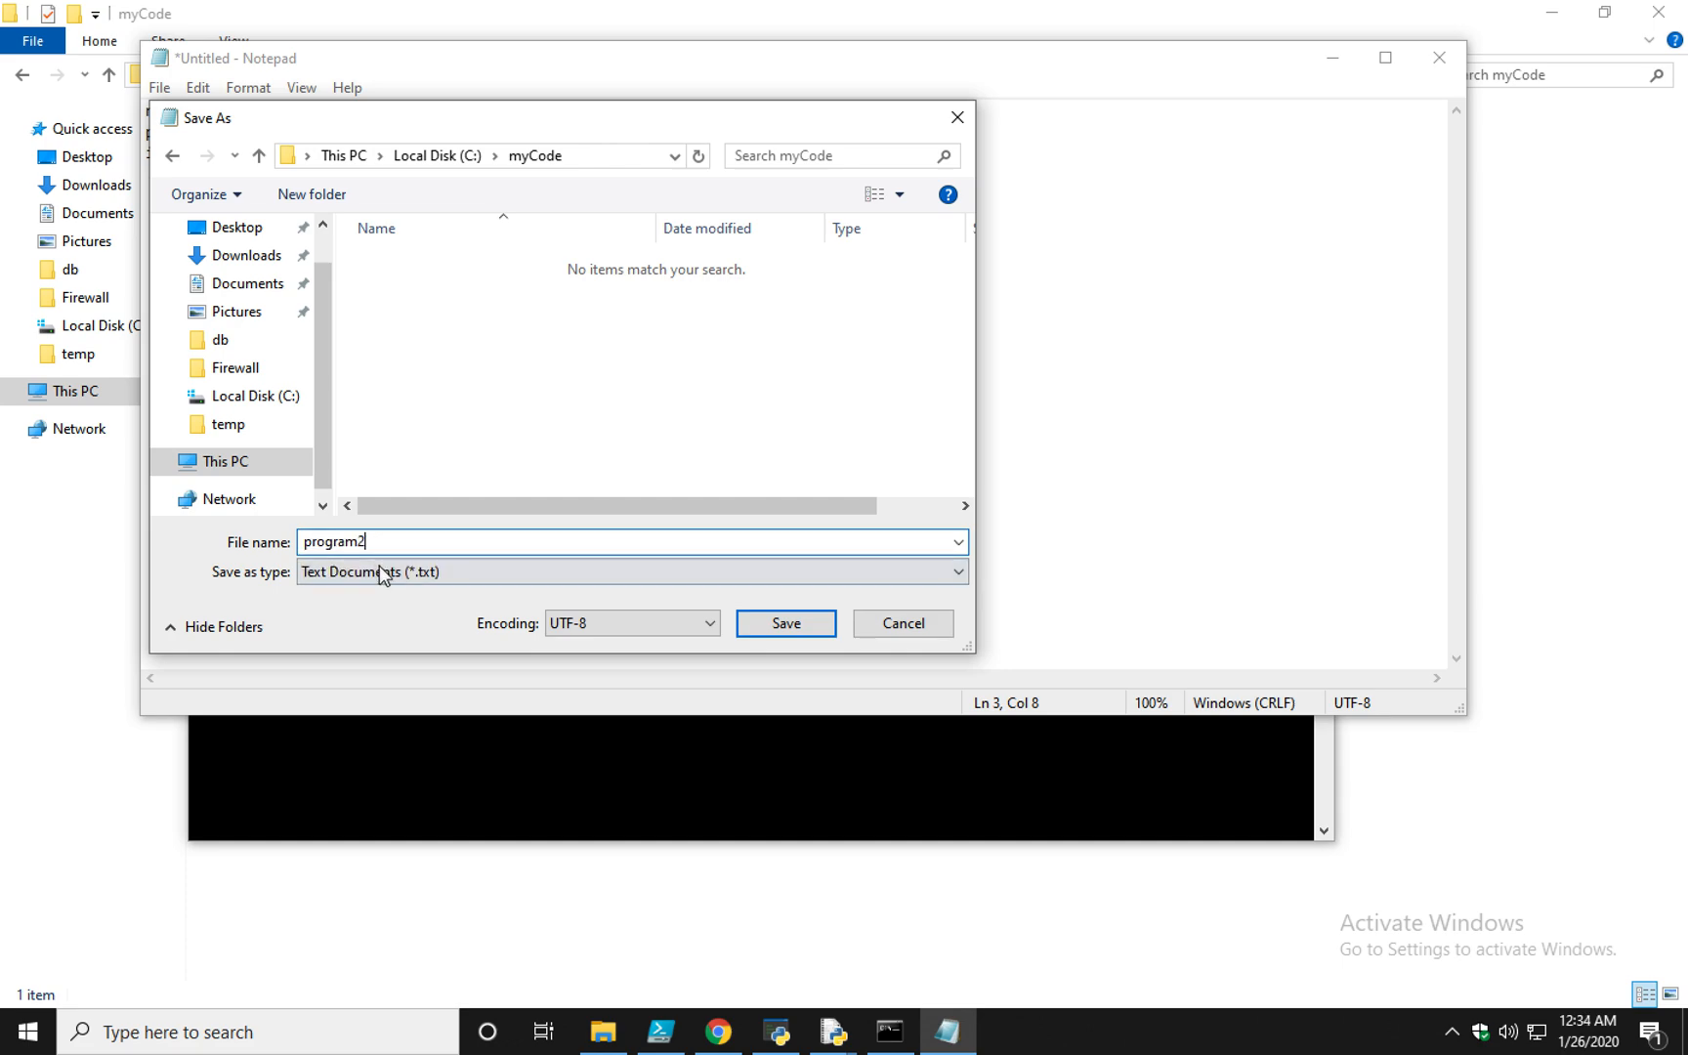
{"action": "left_click", "coordinate": [629, 572]}
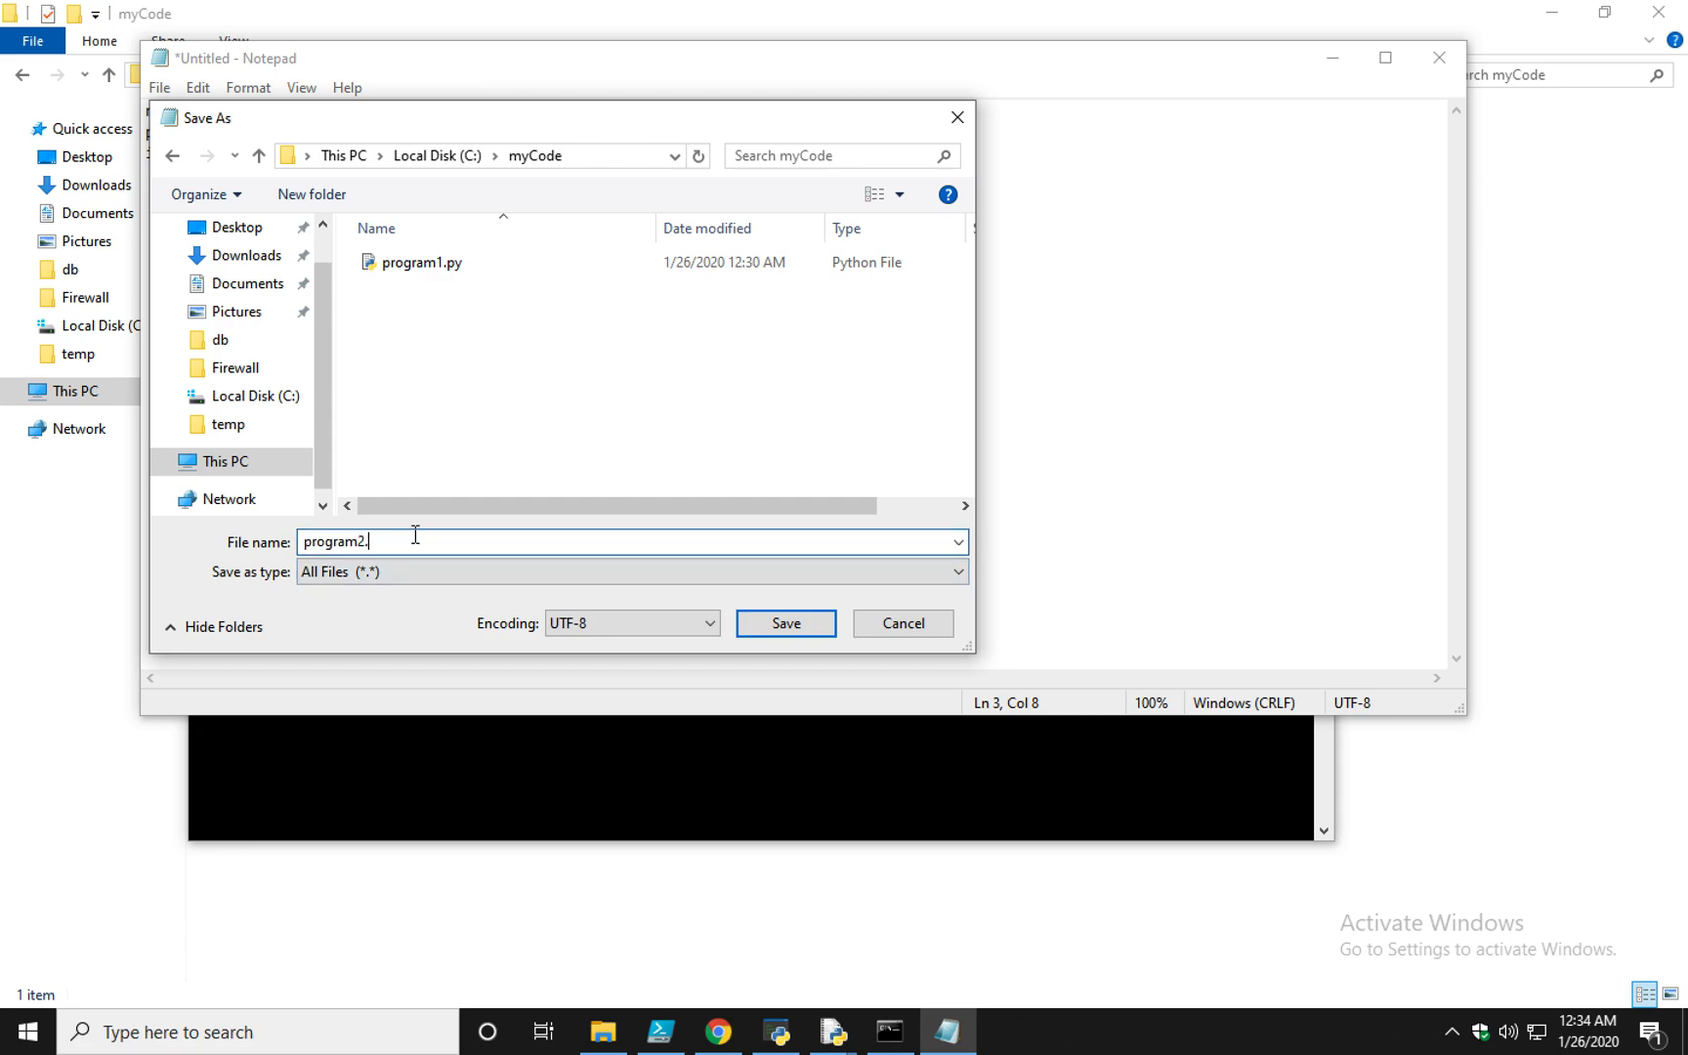
{"action": "type", "text": "py"}
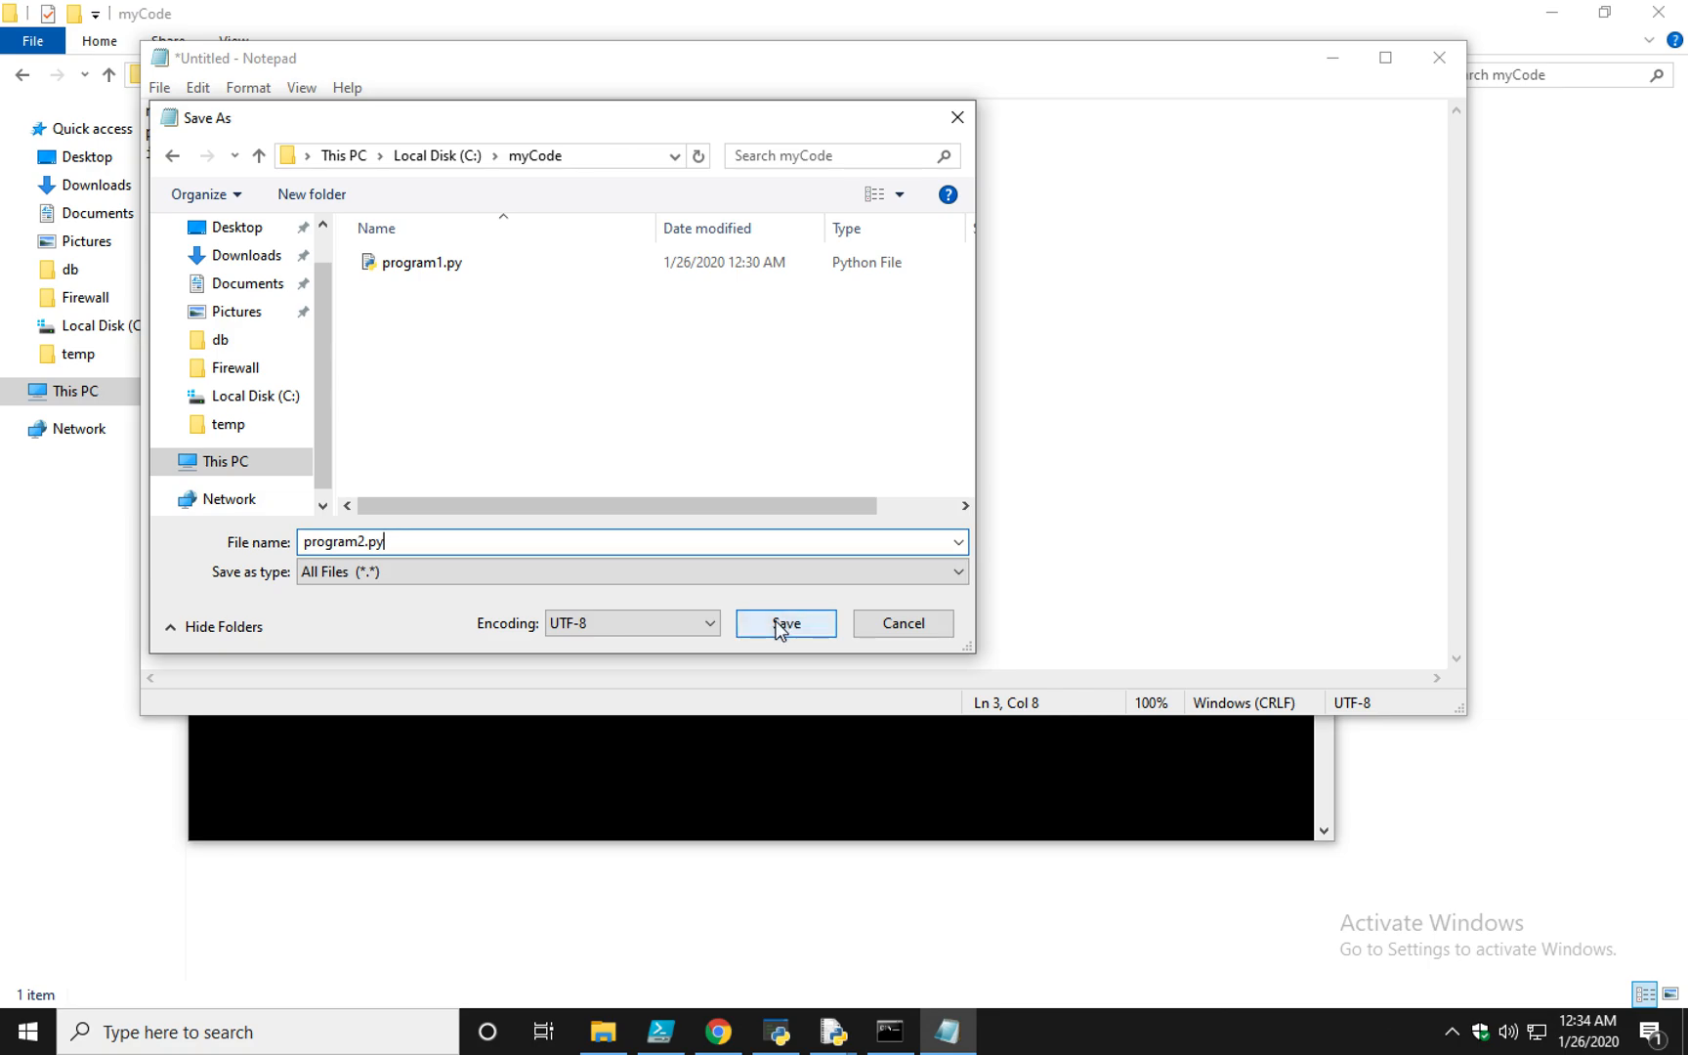
{"action": "left_click", "coordinate": [786, 623]}
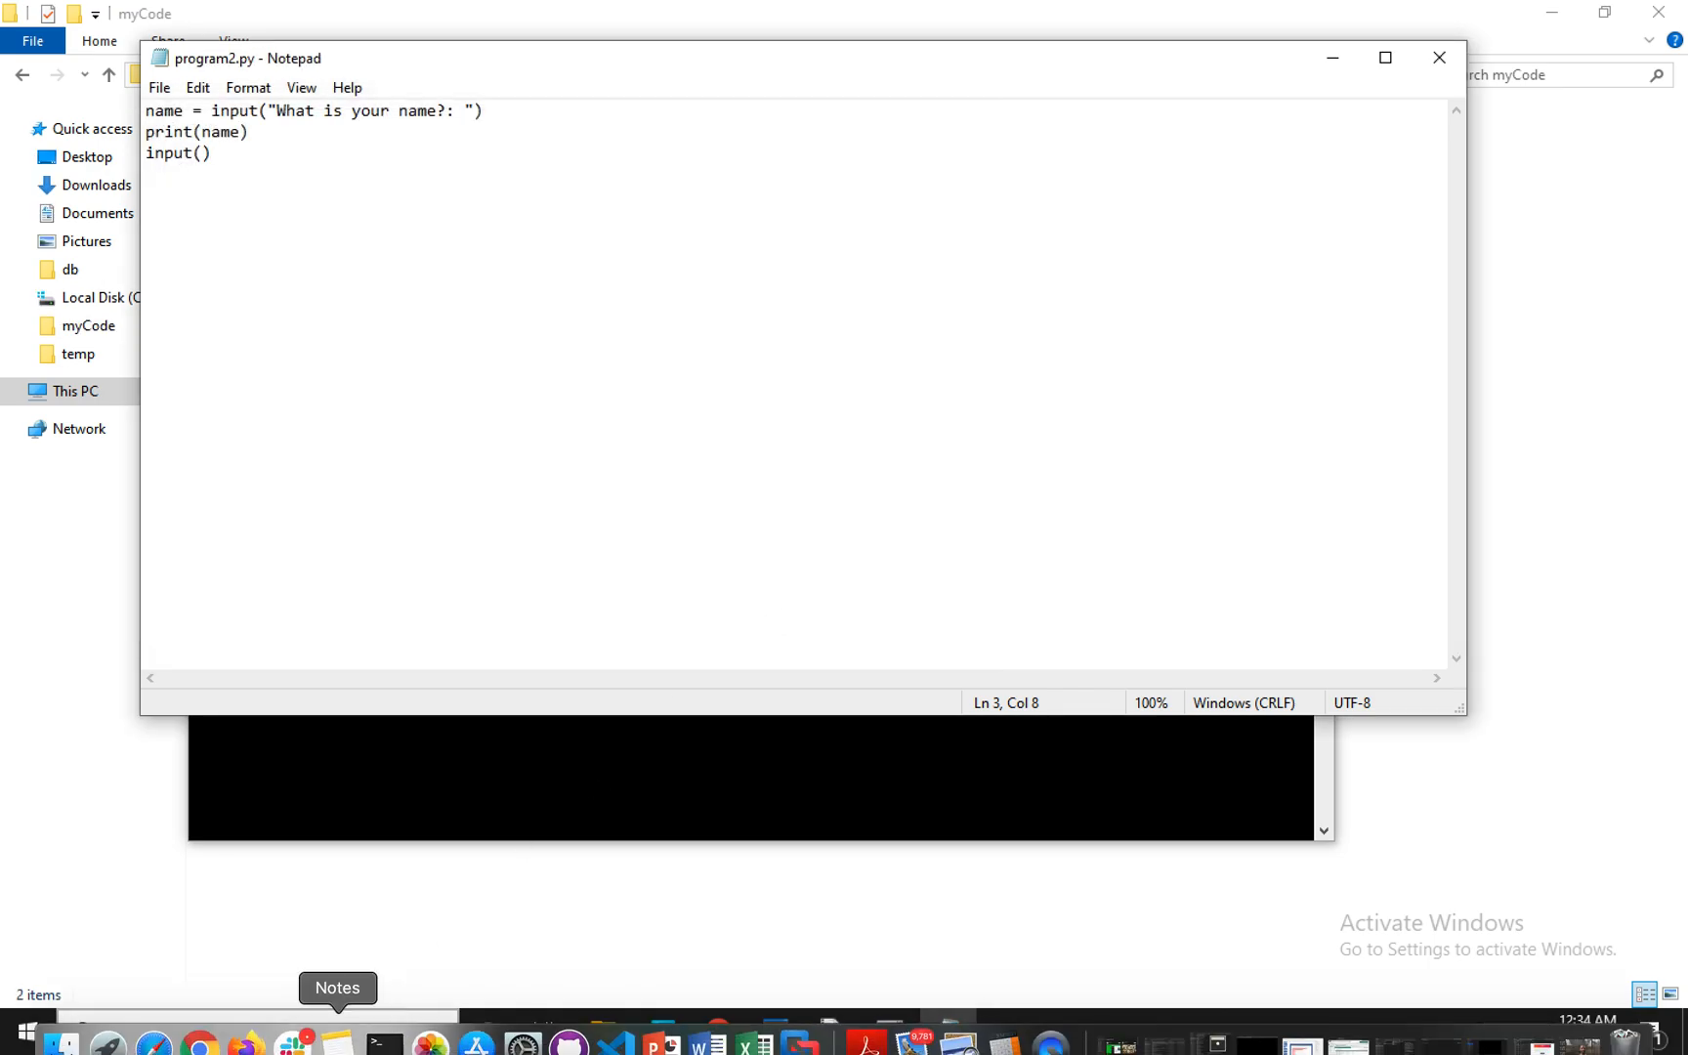
{"action": "left_click", "coordinate": [1433, 58]}
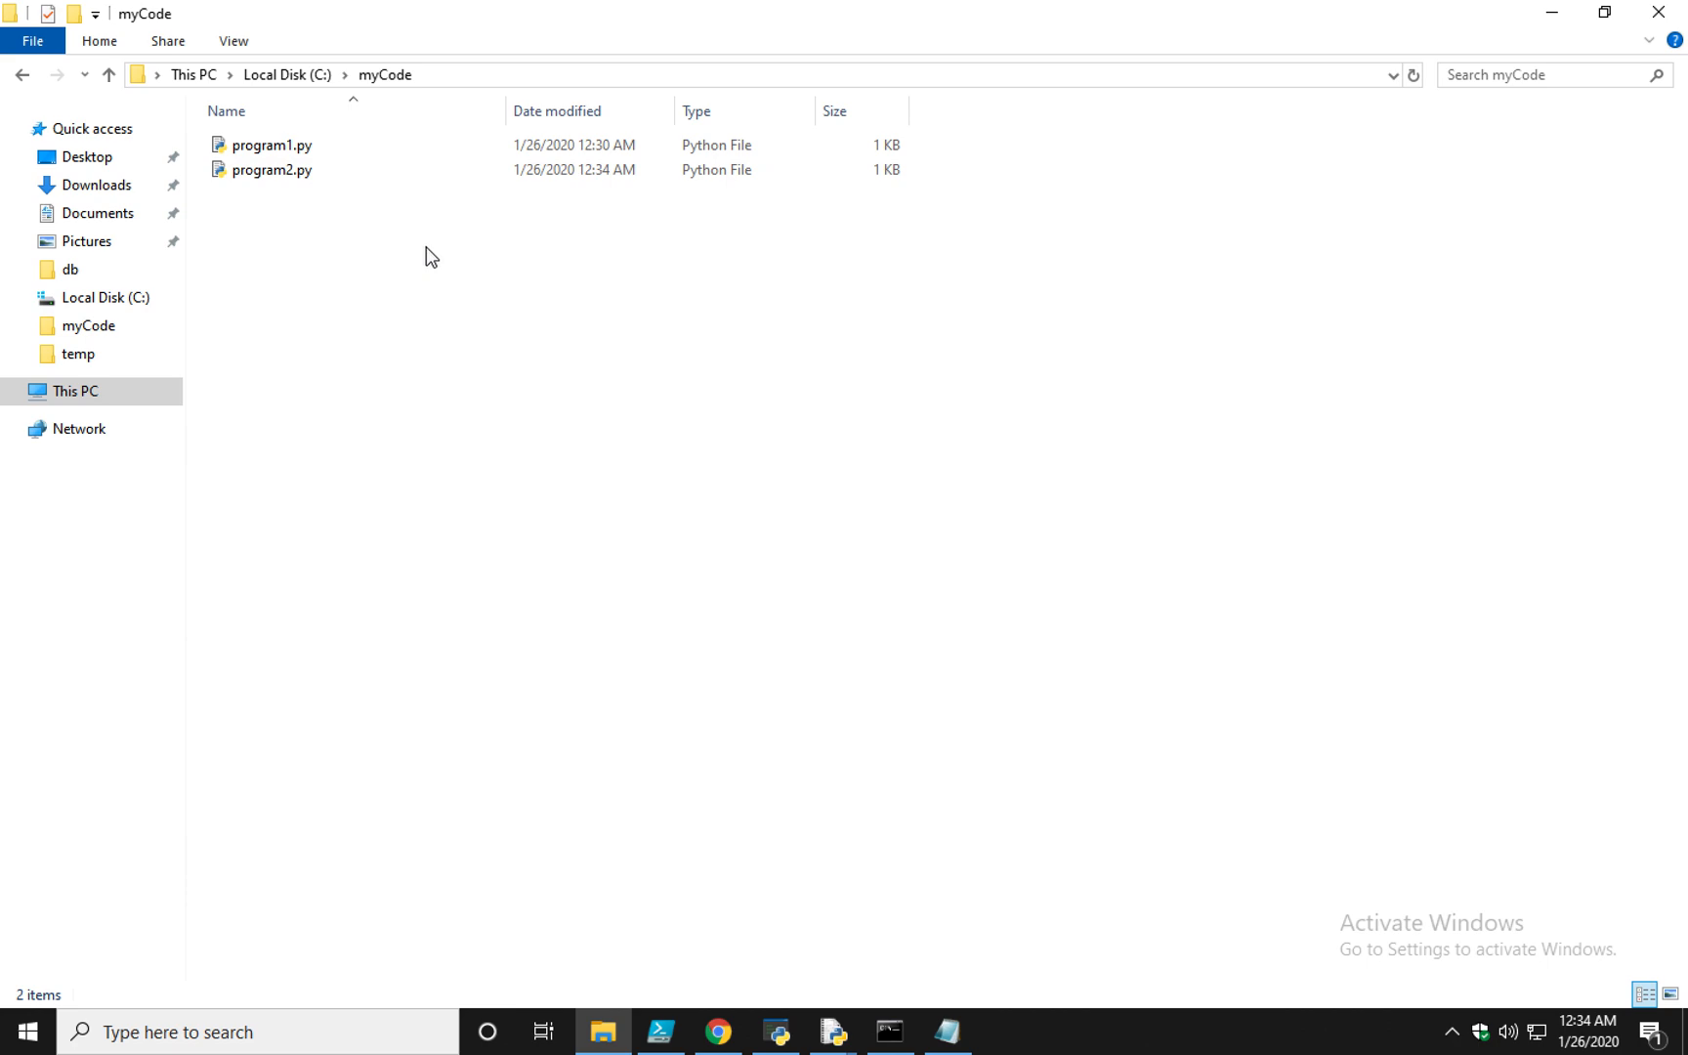
Select program2.py in the myCode folder to confirm it was saved
{"action": "left_click", "coordinate": [269, 170]}
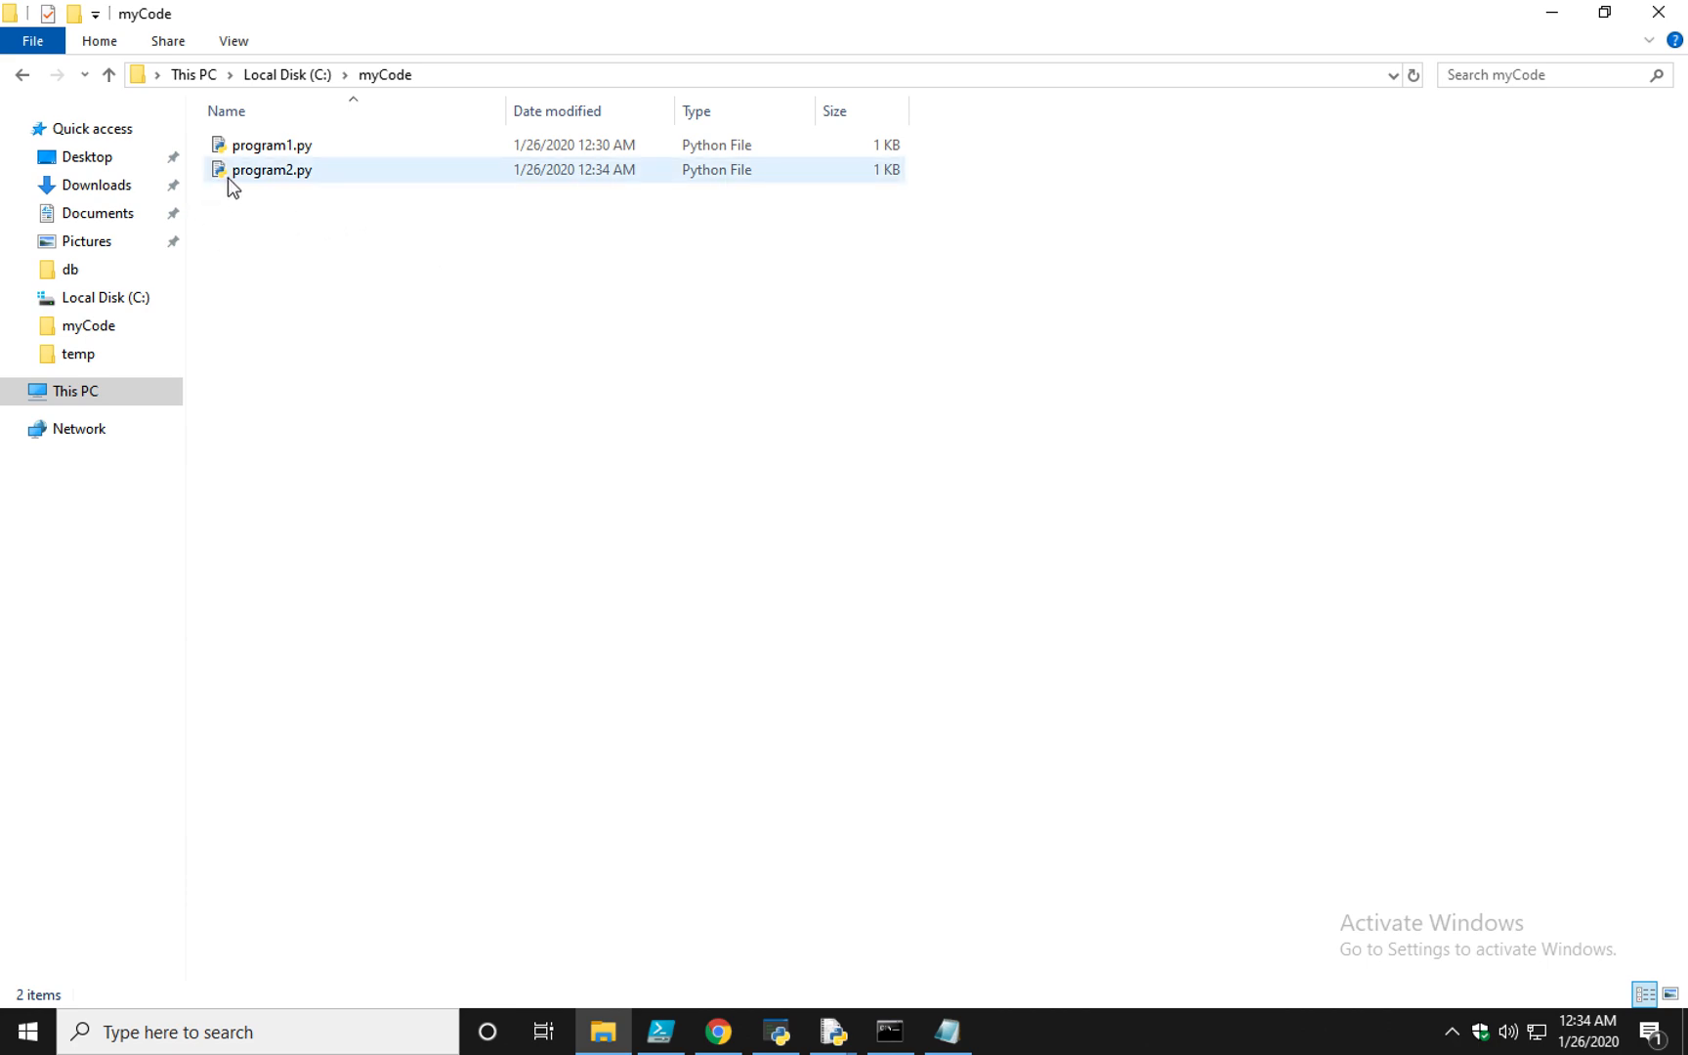
{"action": "mouse_move", "coordinate": [234, 186]}
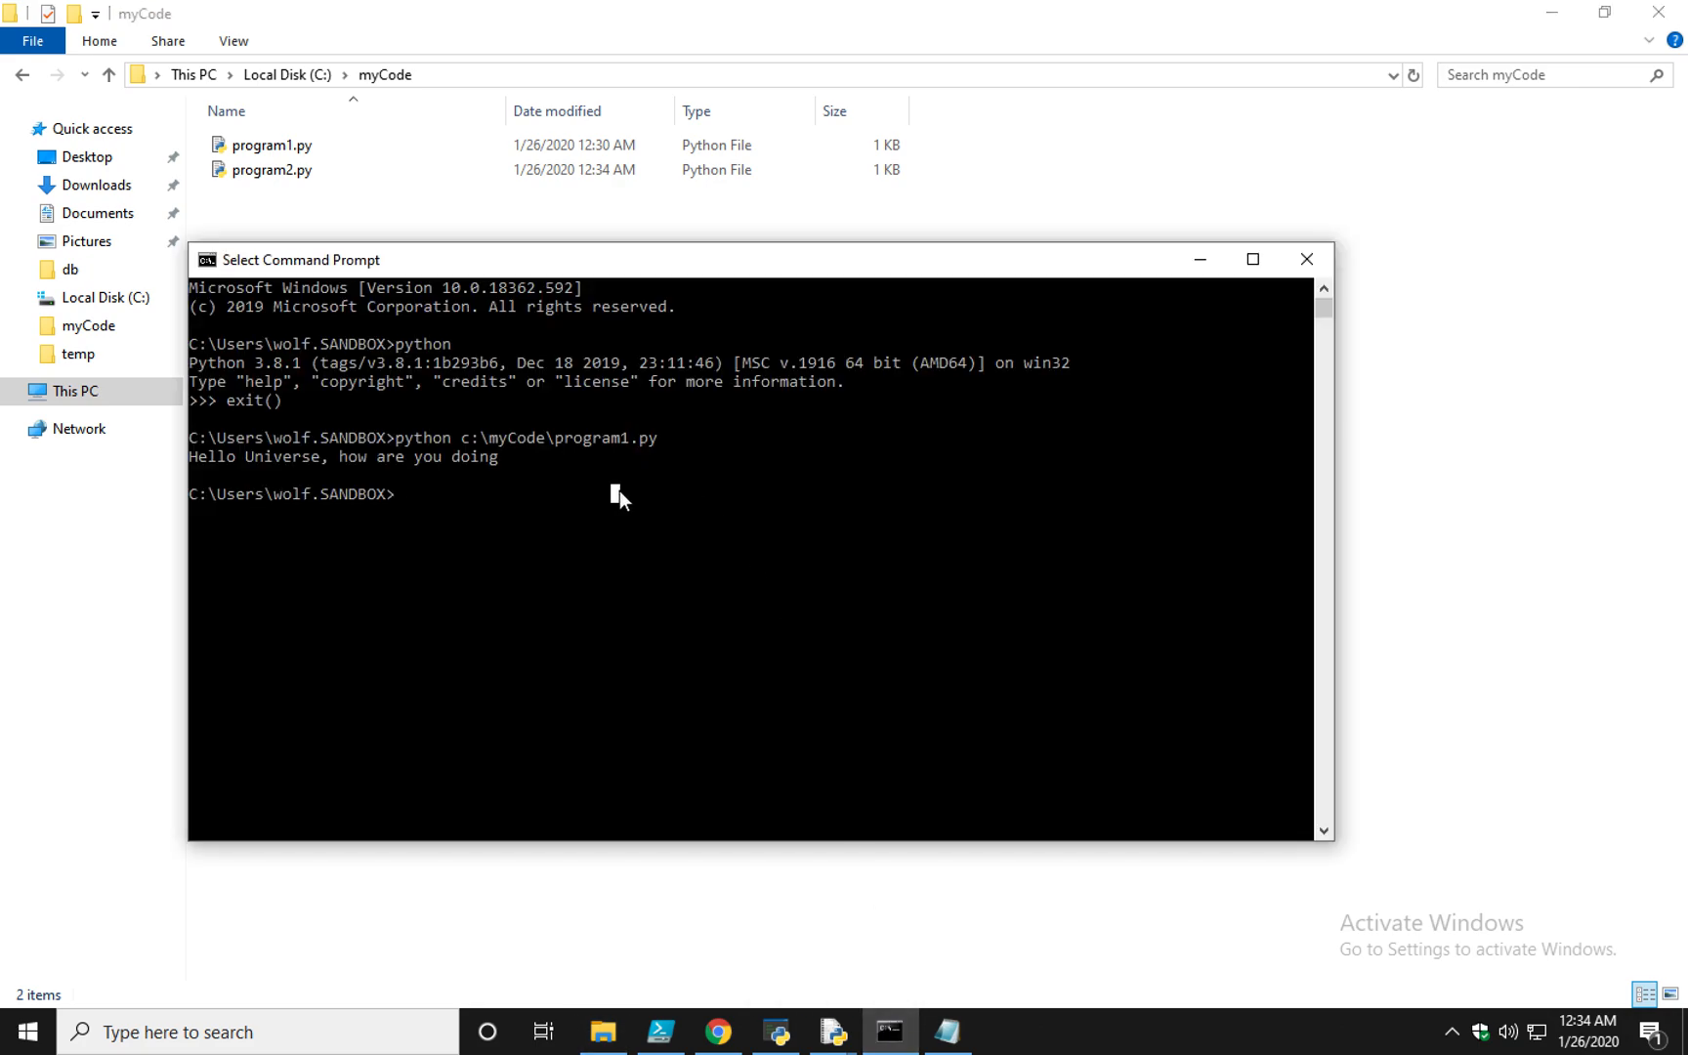
Run python c:\myCode\program2.py from Command Prompt
{"action": "type", "text": "python"}
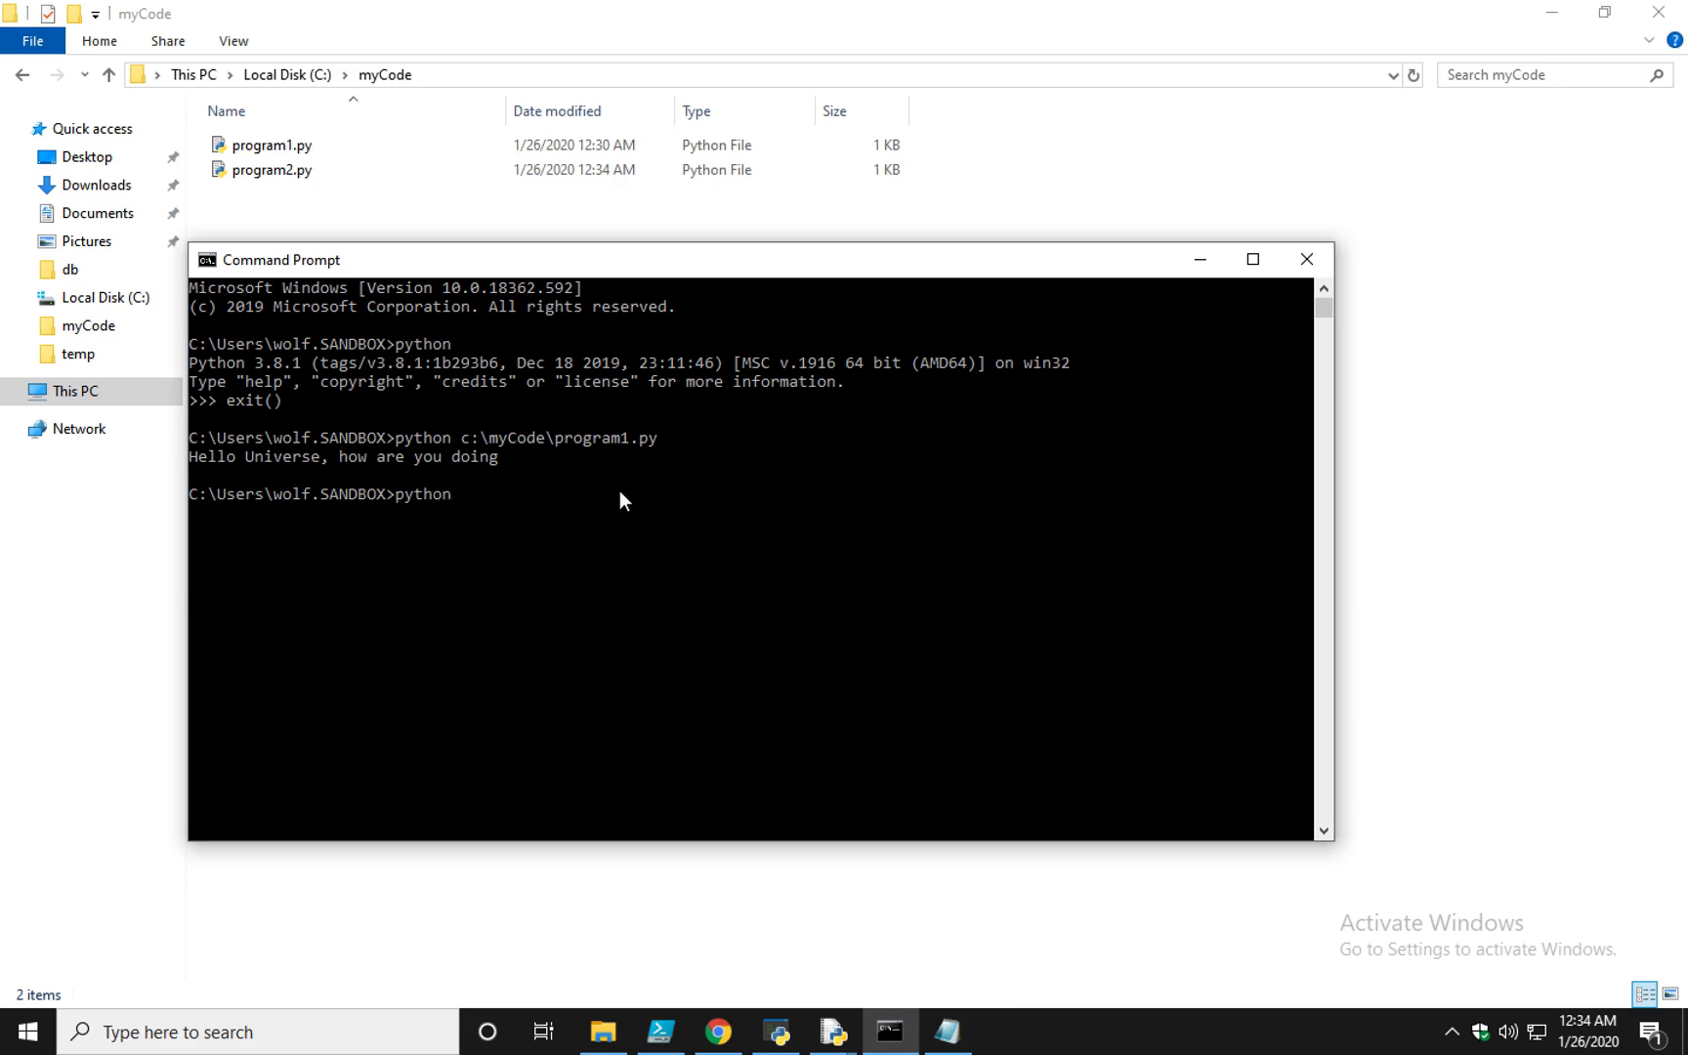
{"action": "type", "text": "c:"}
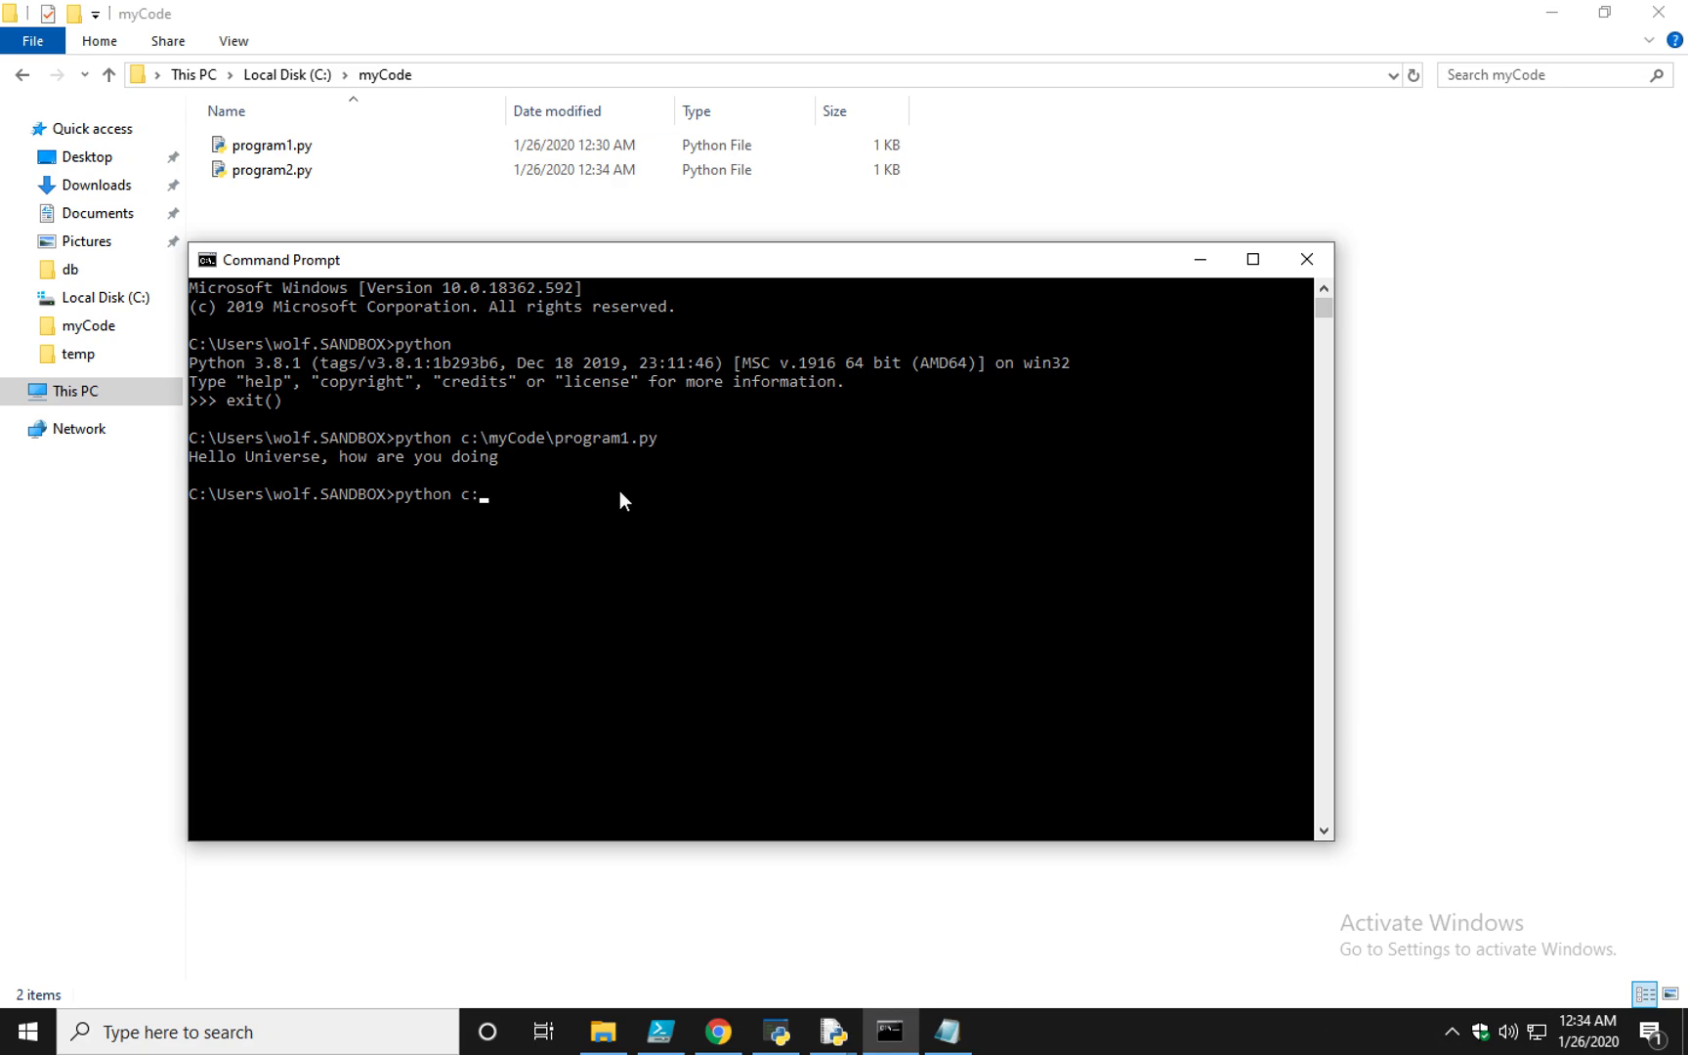
{"action": "type", "text": "\\myCode"}
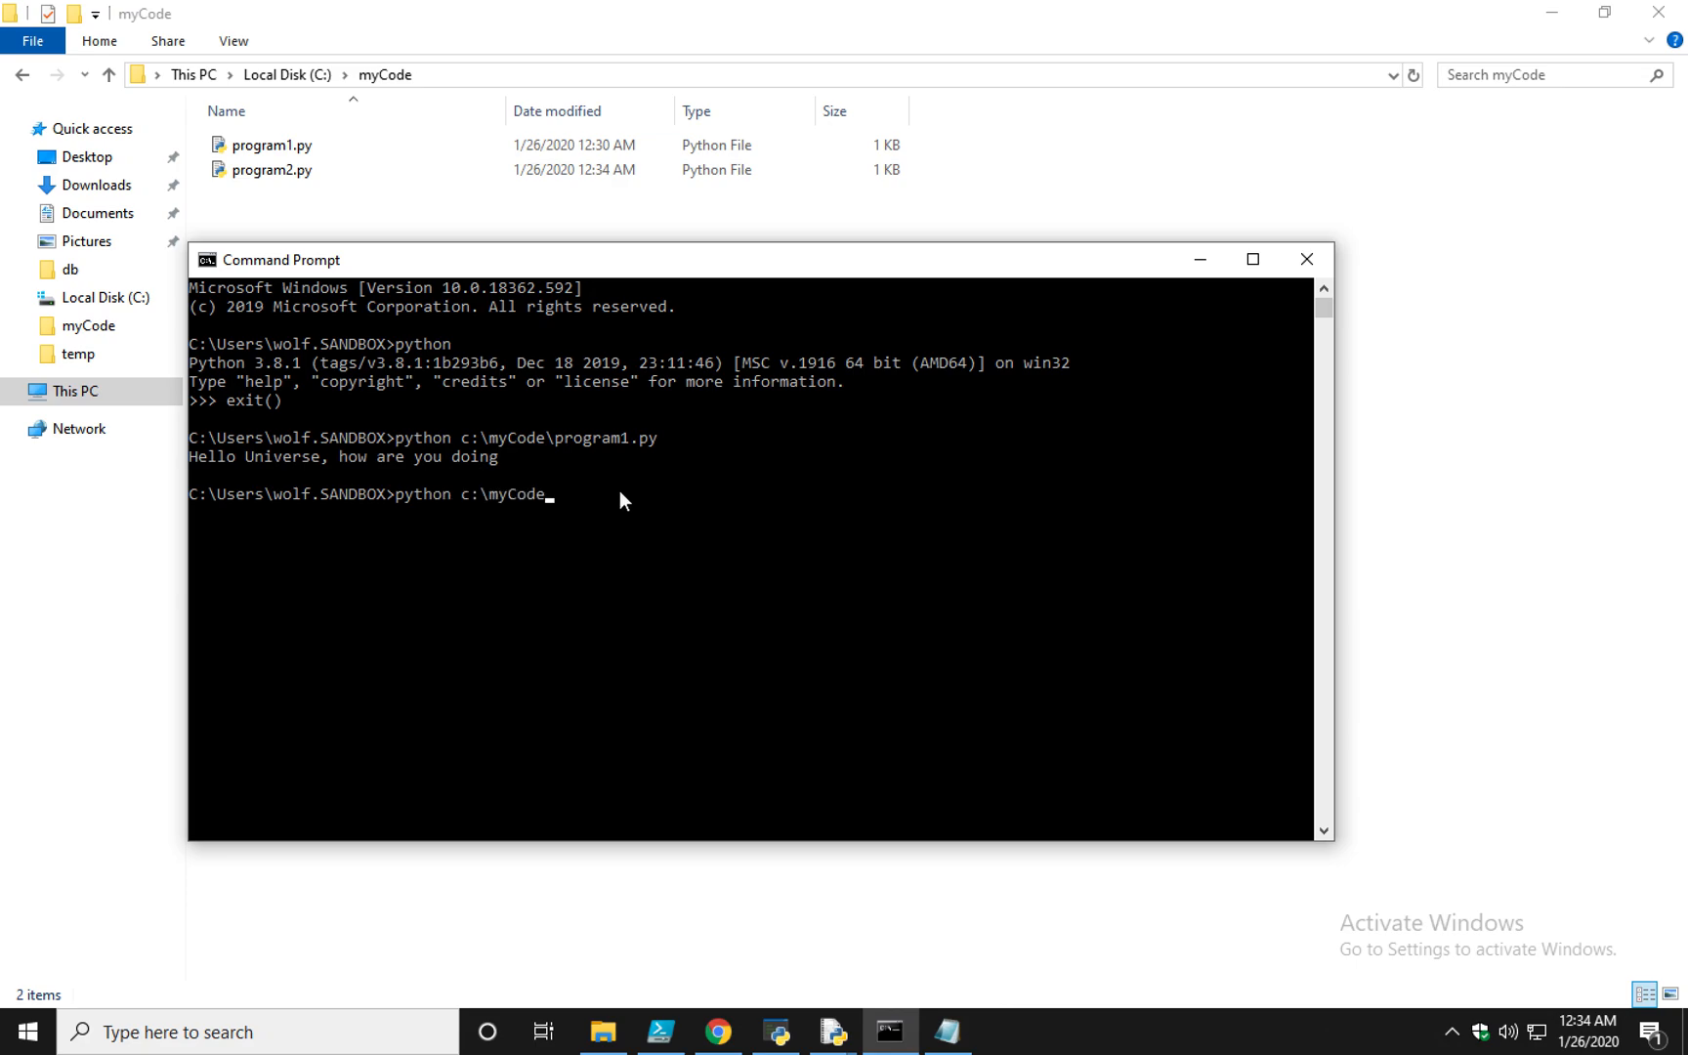
{"action": "type", "text": "program2.py"}
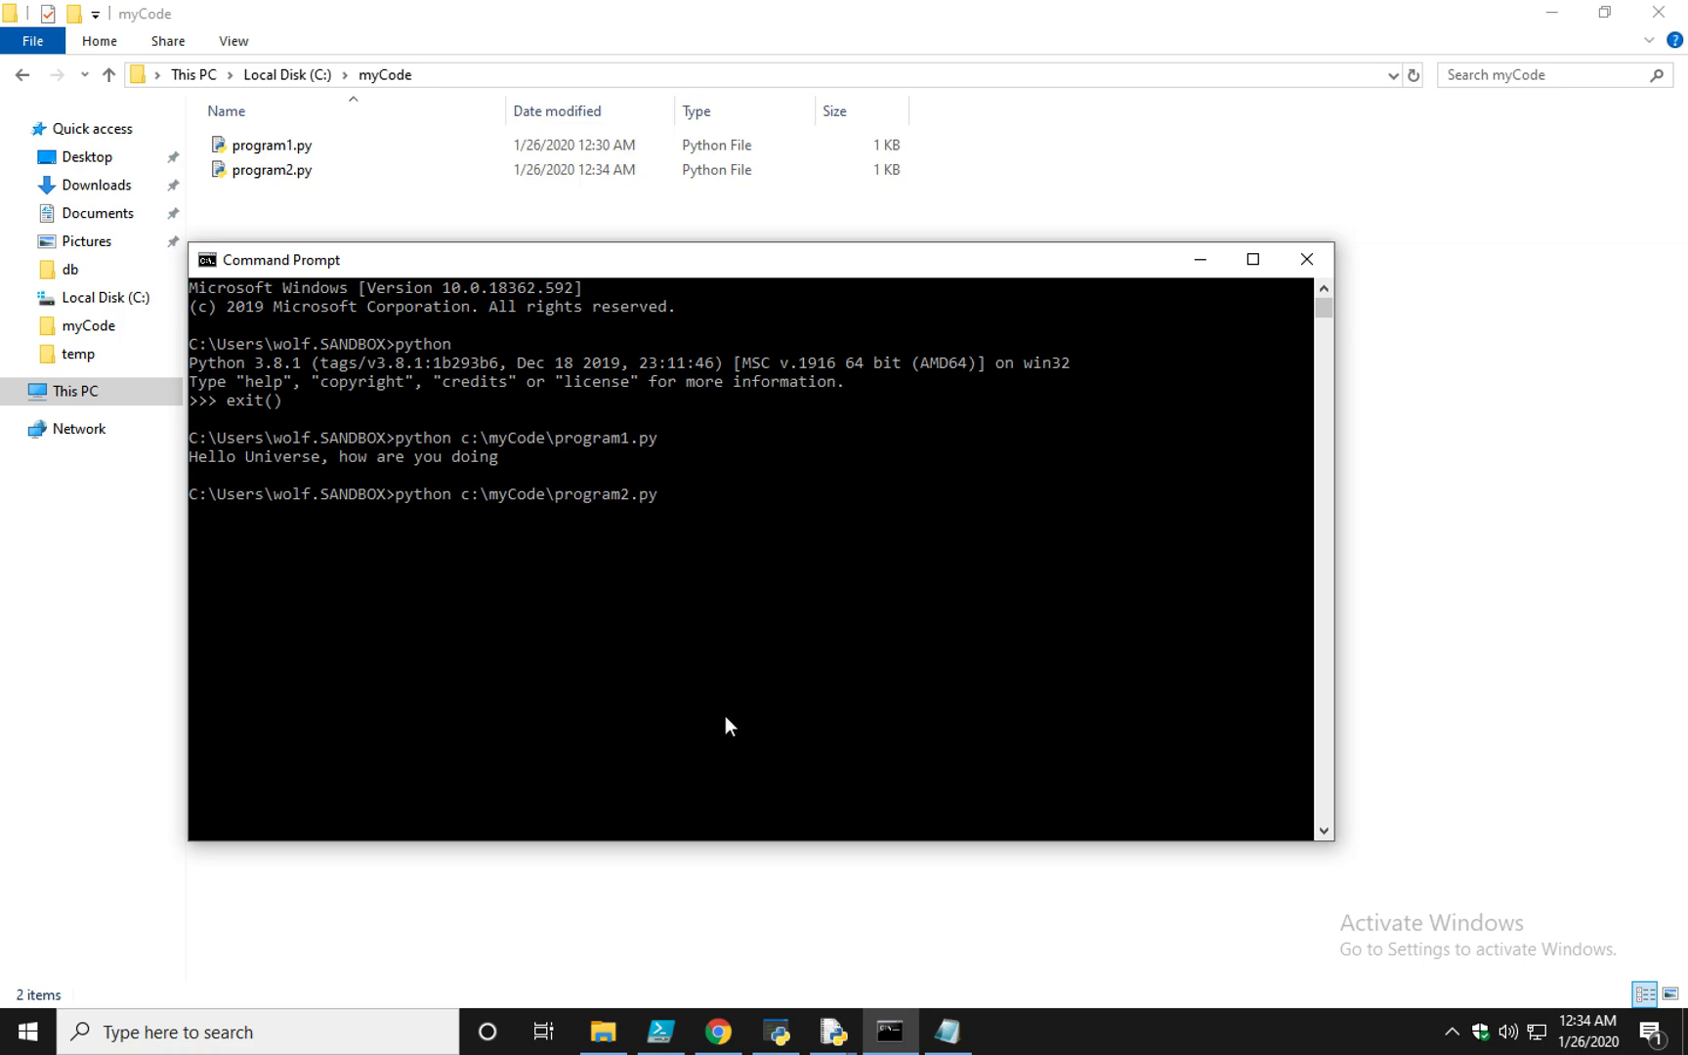
{"action": "key", "text": "enter"}
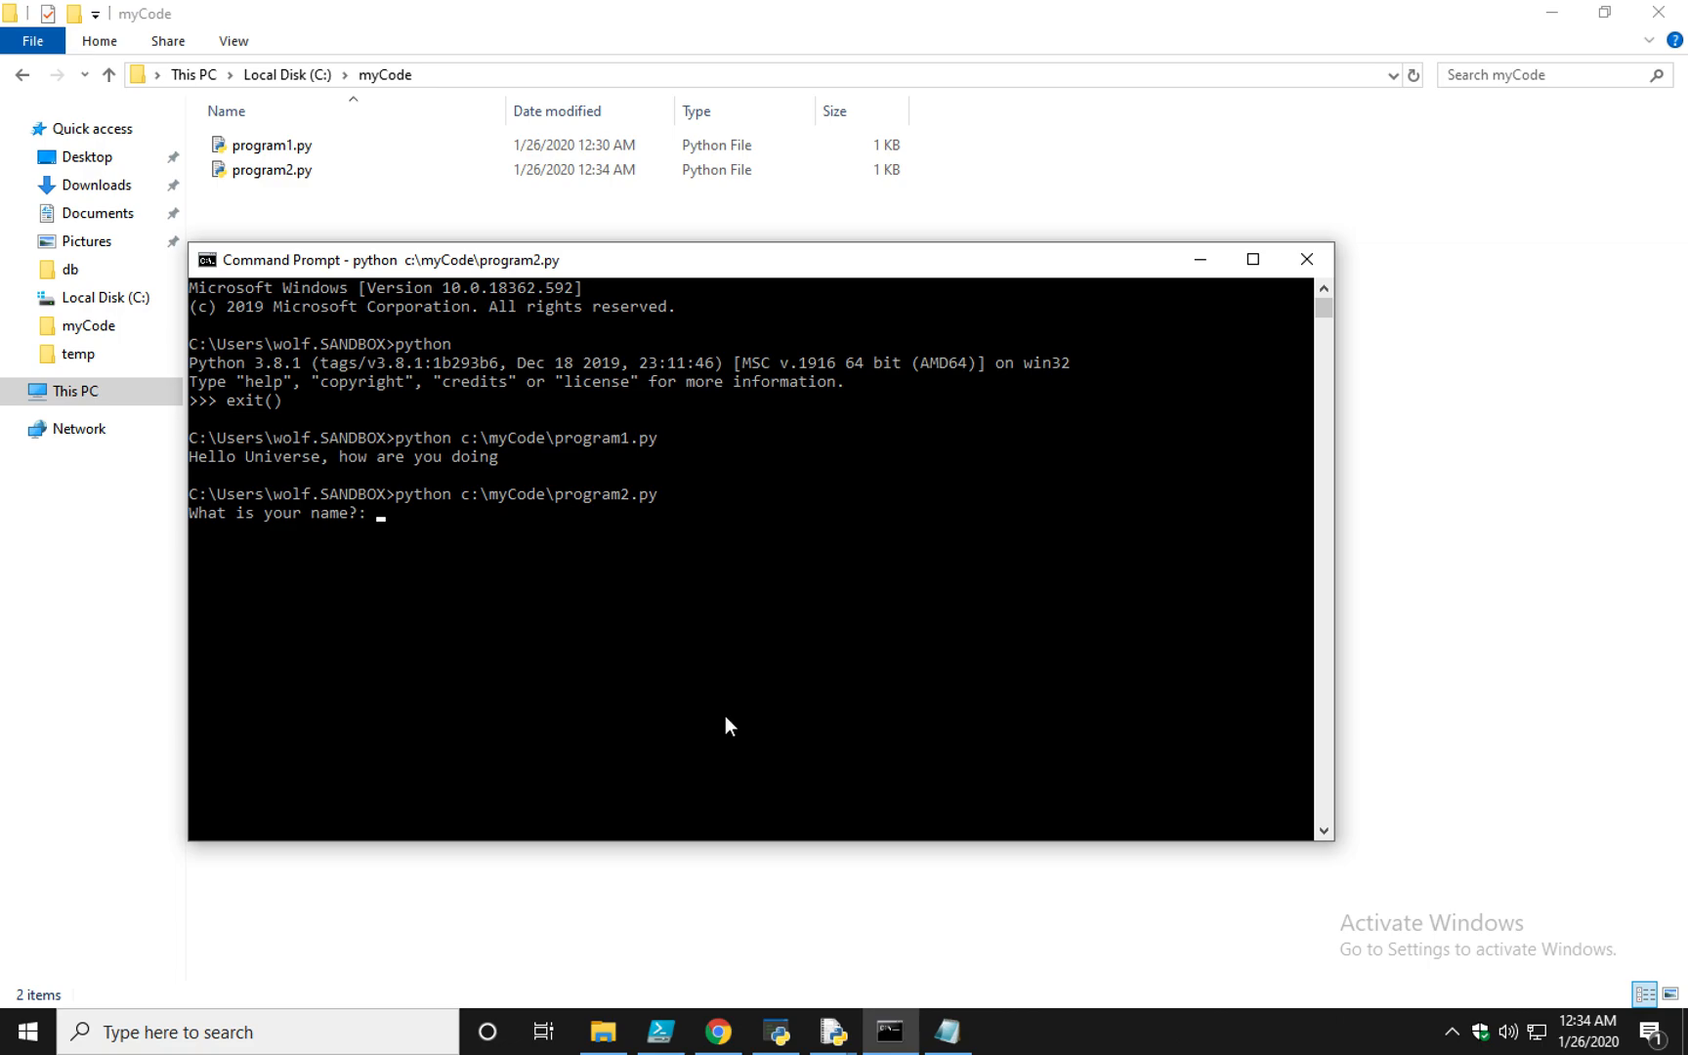
Answer the name prompt with Nando, then press Enter again to end the program
{"action": "type", "text": "Nando"}
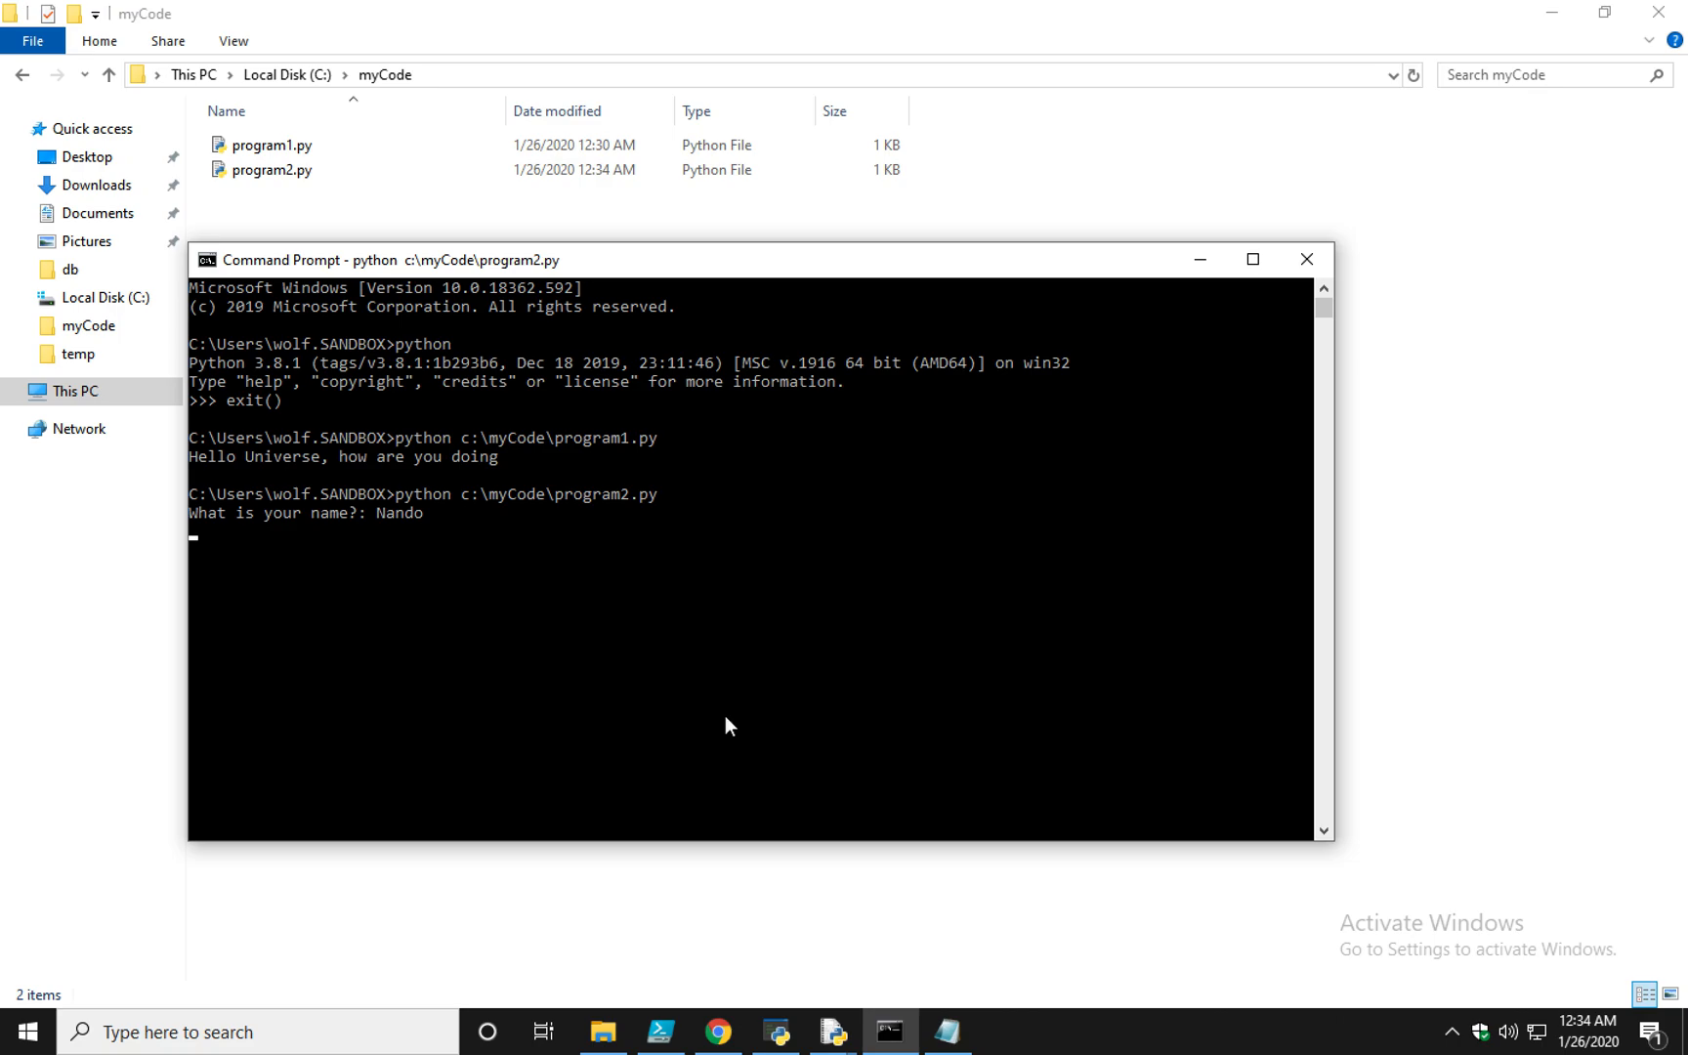
{"action": "key", "text": "enter"}
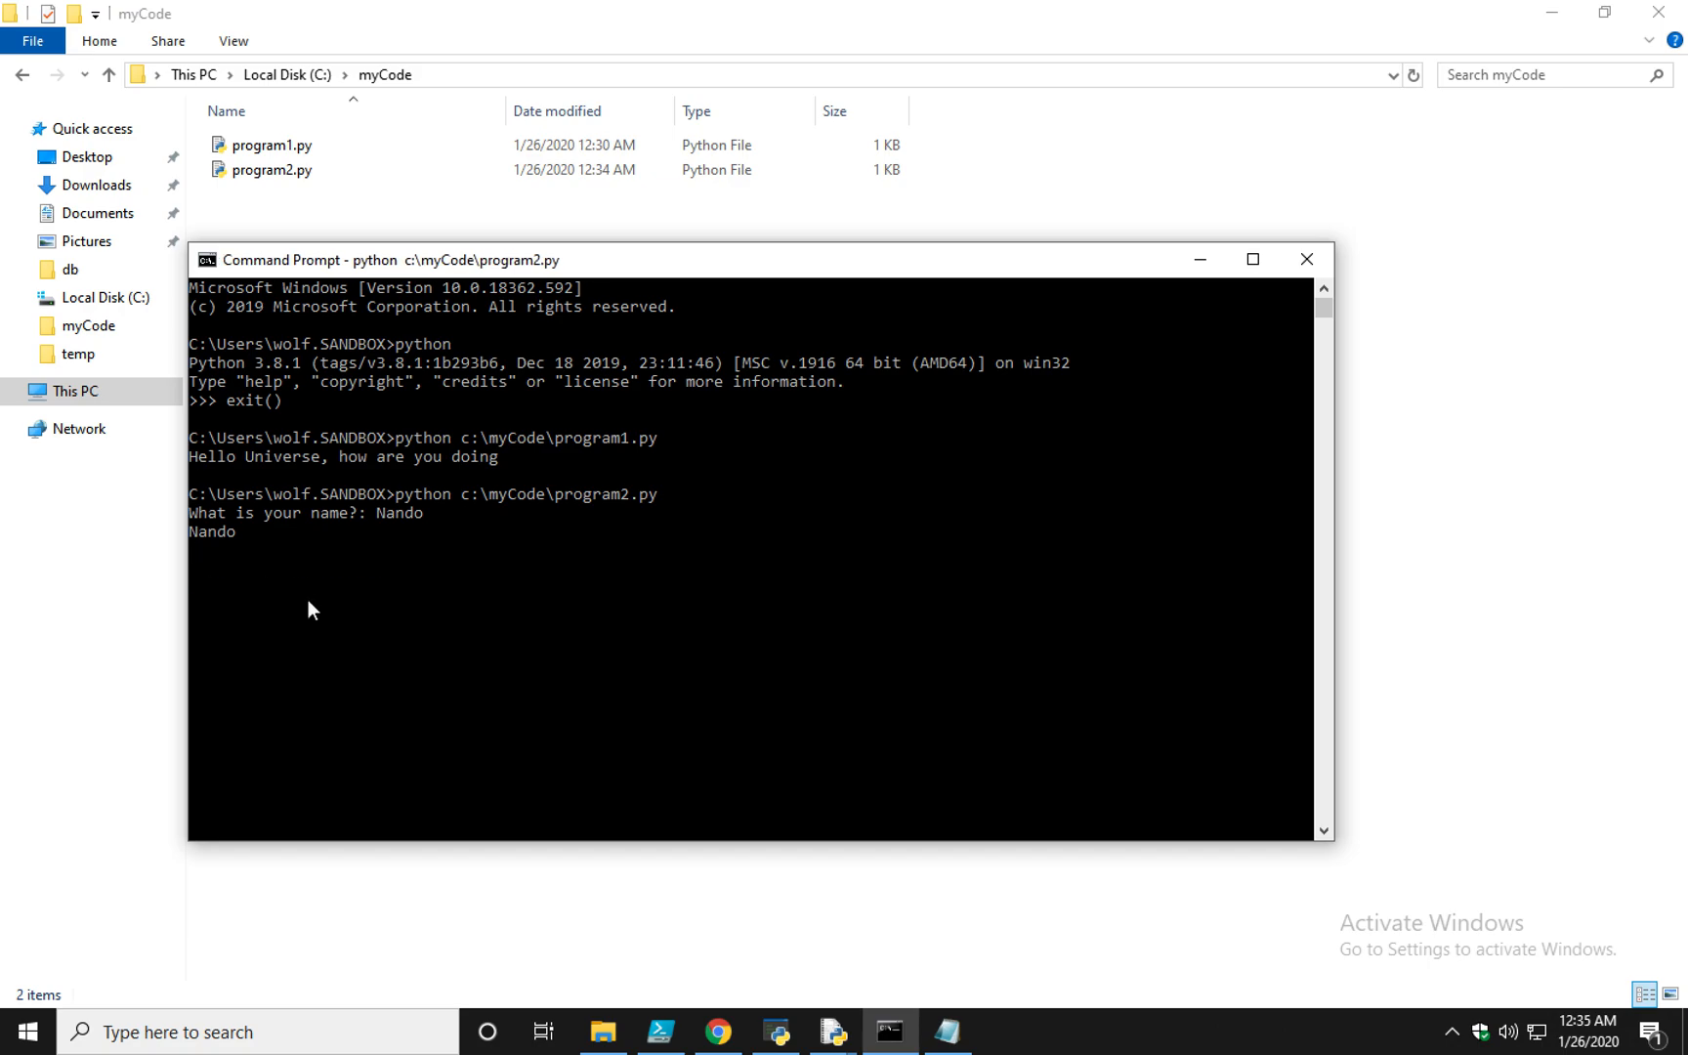
{"action": "key", "text": "enter"}
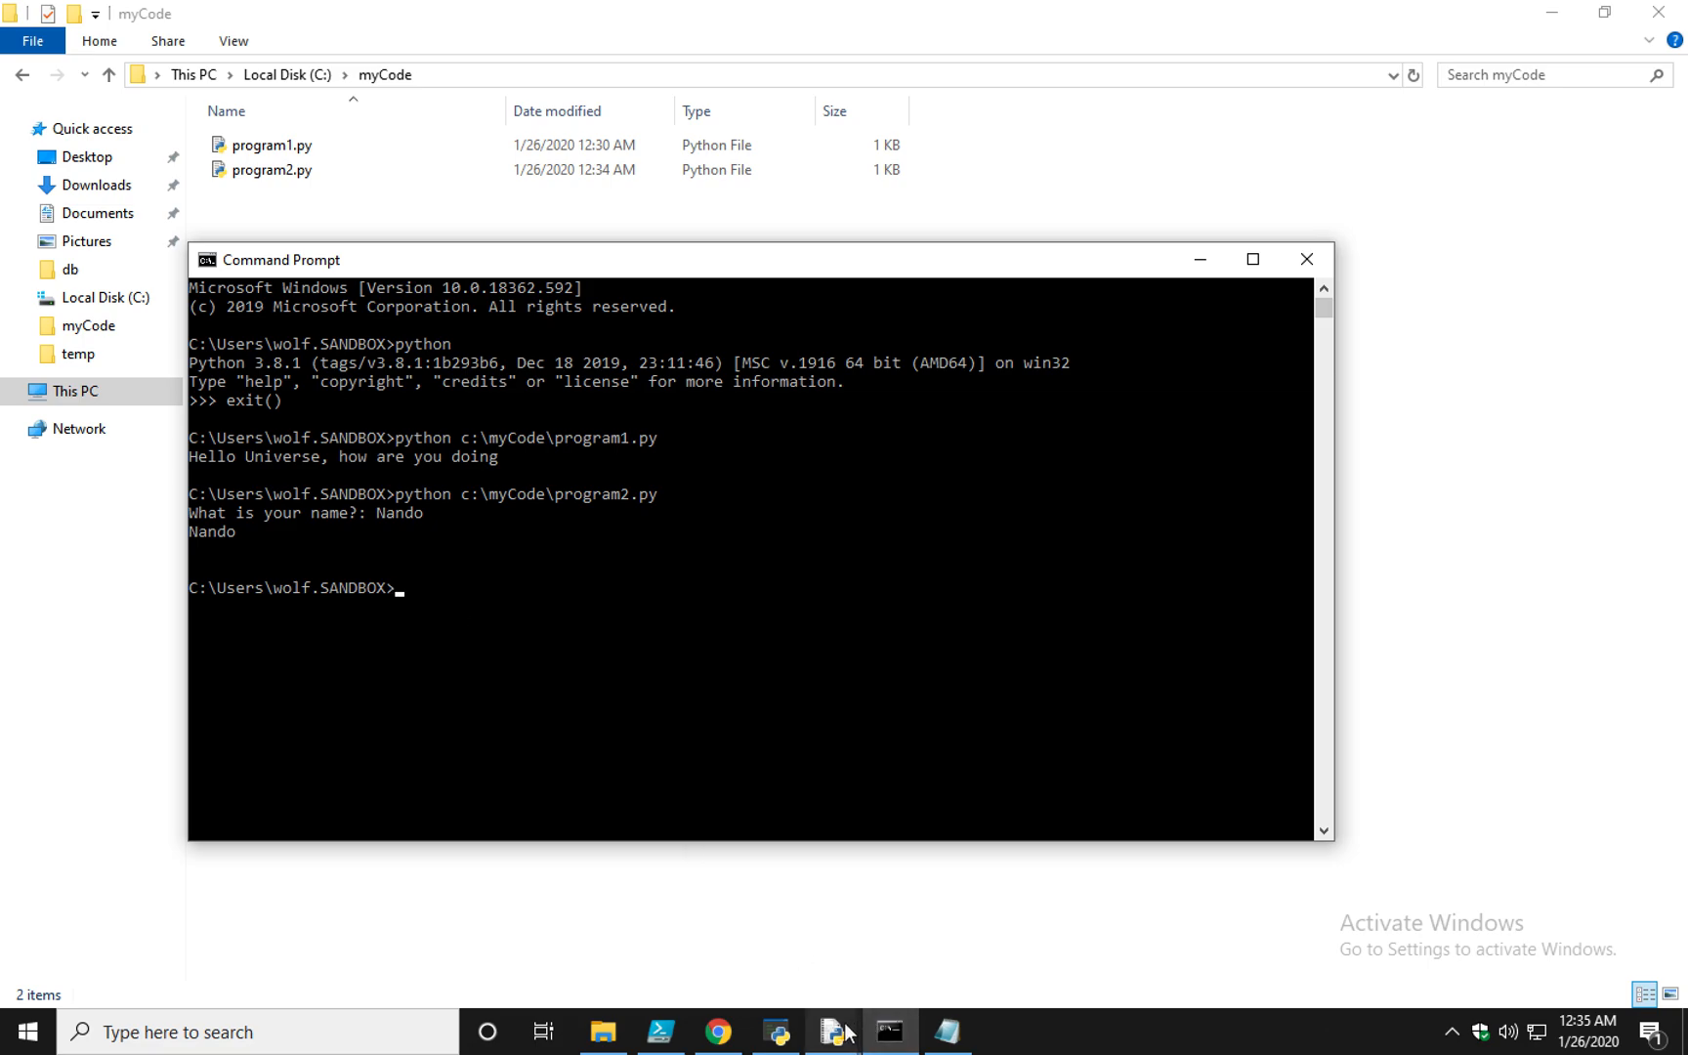
{"action": "mouse_move", "coordinate": [559, 513]}
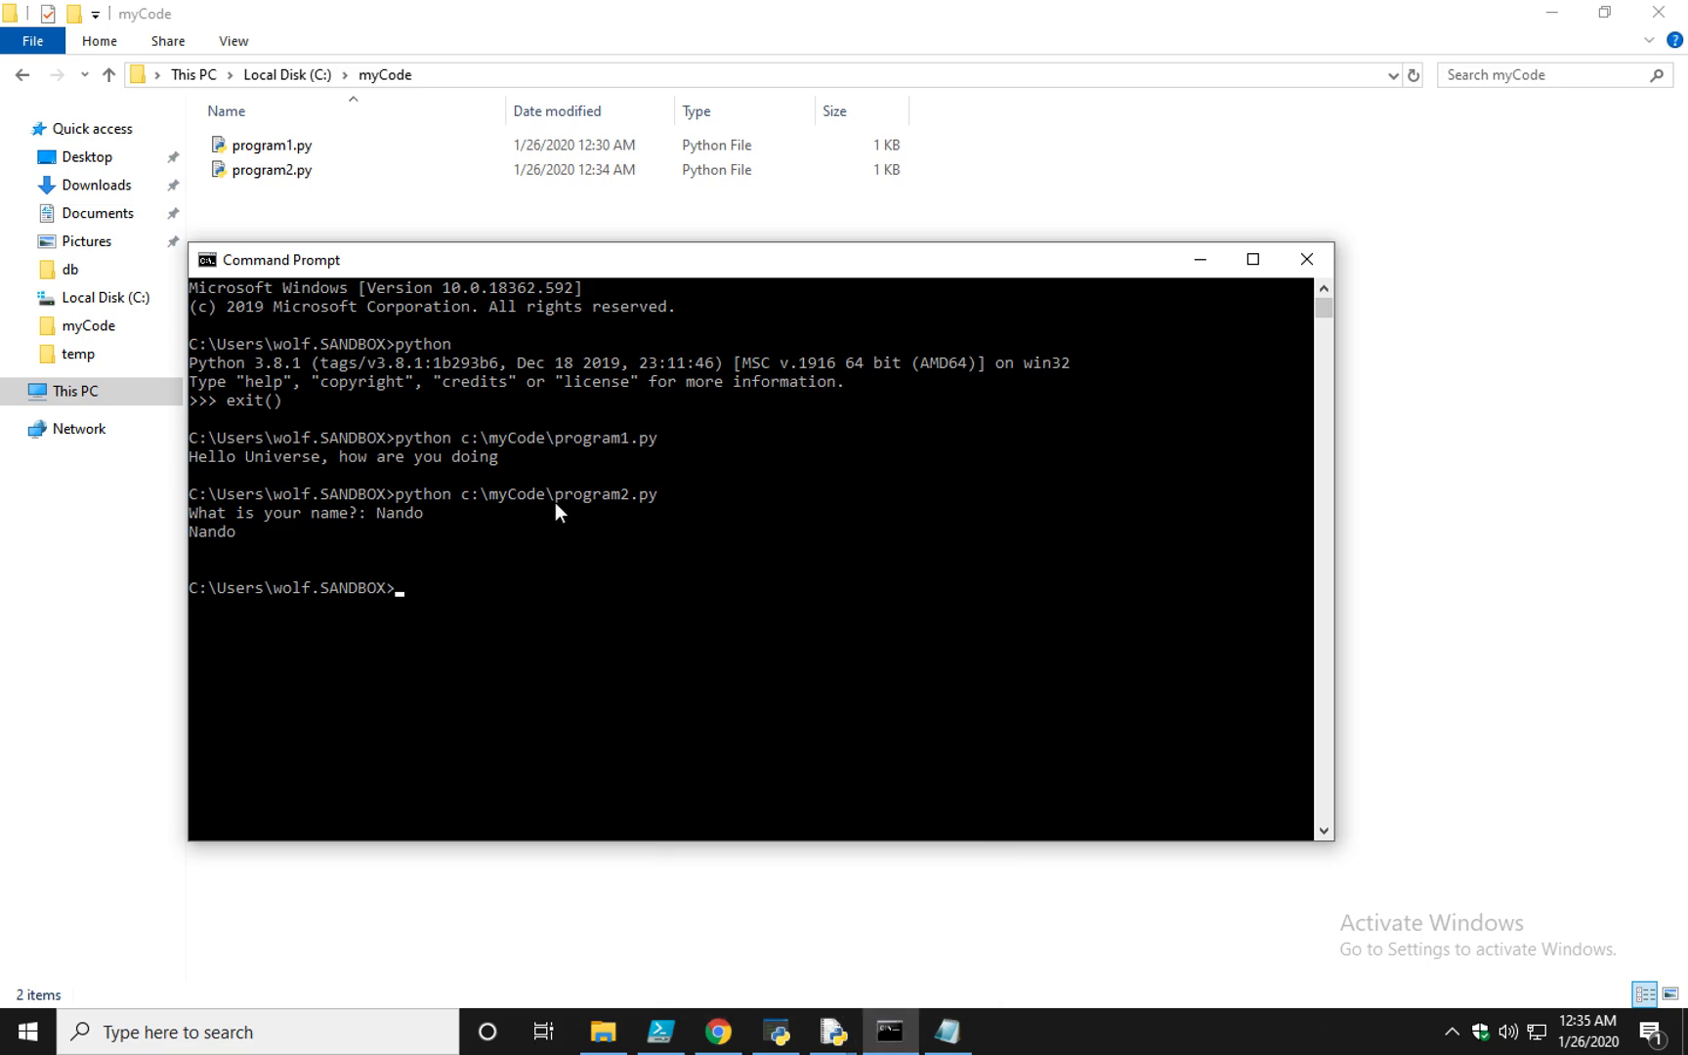
{"action": "mouse_move", "coordinate": [832, 1031]}
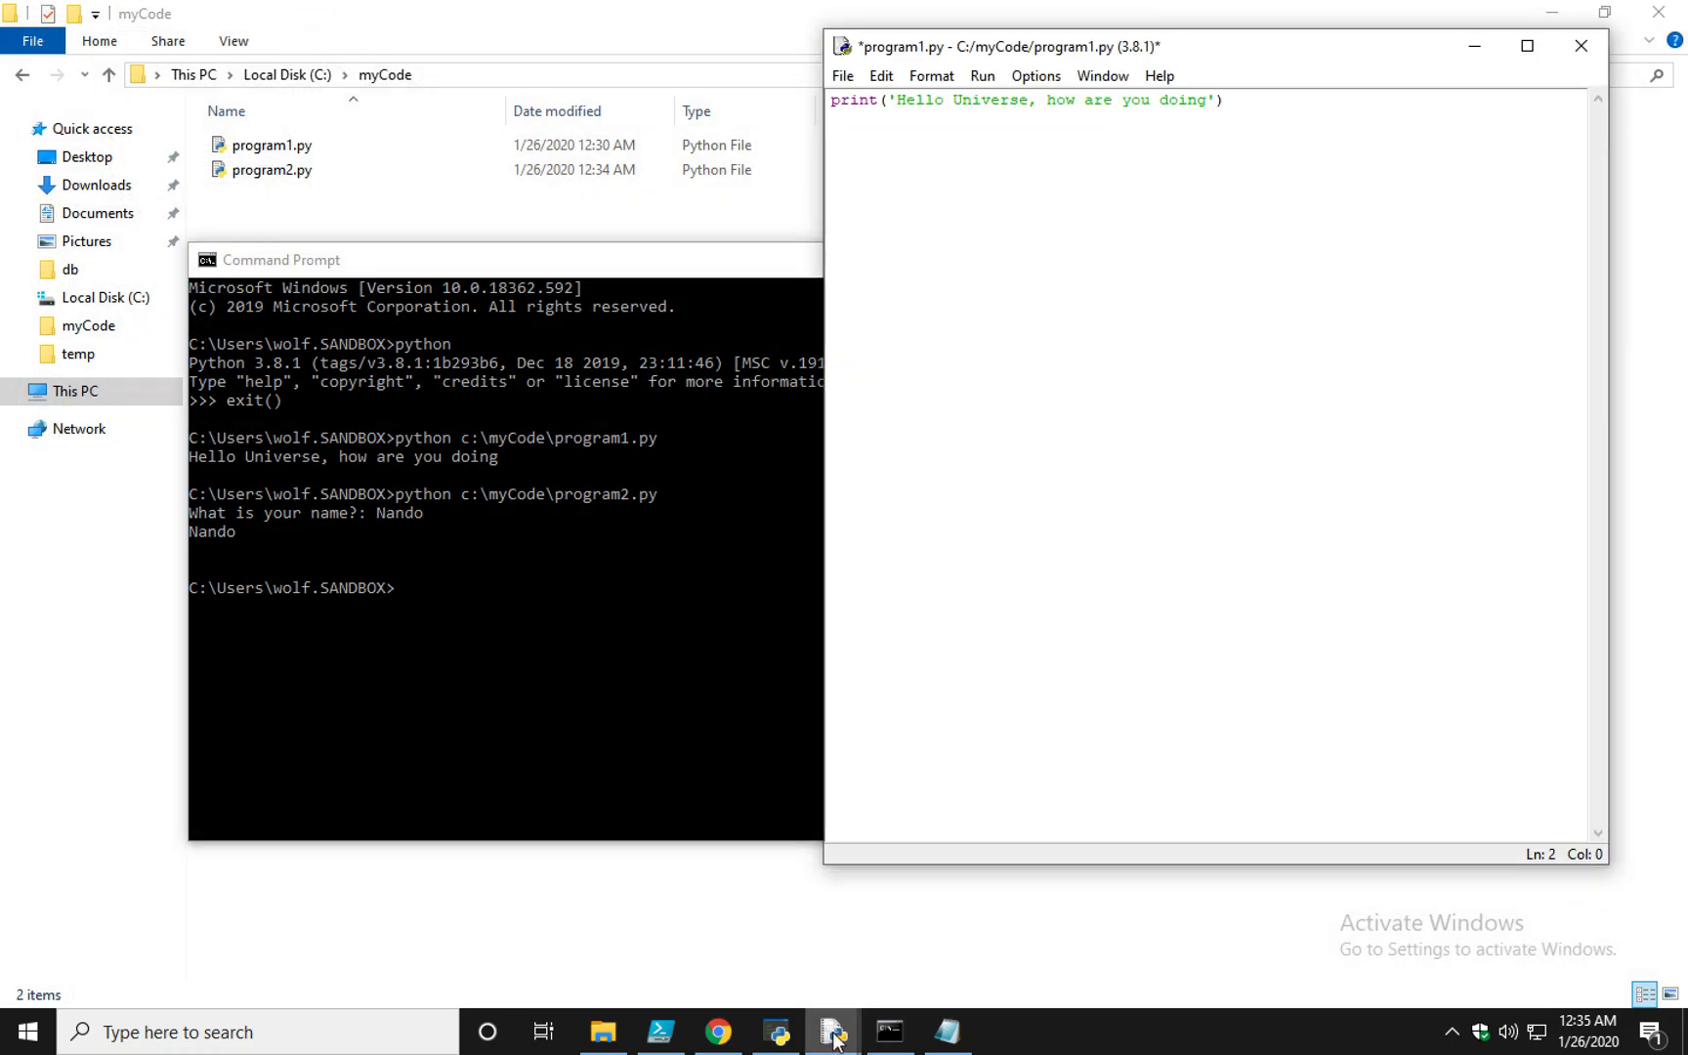
Bring IDLE forward and open program2.py from myCode via File > Open
{"action": "left_click", "coordinate": [835, 1032]}
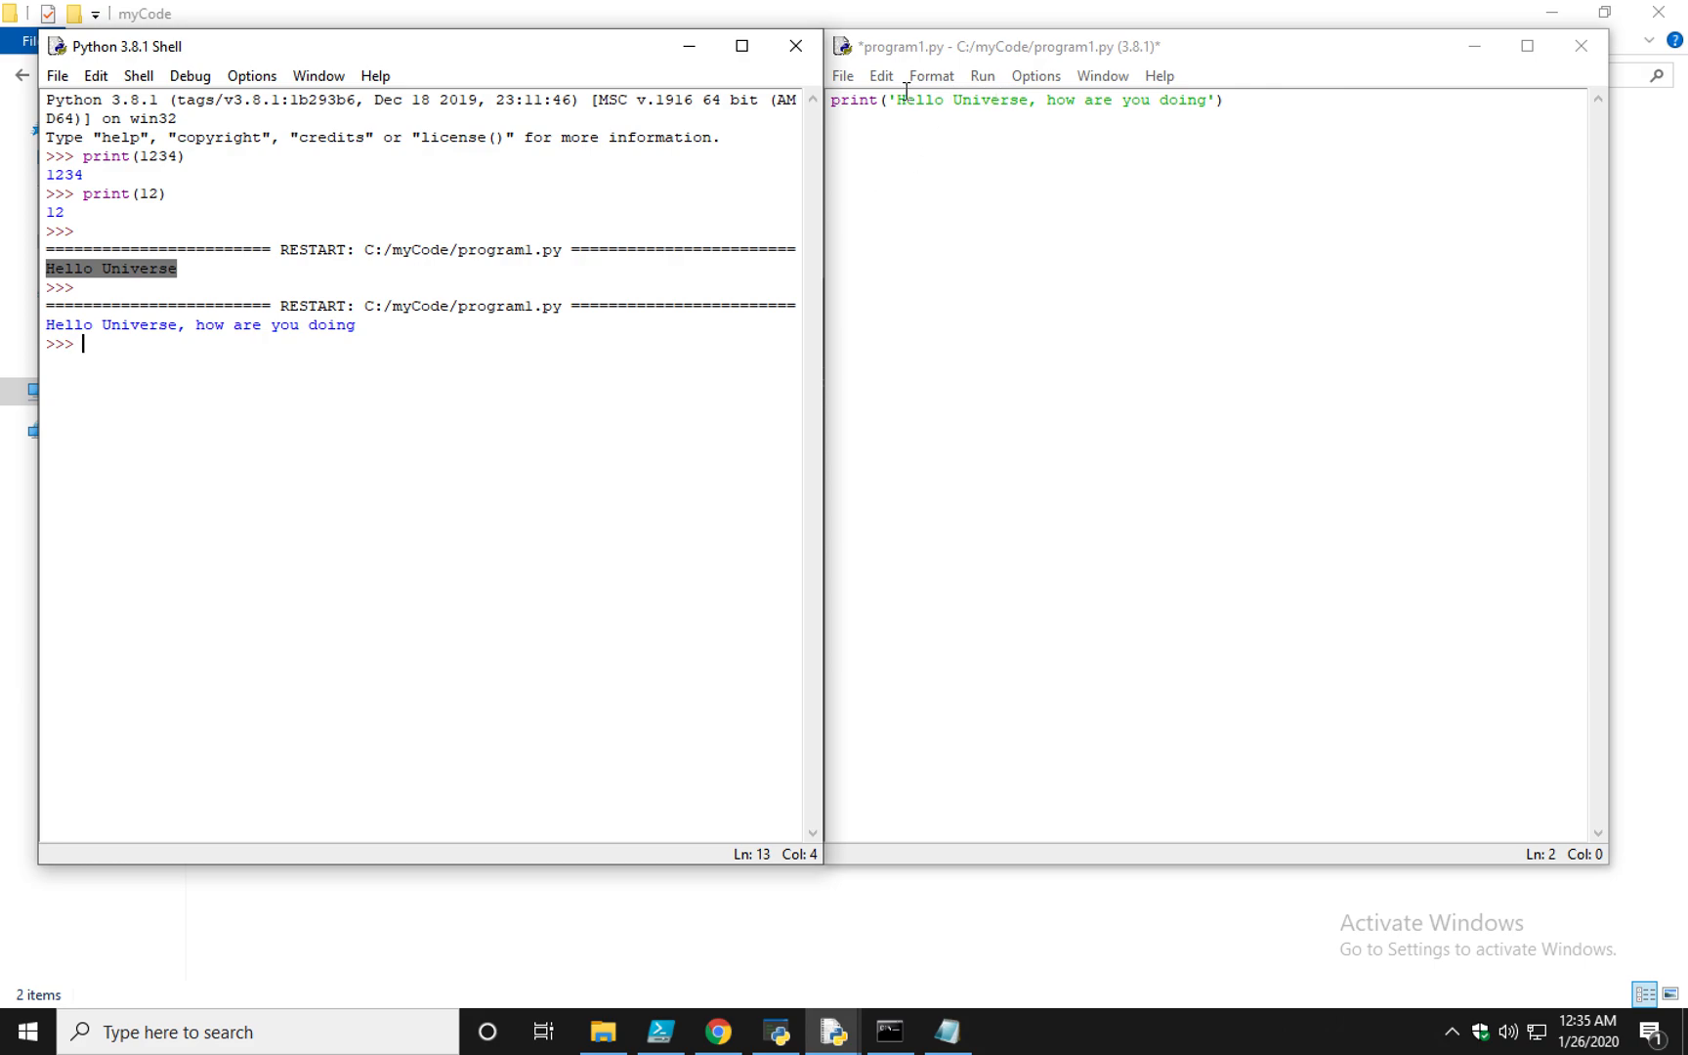
{"action": "left_click", "coordinate": [855, 74]}
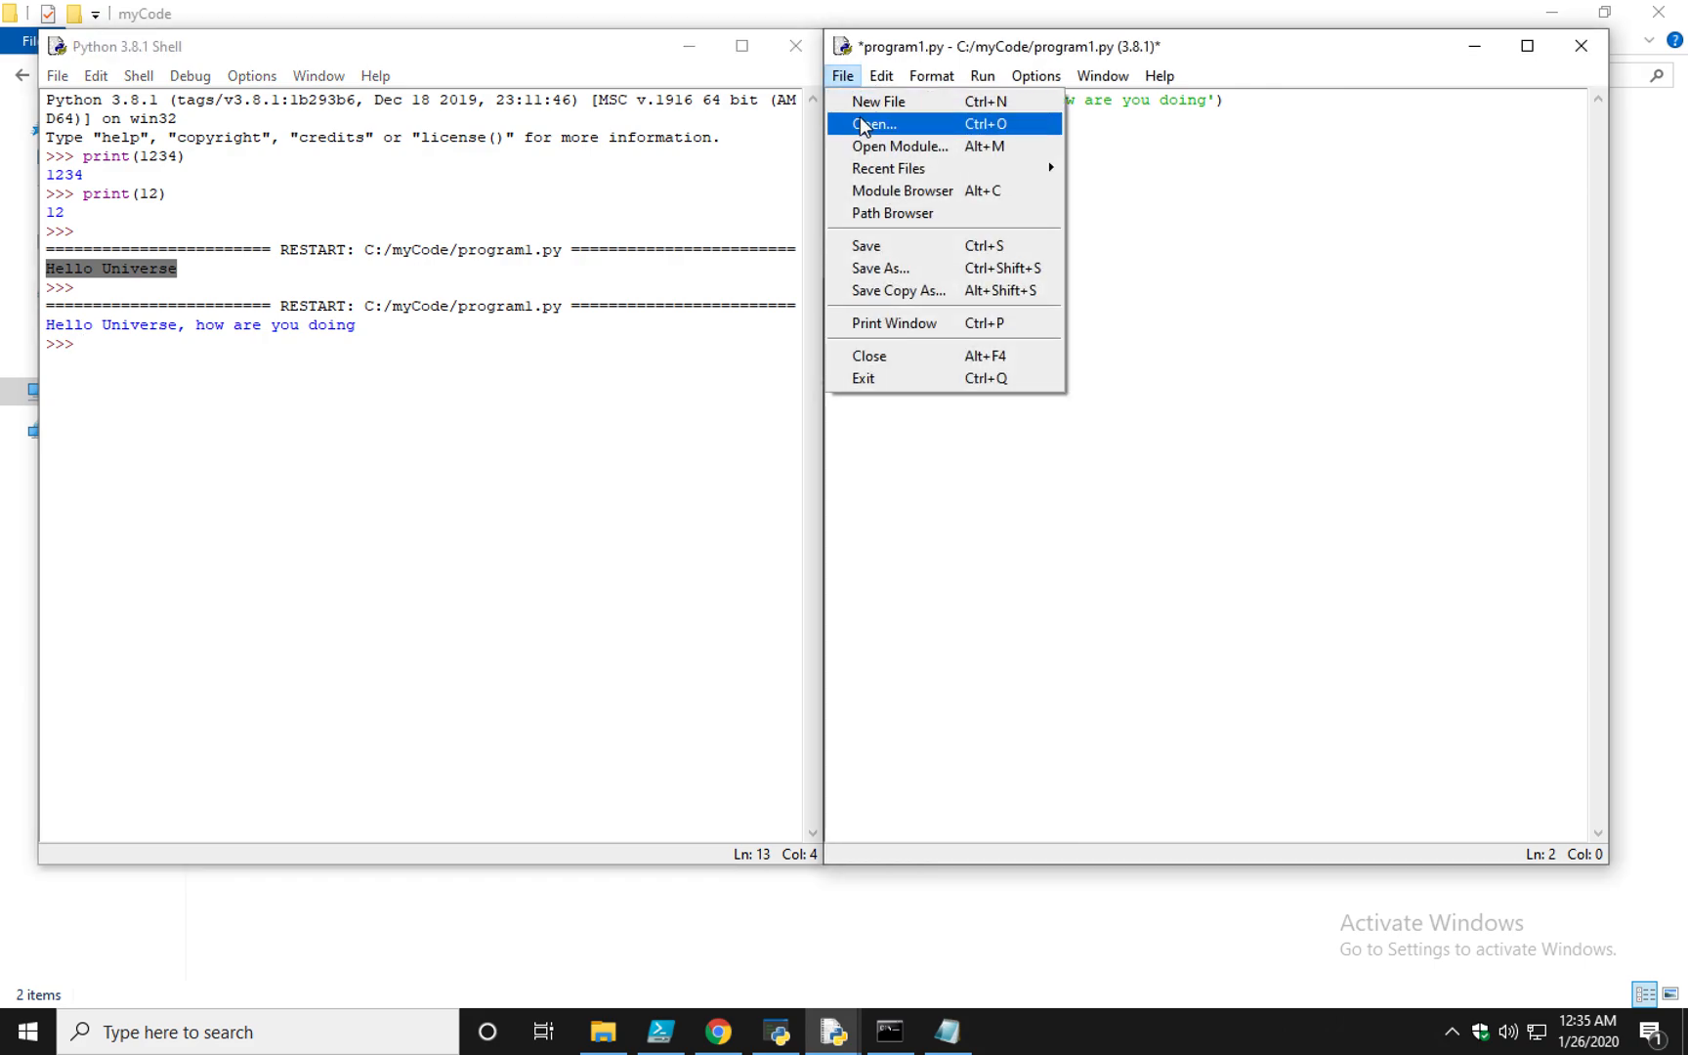
{"action": "left_click", "coordinate": [879, 124]}
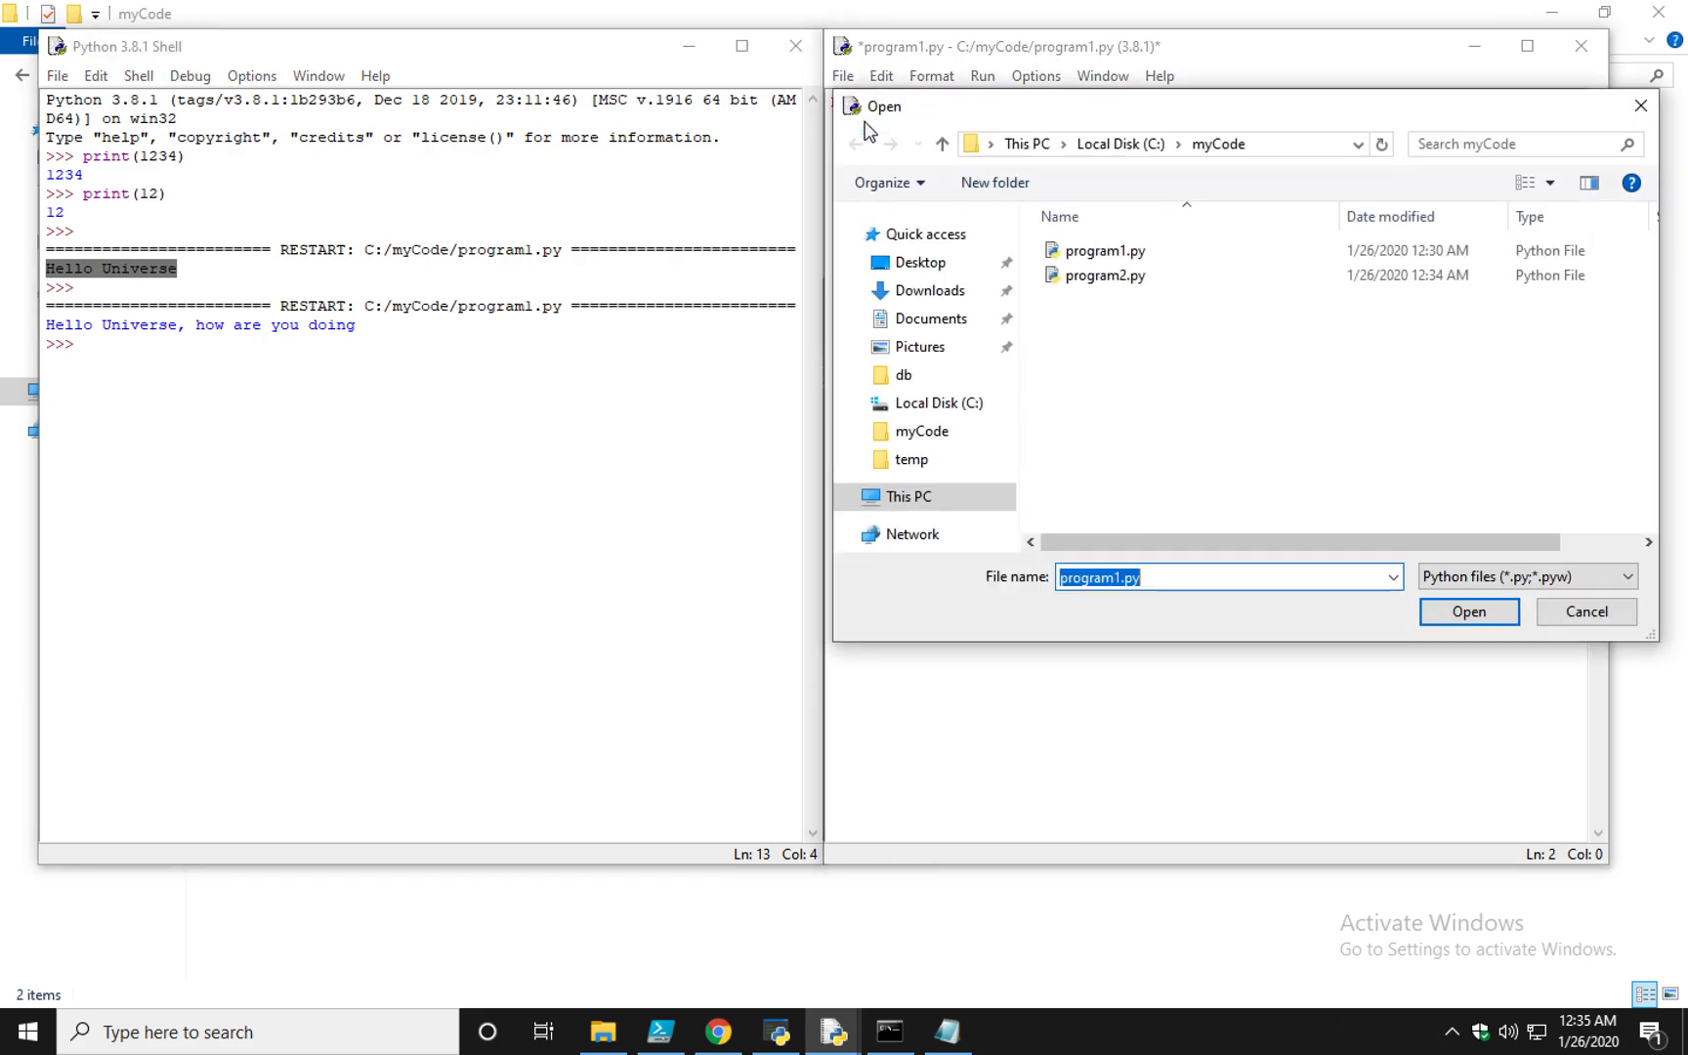
{"action": "left_click", "coordinate": [1471, 611]}
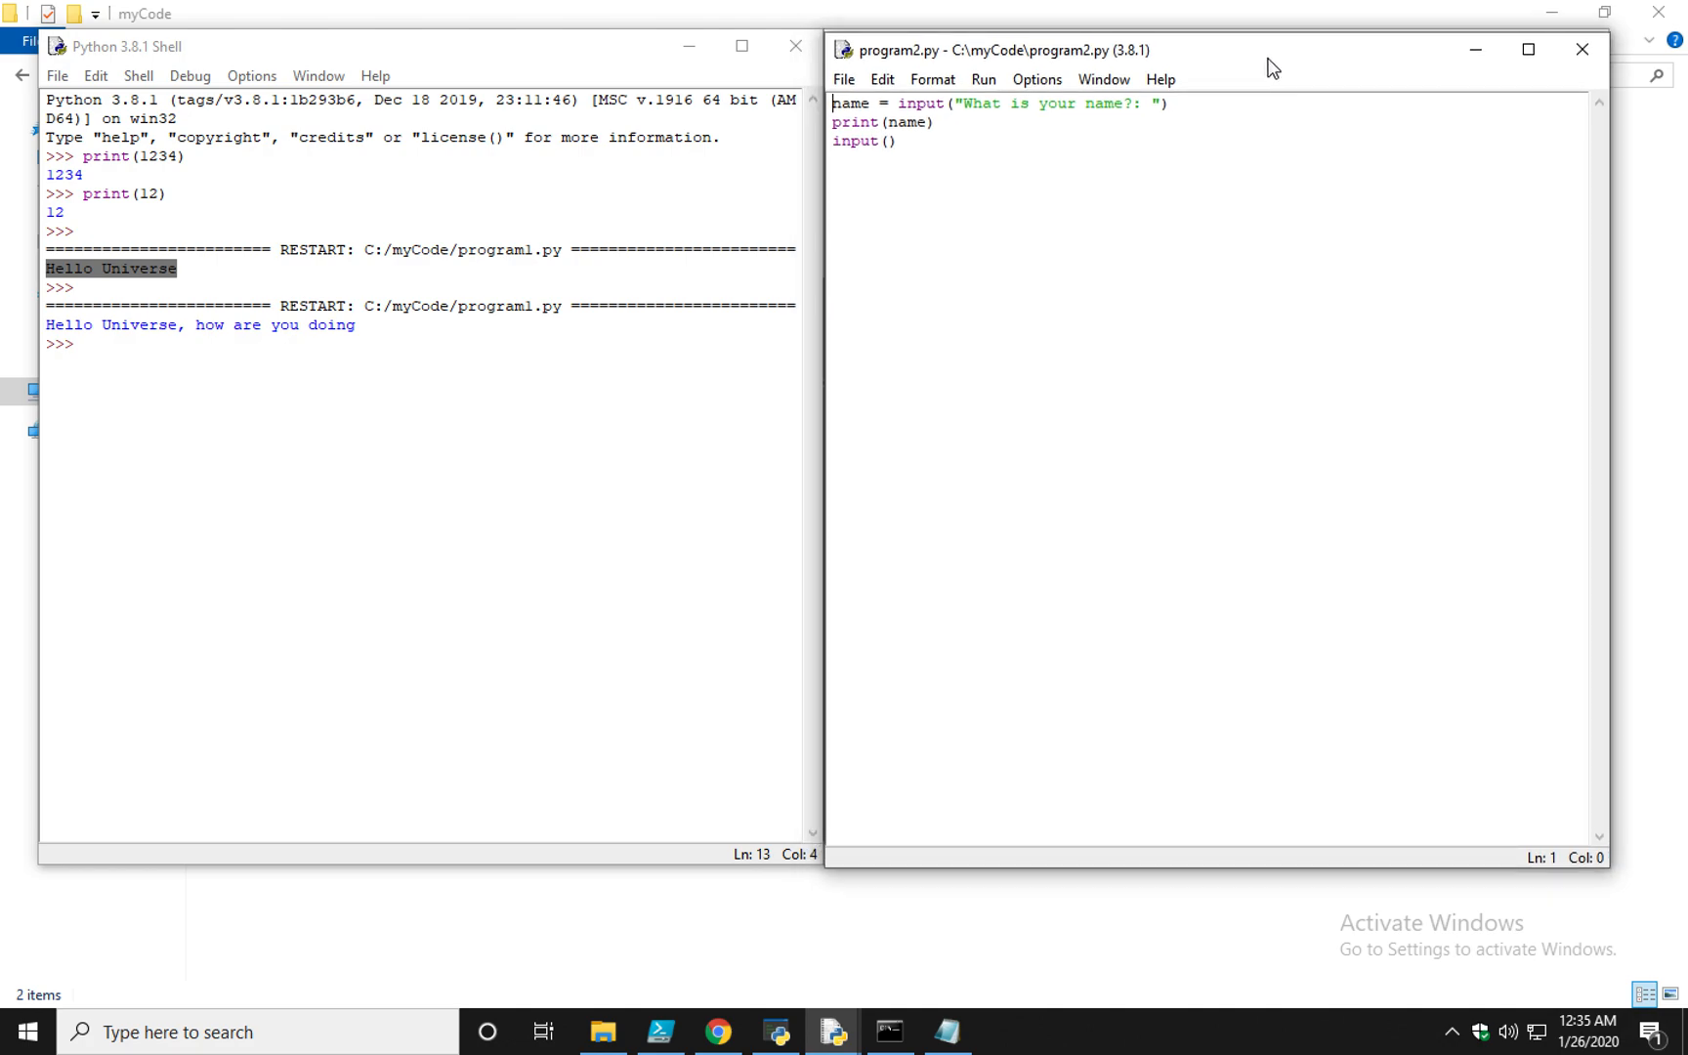
Run program2.py as a module in the IDLE shell with F5
{"action": "left_click", "coordinate": [984, 79]}
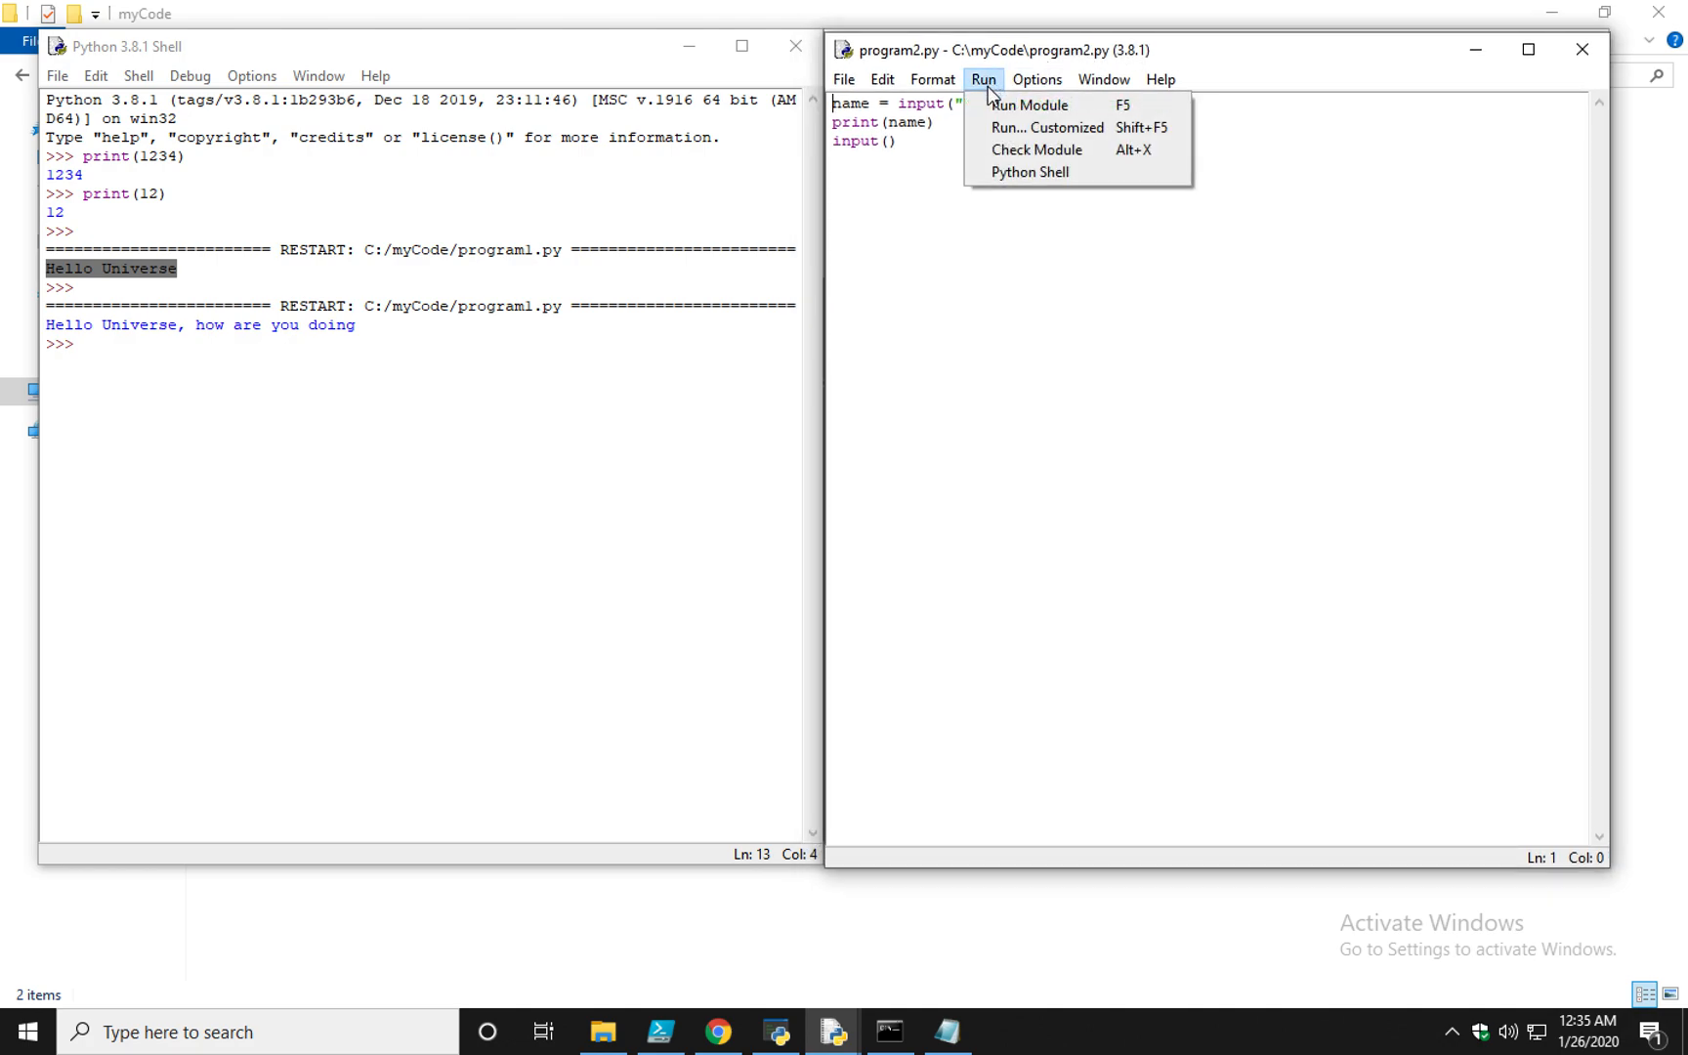
{"action": "left_click", "coordinate": [1204, 535]}
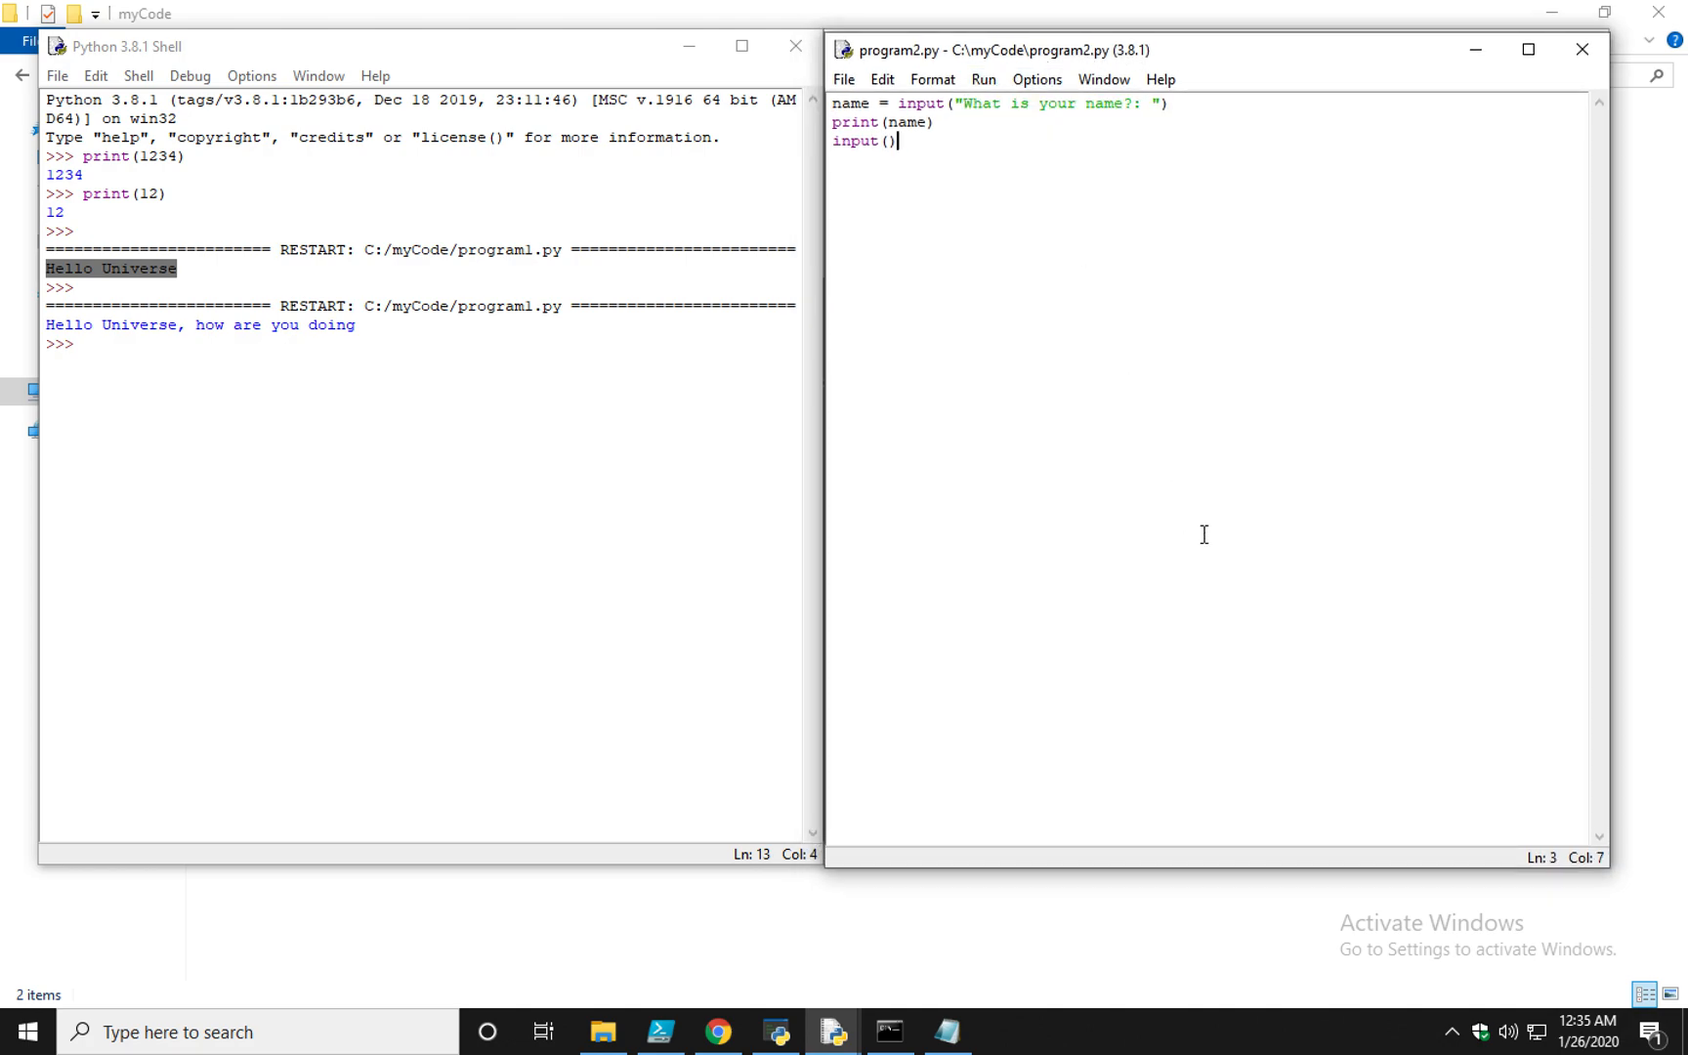
{"action": "key", "text": "F5"}
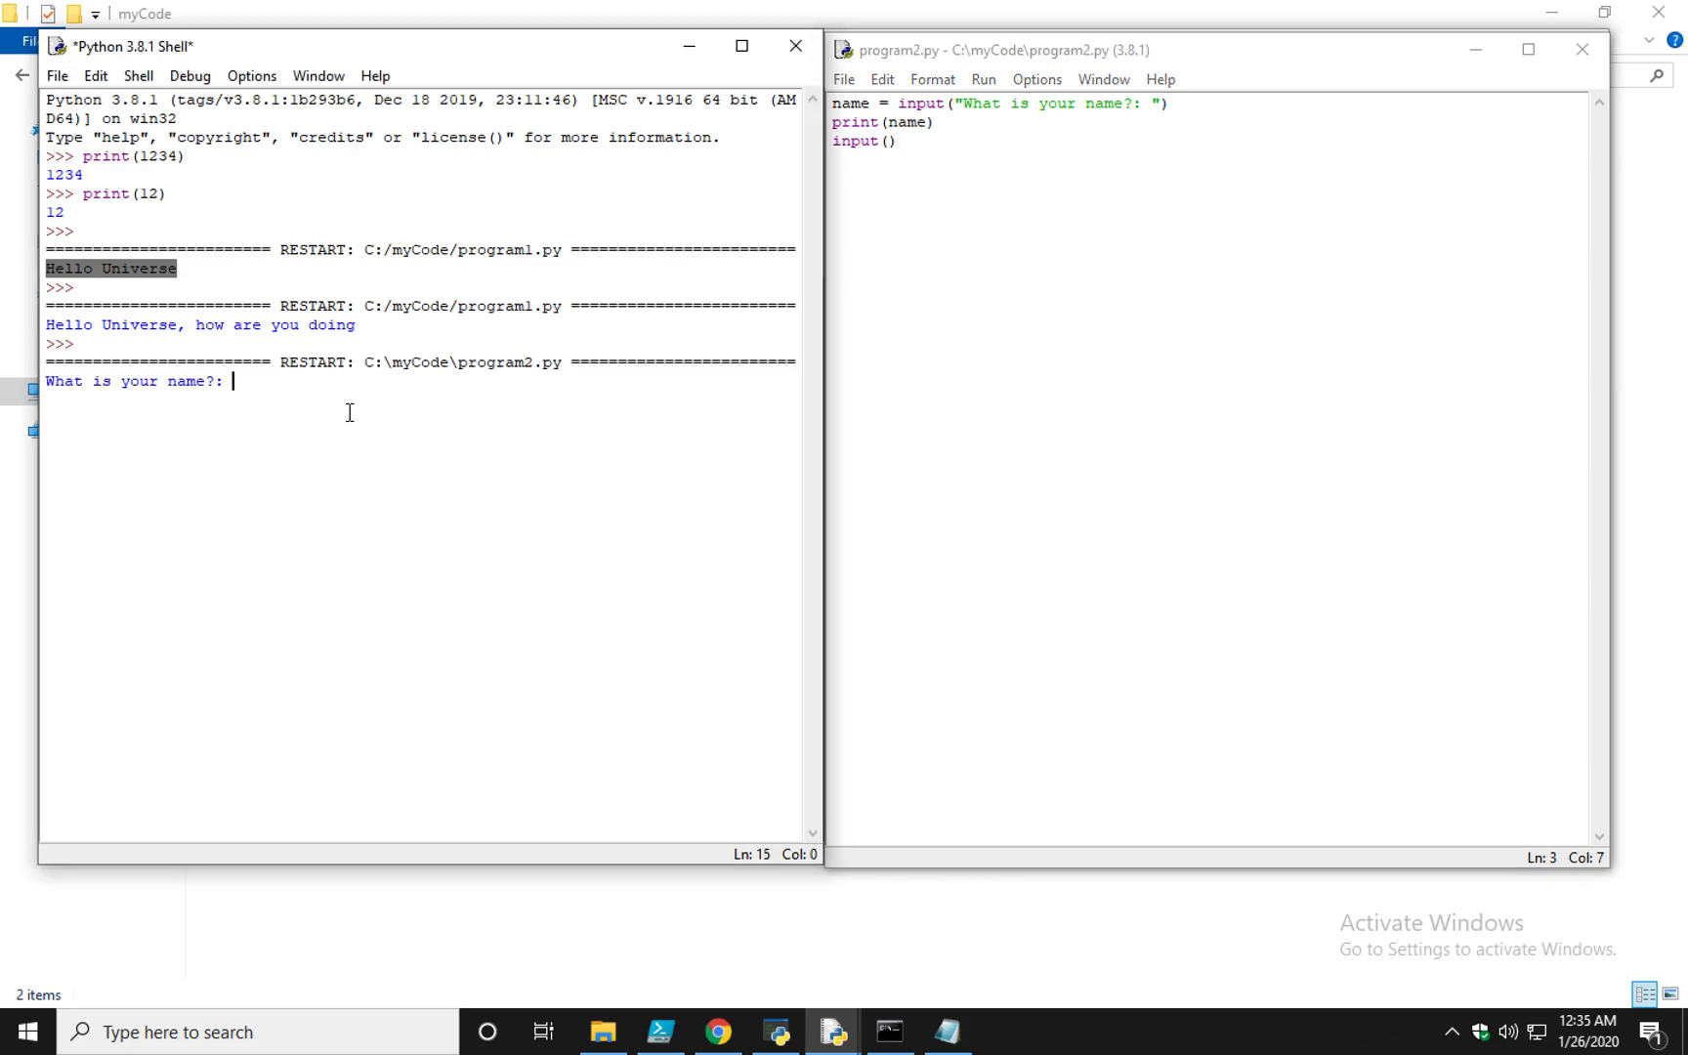
{"action": "mouse_move", "coordinate": [278, 382]}
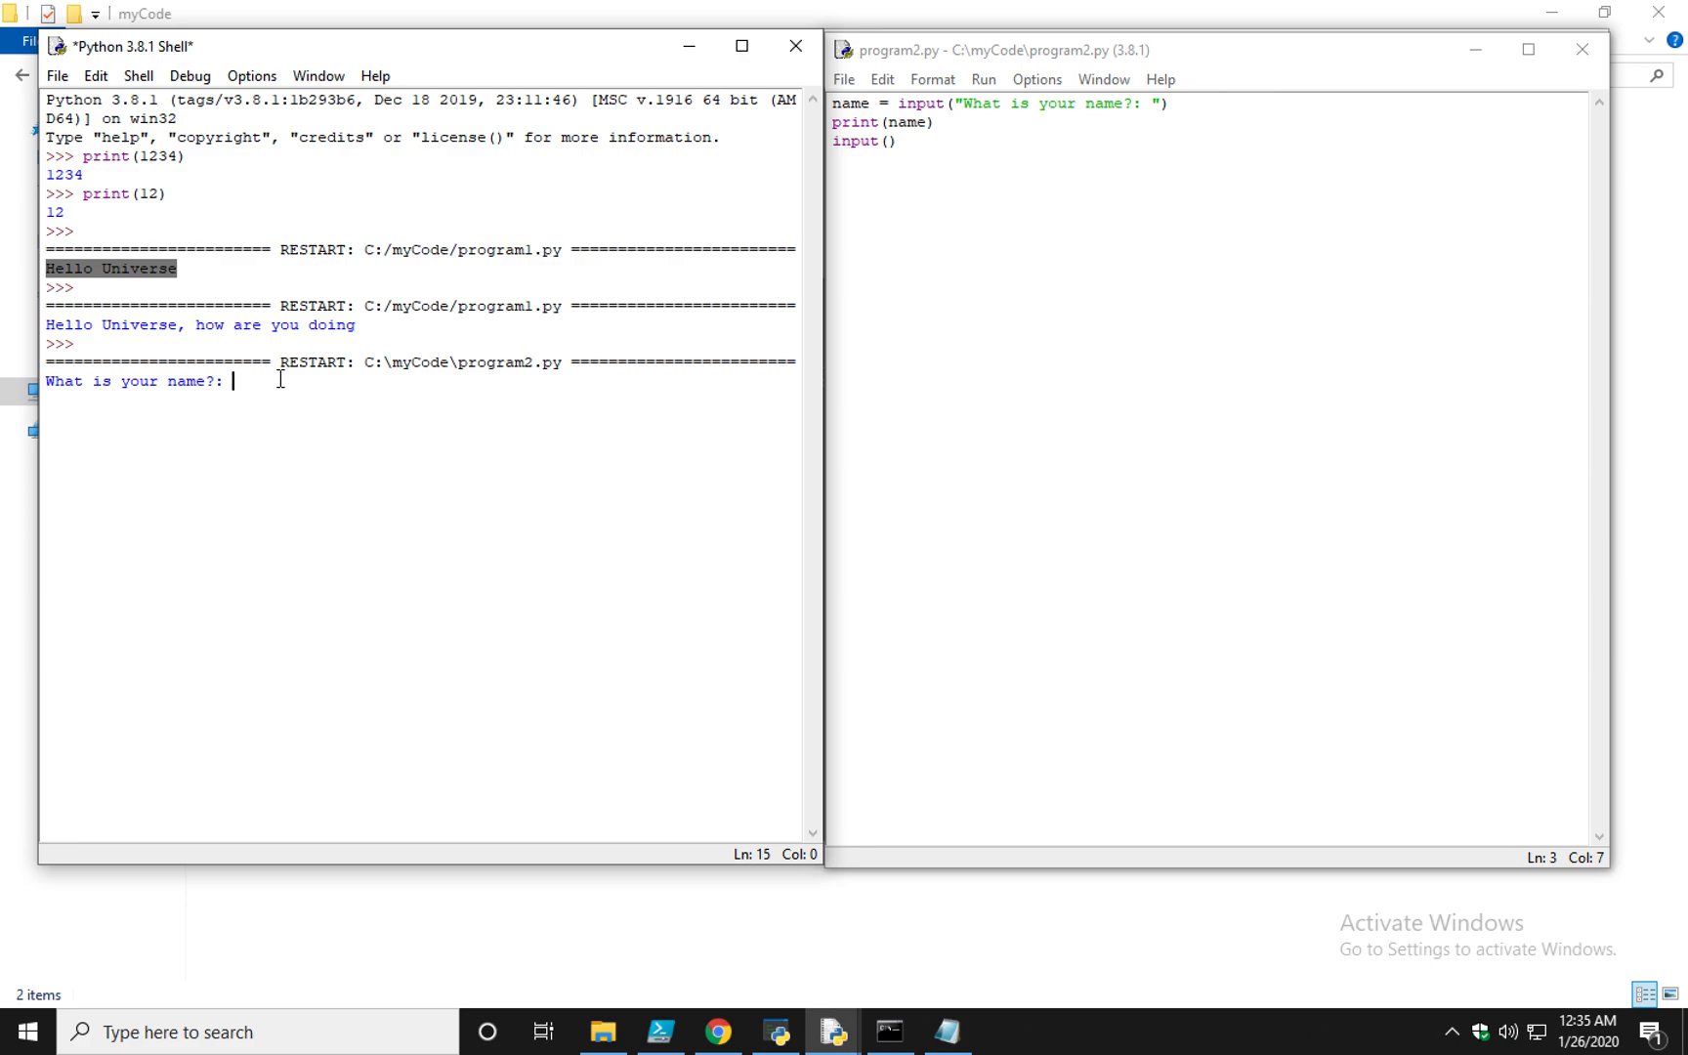
Enter Fernando and 'Hello Universe' in the shell, then select input() in the editor
{"action": "type", "text": "F"}
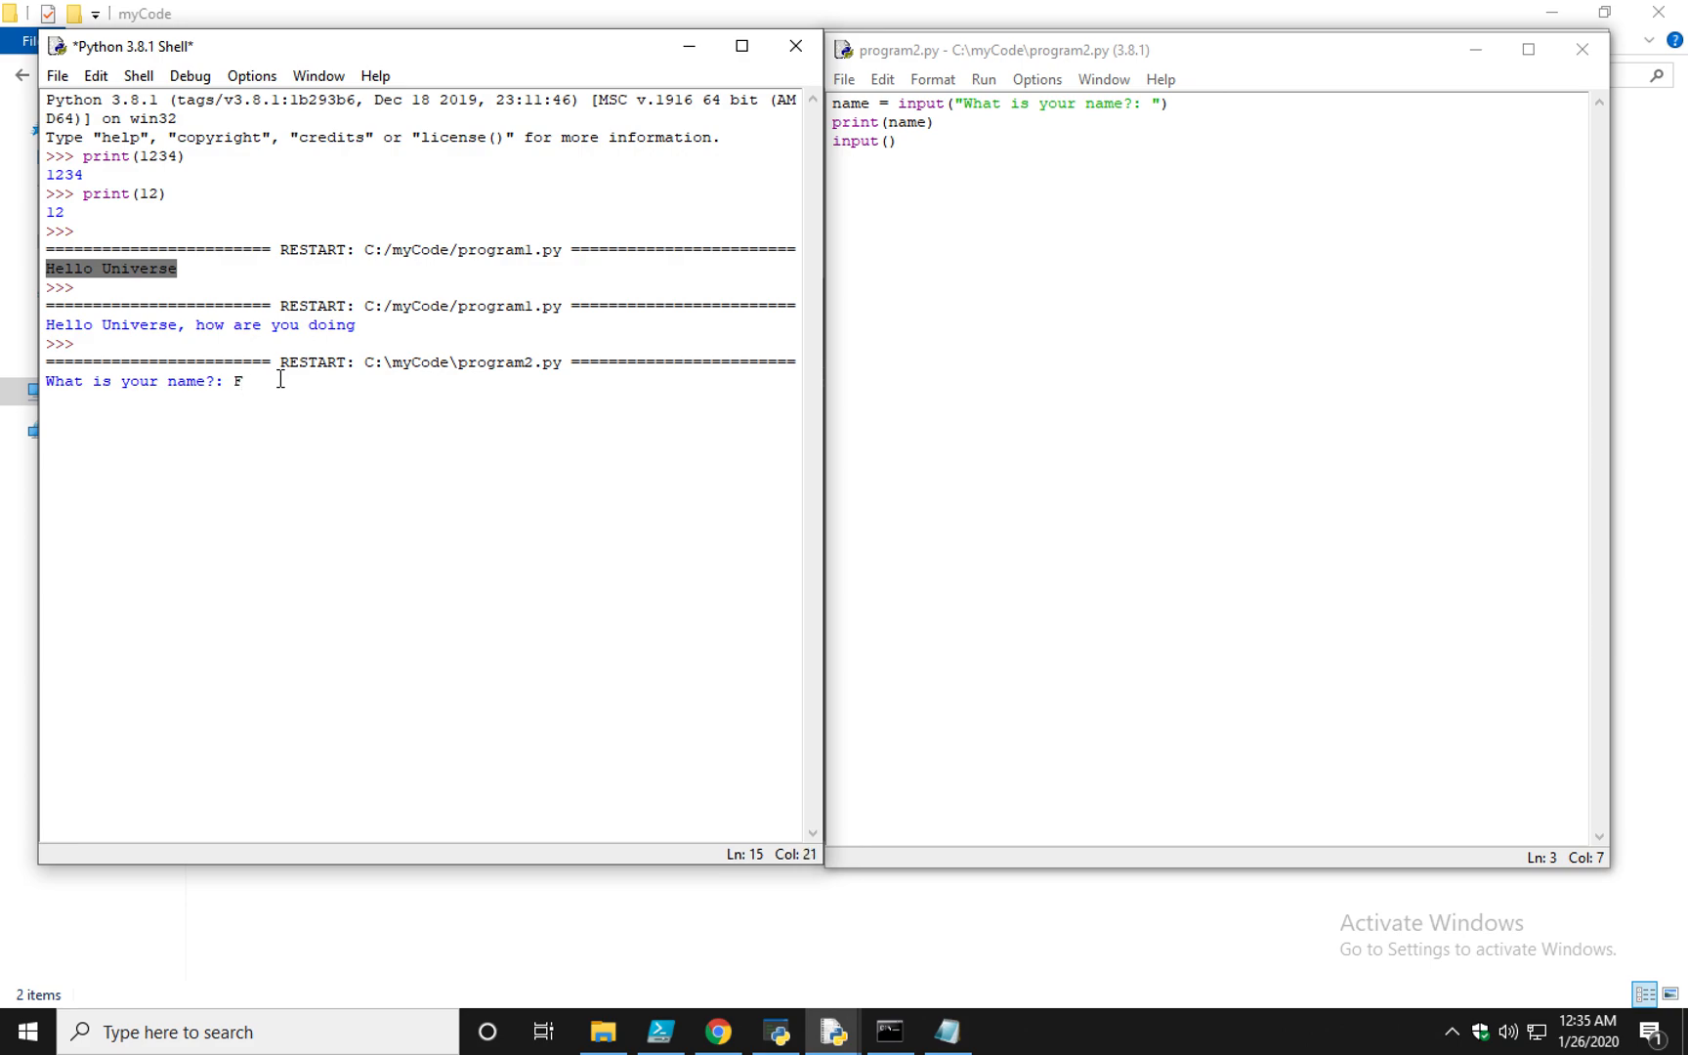
{"action": "type", "text": "ernando"}
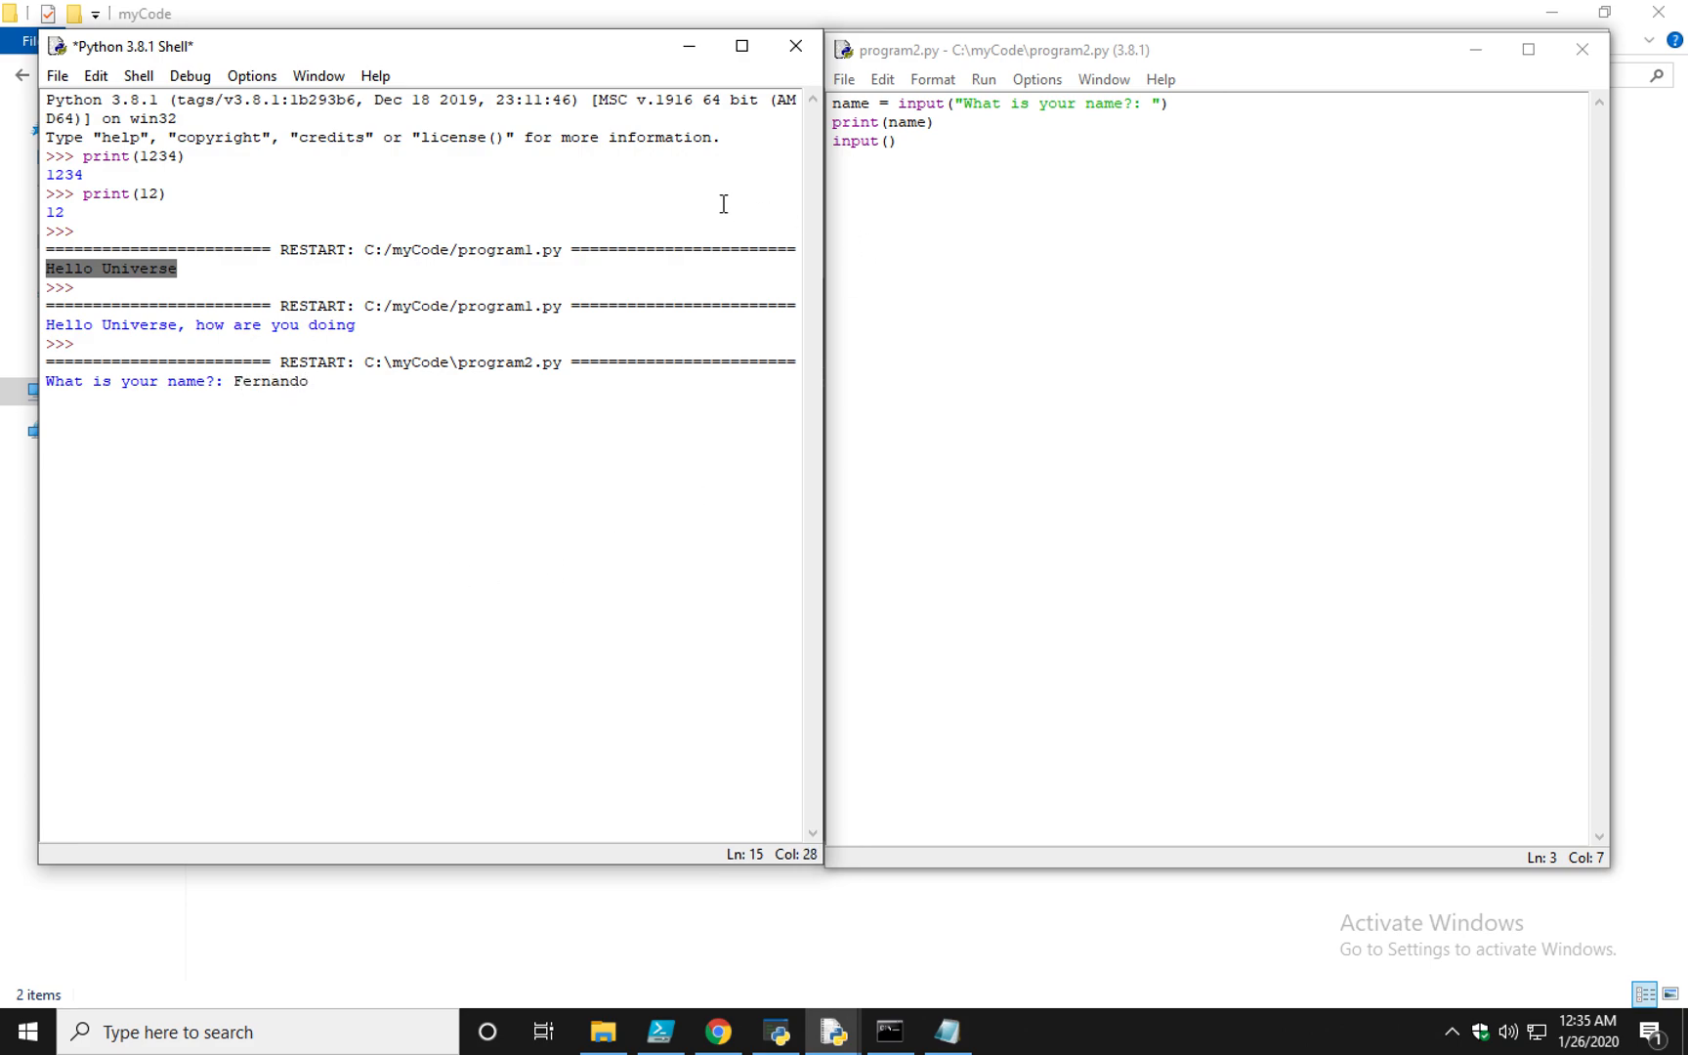
{"action": "type", "text": "Hello Universe"}
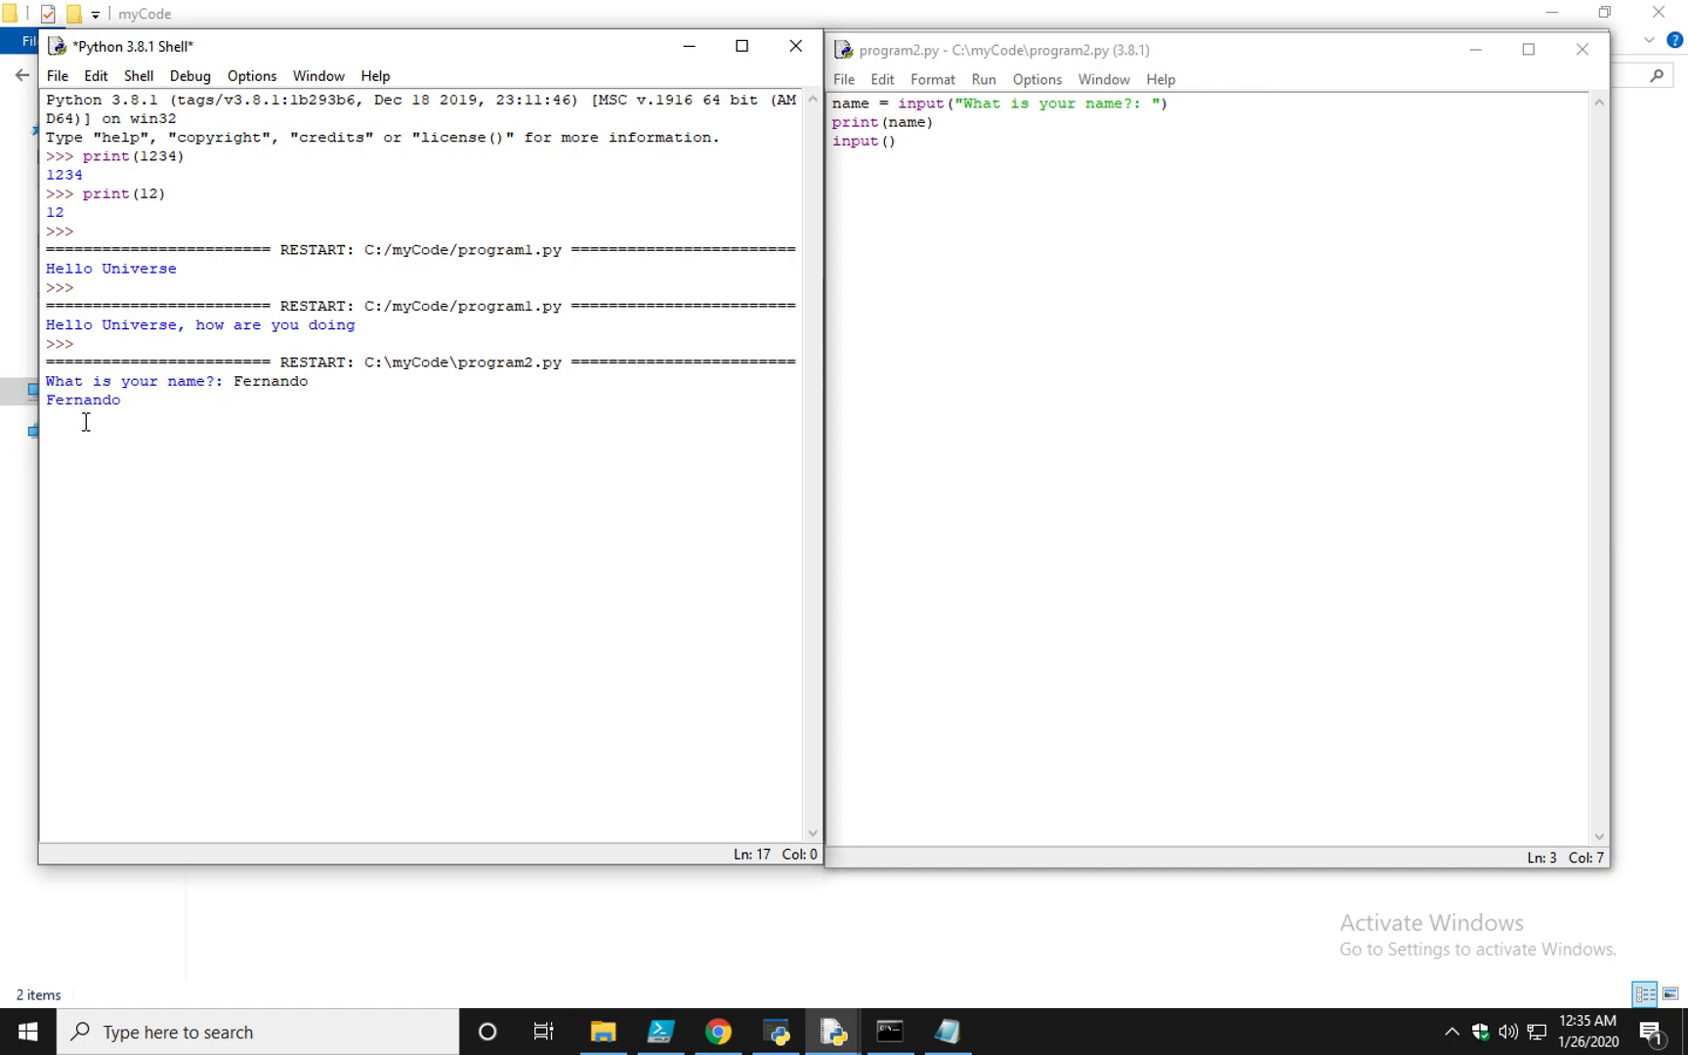
{"action": "double_click", "coordinate": [859, 144]}
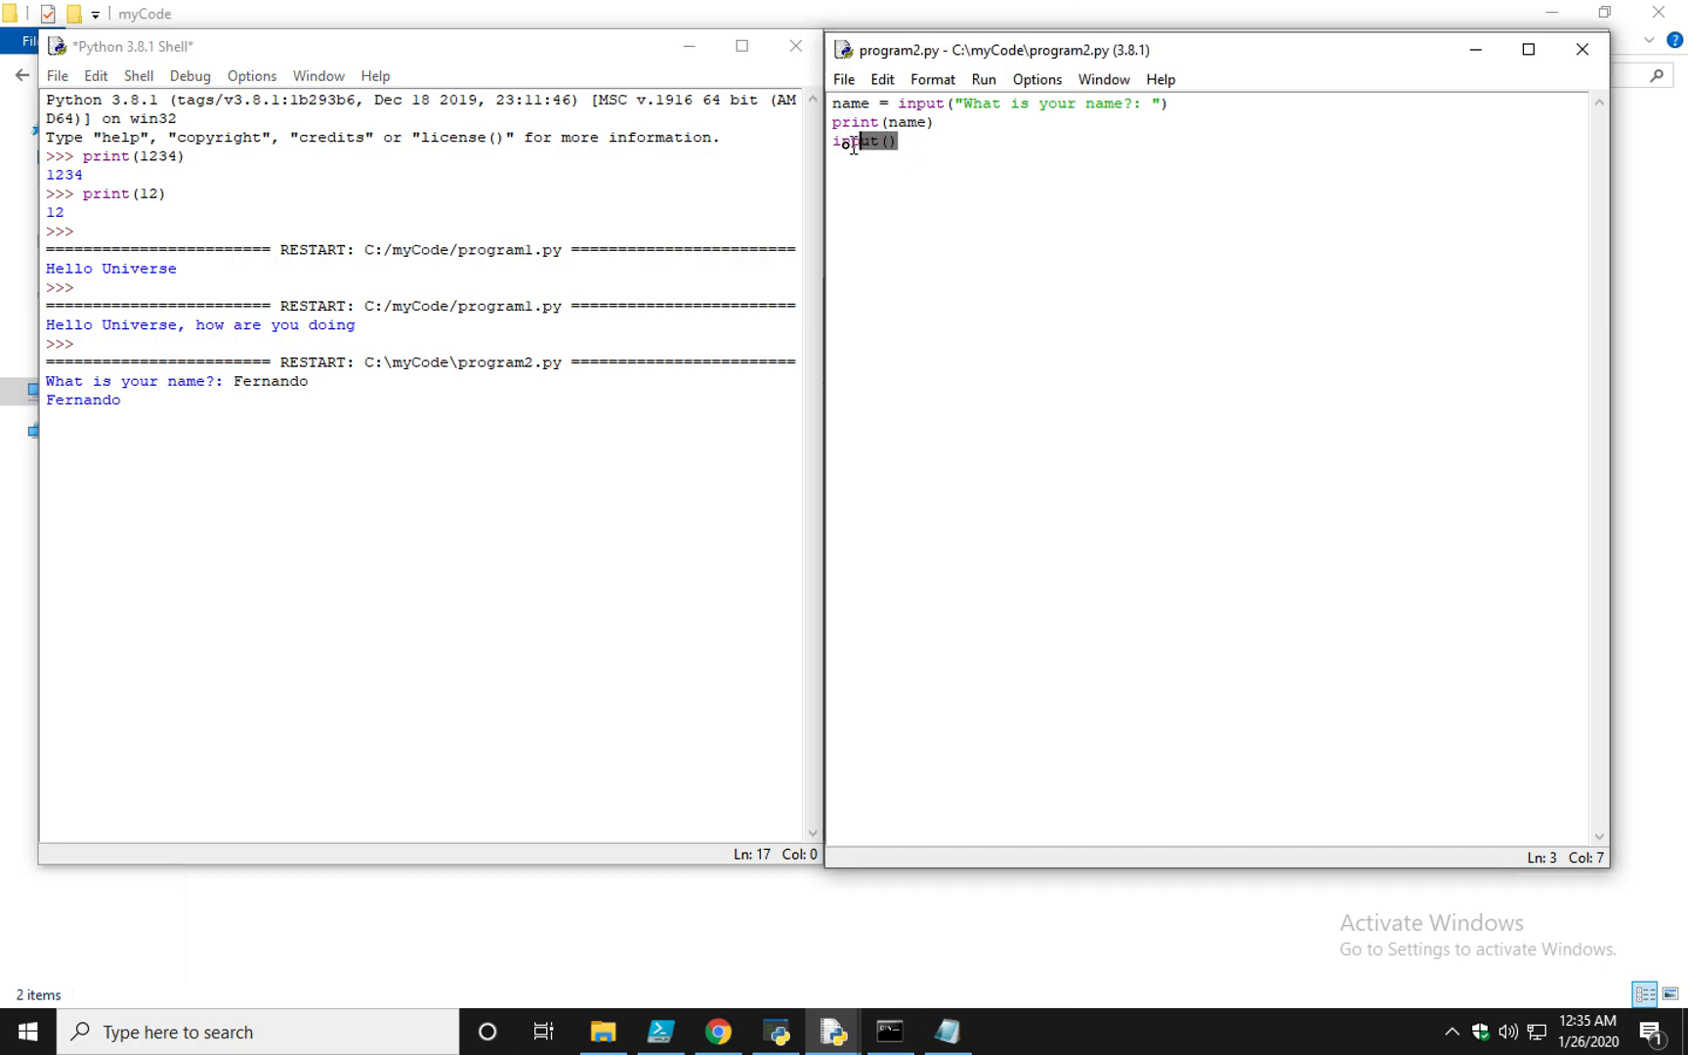